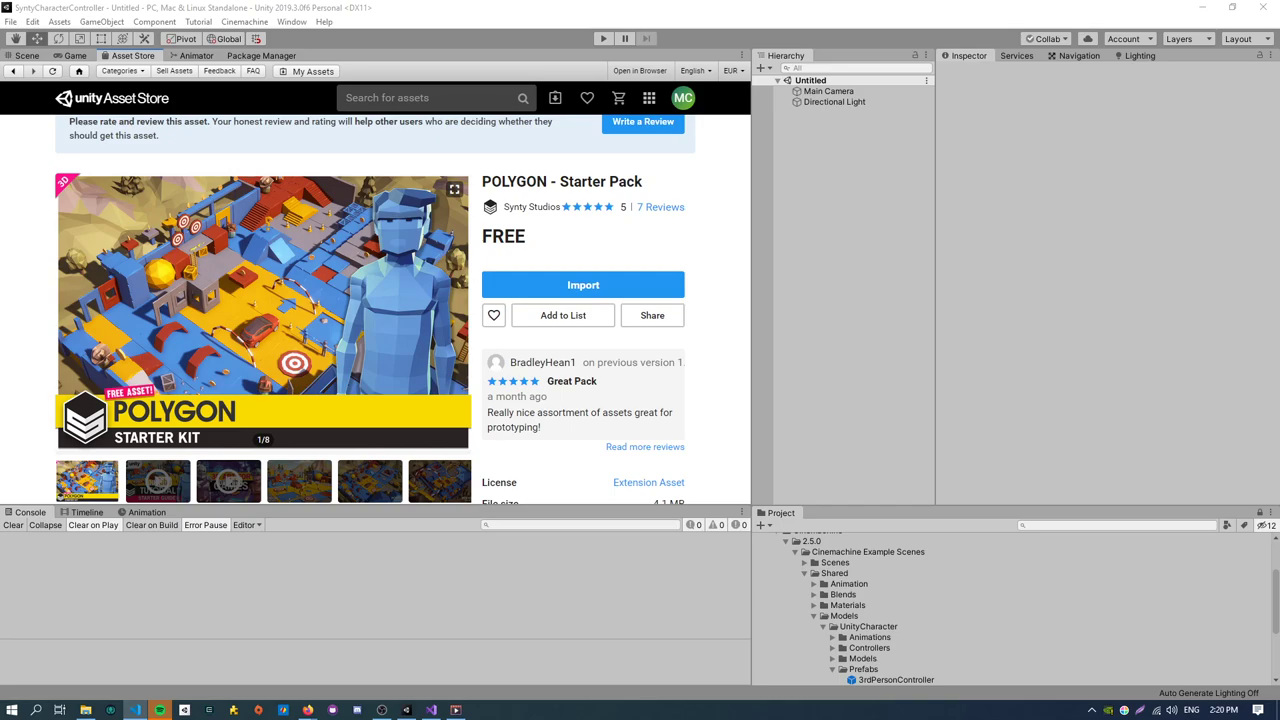
mouse_move(1040, 200)
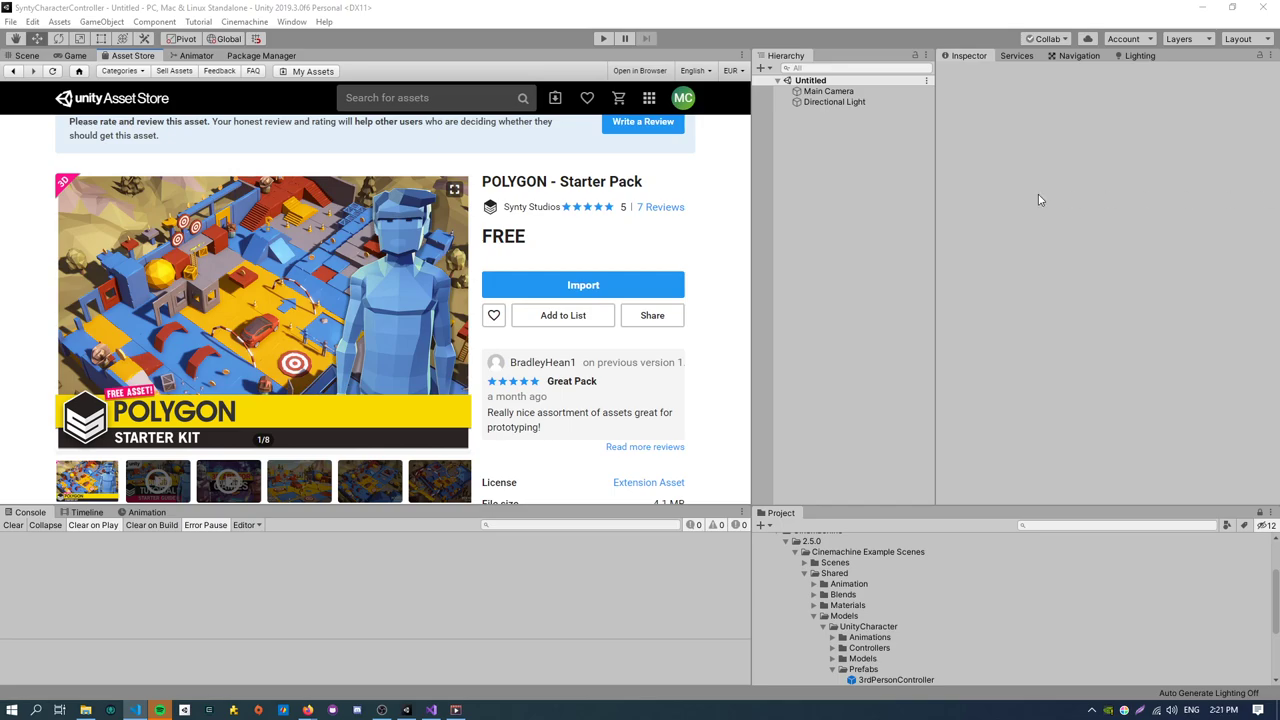
mouse_move(86, 348)
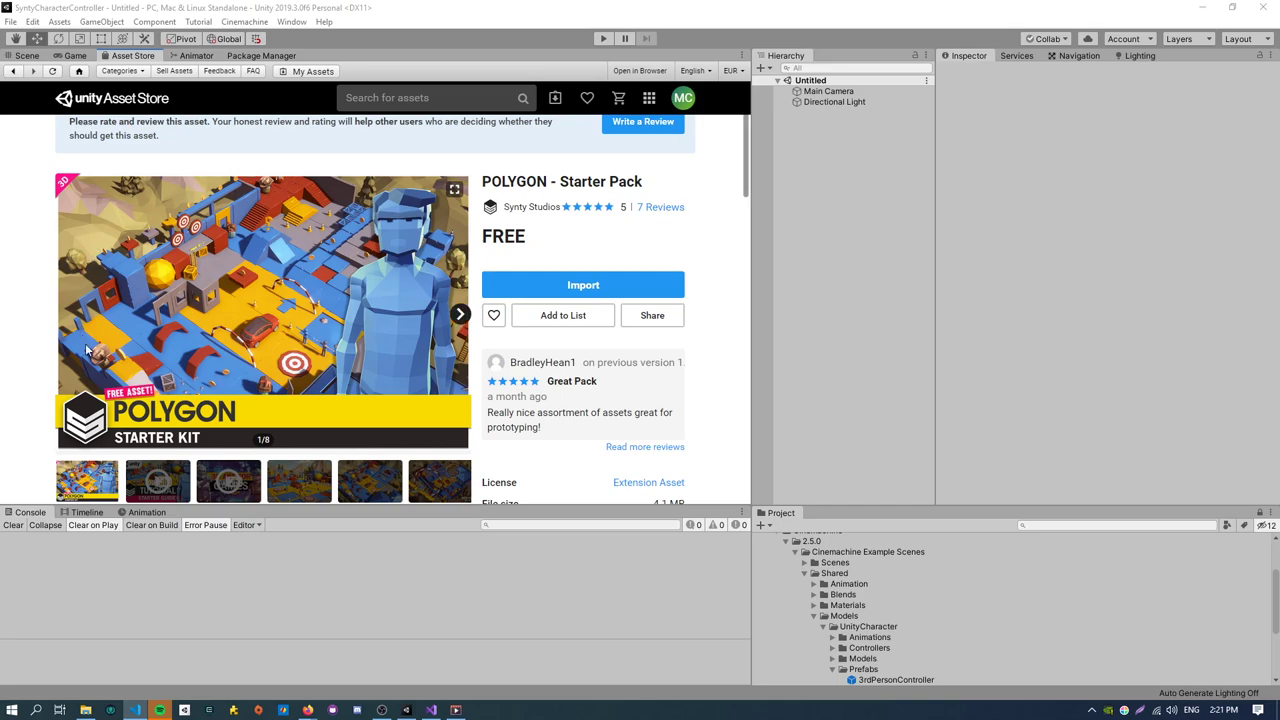
mouse_move(472, 344)
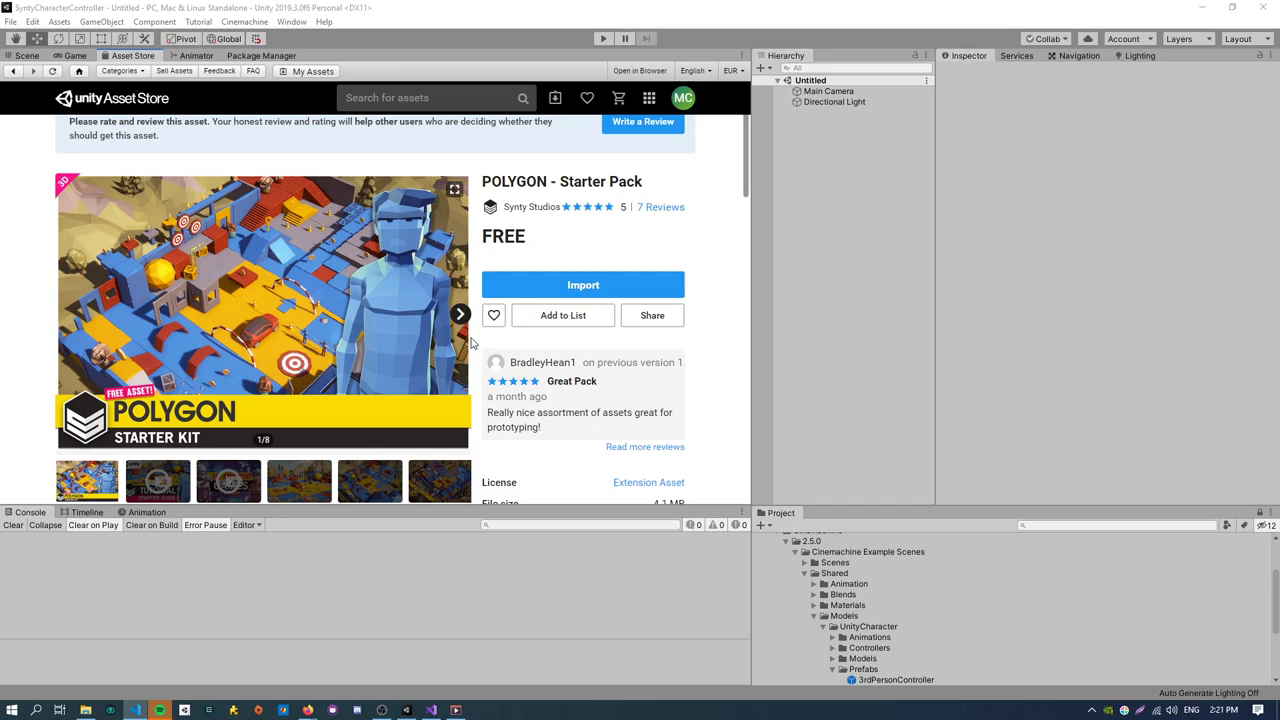
mouse_move(330, 304)
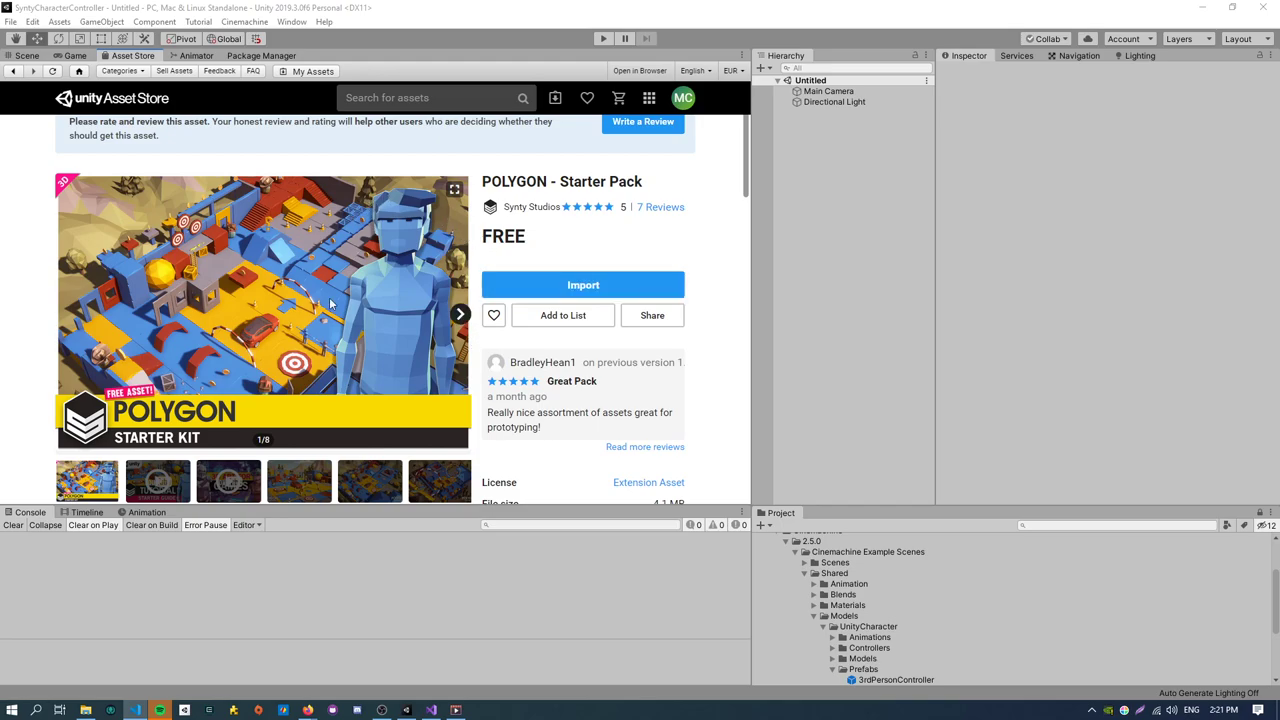
mouse_move(360, 268)
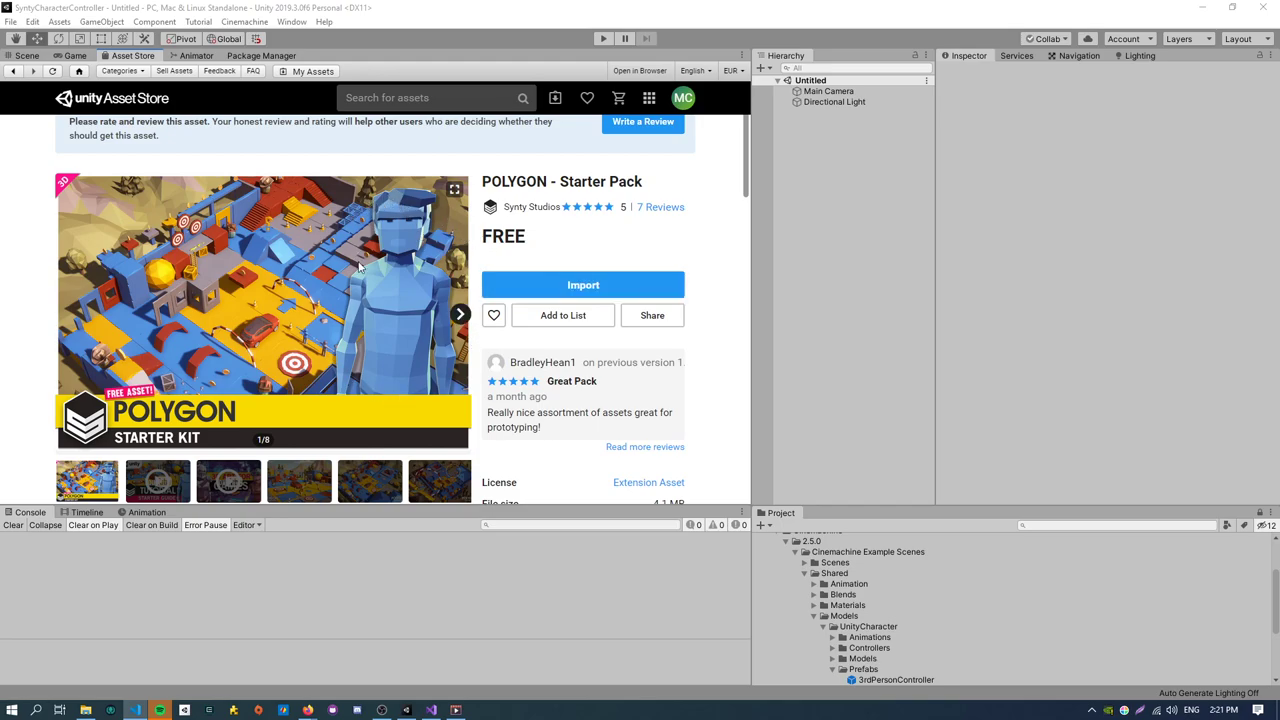
mouse_move(450, 372)
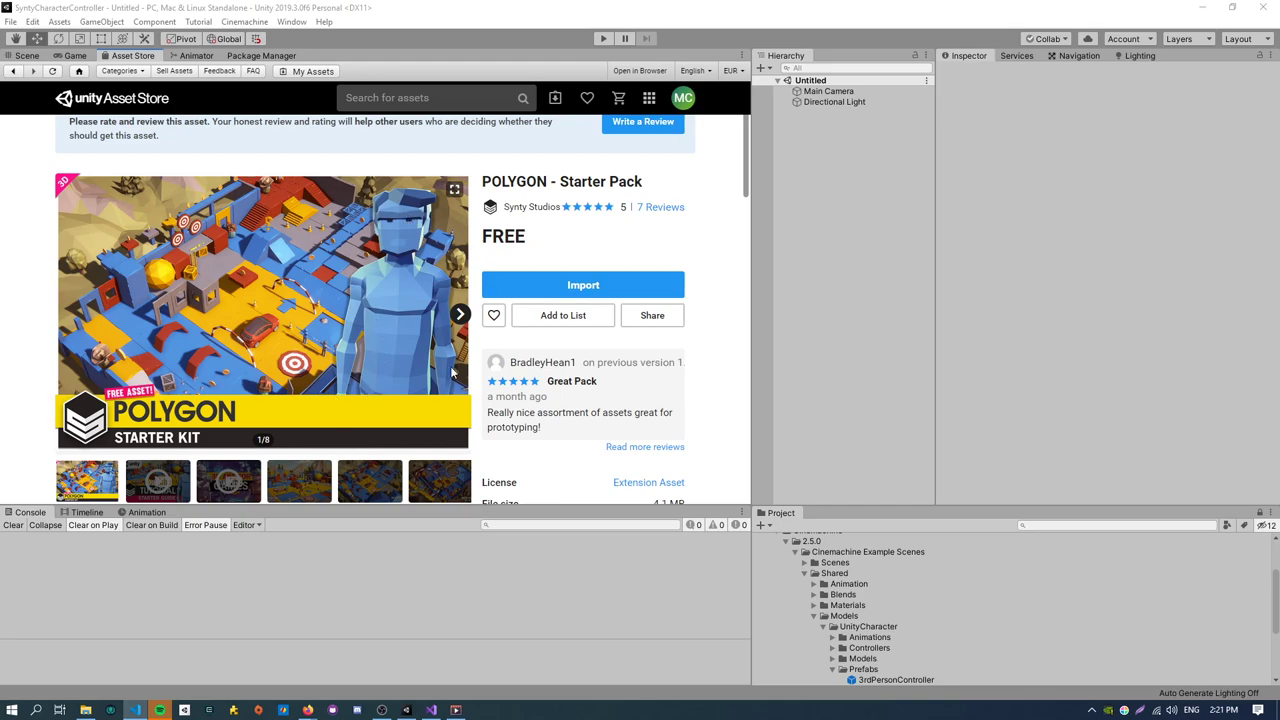
mouse_move(308, 252)
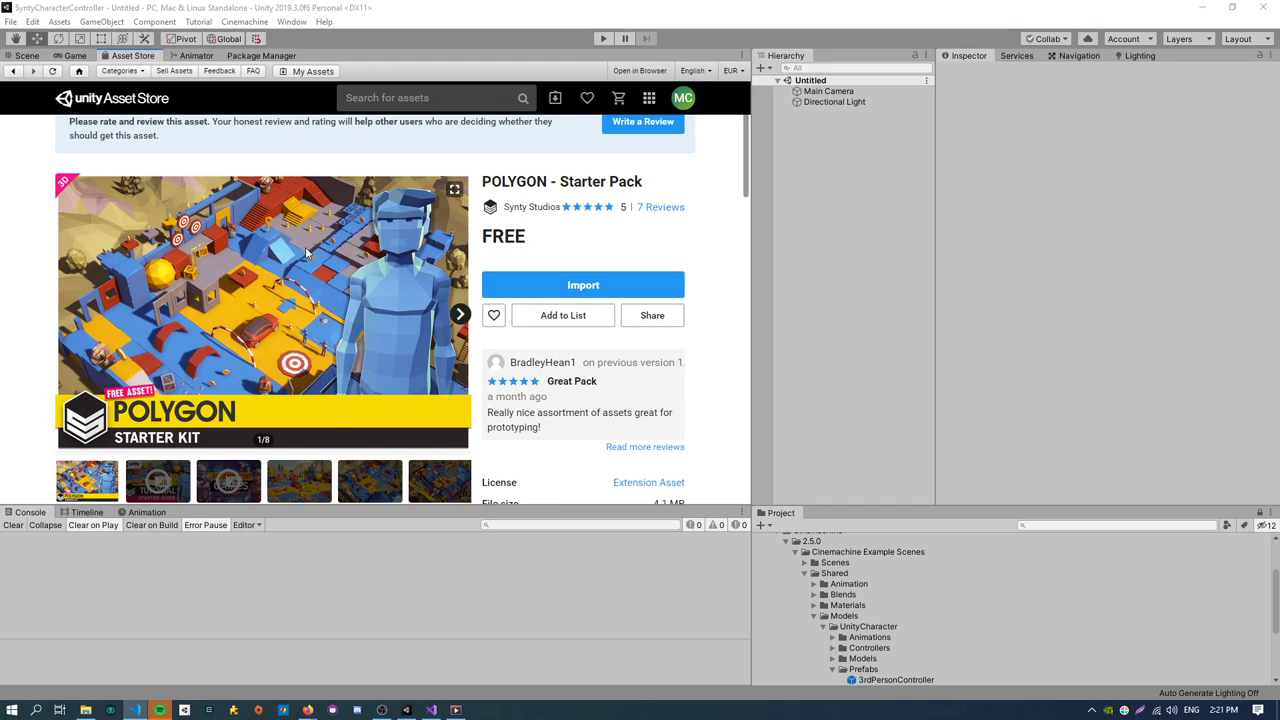
mouse_move(336, 232)
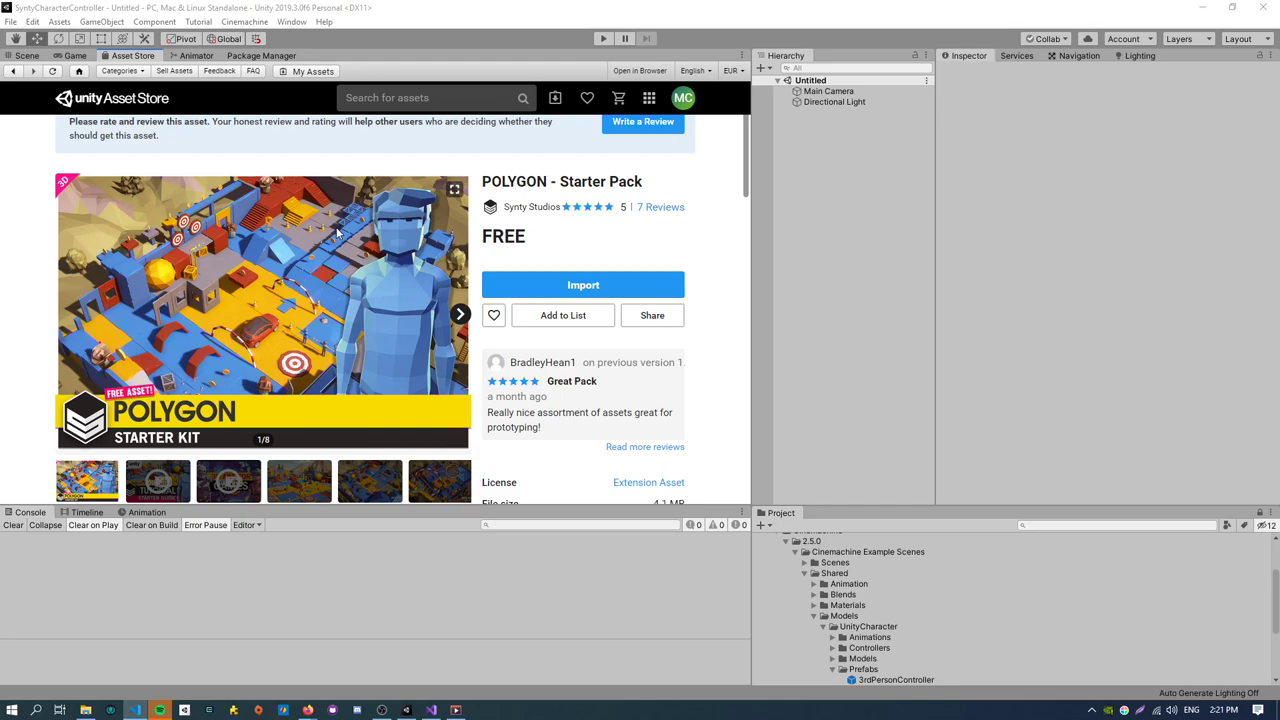
mouse_move(358, 244)
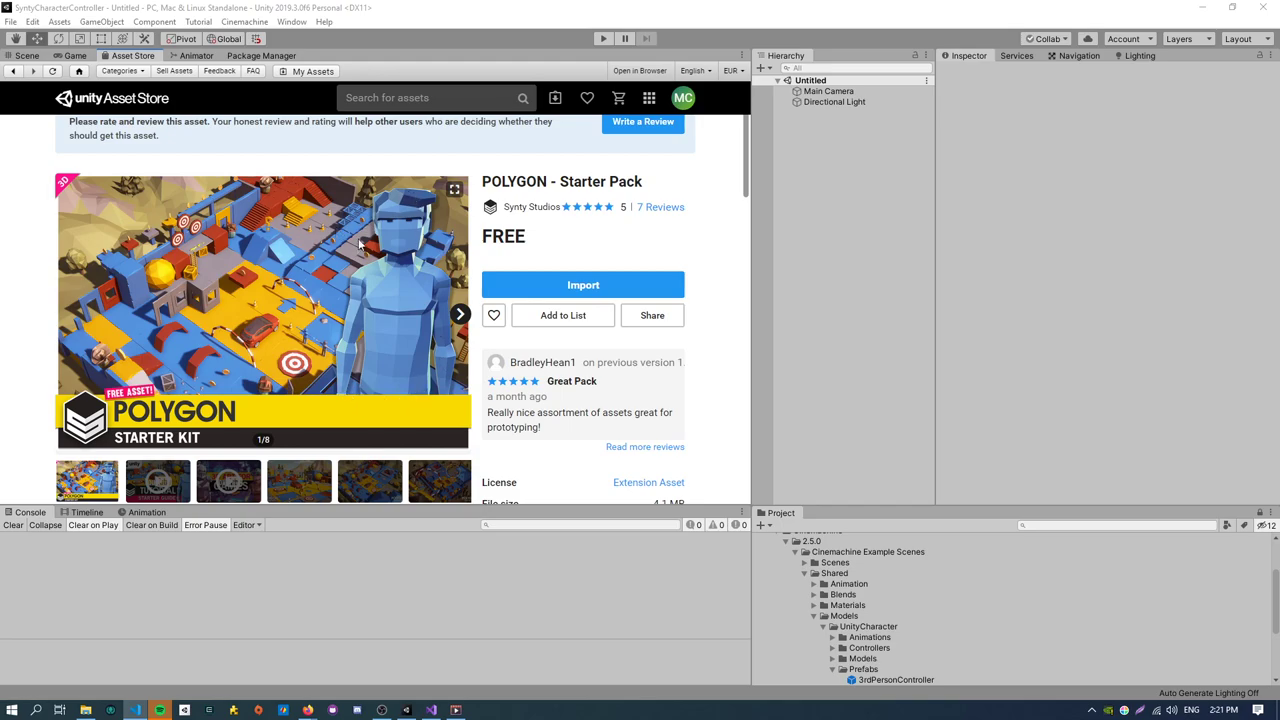
mouse_move(404, 198)
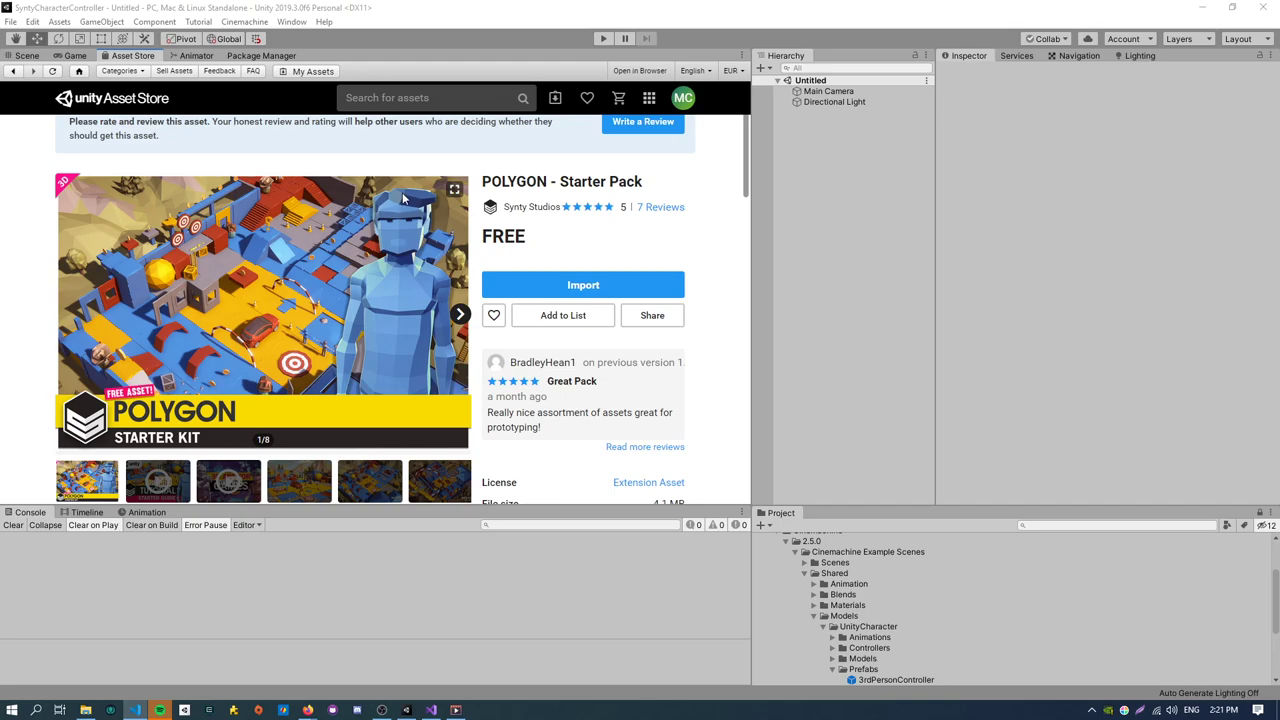
mouse_move(420, 190)
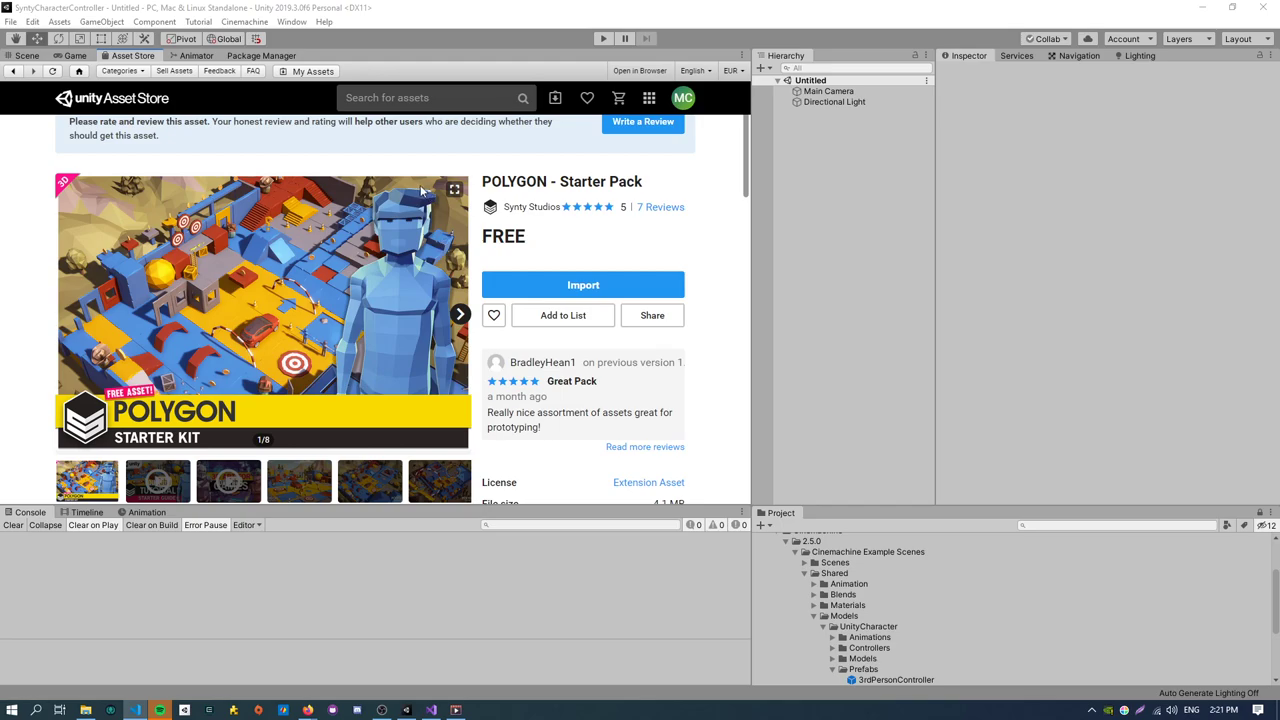
mouse_move(420, 268)
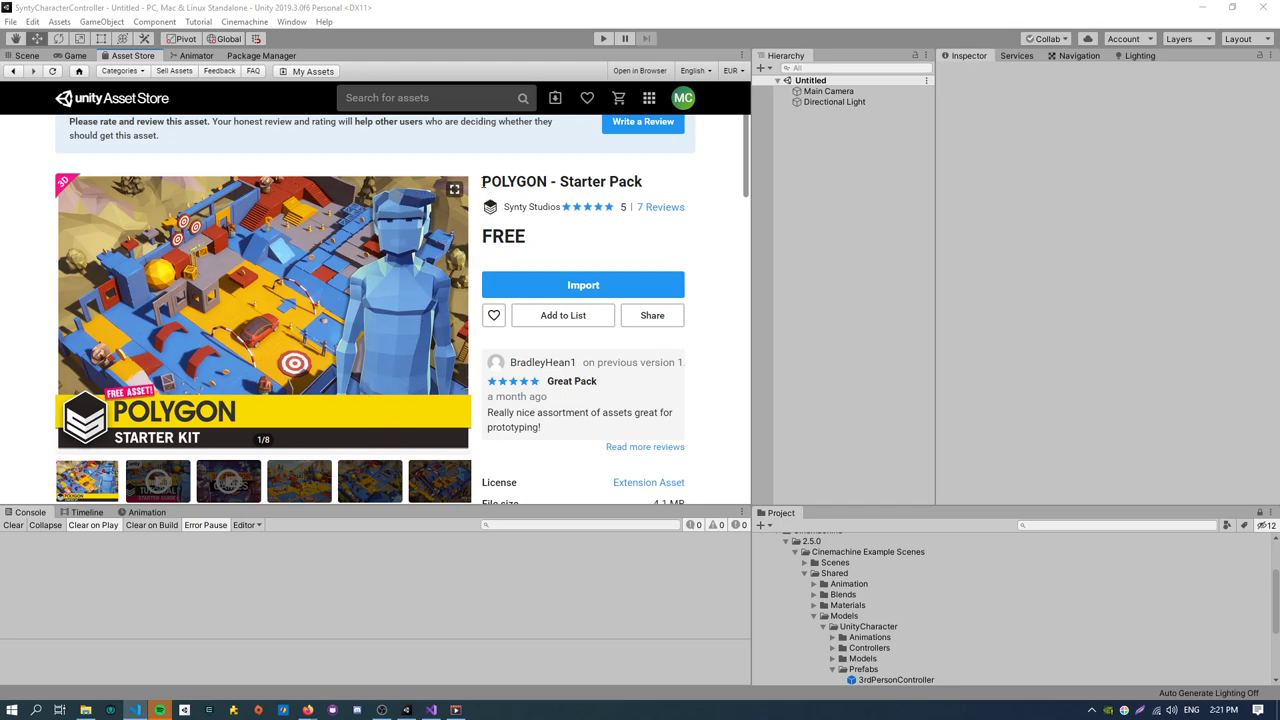
mouse_move(648, 184)
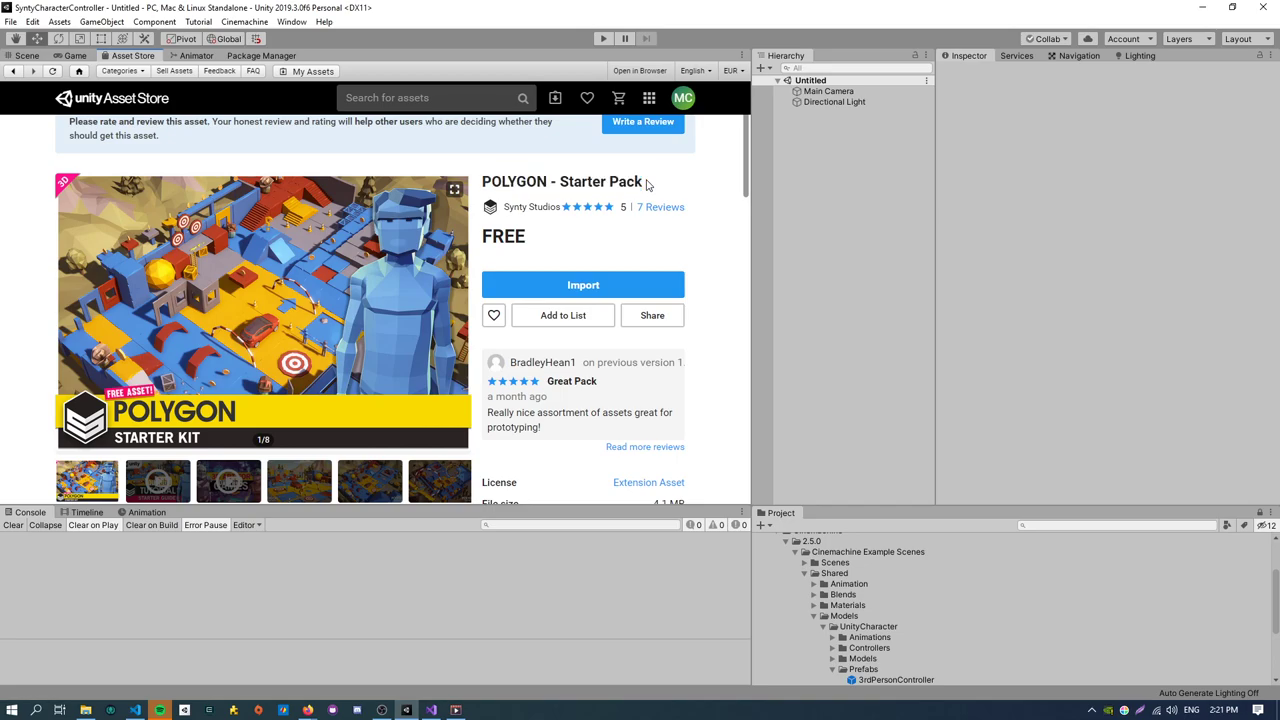
Review the Cinemachine 2.5.0 package in Package Manager and return to the Scene view.
double_click(560, 180)
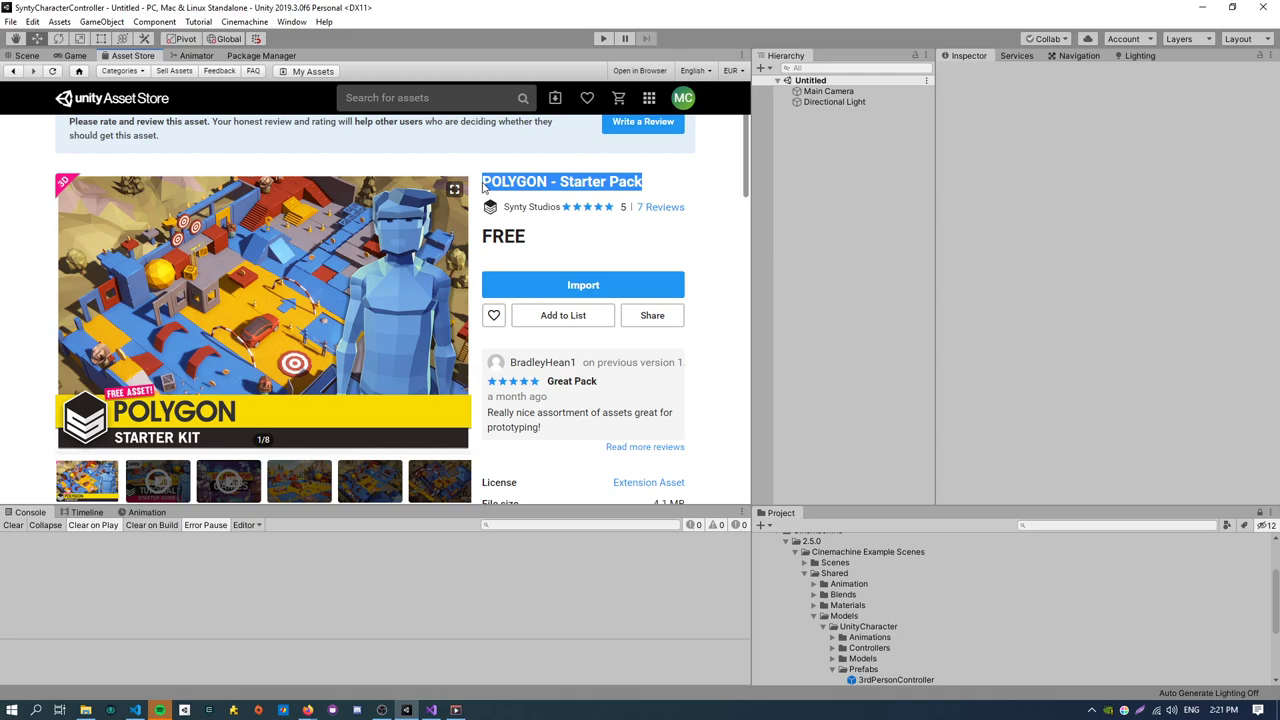
mouse_move(460, 312)
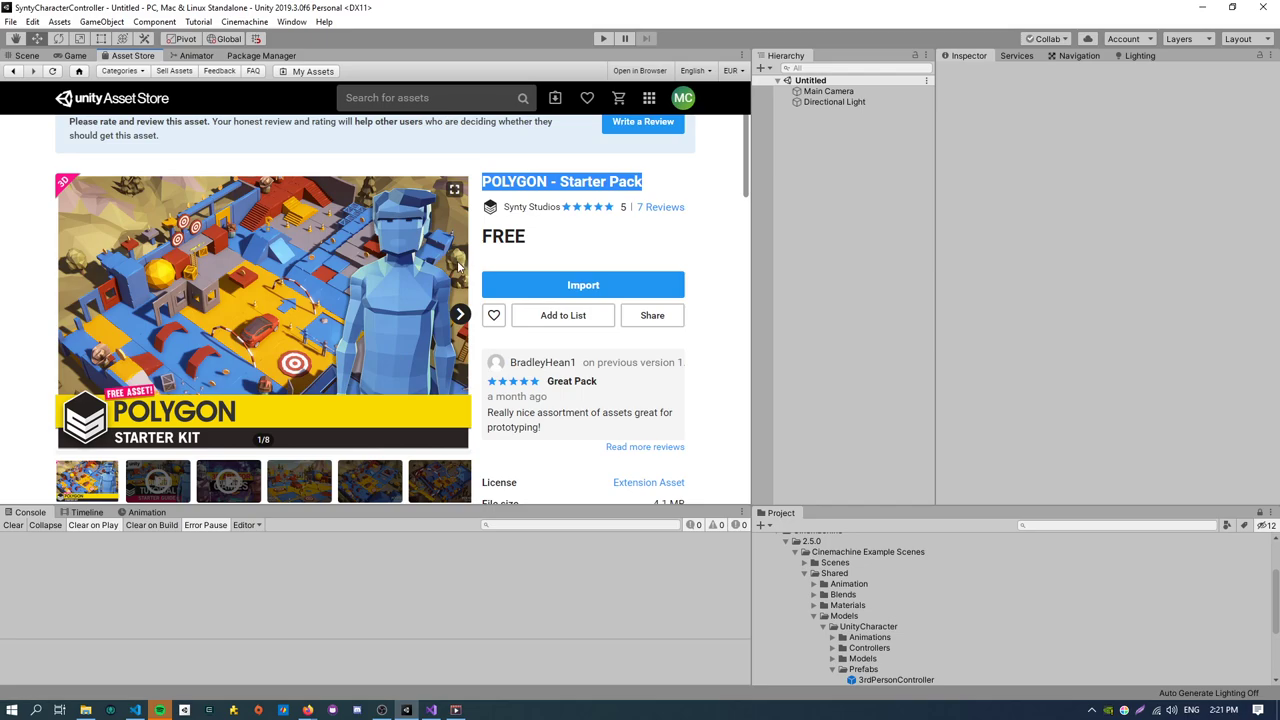
mouse_move(244, 80)
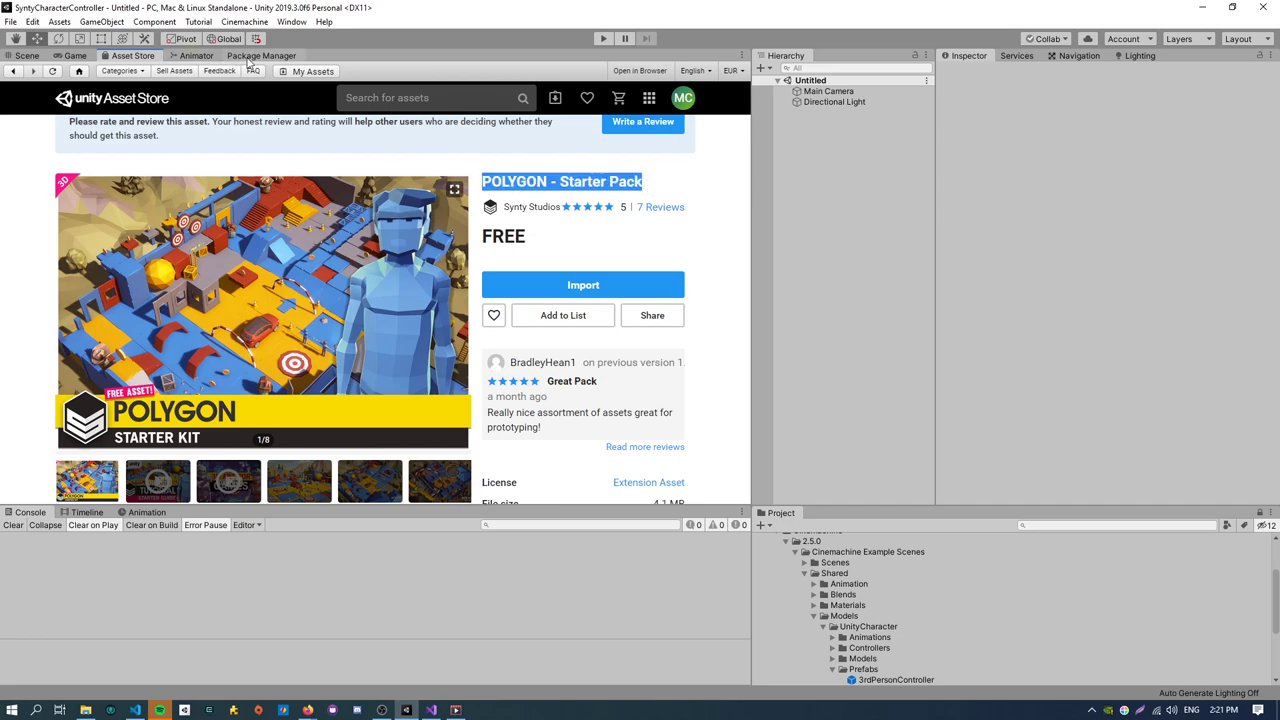
left_click(260, 56)
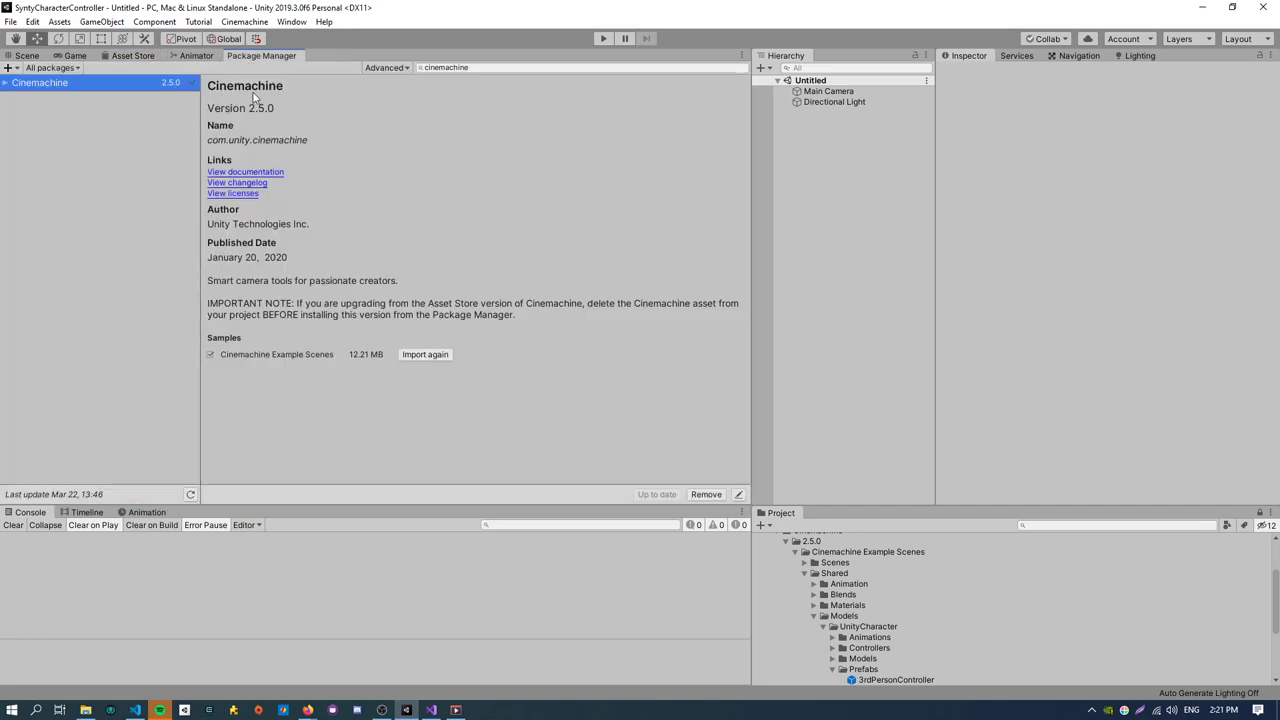
mouse_move(548, 442)
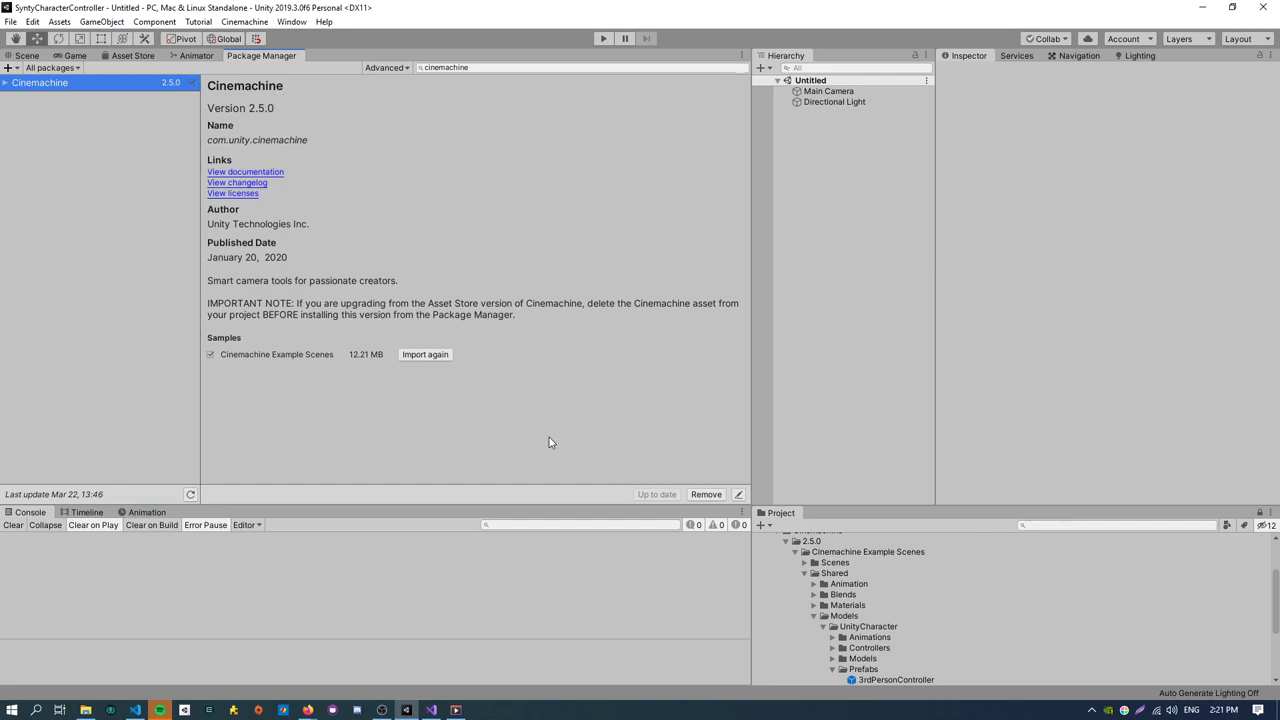
mouse_move(436, 368)
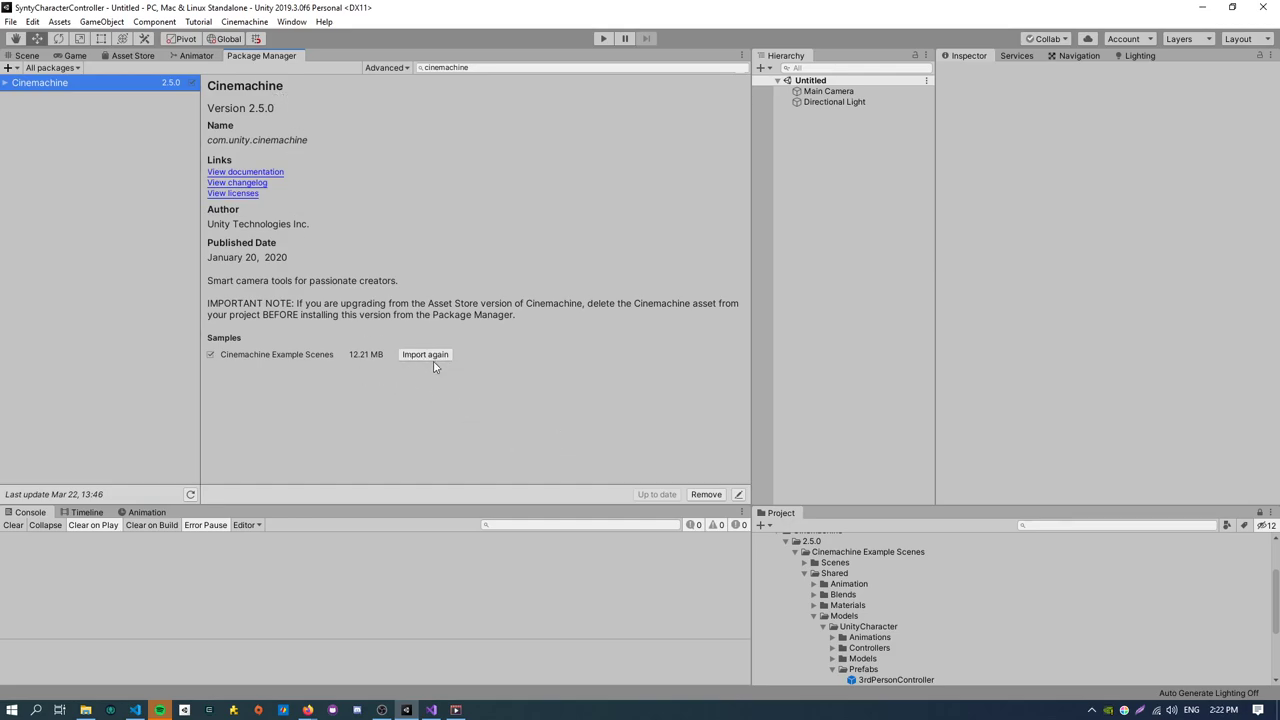
mouse_move(330, 358)
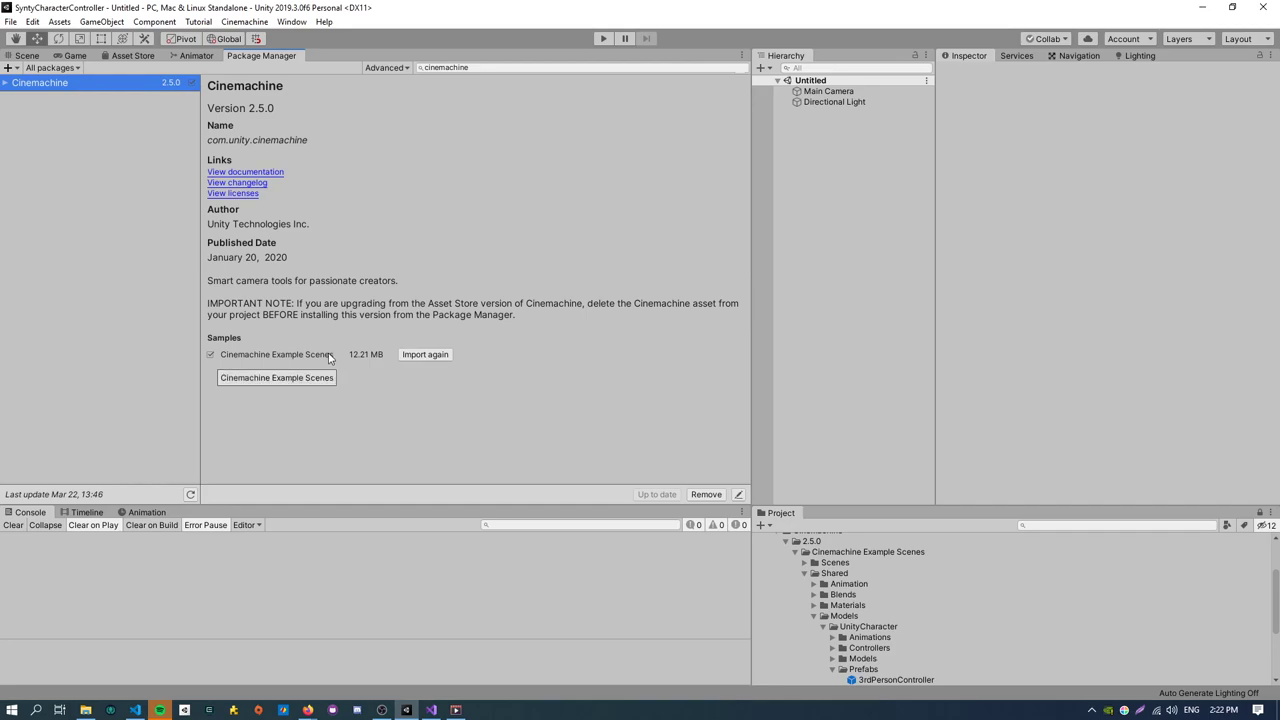
mouse_move(510, 362)
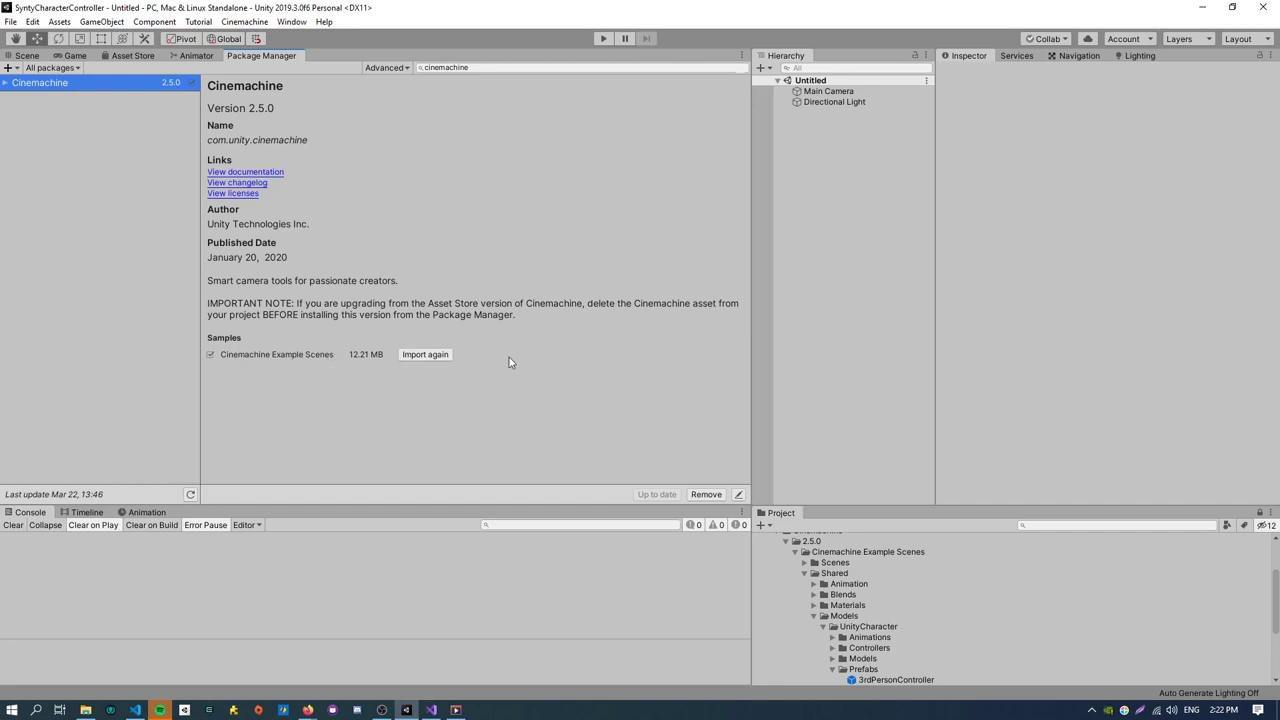
left_click(28, 56)
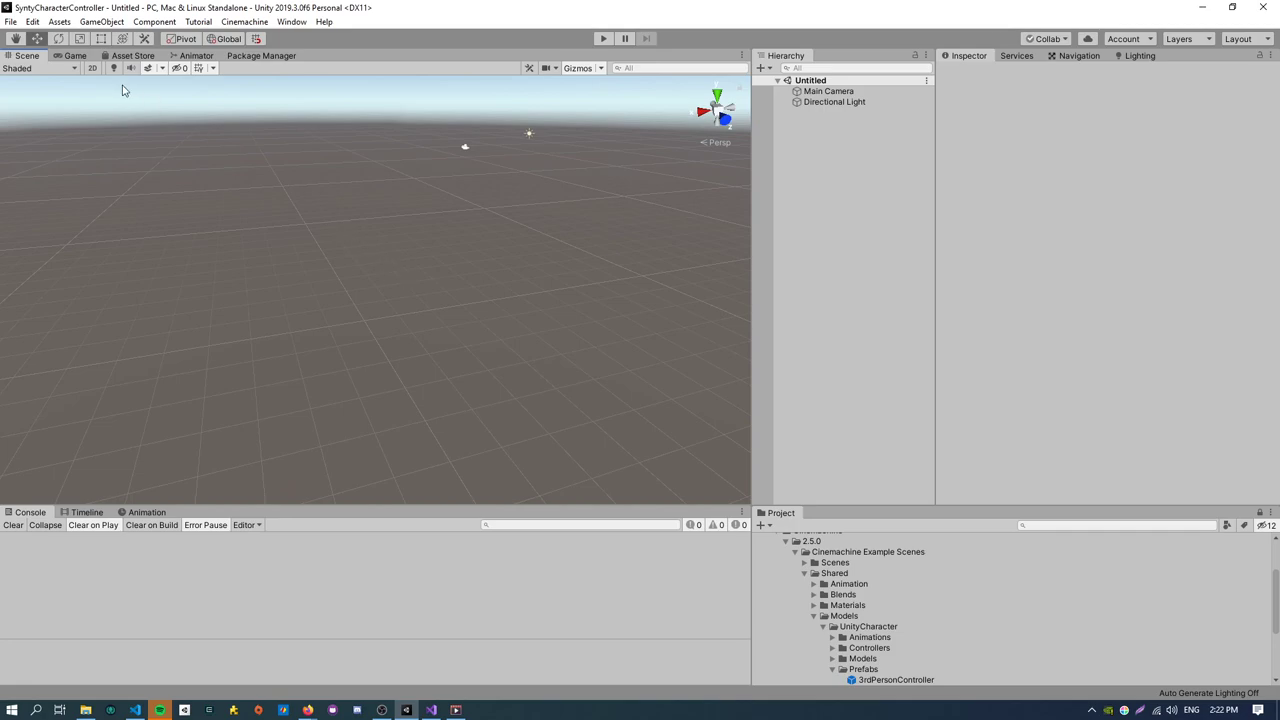
Add a Terrain object from GameObject > 3D Object and look across it.
left_click(102, 20)
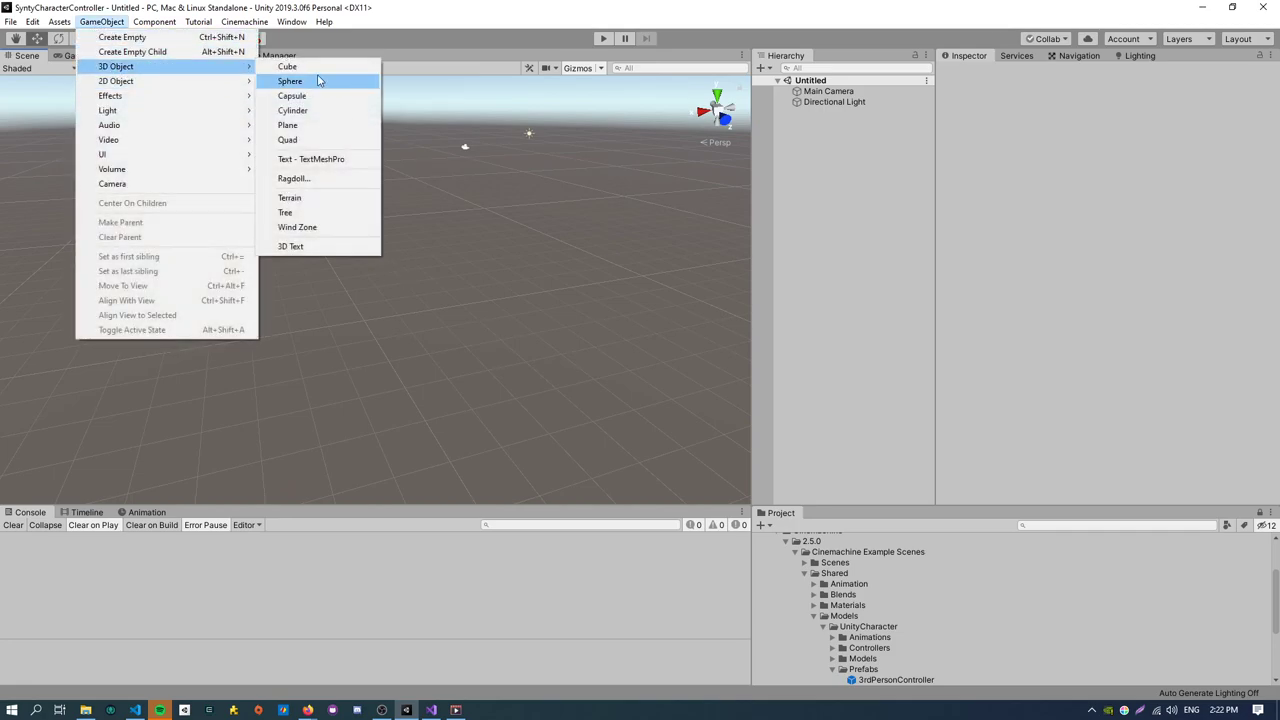
mouse_move(324, 110)
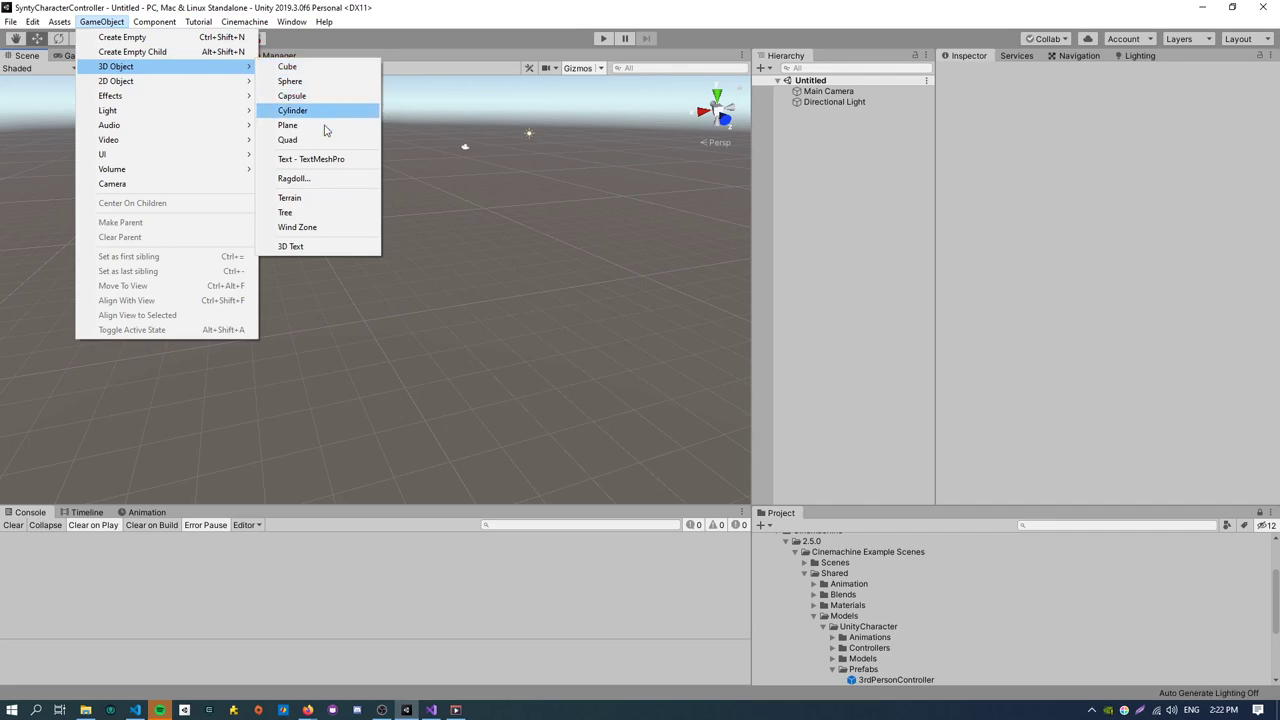
left_click(288, 198)
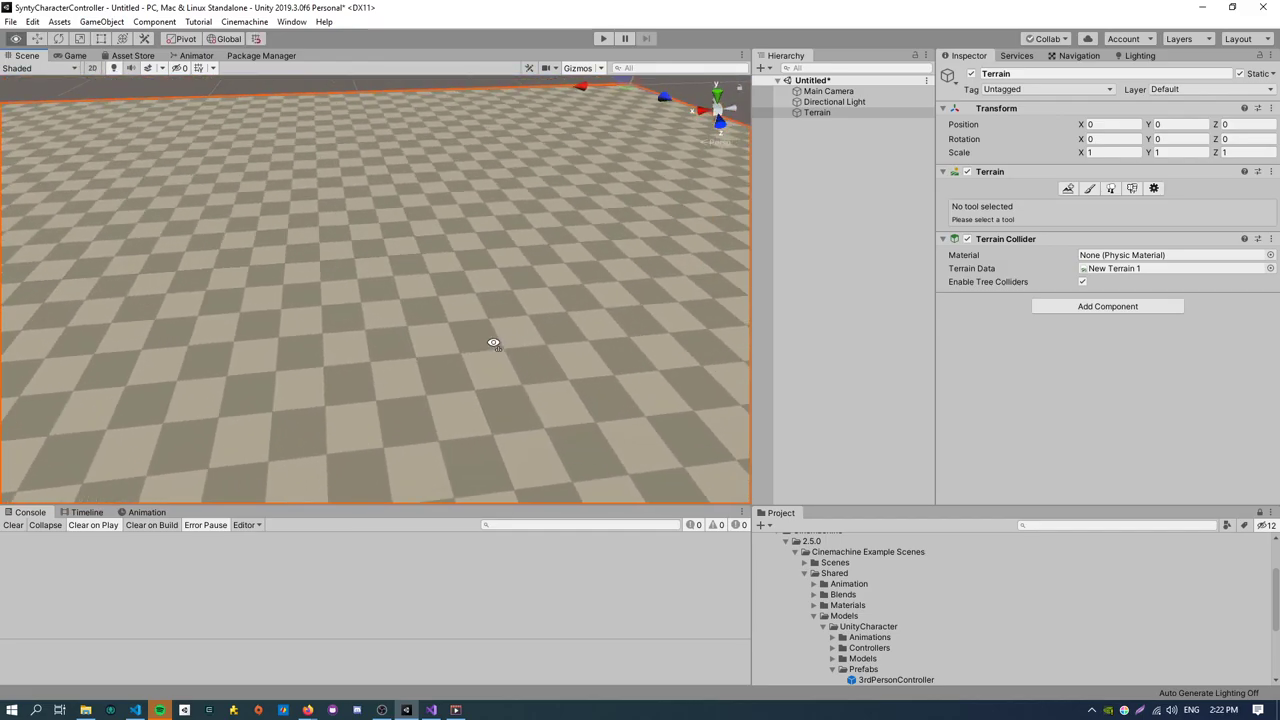
left_click_drag(492, 344, 704, 300)
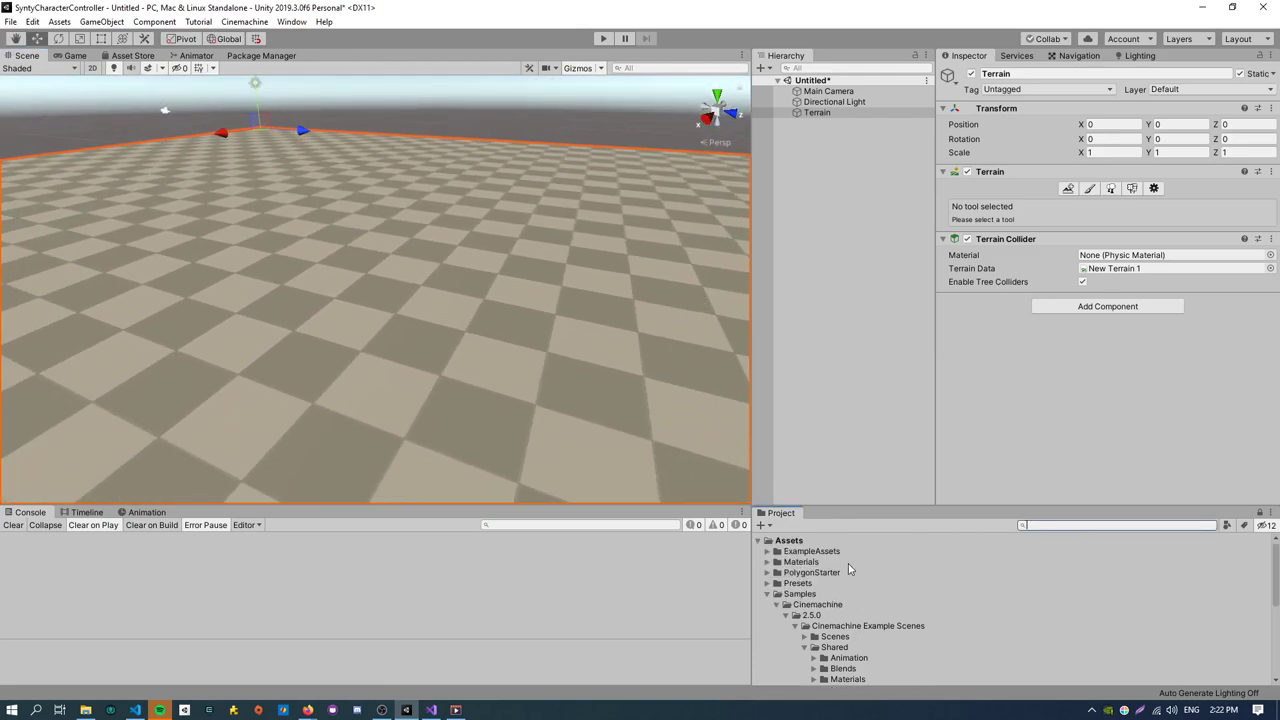
Place the SM_Character_Female_01 prefab from PolygonStarter > Prefabs > Characters onto the terrain.
left_click(776, 572)
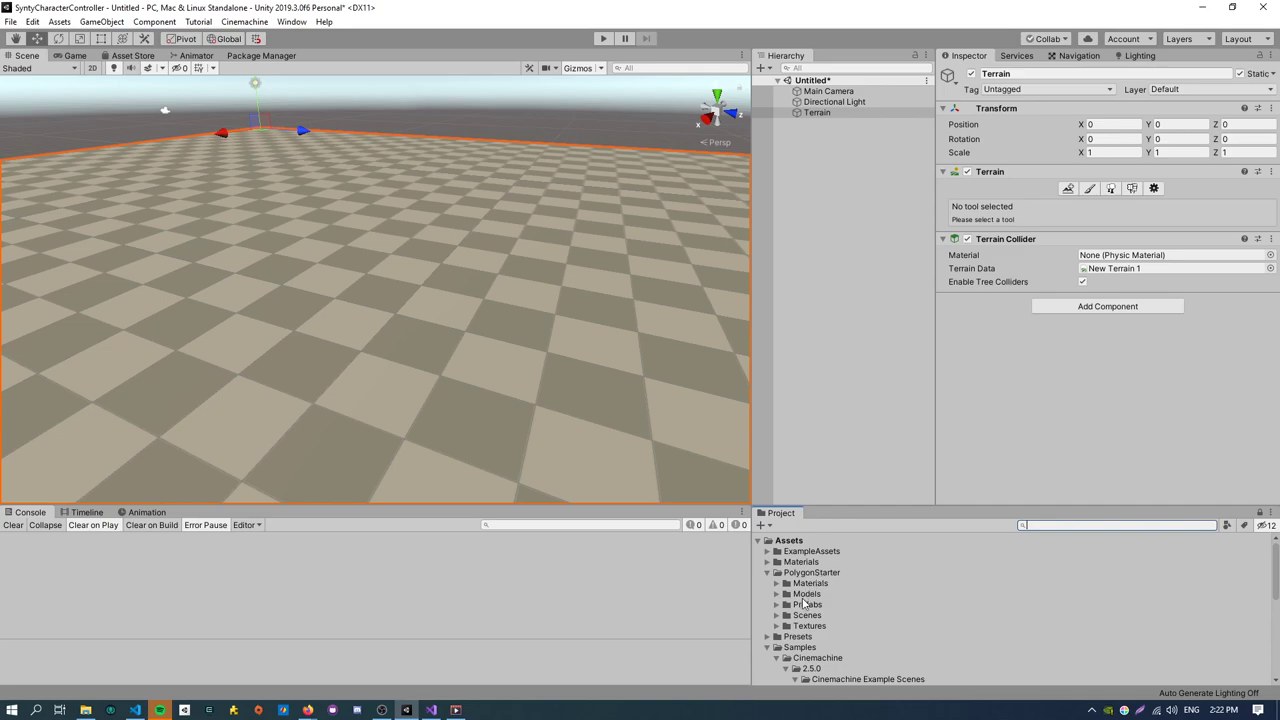
left_click(776, 604)
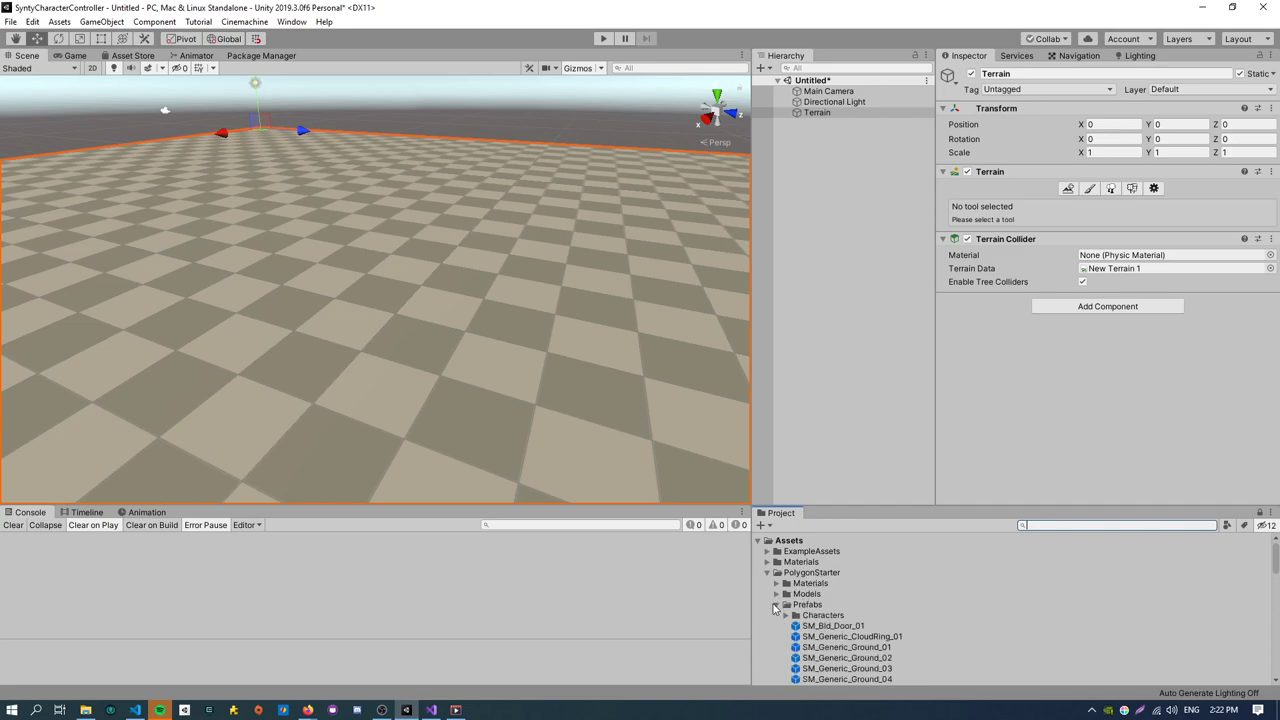
left_click(784, 616)
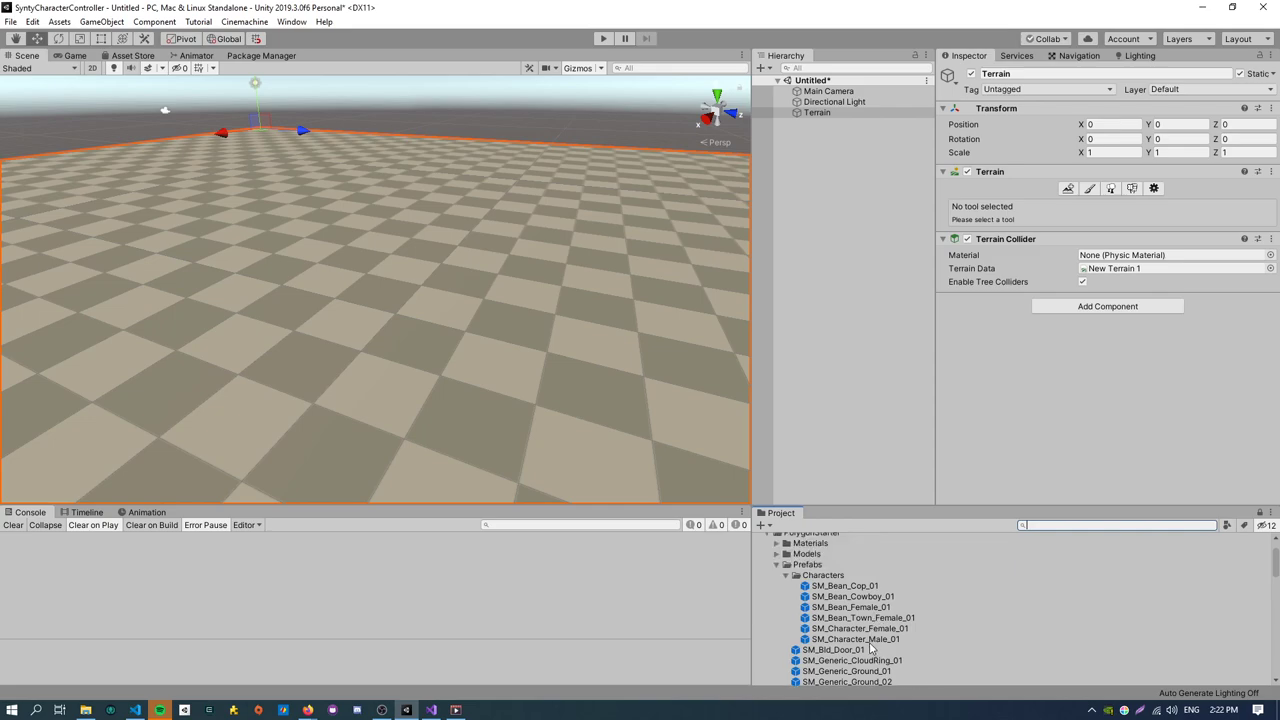
left_click(856, 628)
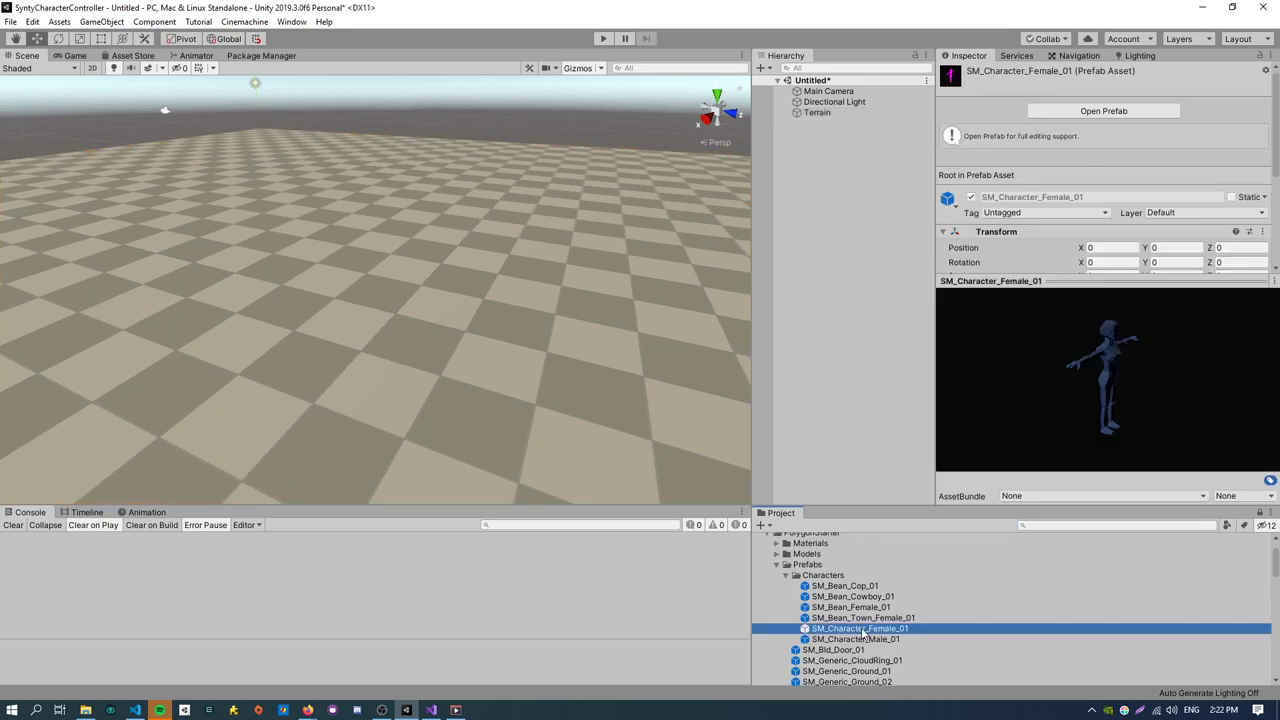
left_click_drag(860, 628, 404, 336)
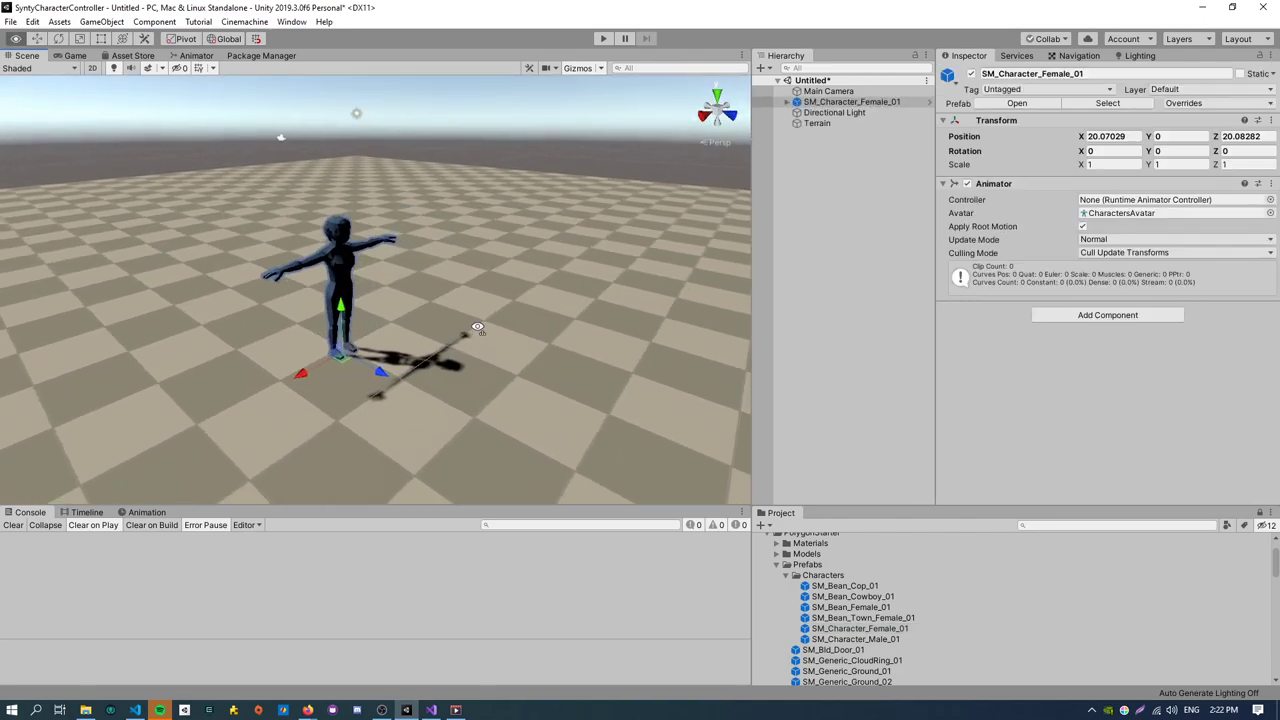
left_click(816, 124)
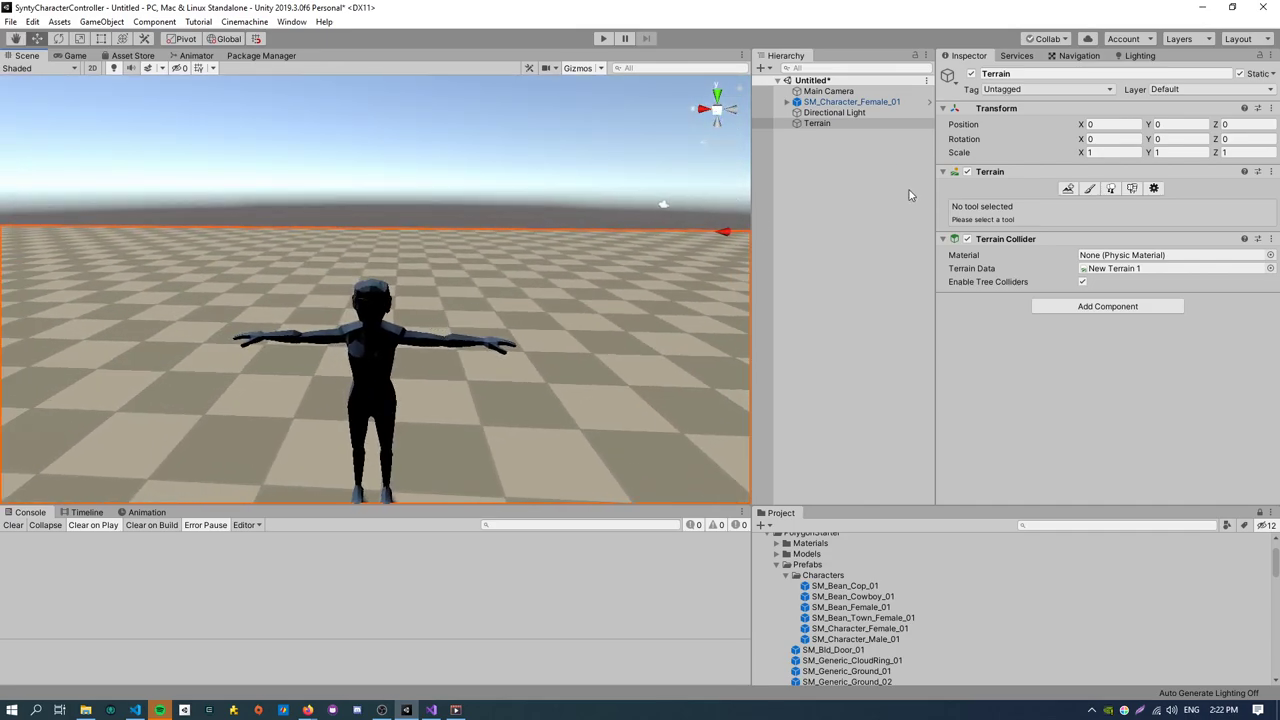
Rotate the Directional Light so the female character is lit from the front with a shadow.
left_click(834, 112)
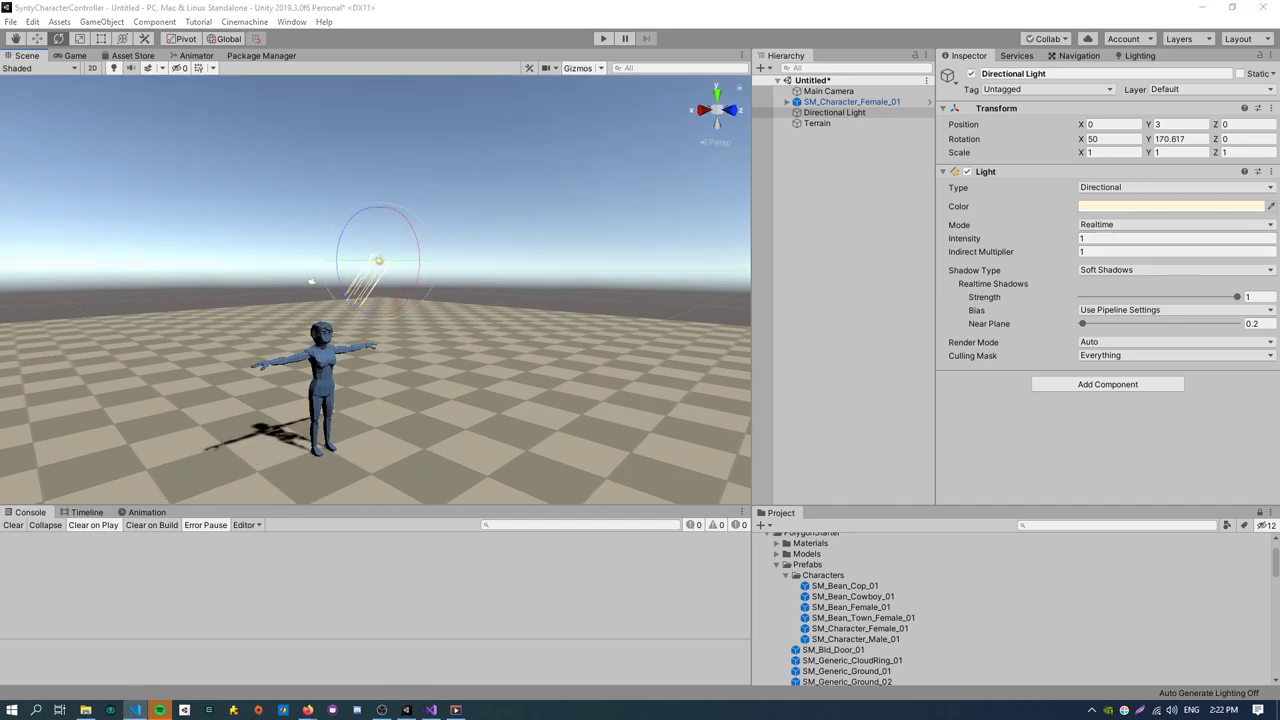
left_click(816, 124)
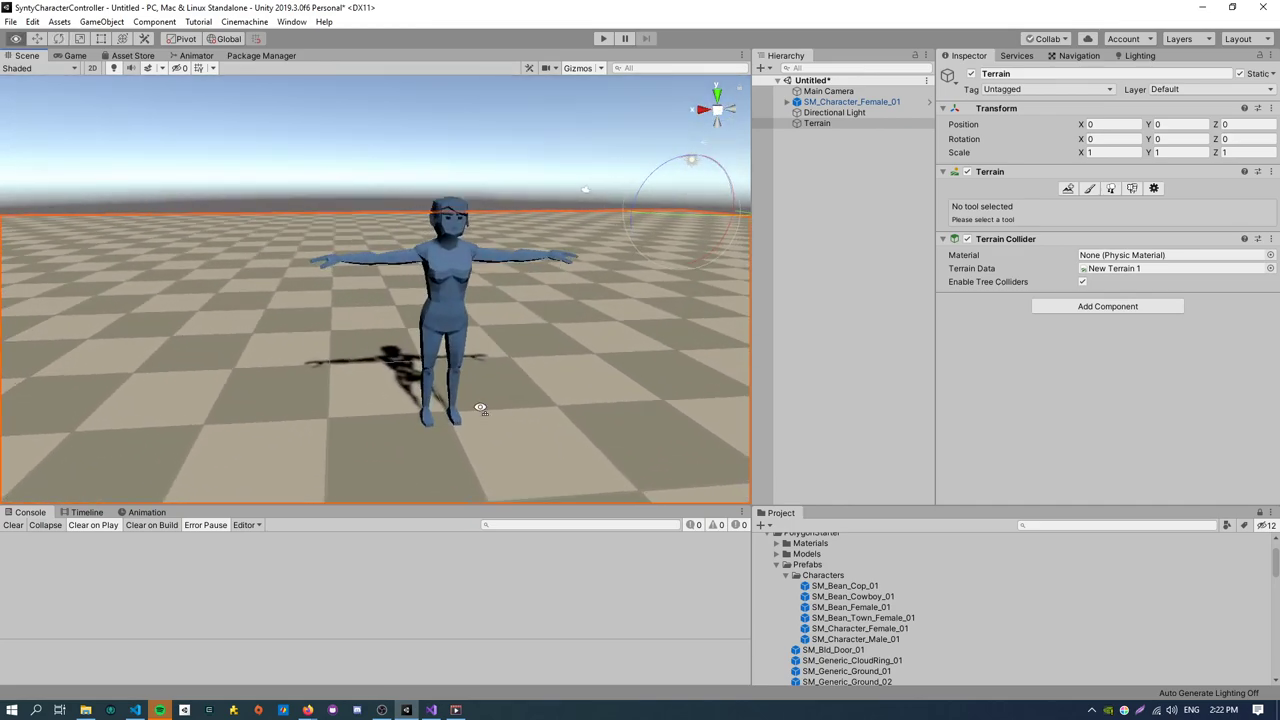
left_click_drag(480, 408, 476, 352)
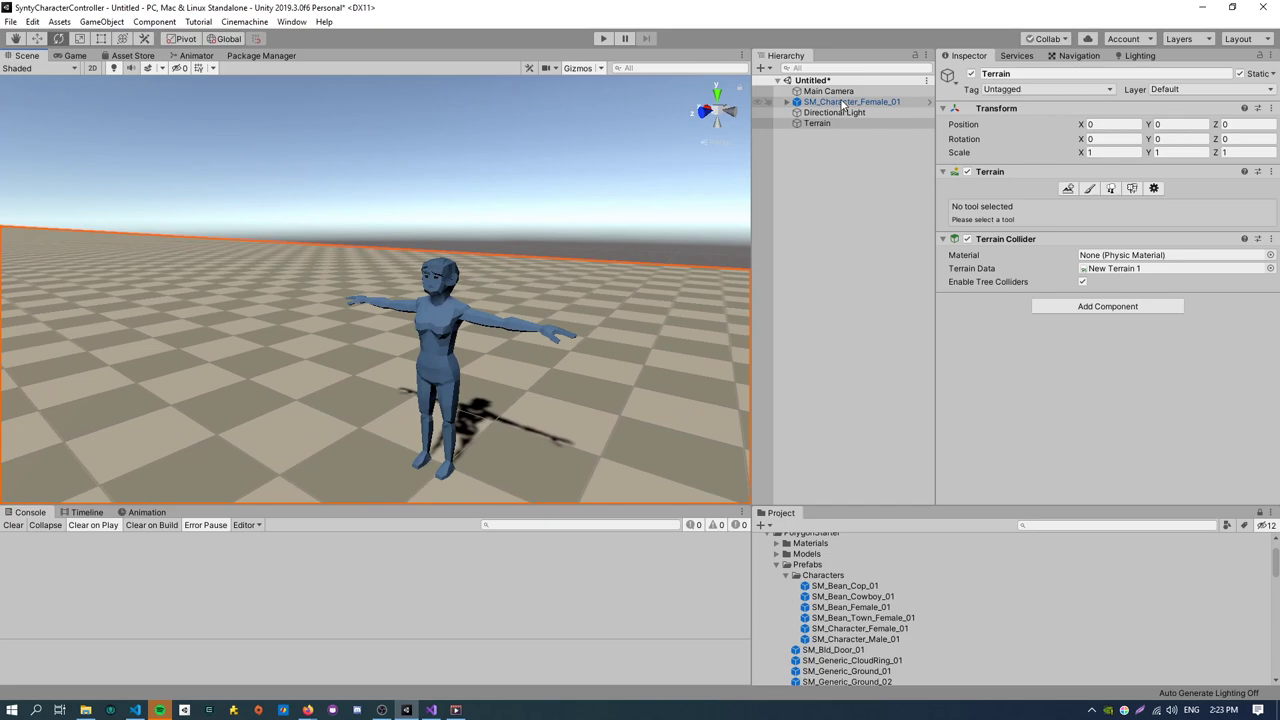
Explore the character's Root, Hips and Spine_01 bones, then inspect her Animator with CharactersAvatar.
left_click(786, 100)
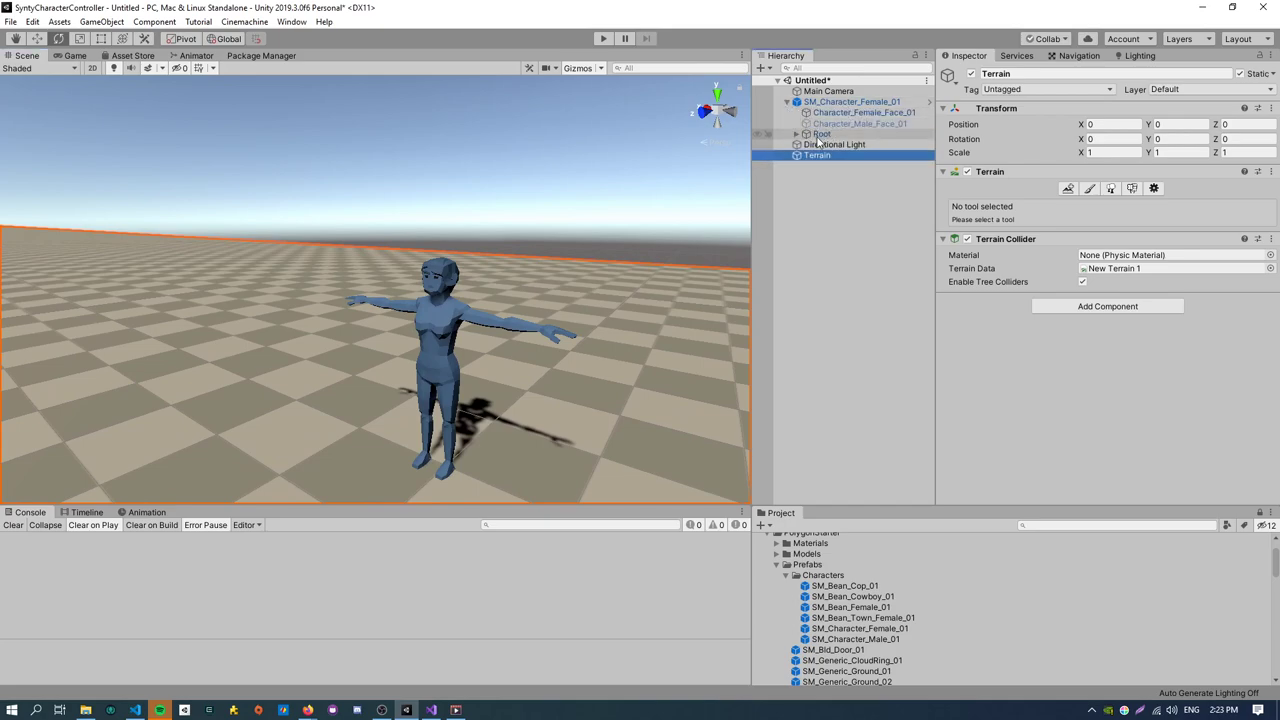
left_click(808, 134)
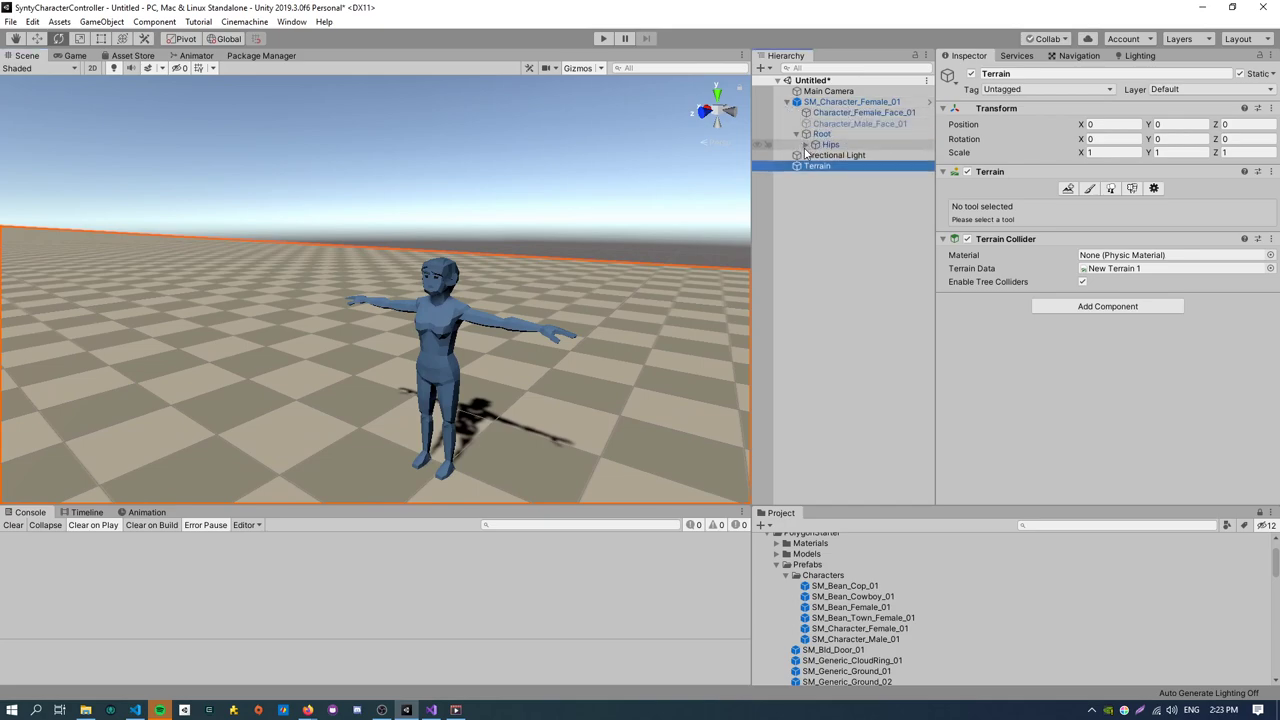
left_click(806, 144)
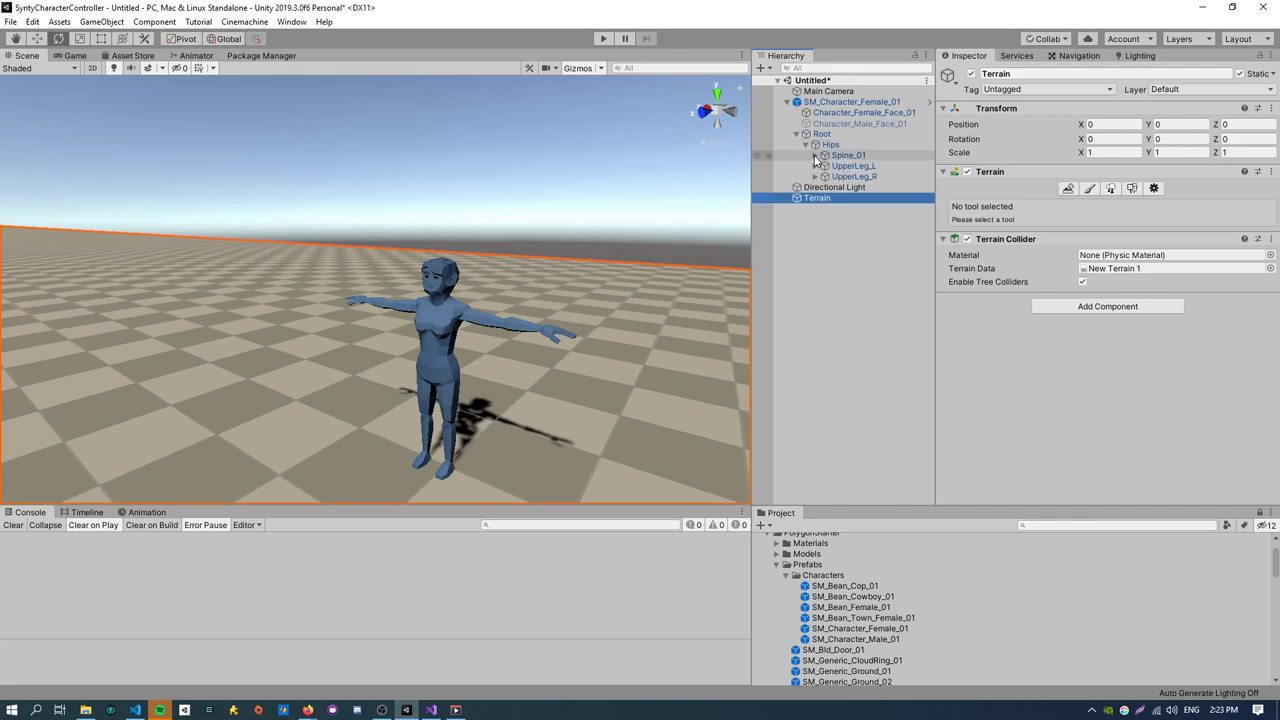
left_click(816, 156)
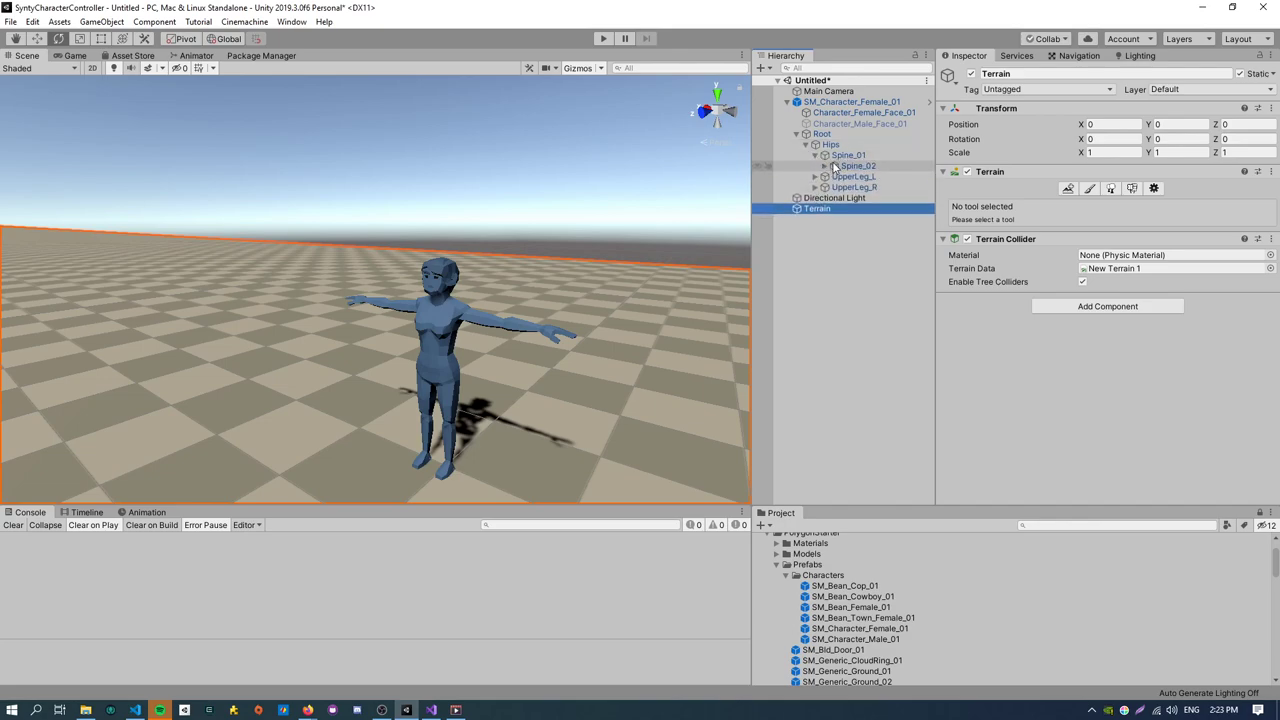
left_click(854, 188)
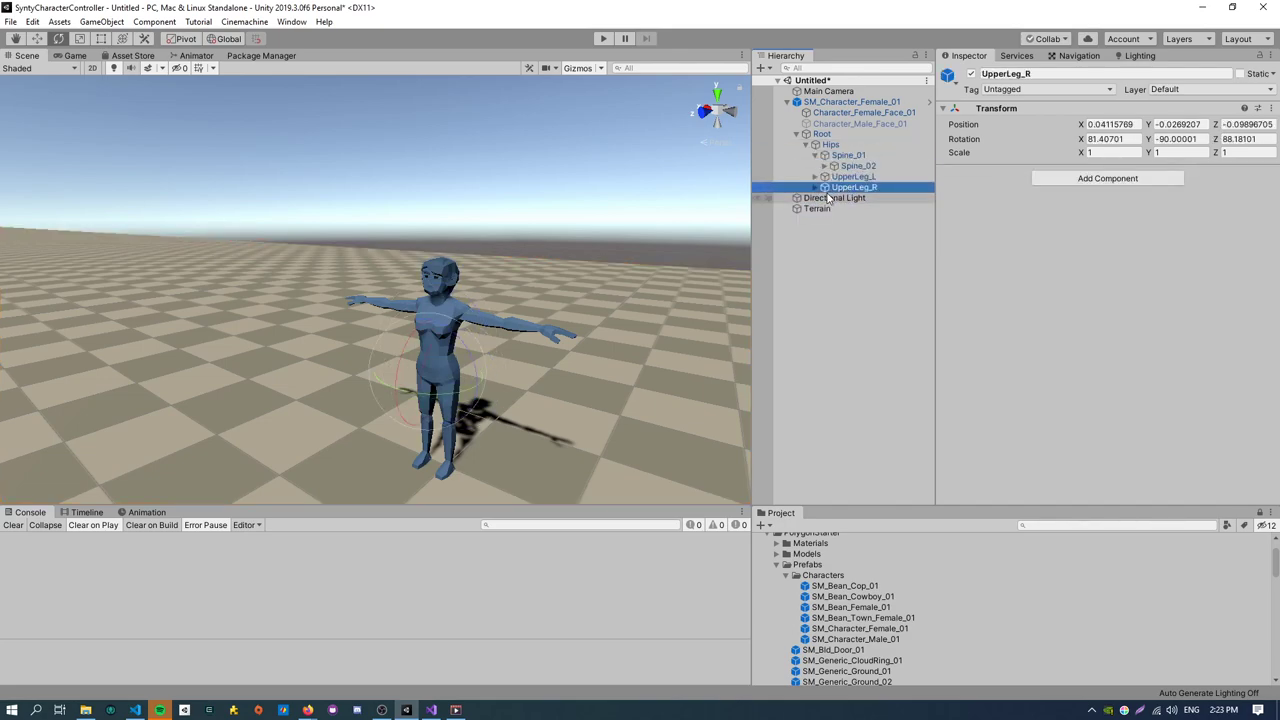
left_click(864, 188)
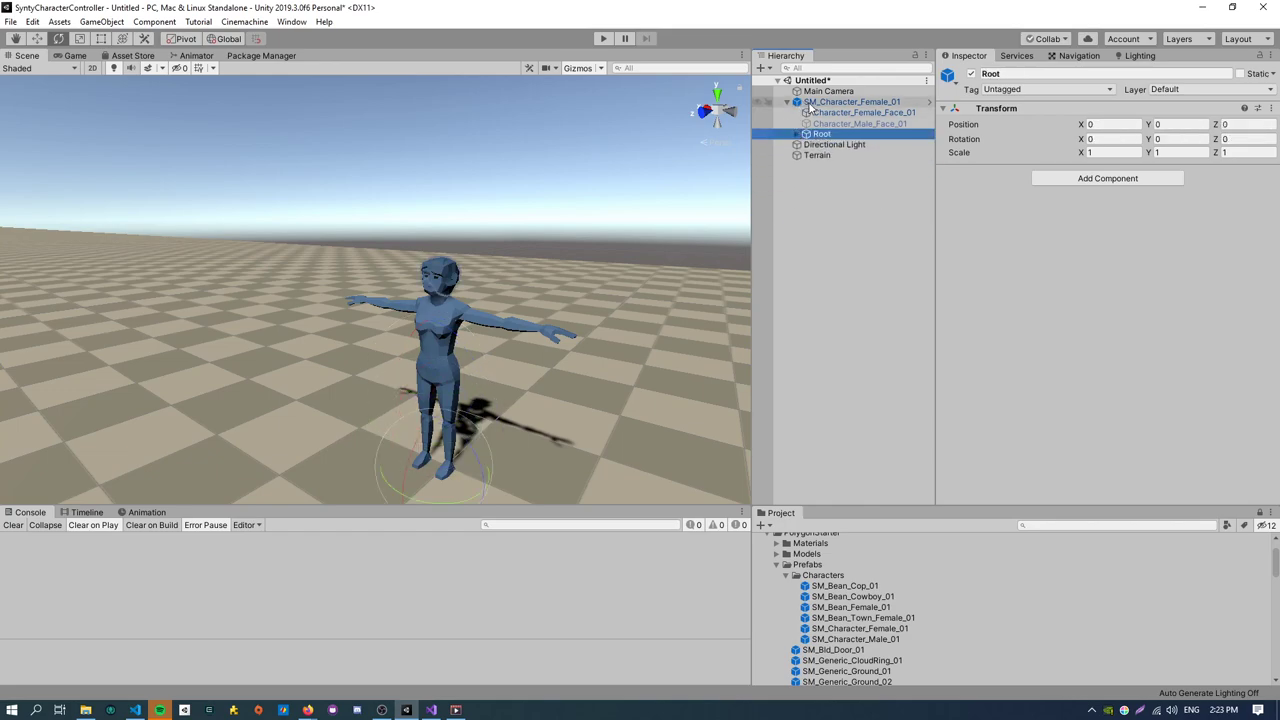
left_click(852, 100)
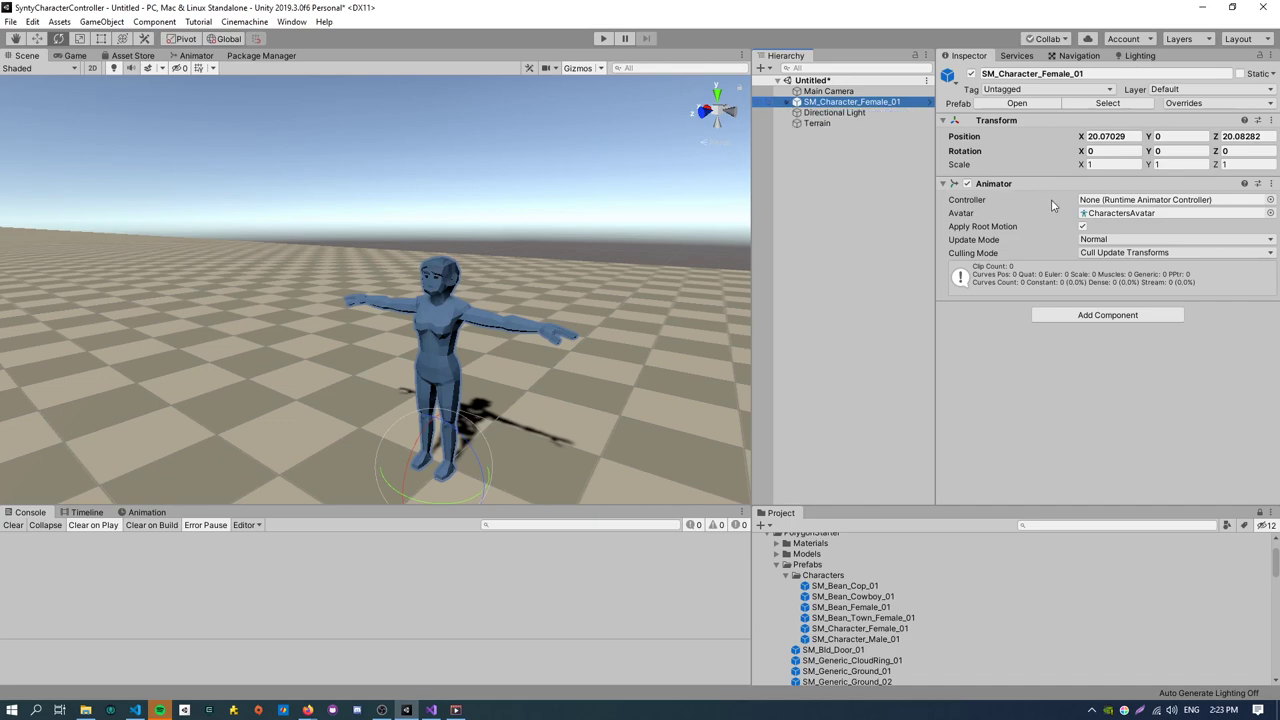
mouse_move(964, 280)
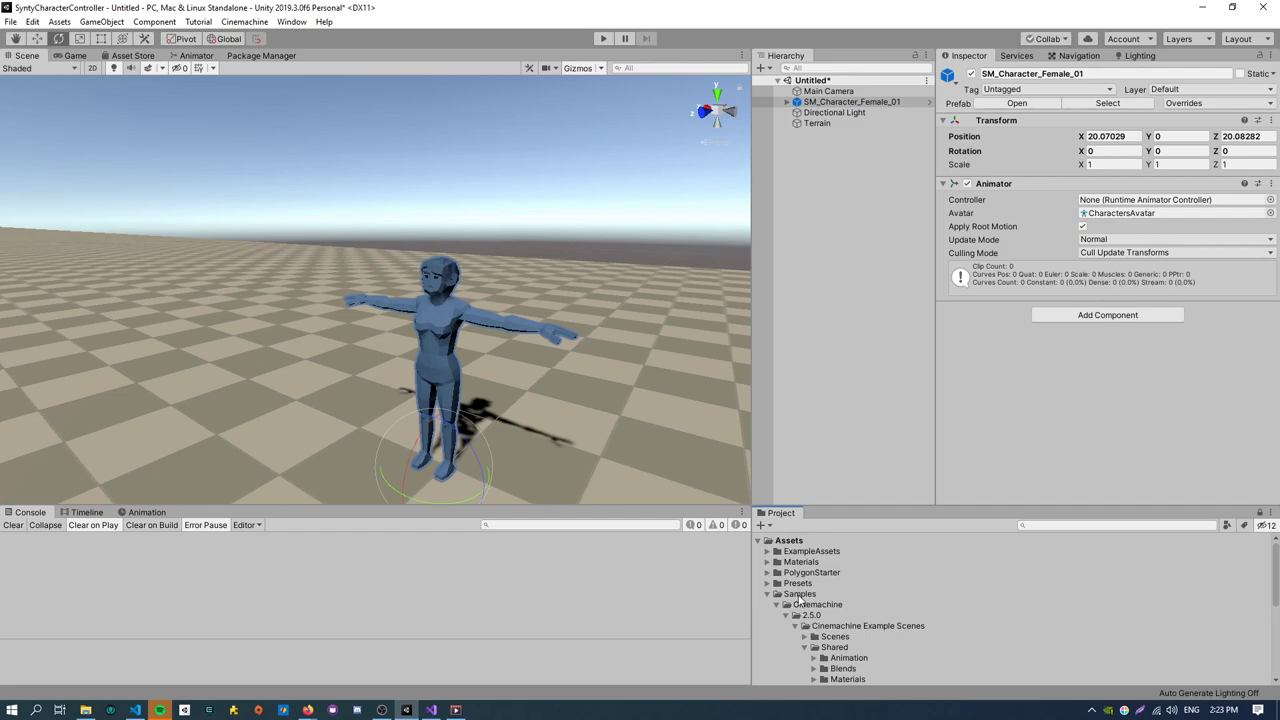
Browse the Cinemachine samples for the 3rdPersonController prefab and select the Main Camera.
left_click(818, 604)
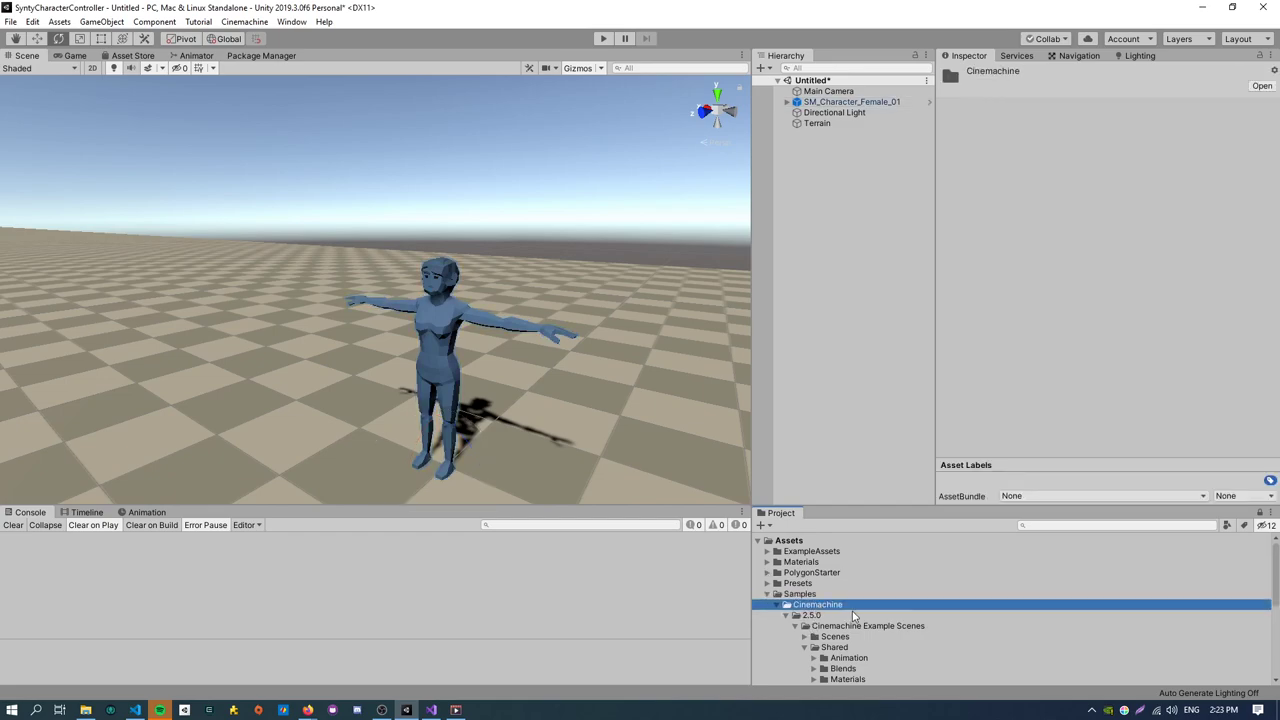
scroll("down", 3)
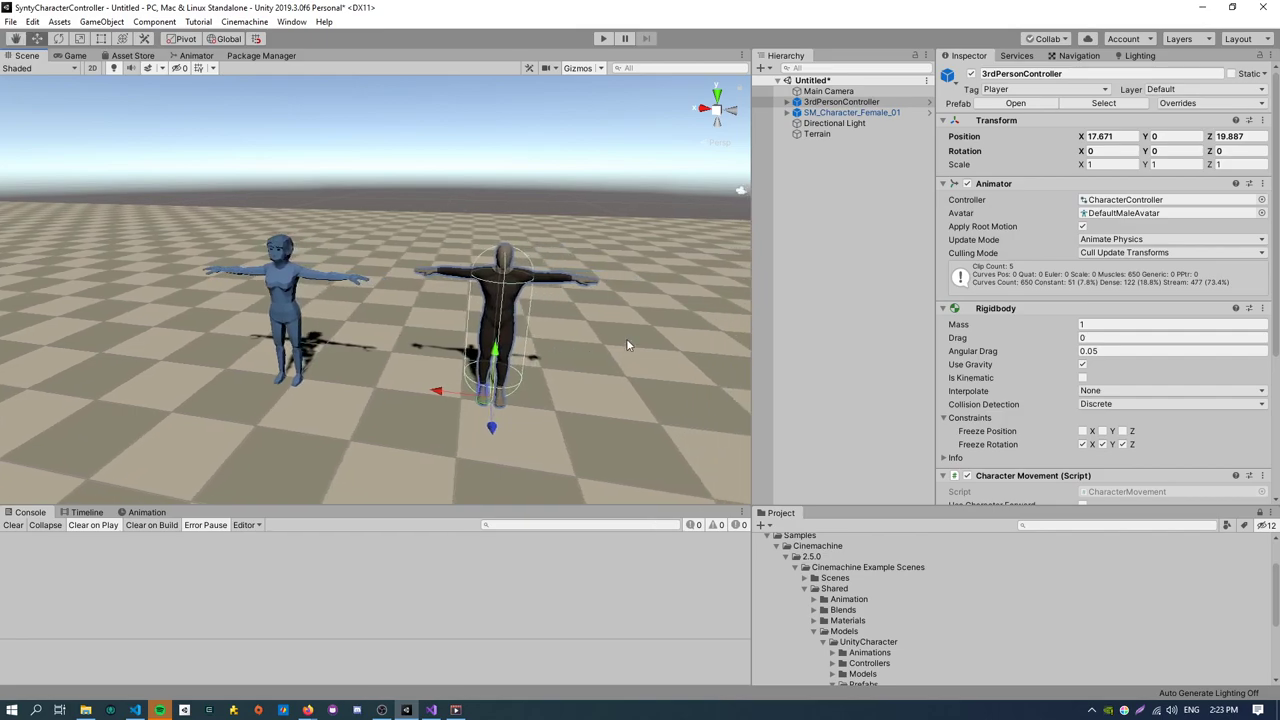
left_click(828, 90)
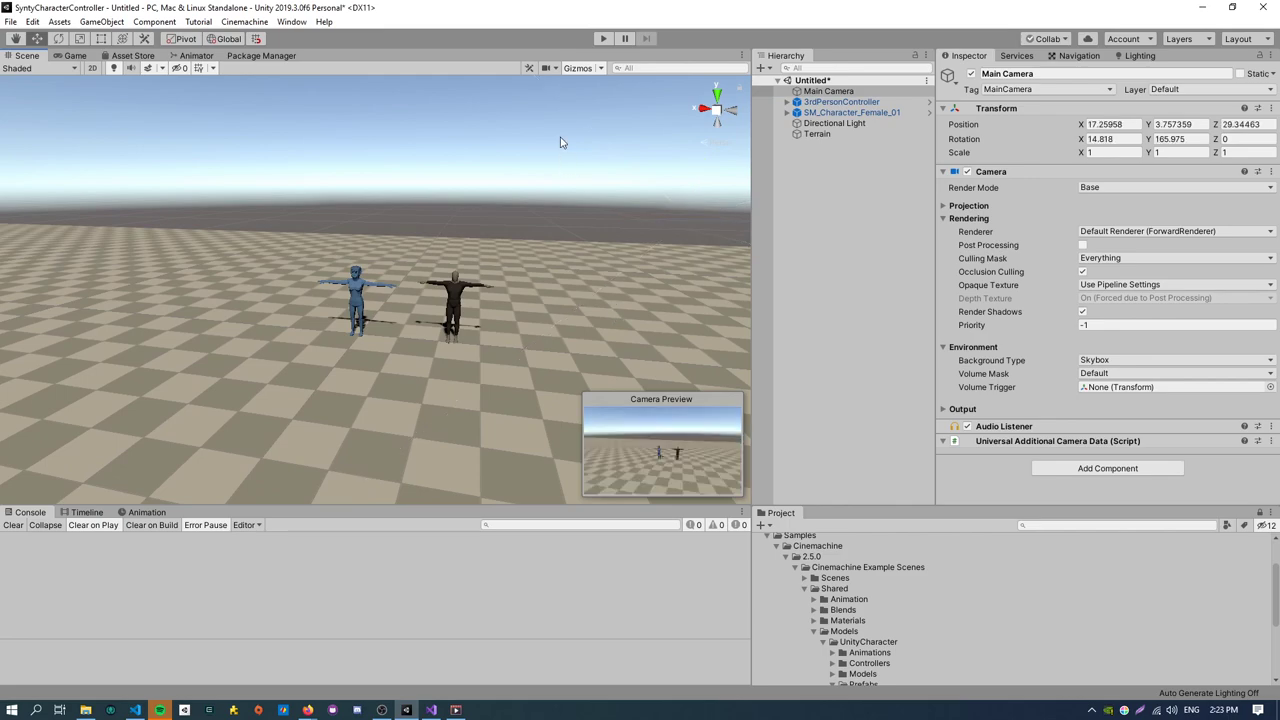
left_click(604, 38)
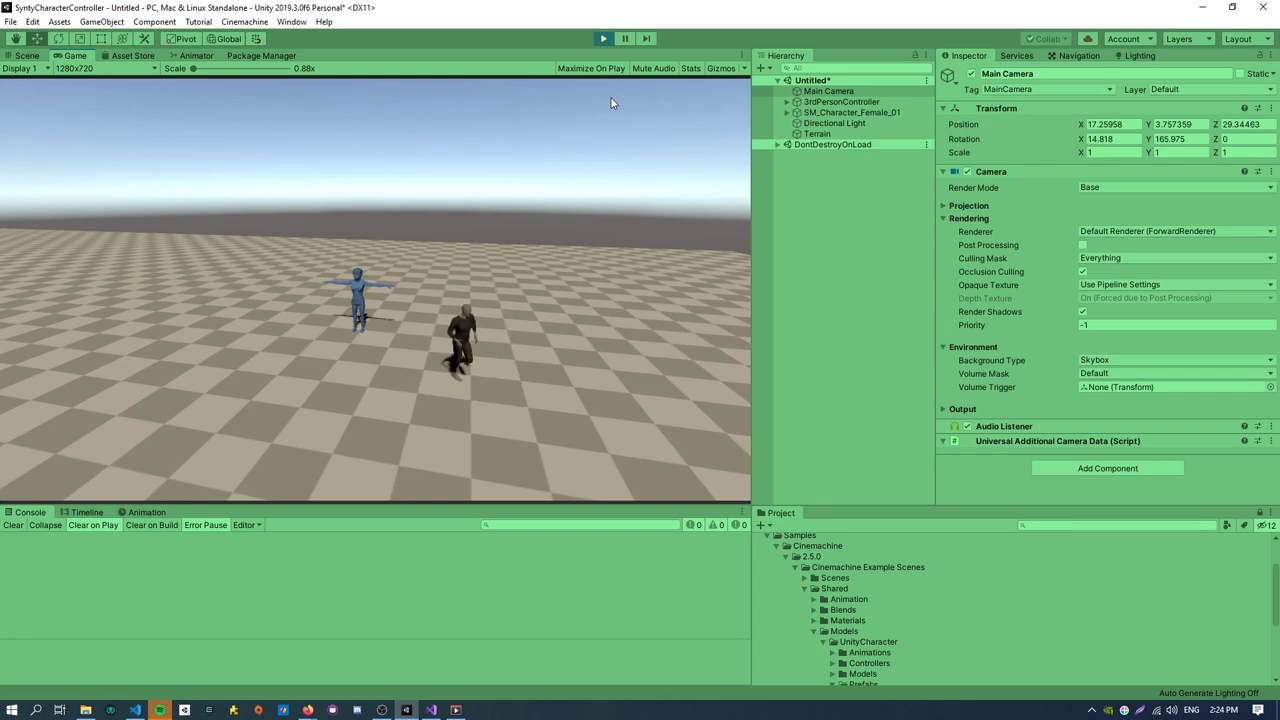
left_click(604, 38)
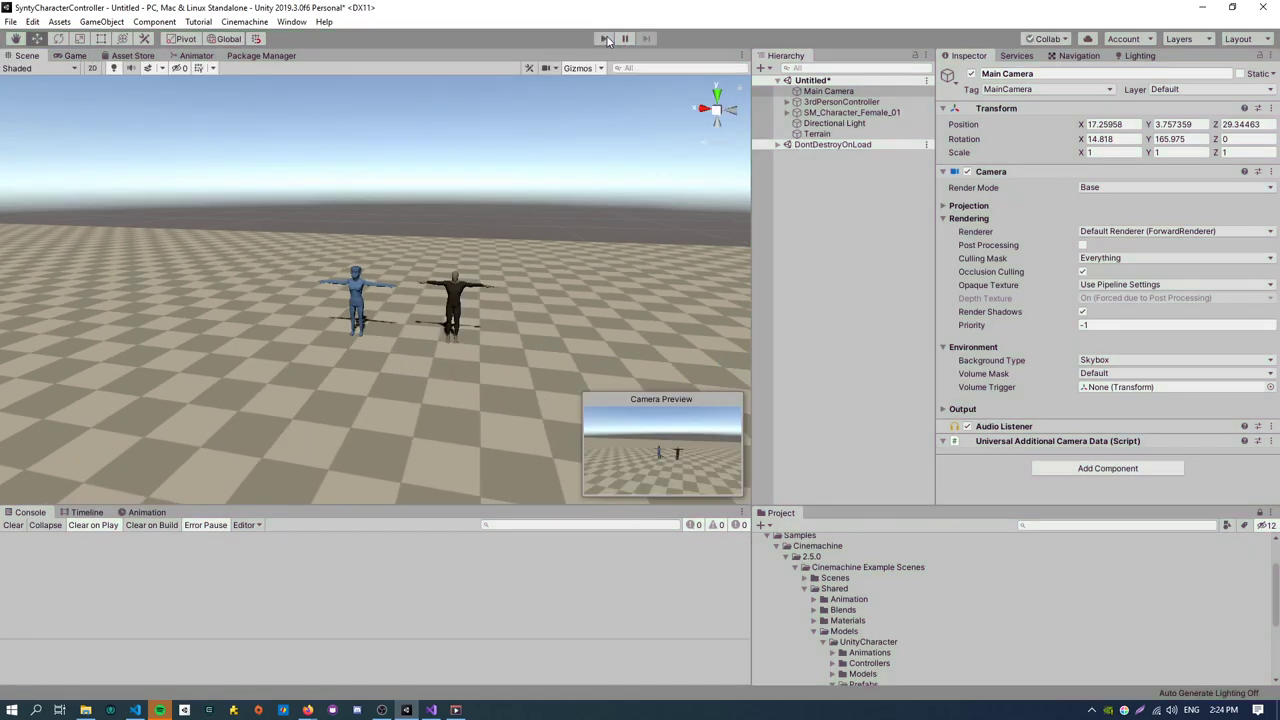
left_click(604, 38)
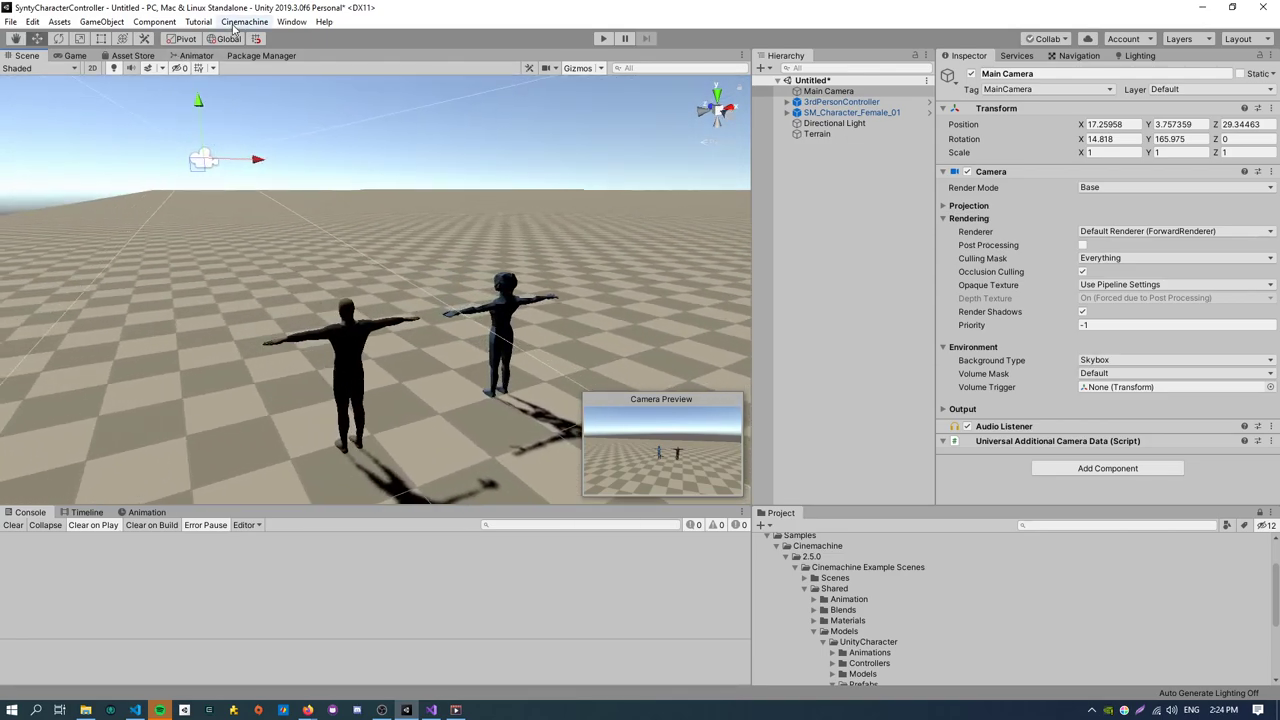
Create a CM FreeLook1 camera and inspect the Main Camera's CinemachineBrain.
left_click(244, 20)
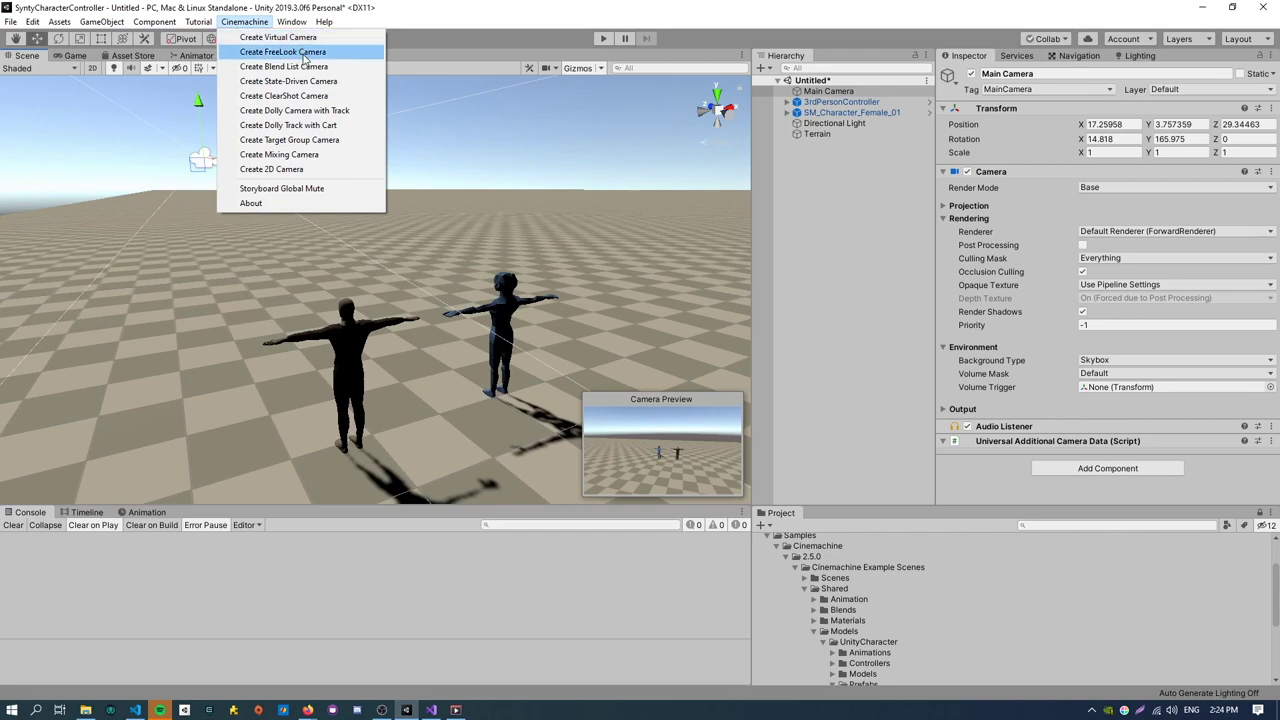
left_click(282, 52)
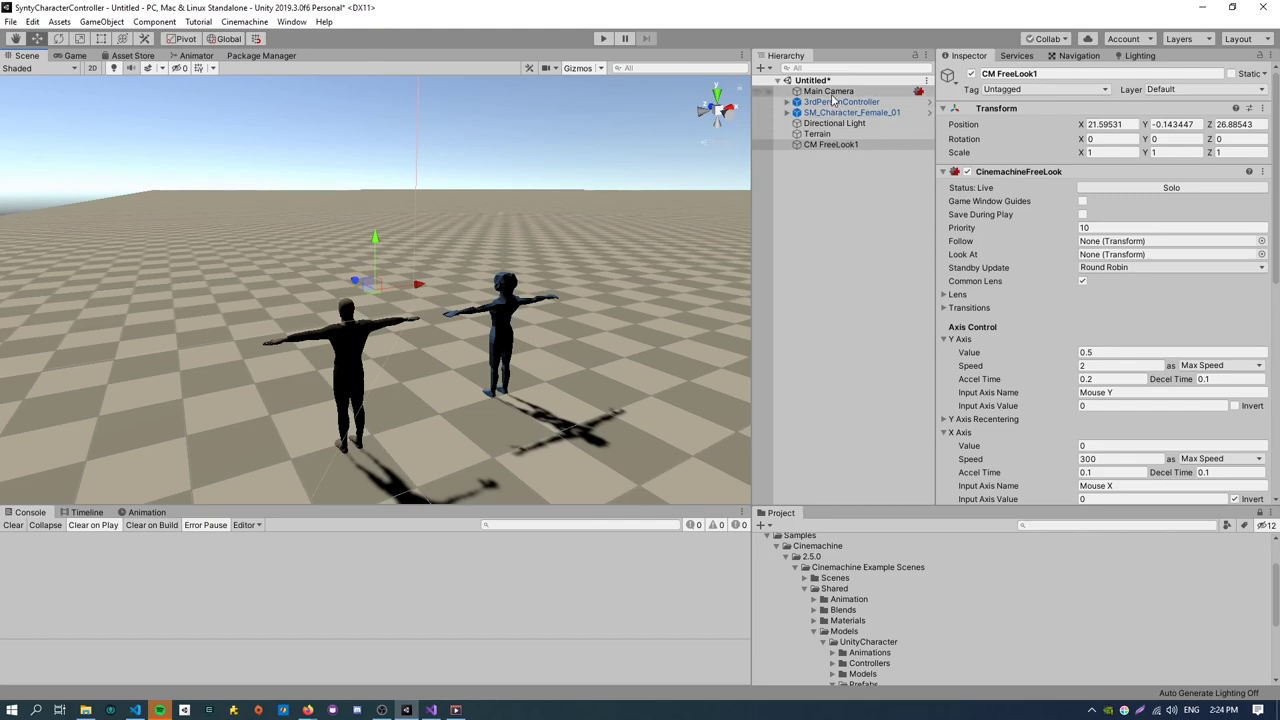
left_click(828, 92)
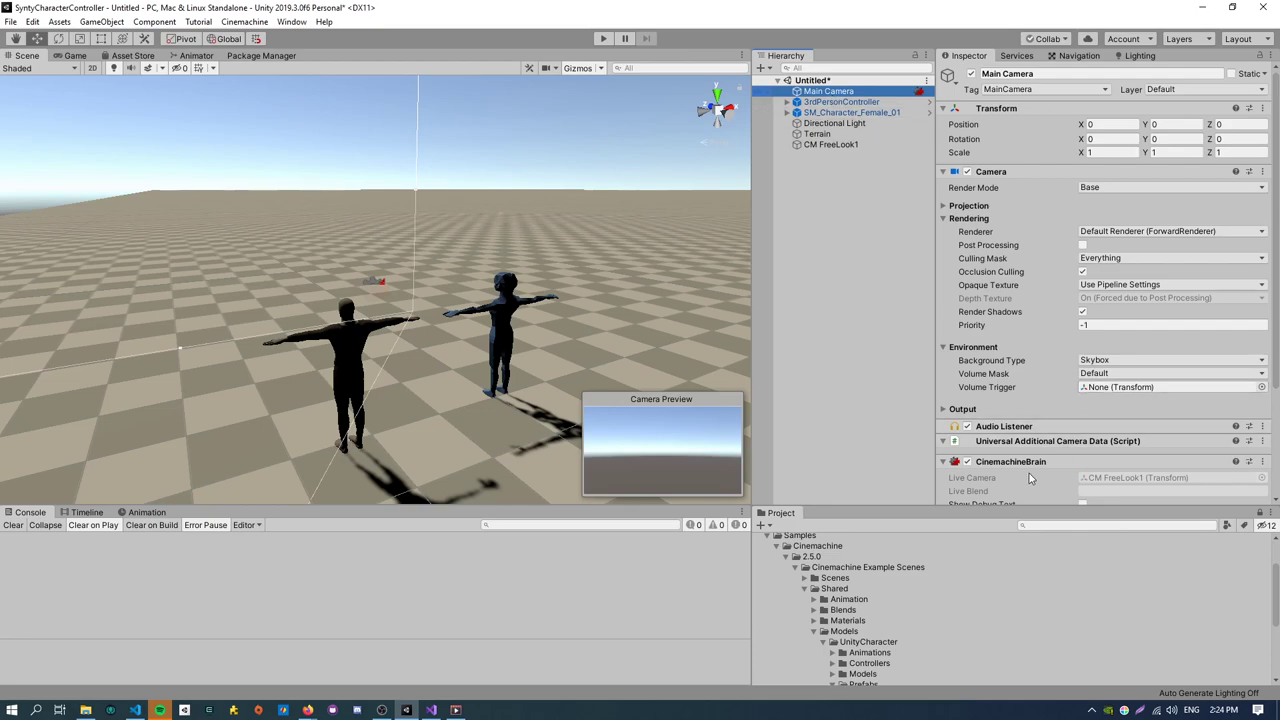
scroll("down", 3)
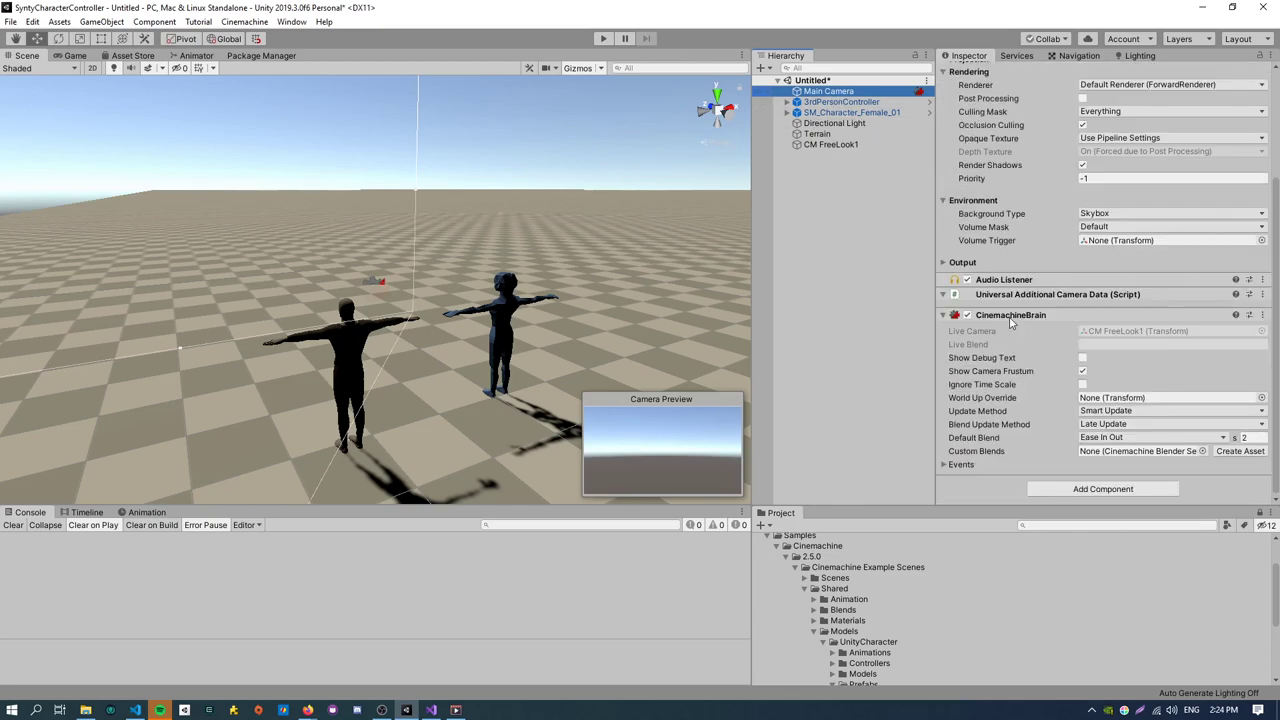
left_click(832, 144)
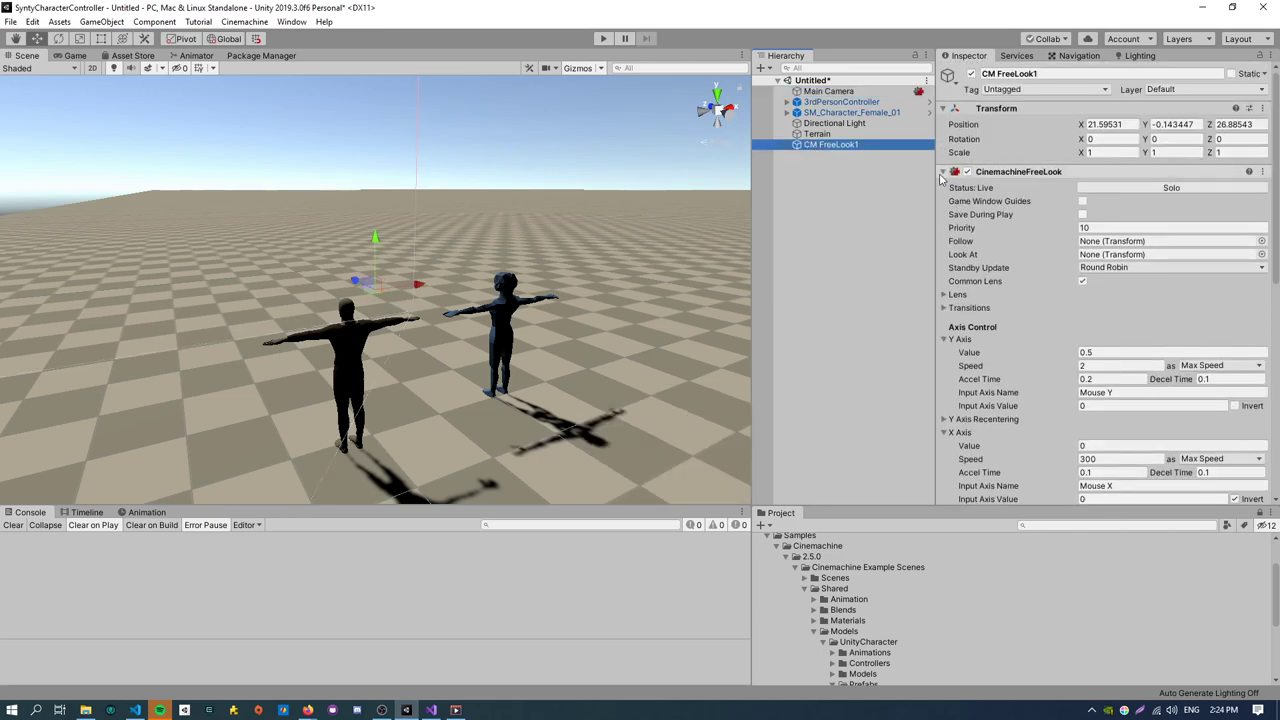
left_click(828, 92)
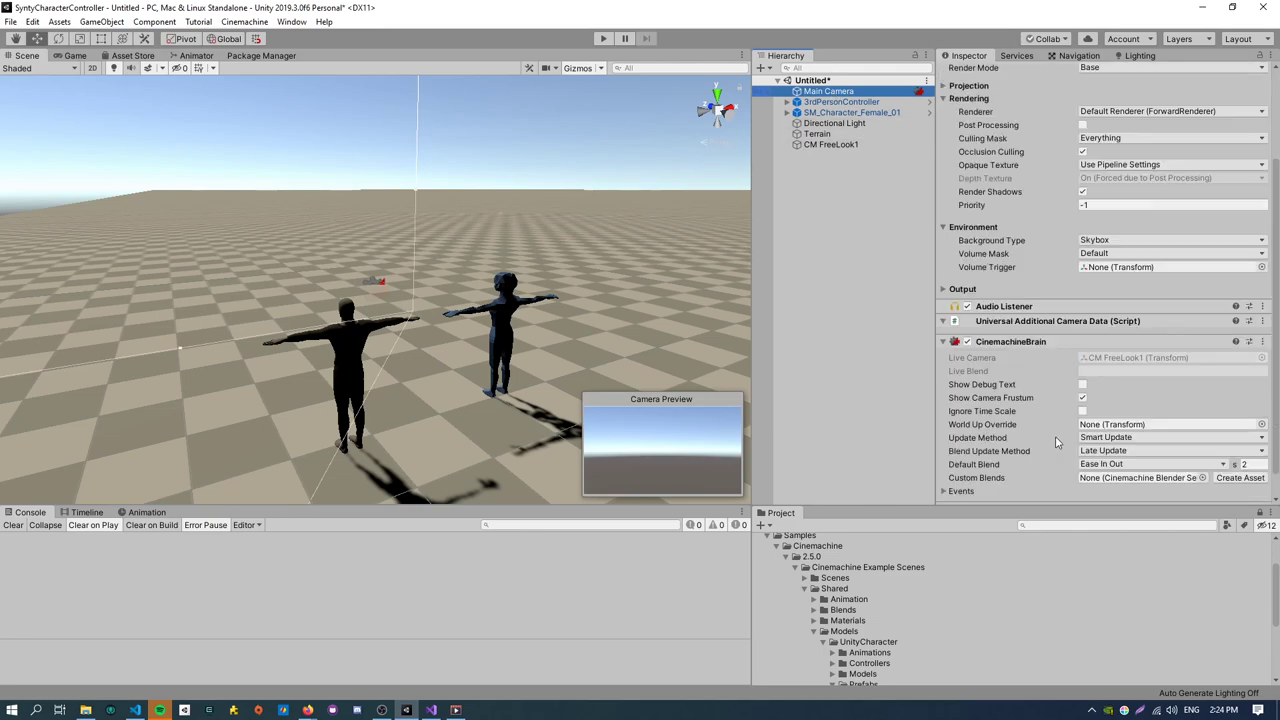
mouse_move(1048, 468)
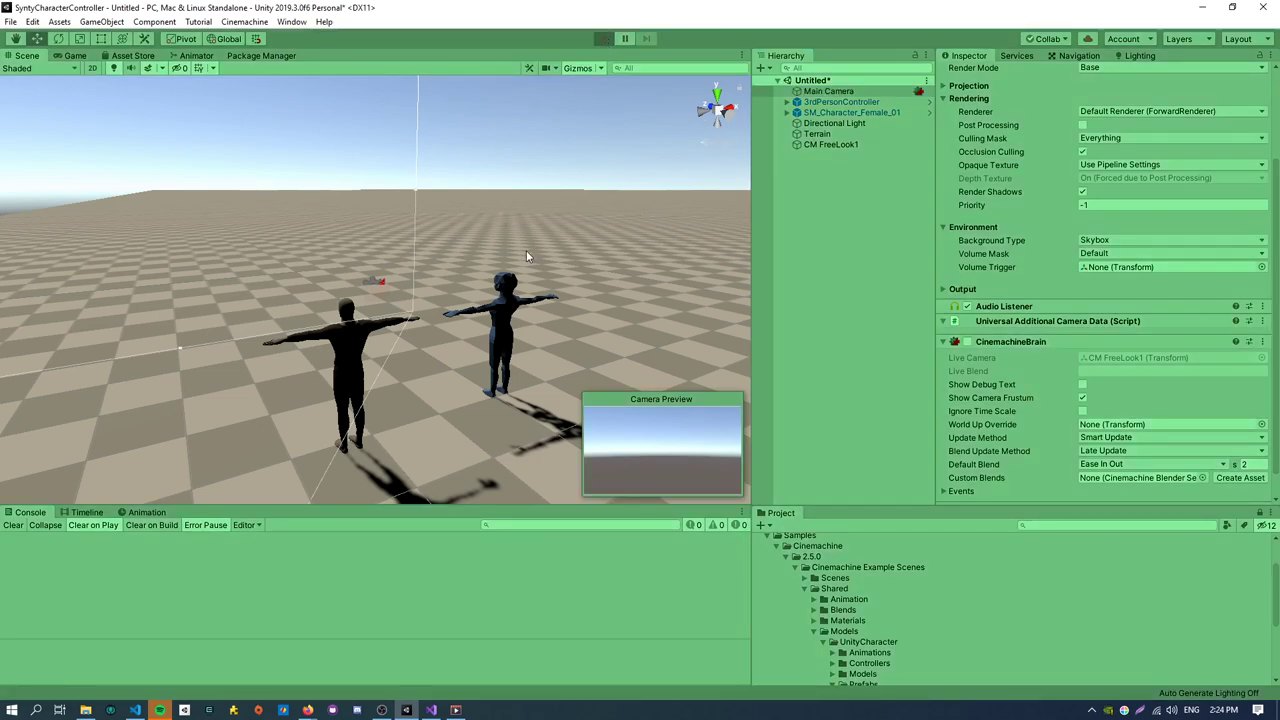
Run the scene in Play mode to test the new camera.
left_click(604, 38)
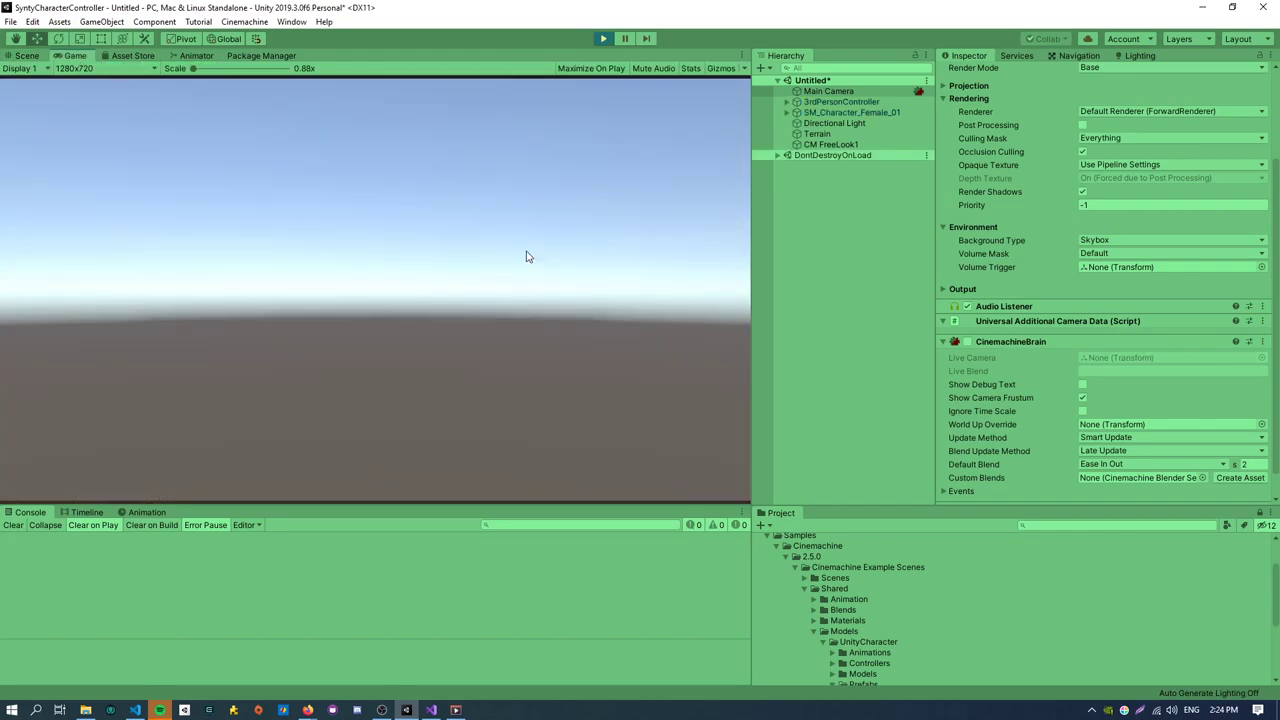
left_click(604, 38)
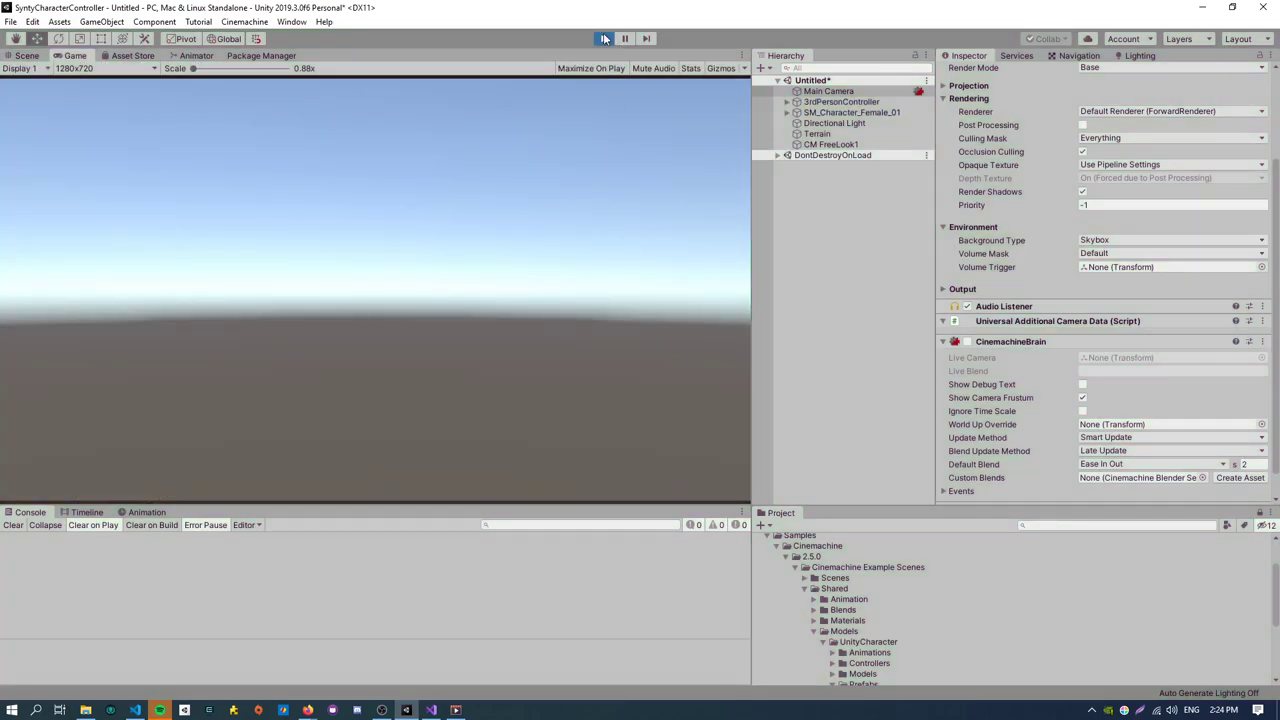
left_click(604, 38)
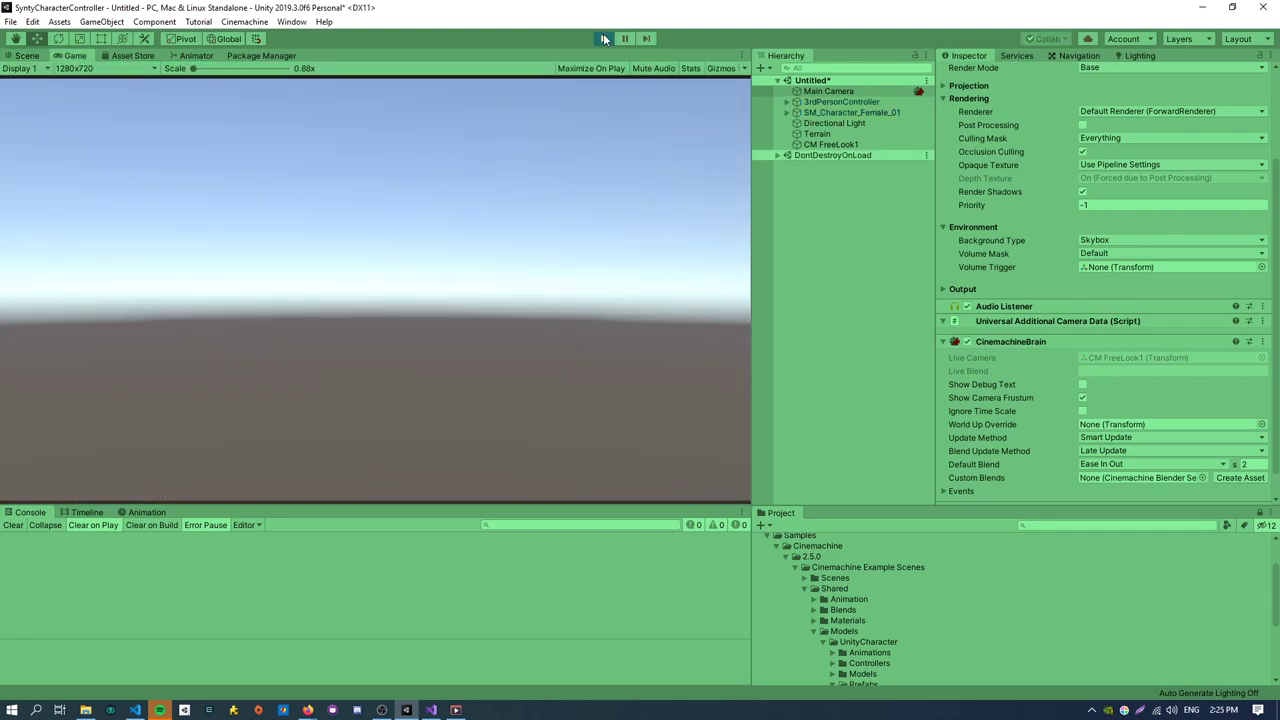
Stop the game and set CM FreeLook1 to follow the 3rdPersonController skeleton's Root bone.
left_click(604, 38)
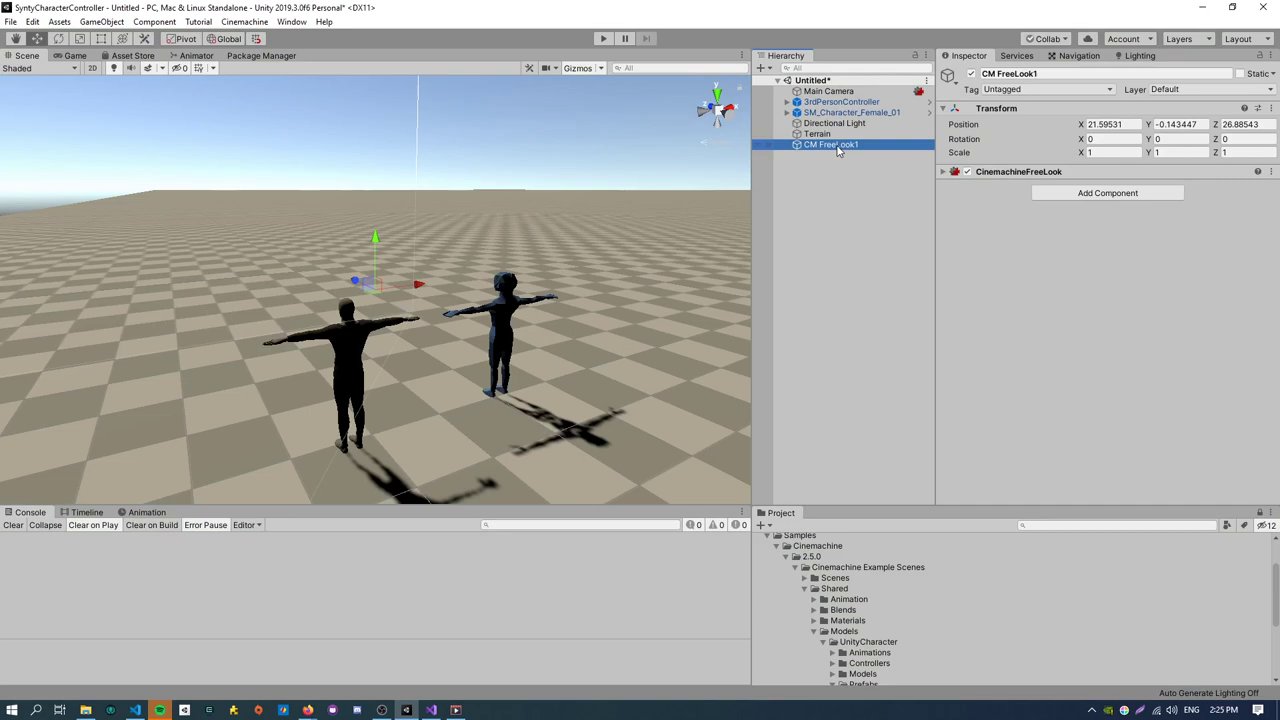
left_click(944, 172)
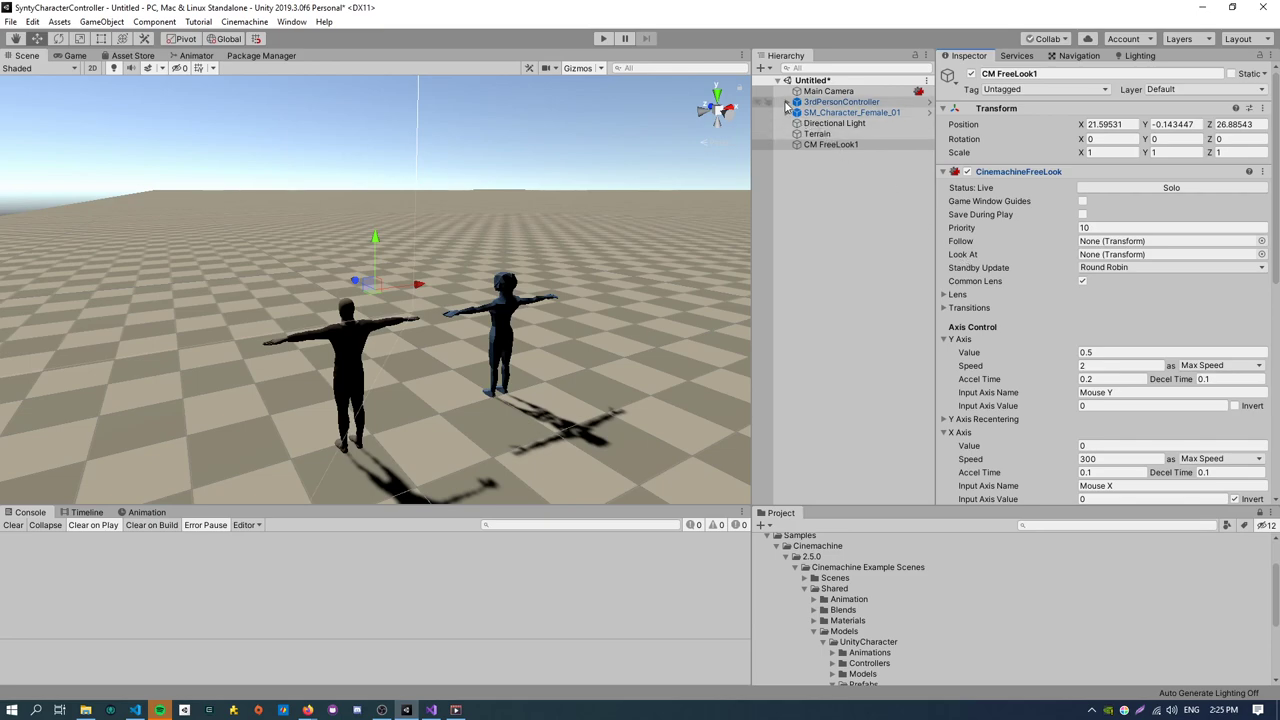
left_click(788, 100)
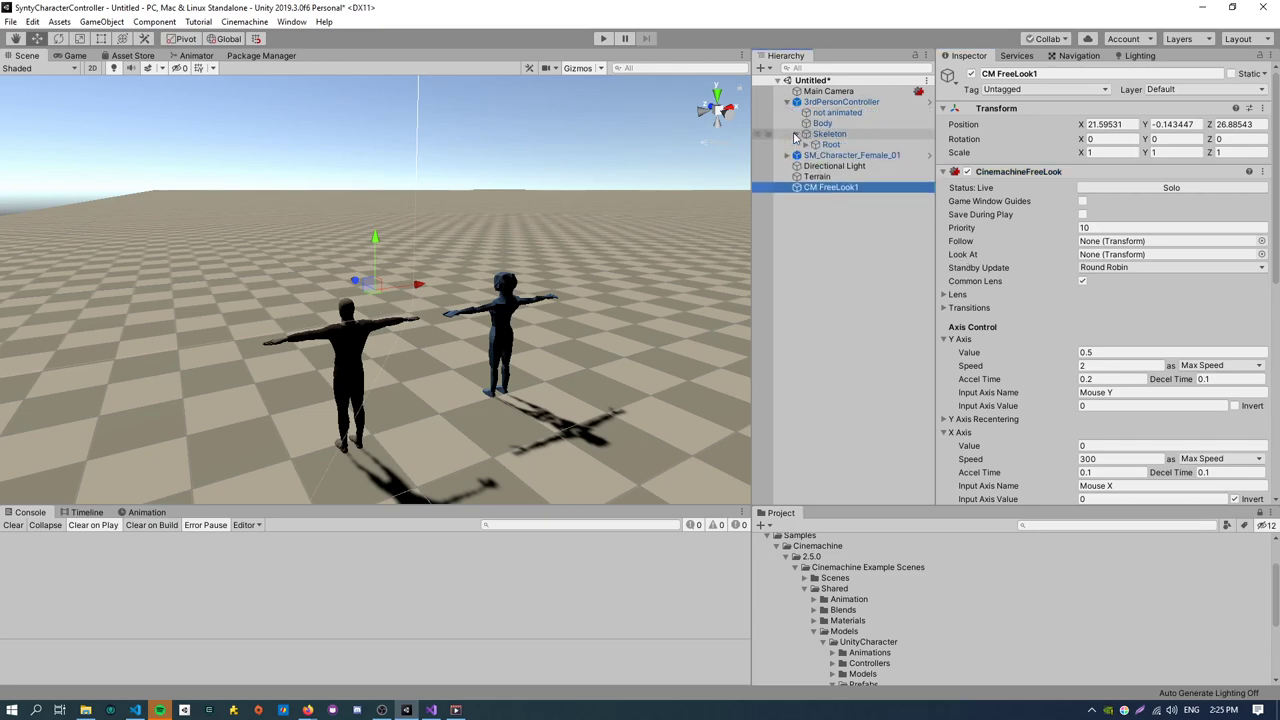
left_click(832, 144)
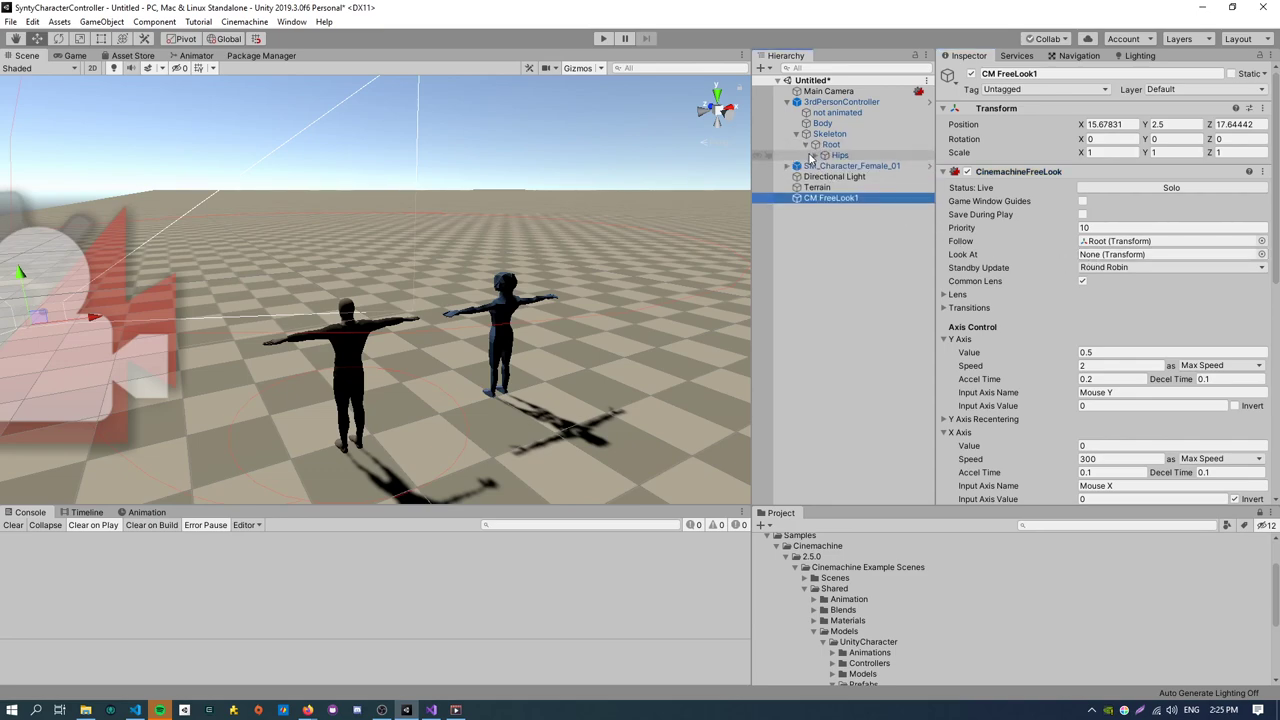
Set CM FreeLook1 to look at the Head bone and start a Play-mode test.
left_click(824, 156)
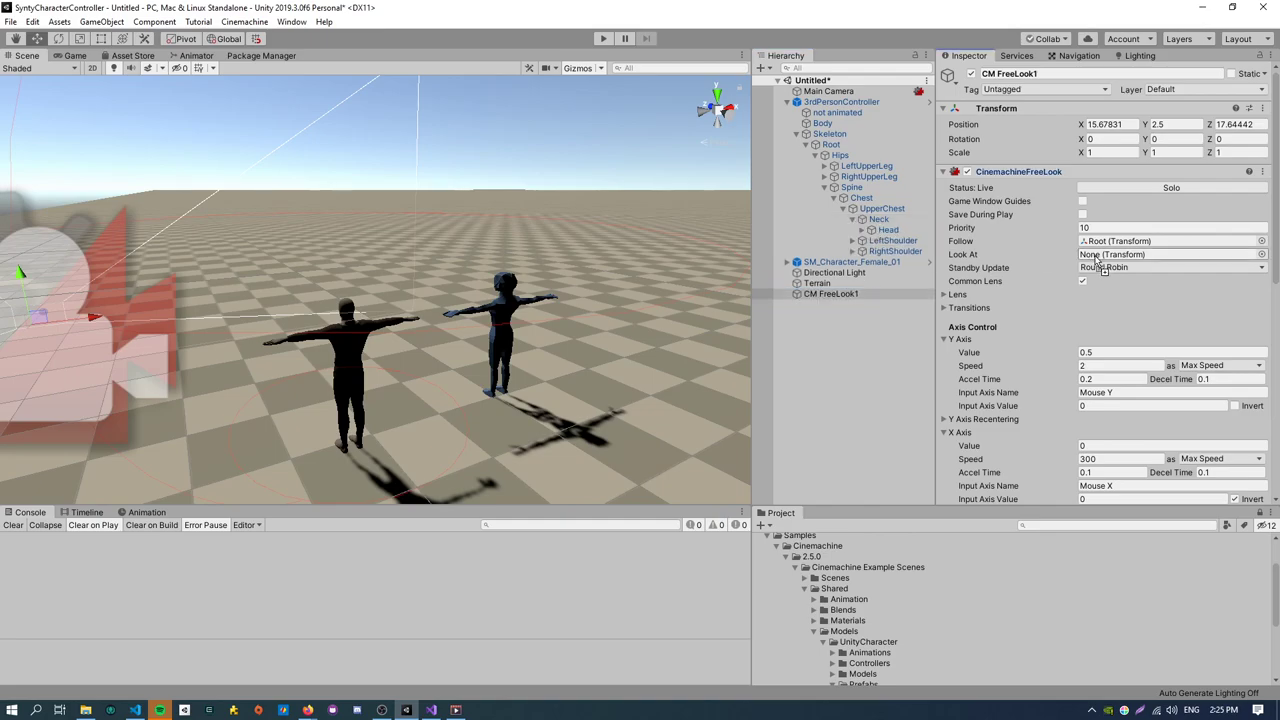
left_click(1170, 254)
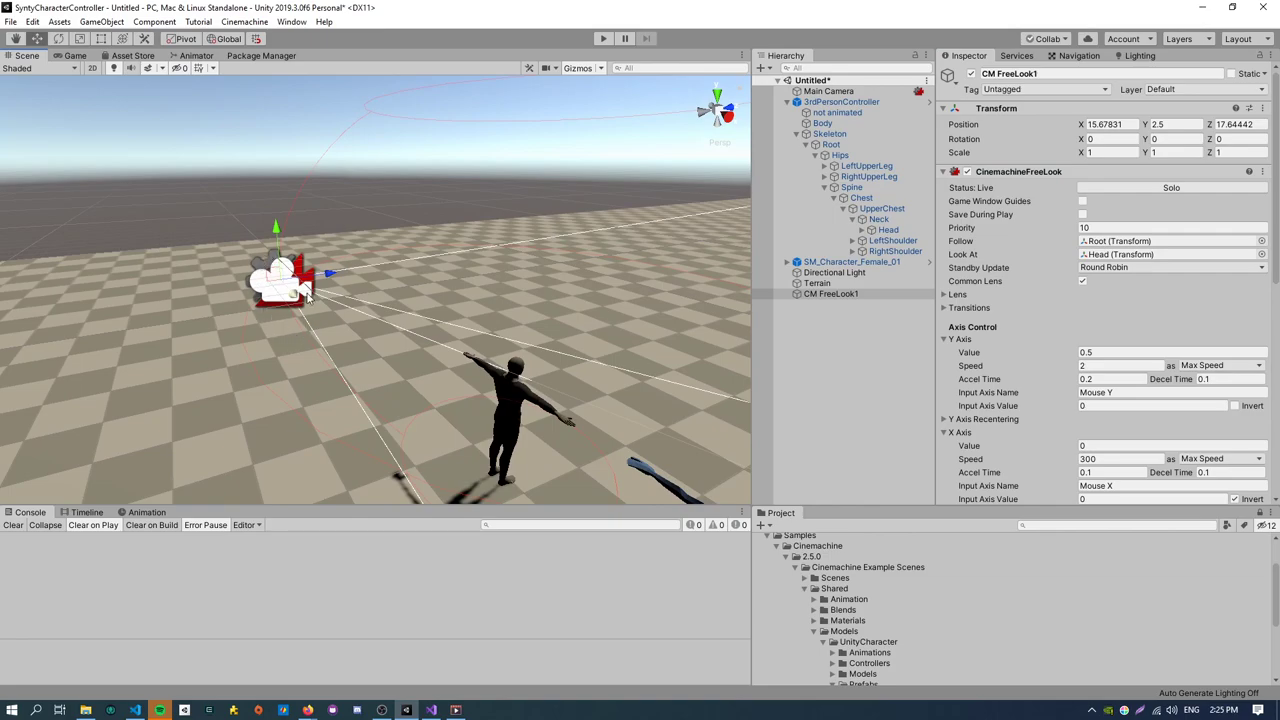
left_click(832, 292)
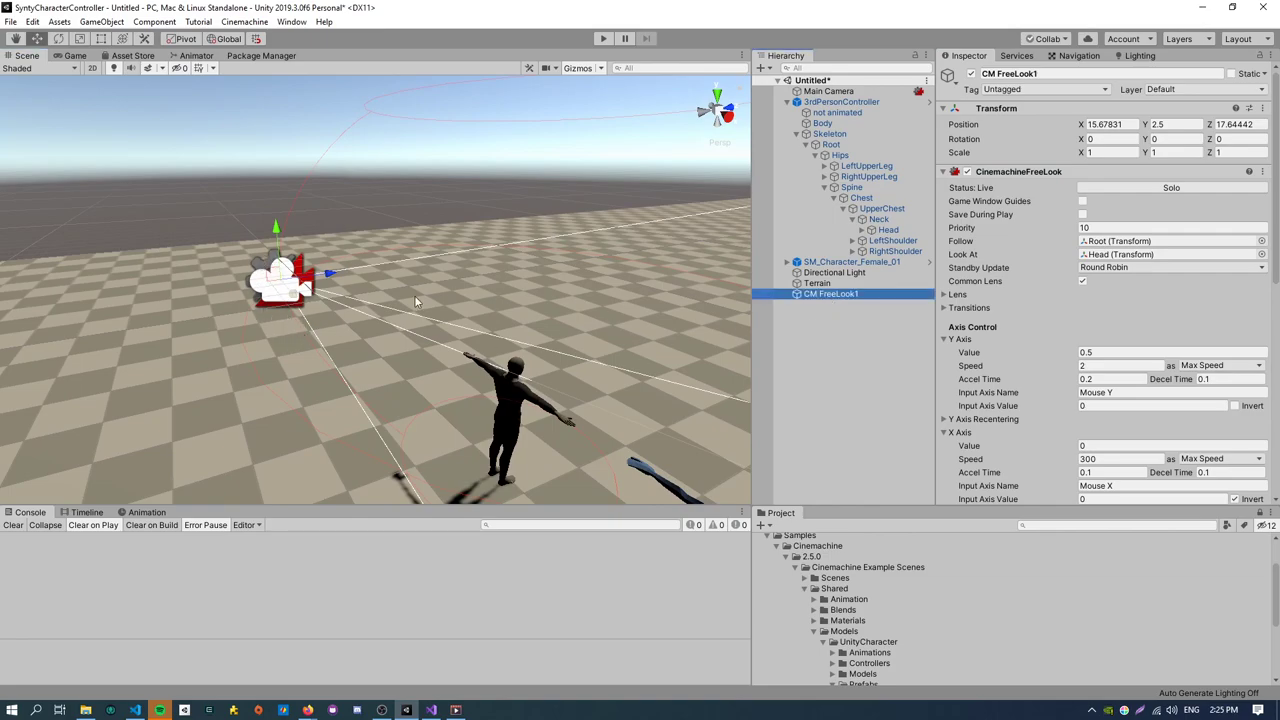
left_click_drag(416, 300, 580, 476)
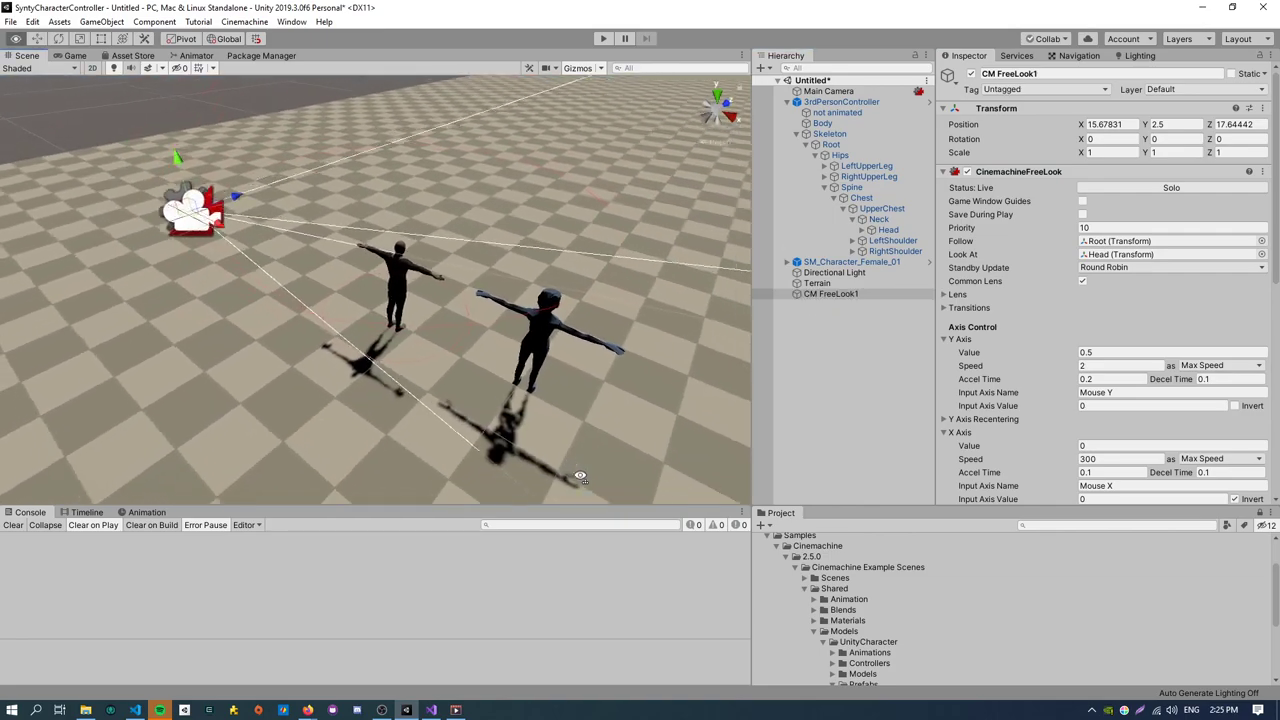
left_click(604, 38)
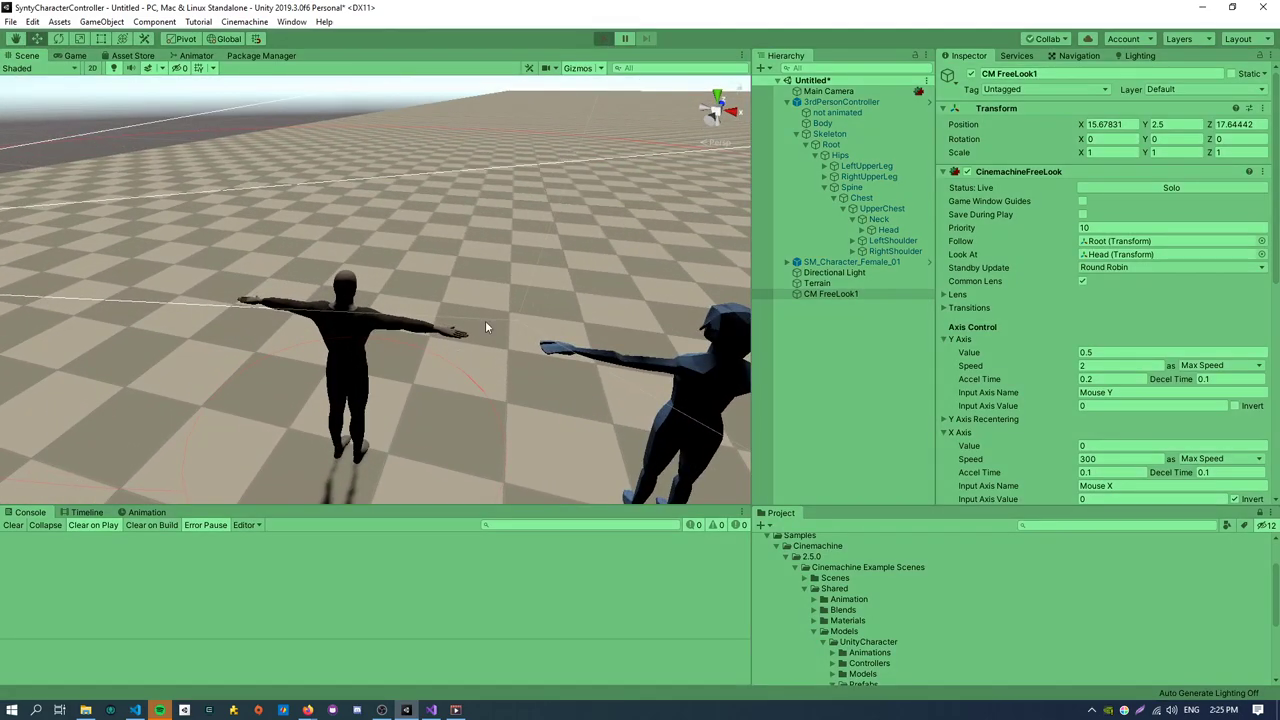
left_click(602, 38)
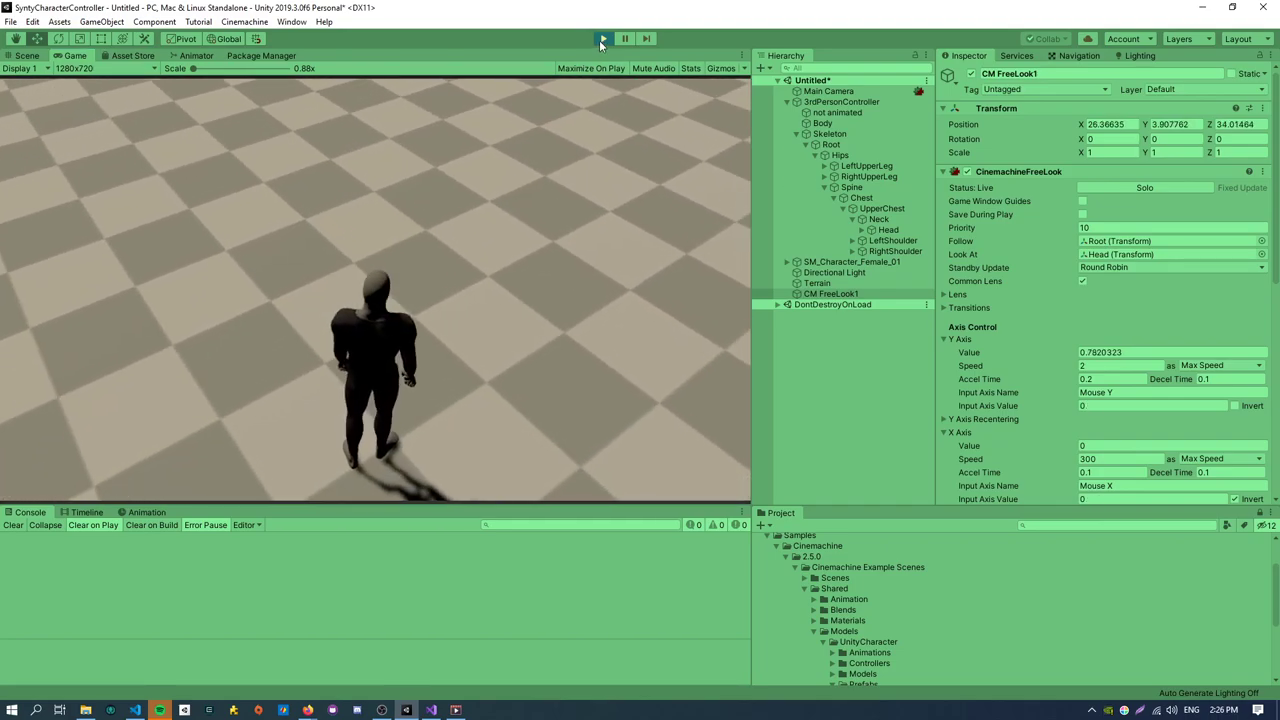
left_click(604, 38)
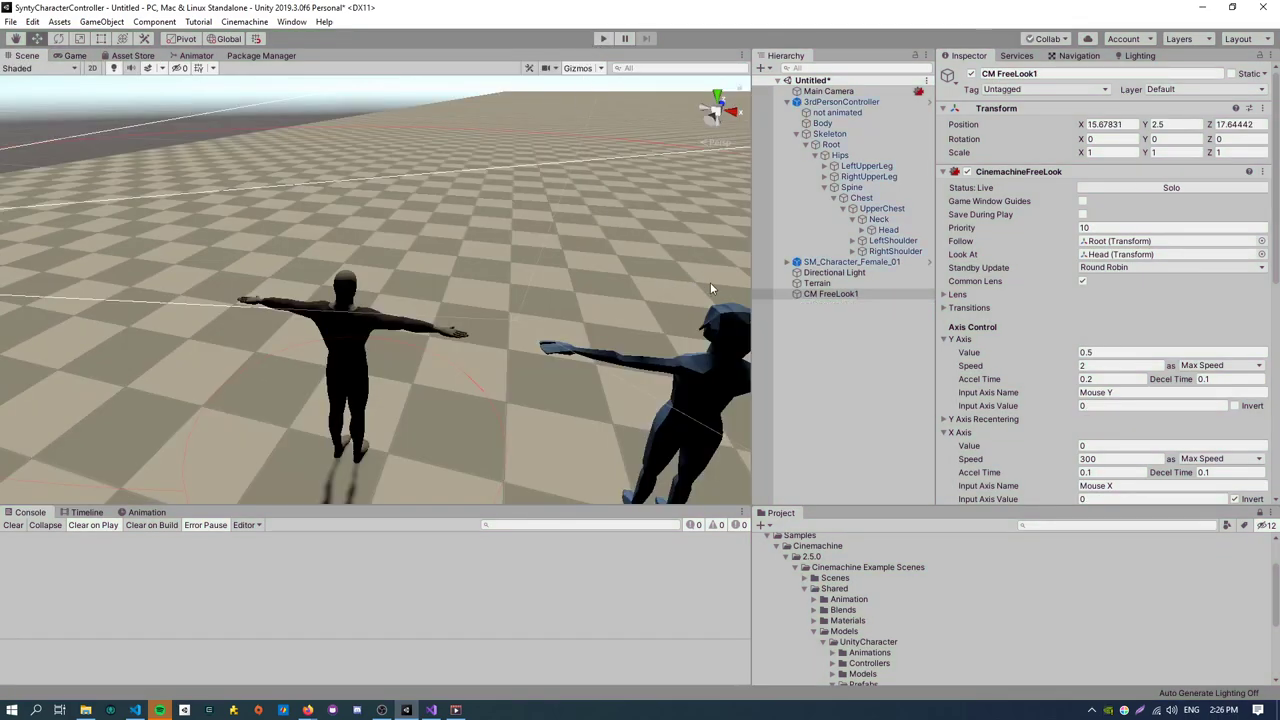
left_click(832, 292)
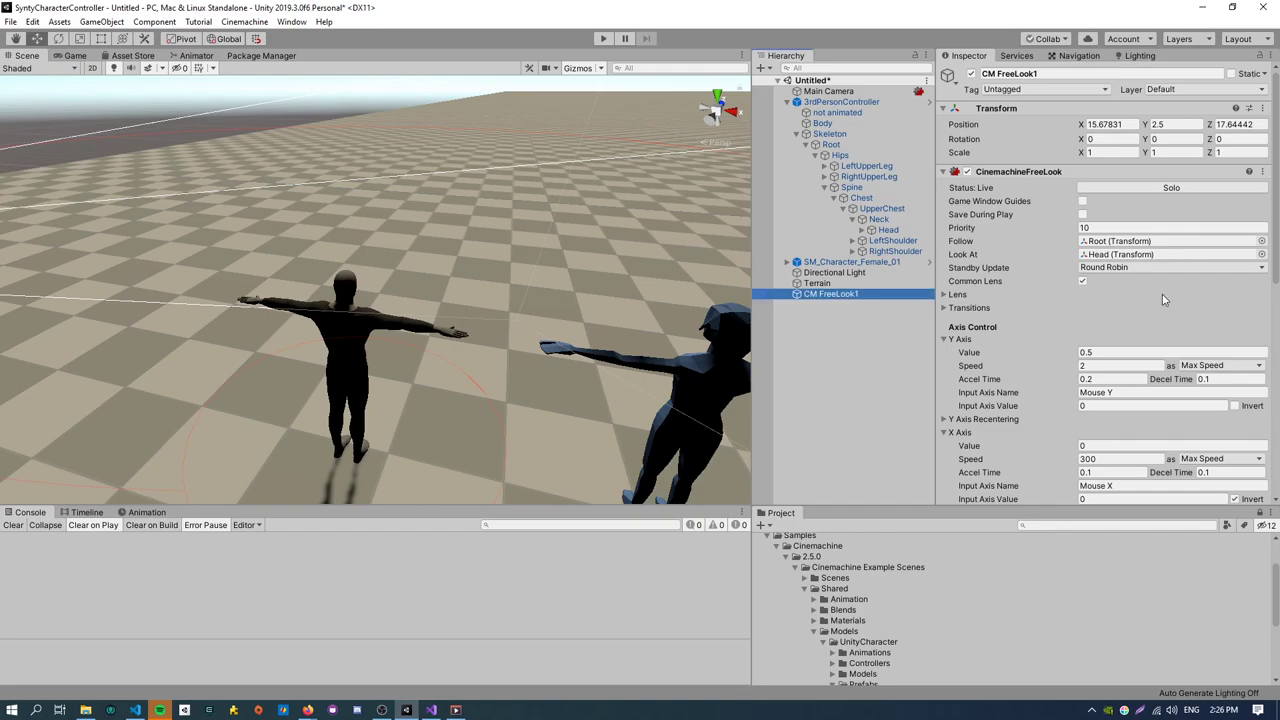
scroll("down", 3)
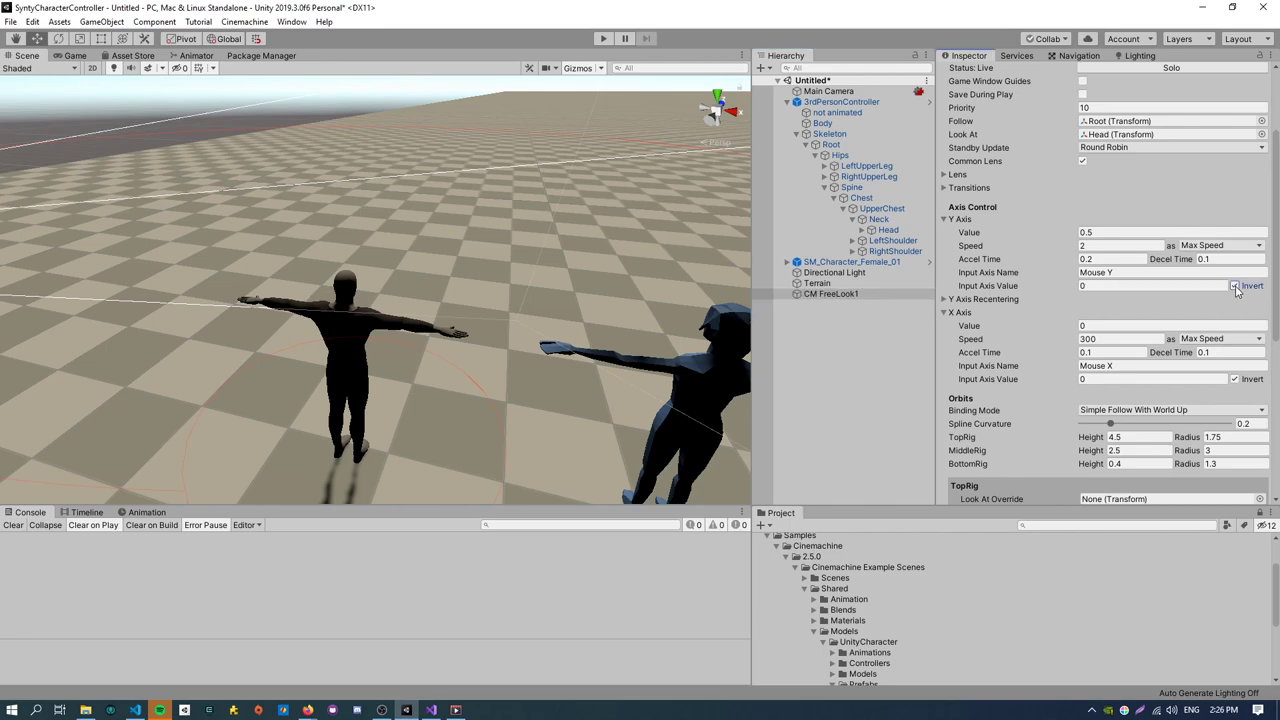
left_click(1232, 284)
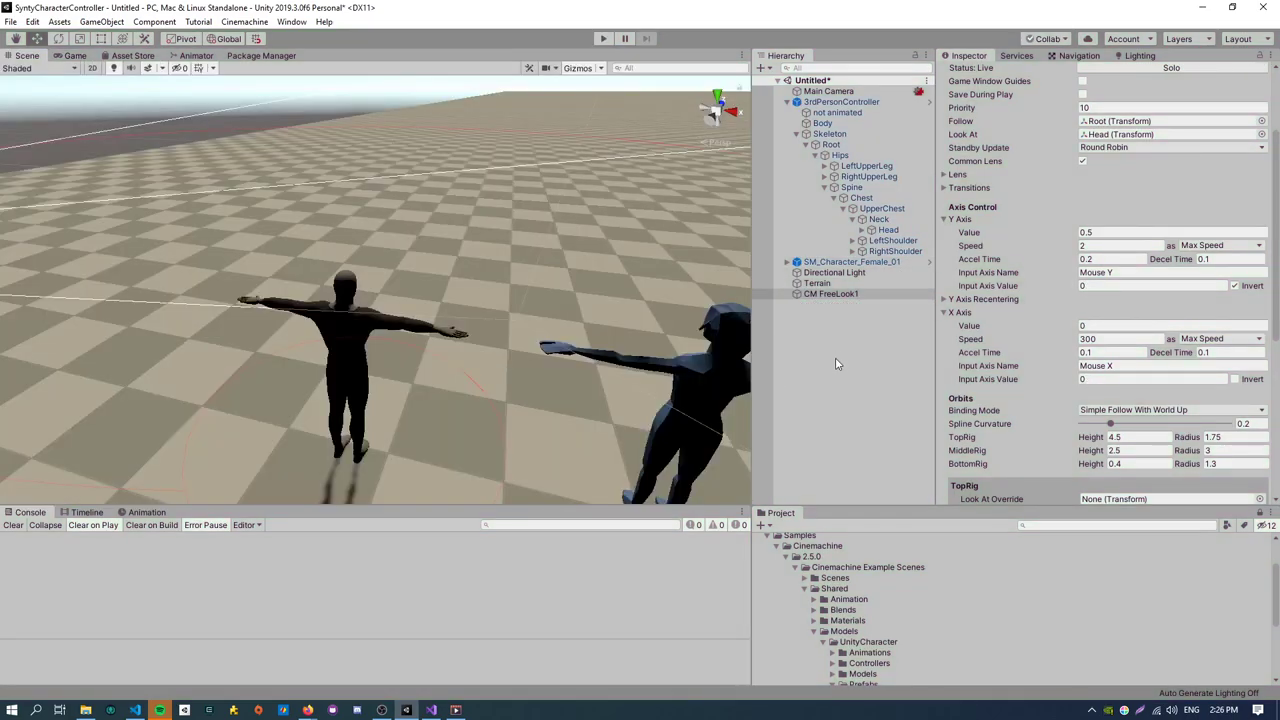
scroll("down", 3)
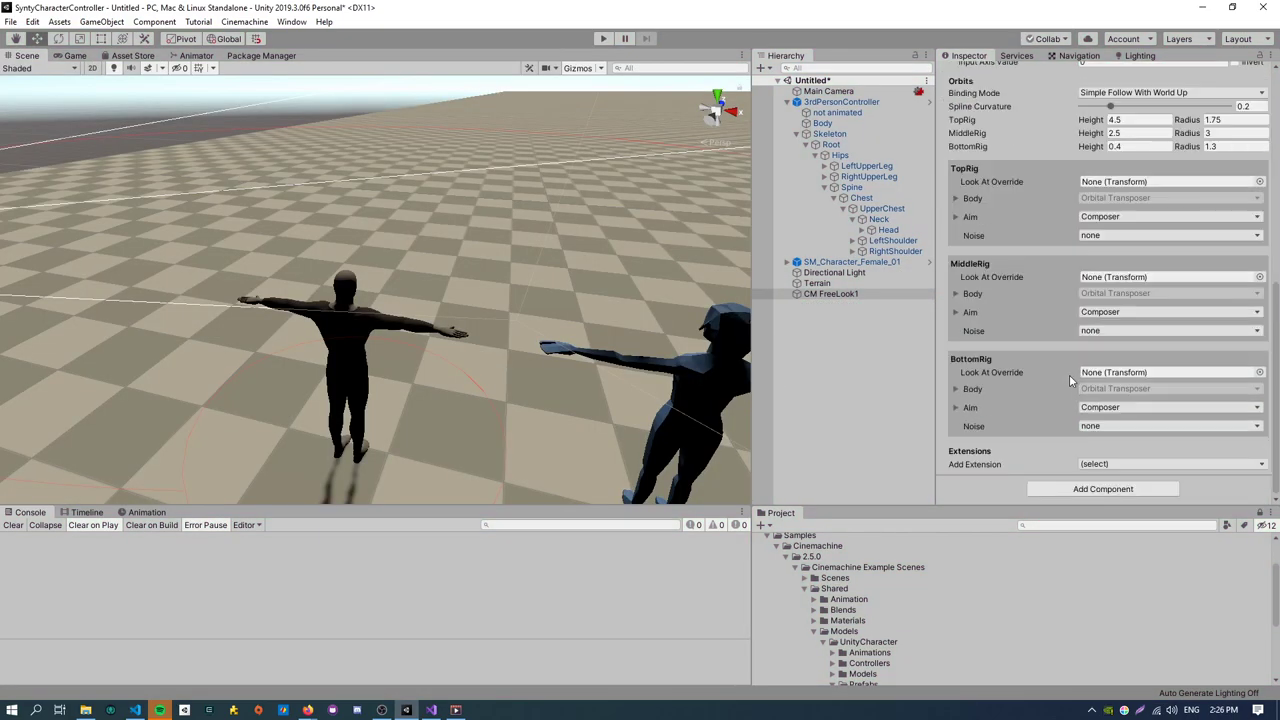
scroll("up", 3)
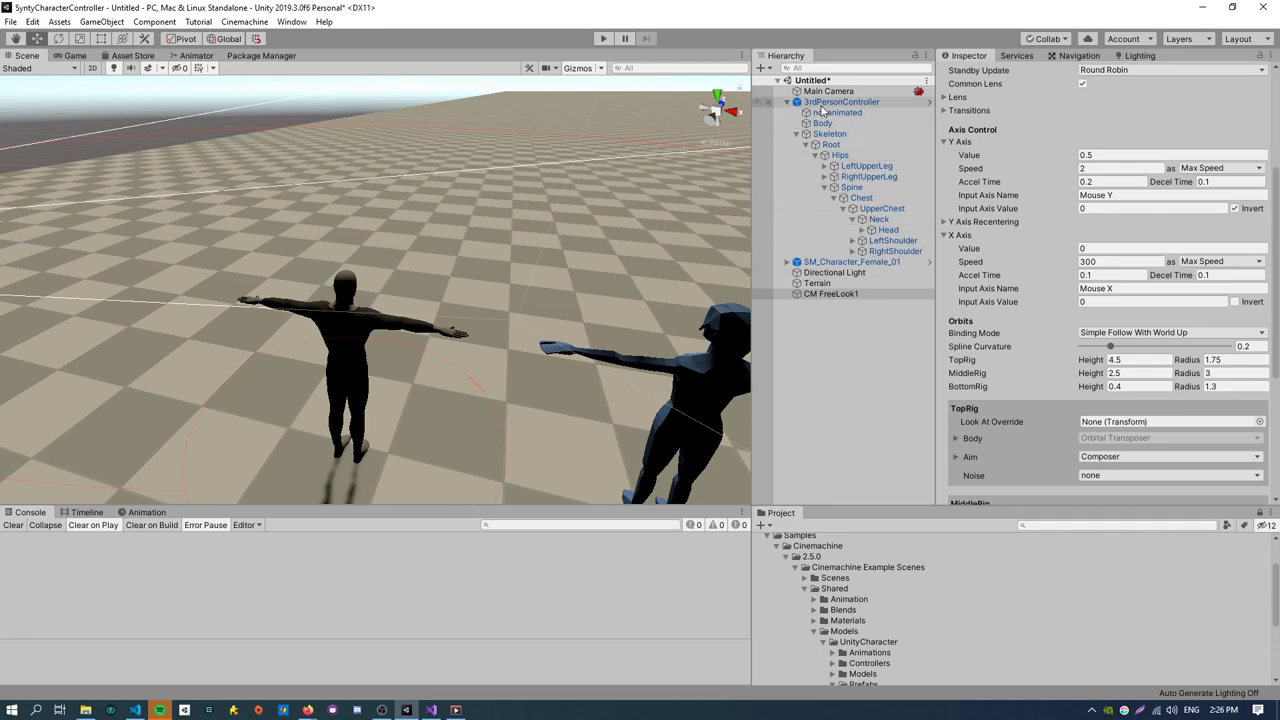
Set the 3rdPersonController's Character Movement sprint keyboard key to Left Shift.
left_click(840, 100)
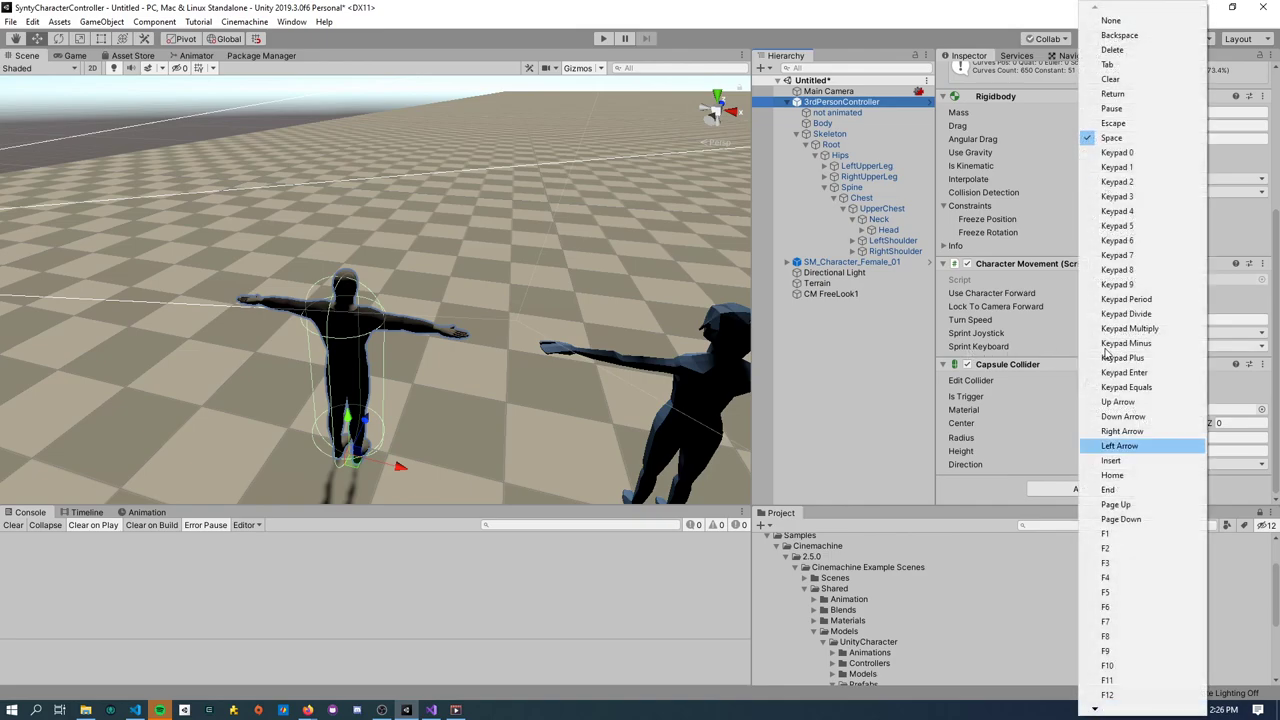
scroll("down", 3)
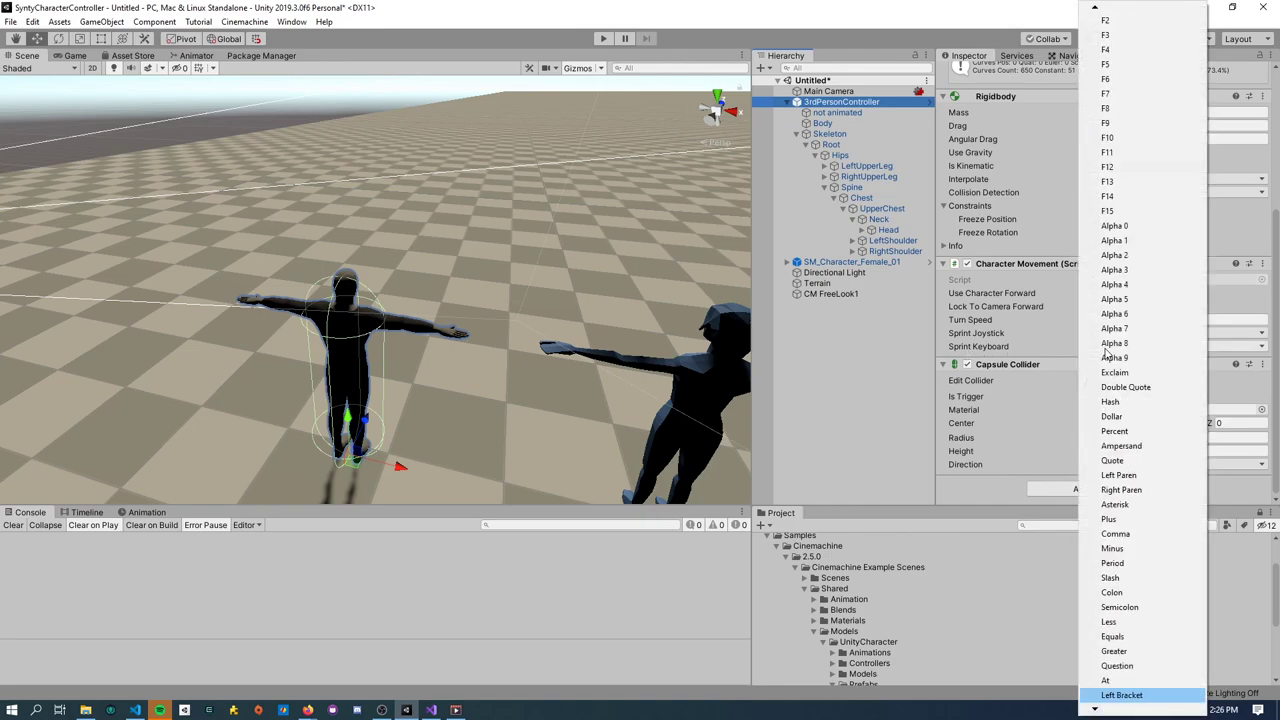
scroll("down", 3)
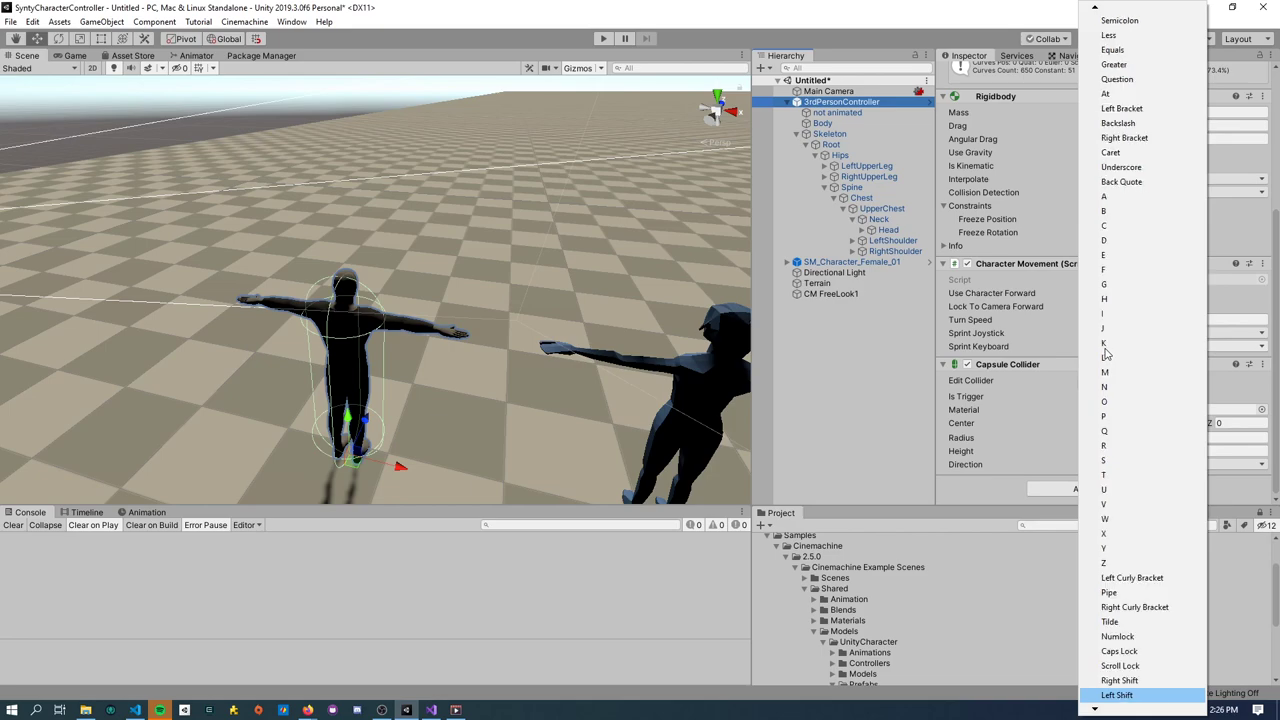
left_click(1116, 694)
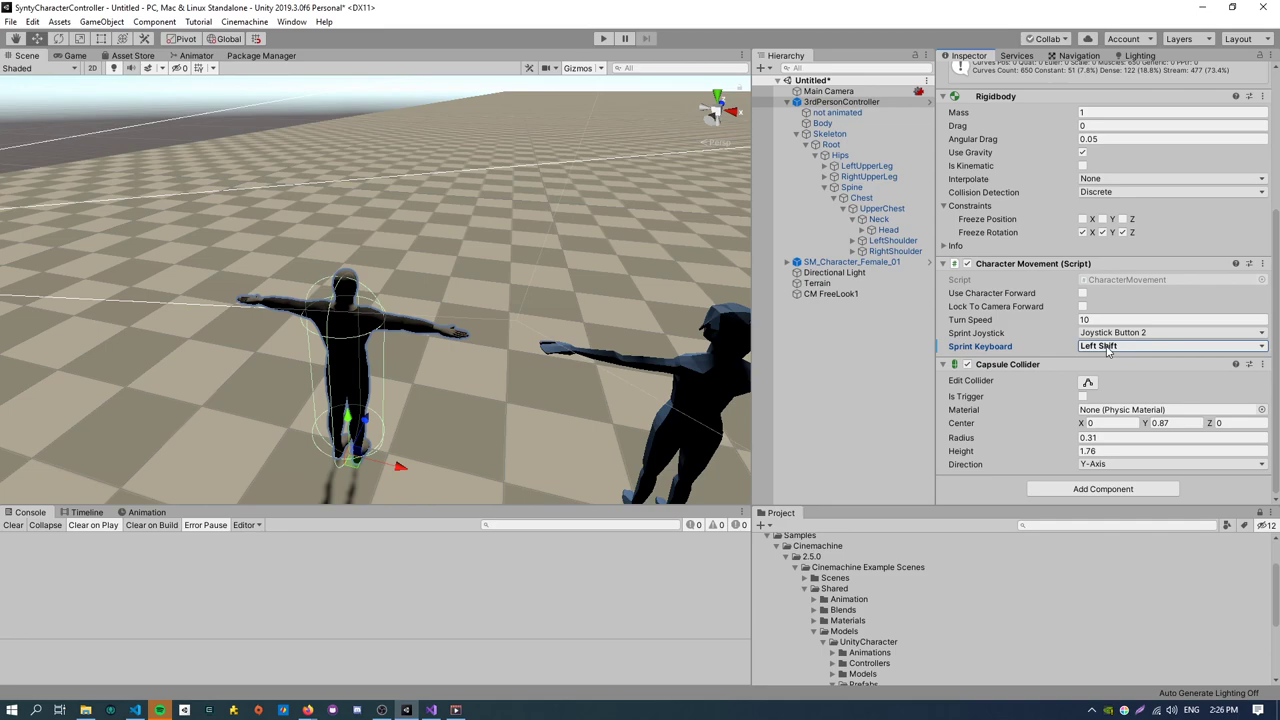
left_click(1170, 344)
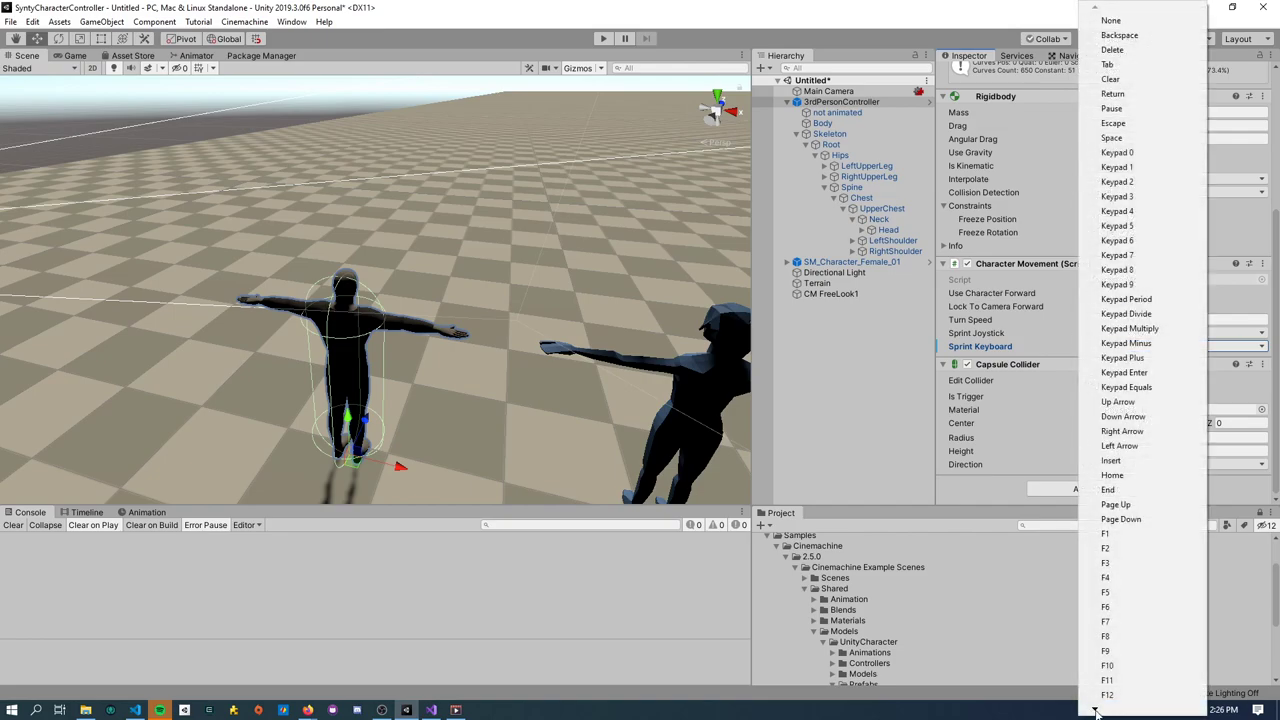
scroll("down", 3)
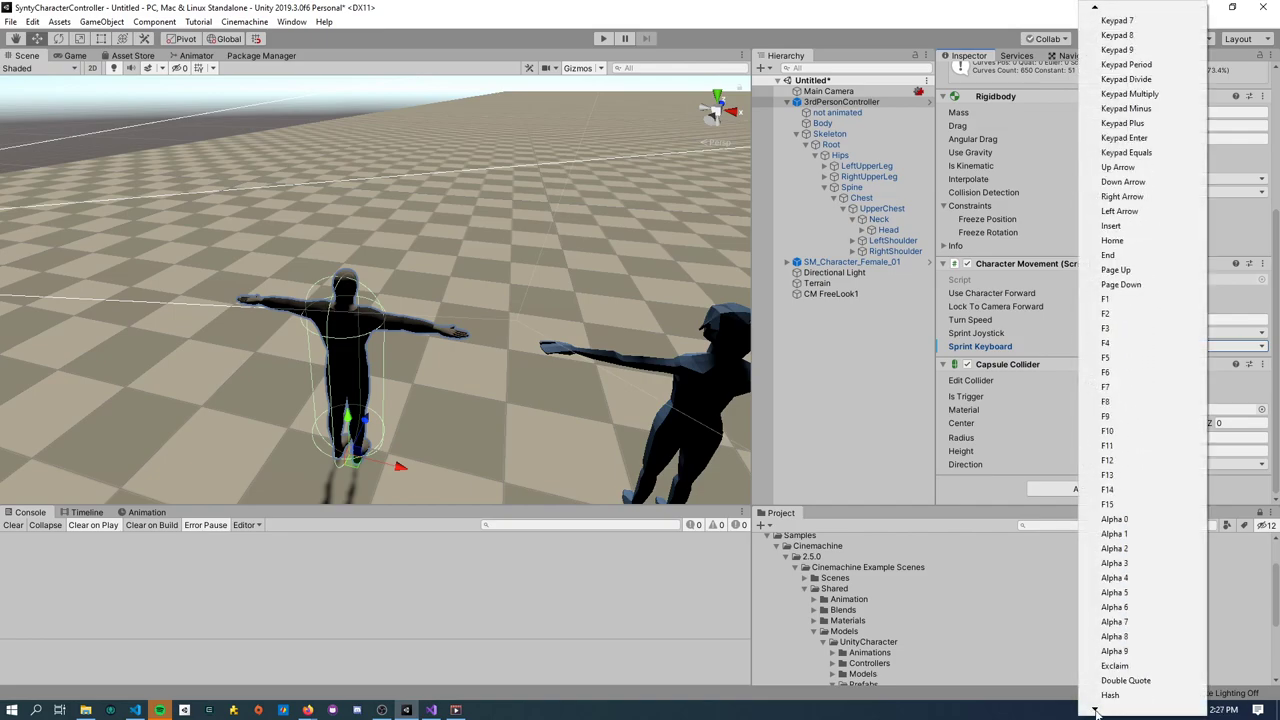
scroll("down", 3)
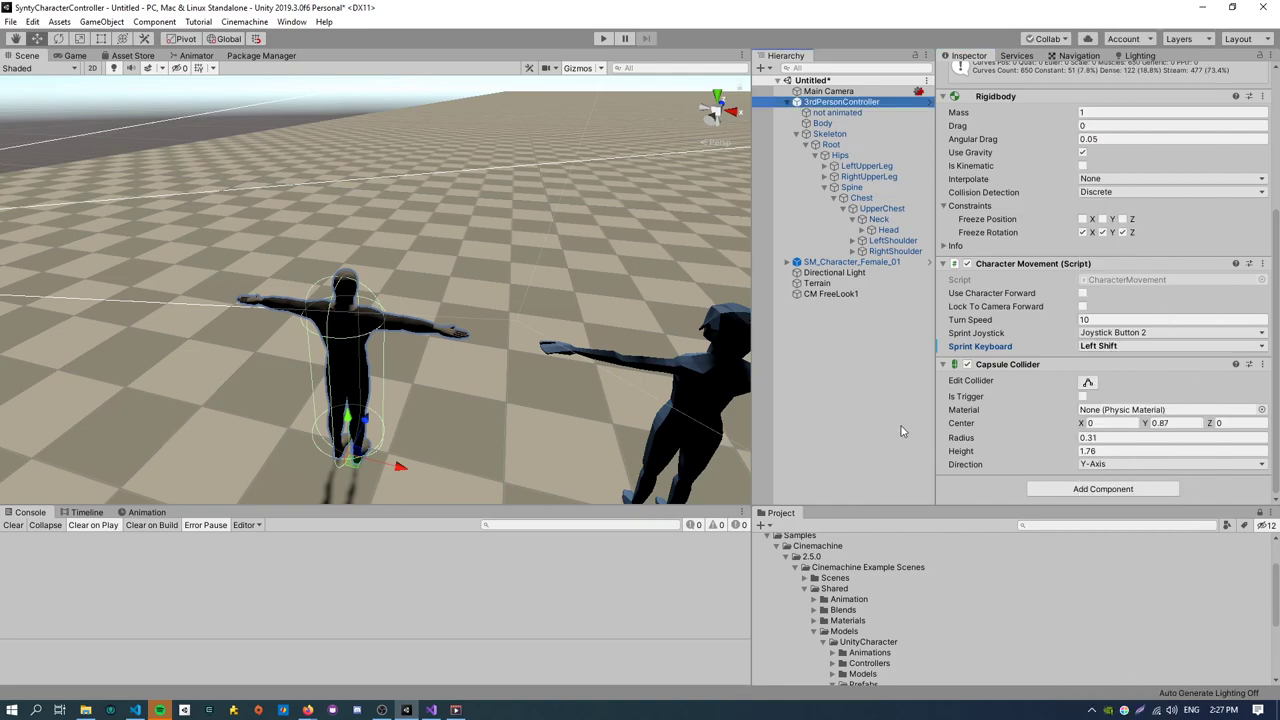
mouse_move(800, 354)
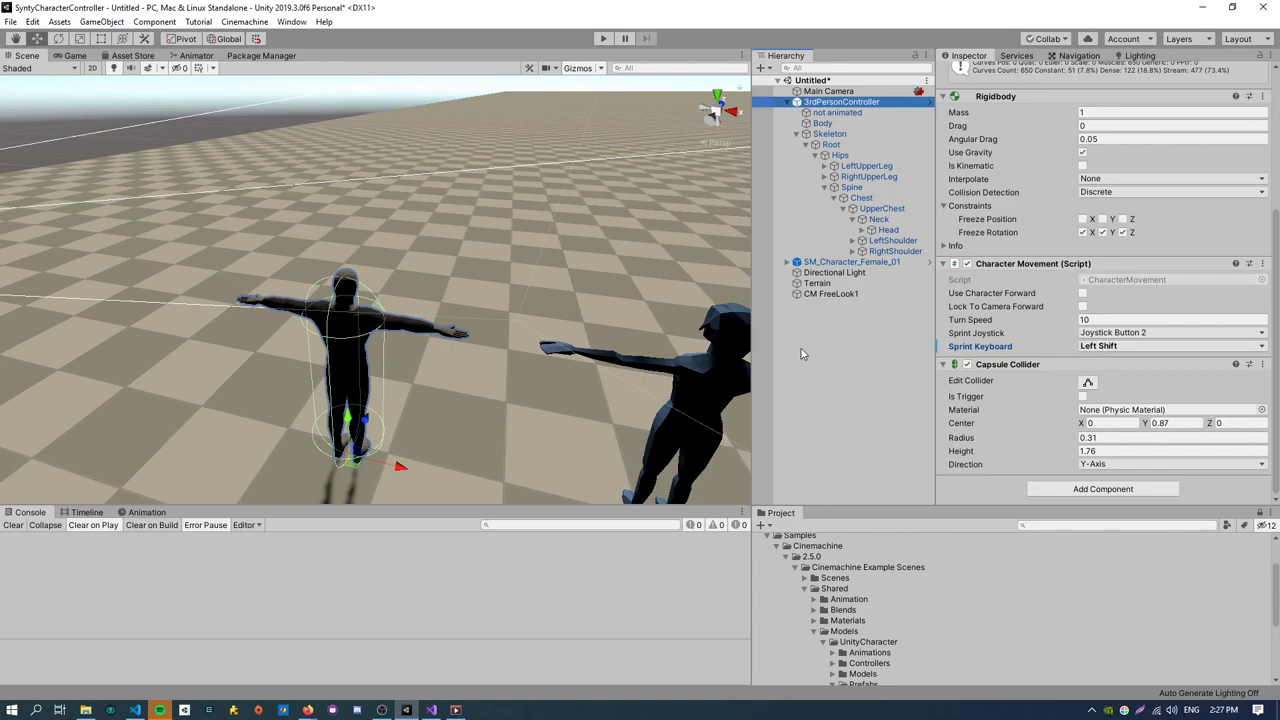
Test walking in Play mode with the camera behind the character, then stop.
left_click(604, 38)
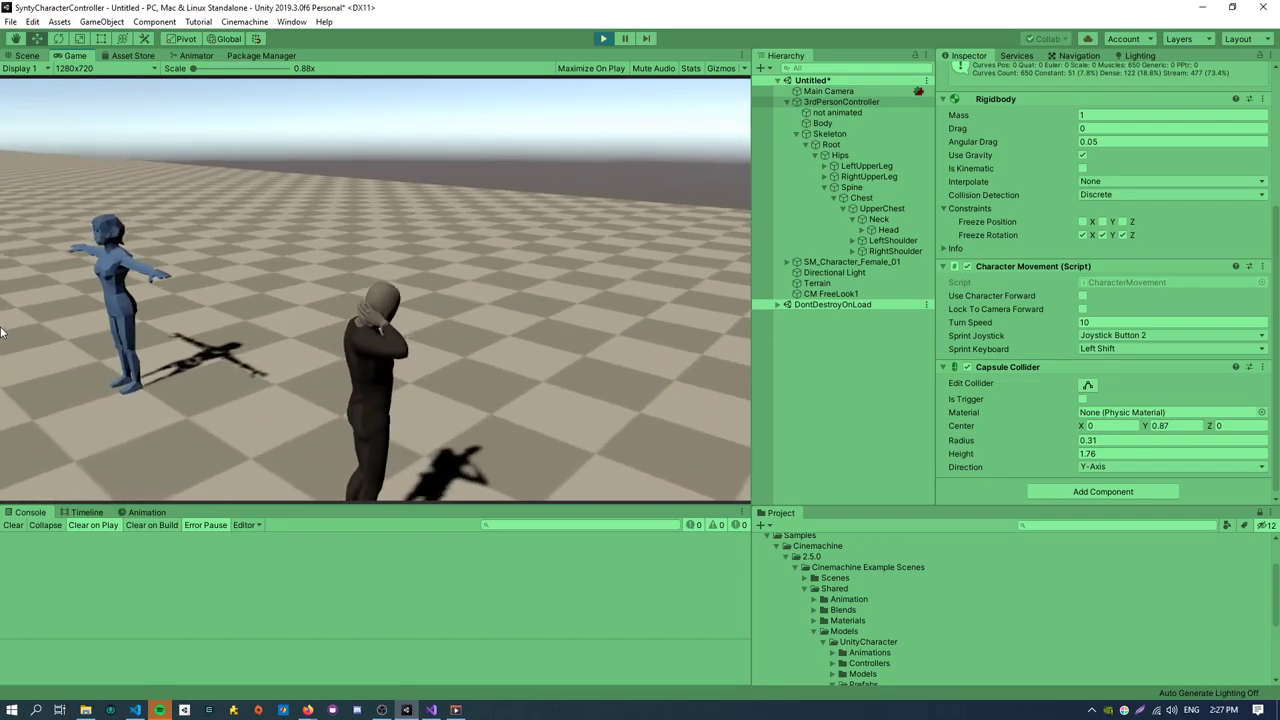
left_click(604, 38)
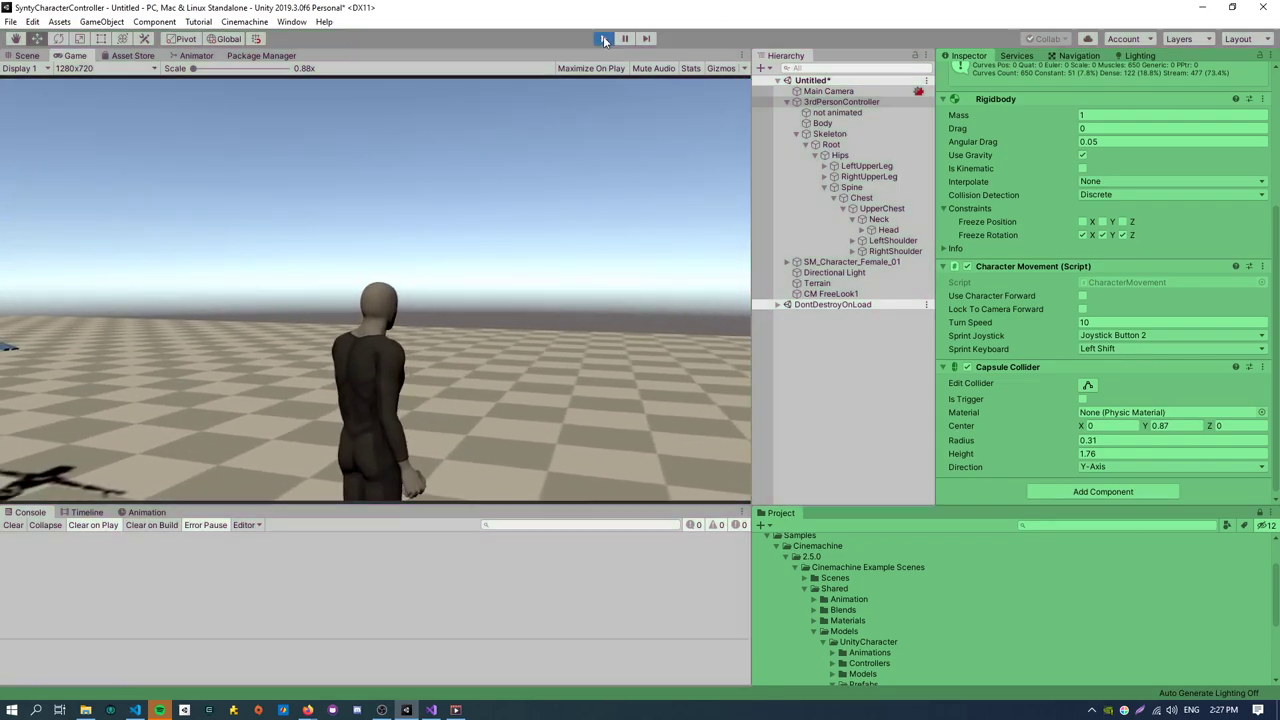
left_click(604, 38)
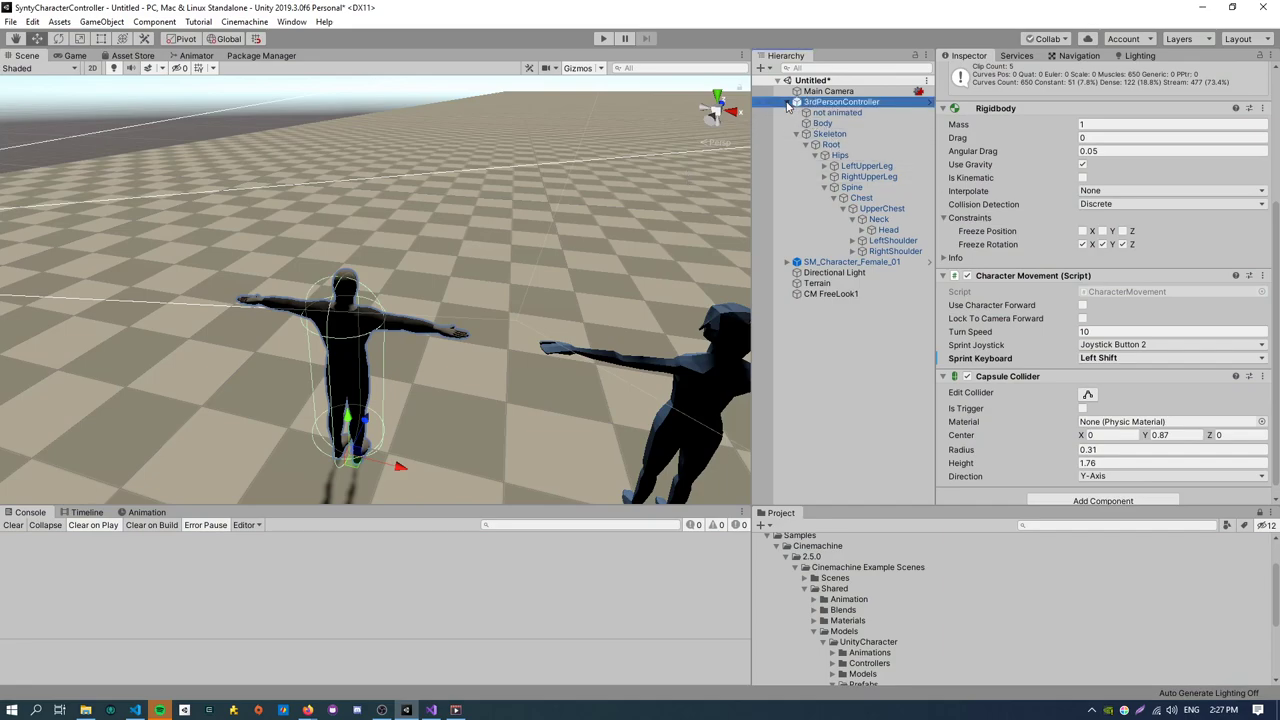
Compare the 3rdPersonController's components with the female character's Transform and Animator.
left_click(786, 100)
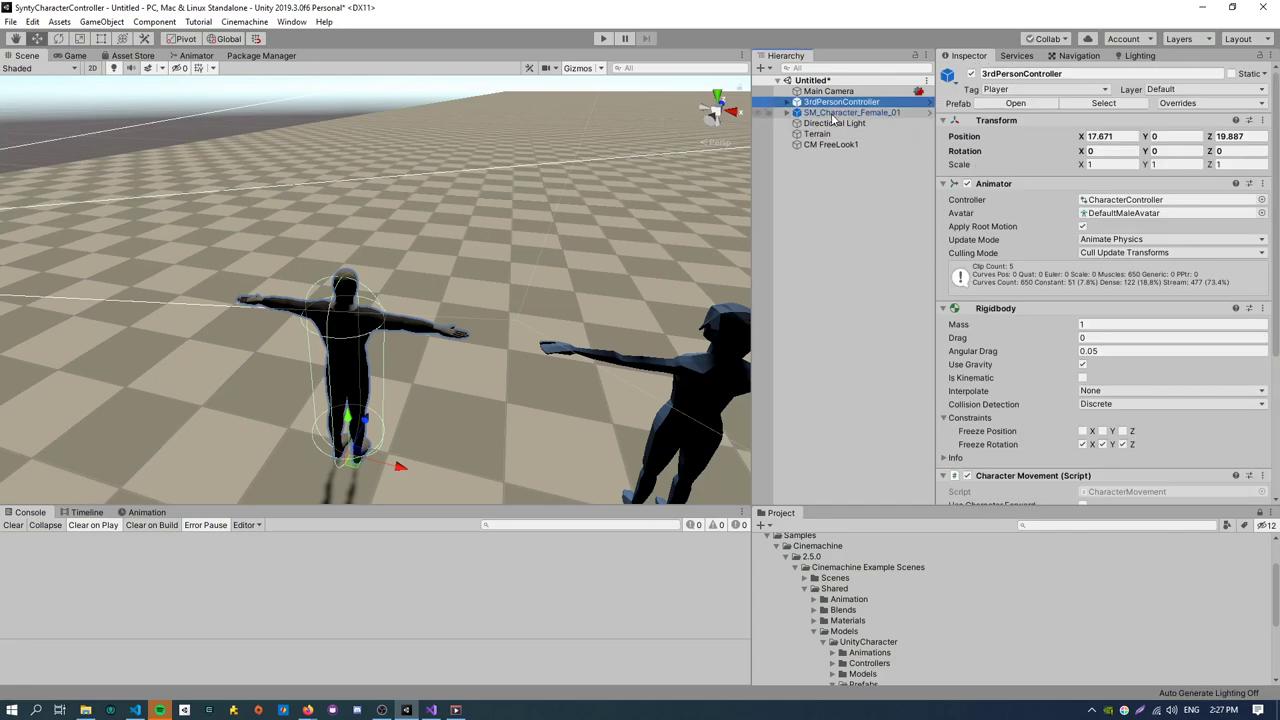
left_click(852, 112)
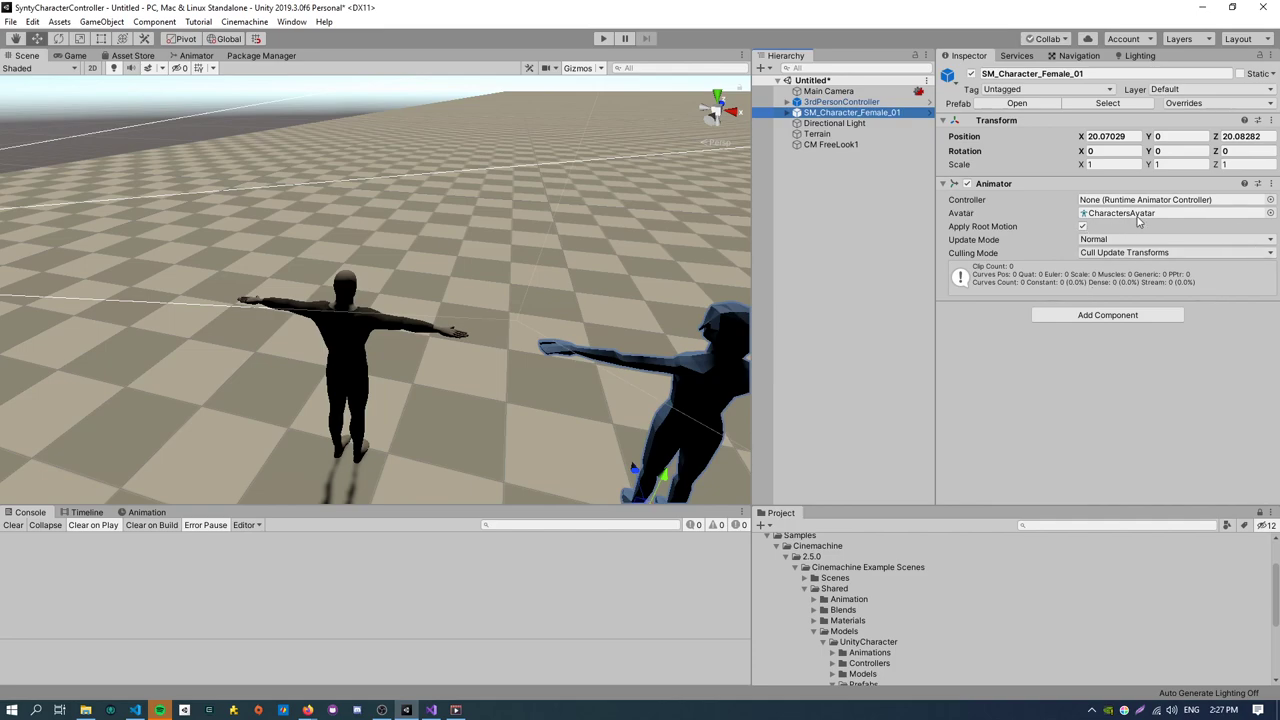
left_click(842, 100)
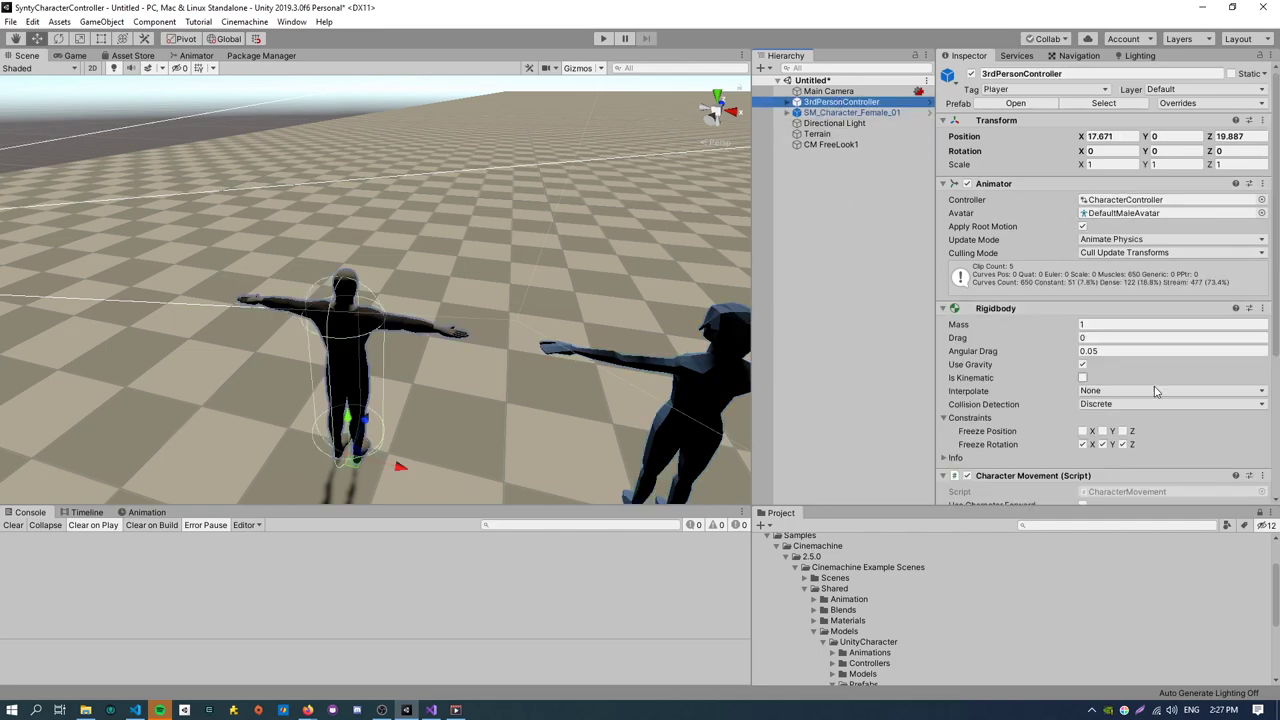
left_click(944, 184)
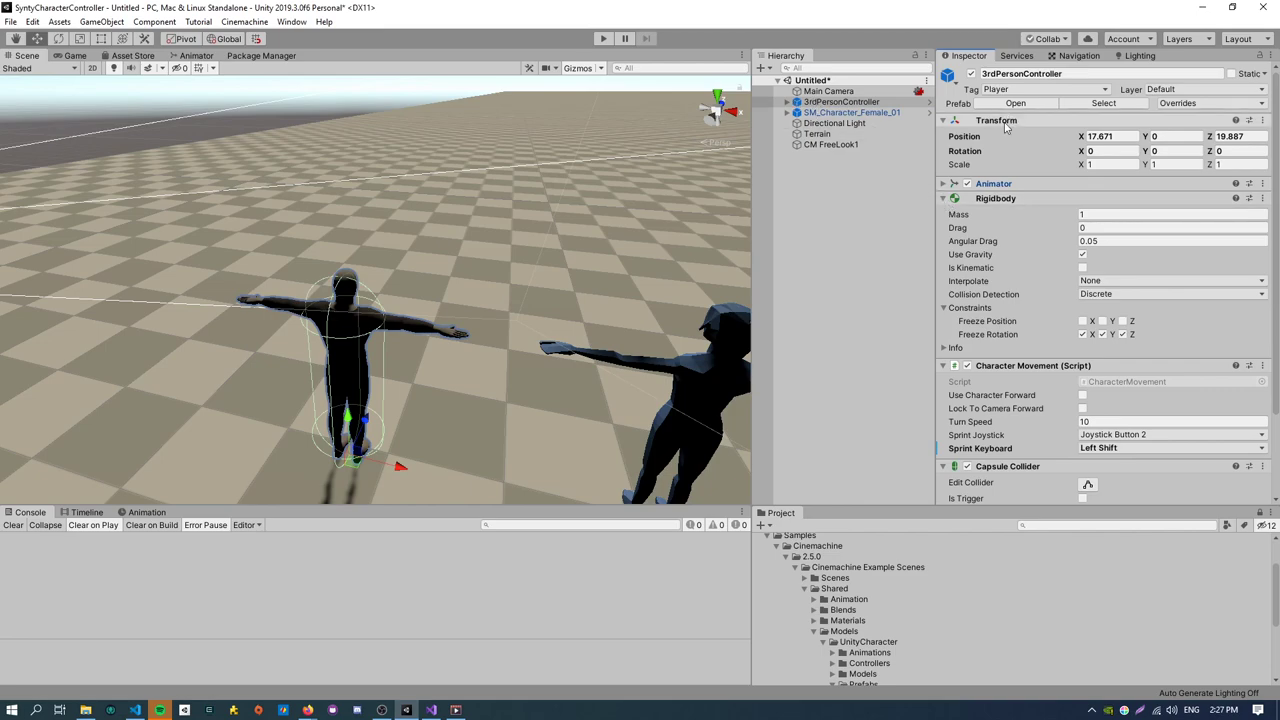
scroll("down", 3)
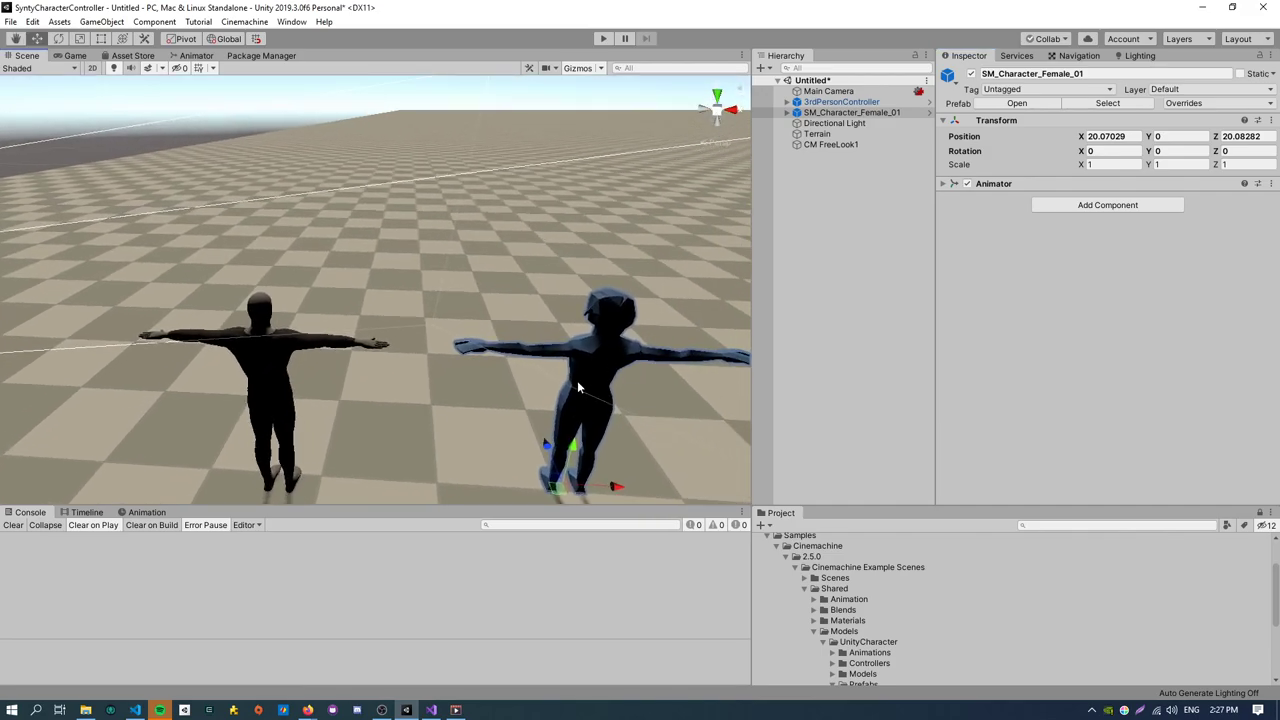
mouse_move(224, 430)
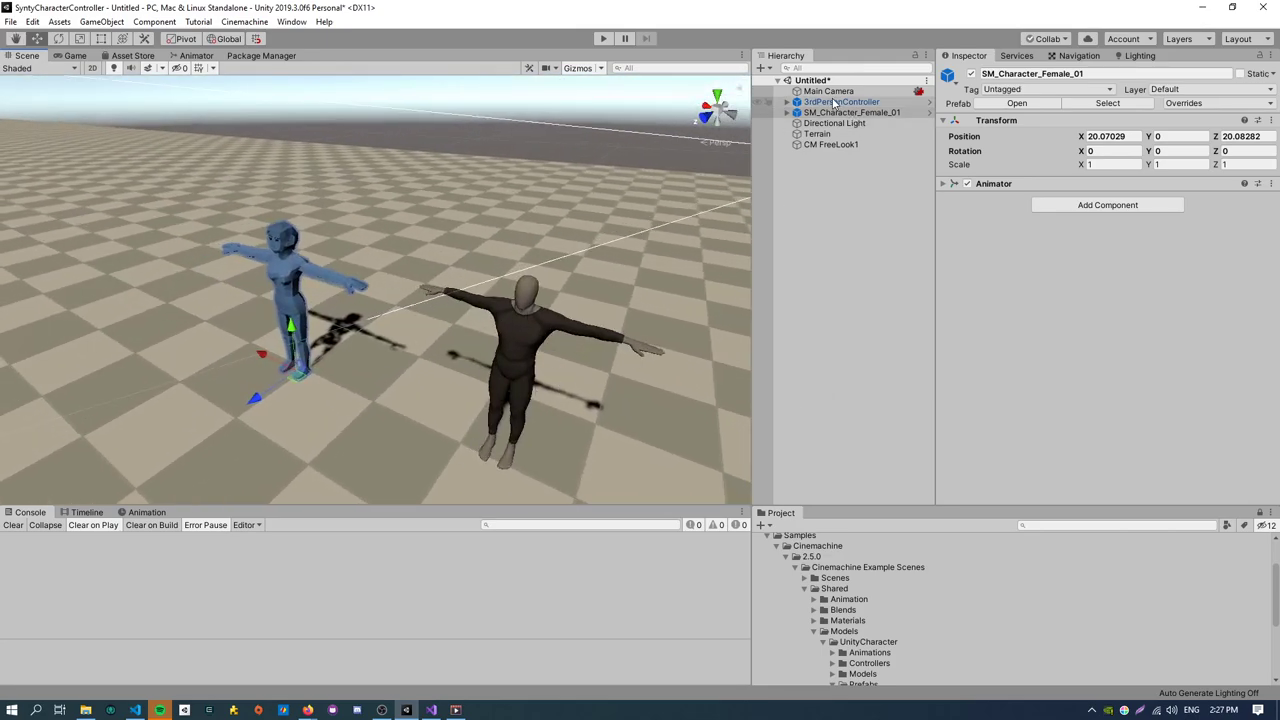
Add a Rigidbody component to SM_Character_Female_01.
left_click(842, 100)
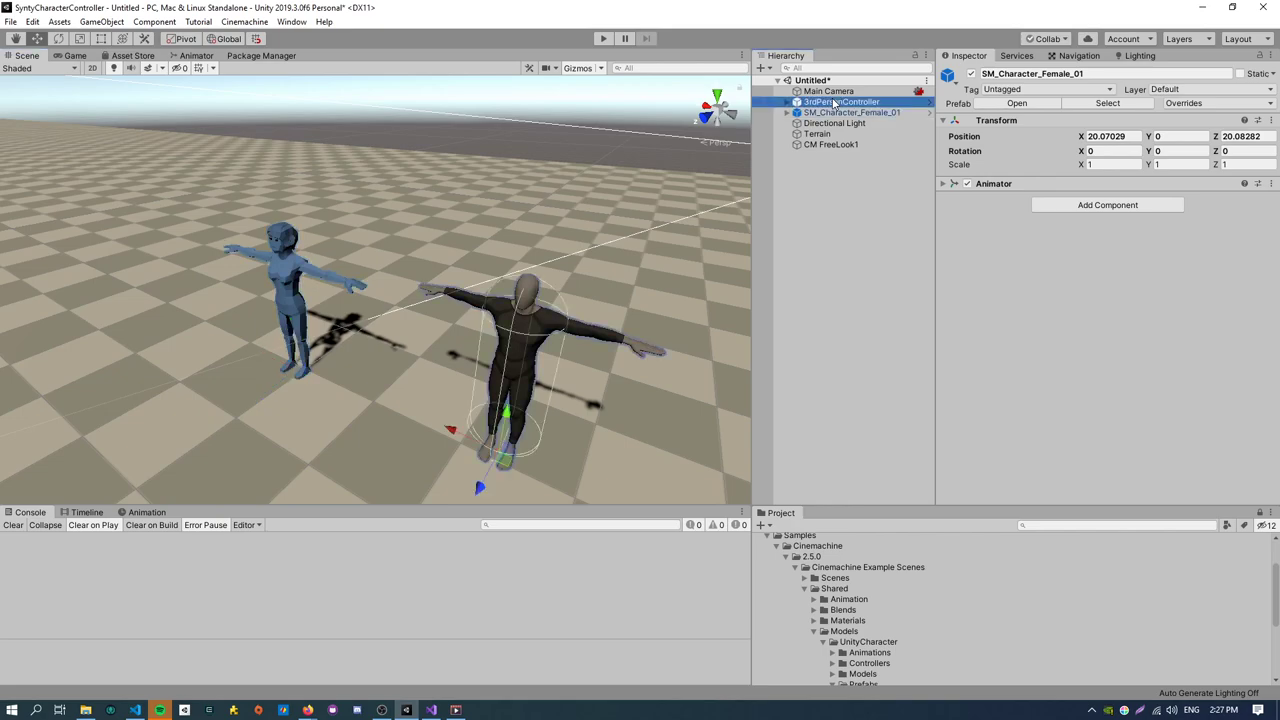
left_click(840, 100)
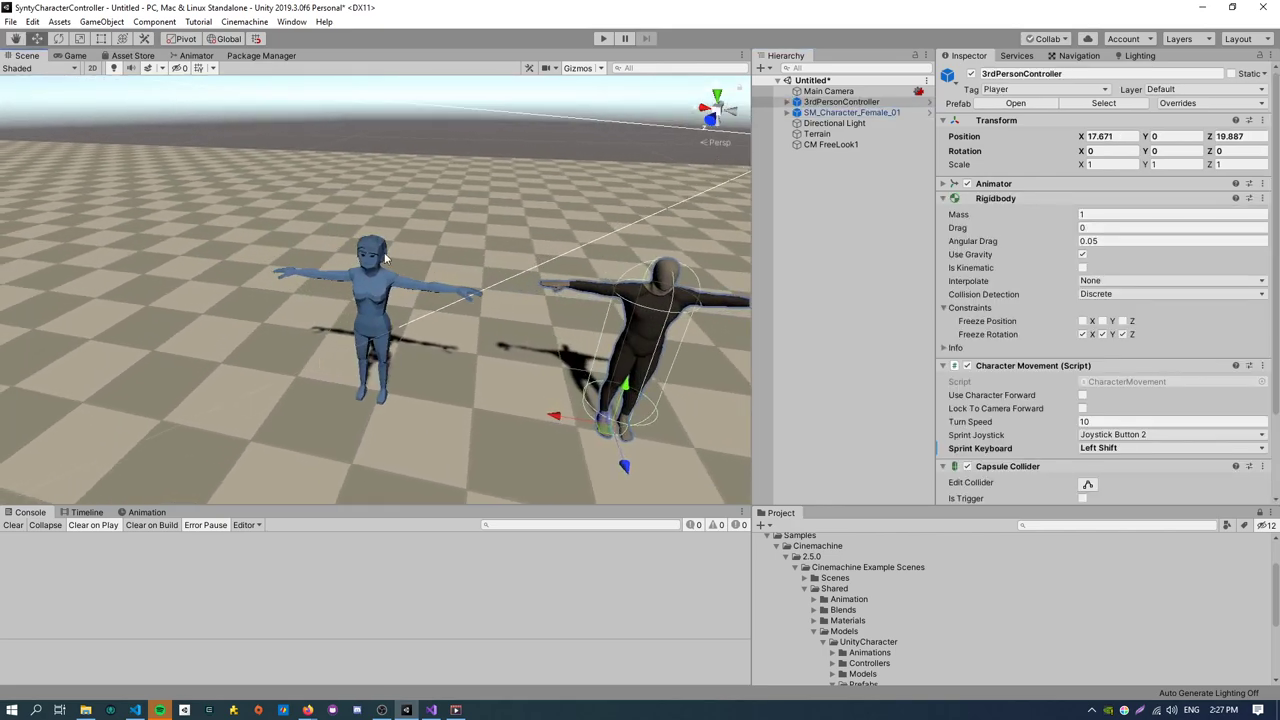
left_click(850, 112)
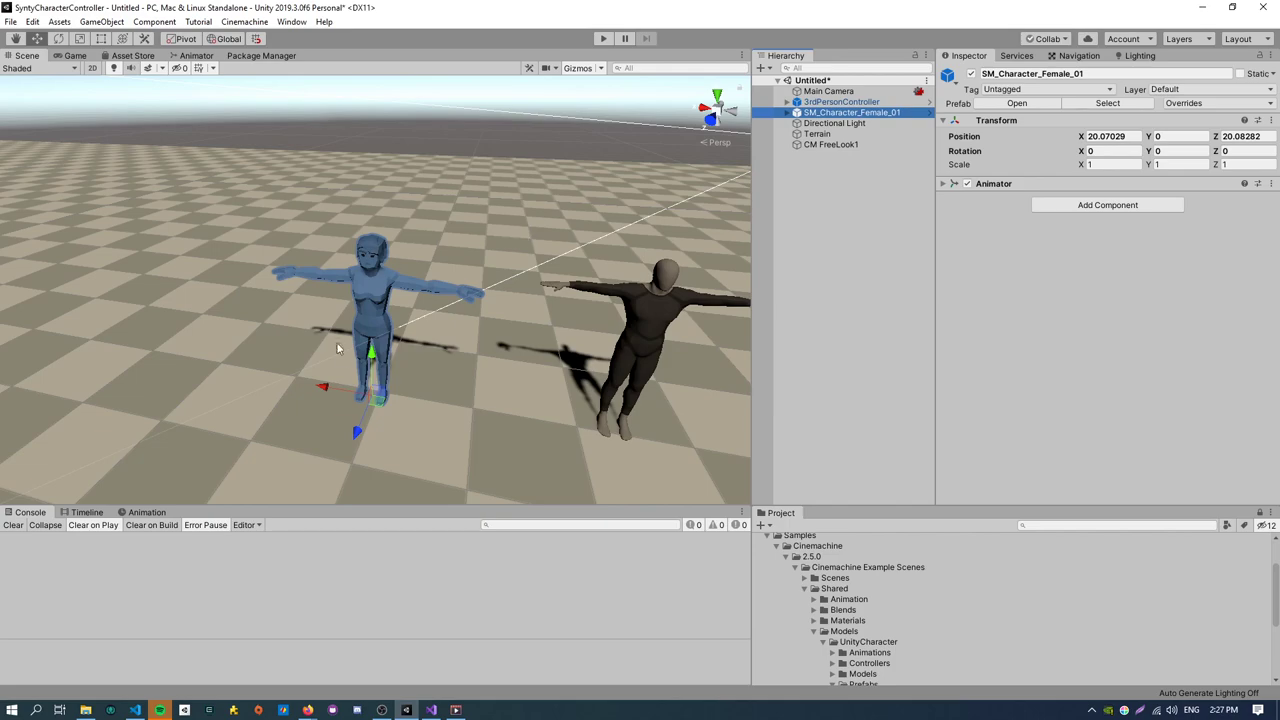
mouse_move(364, 228)
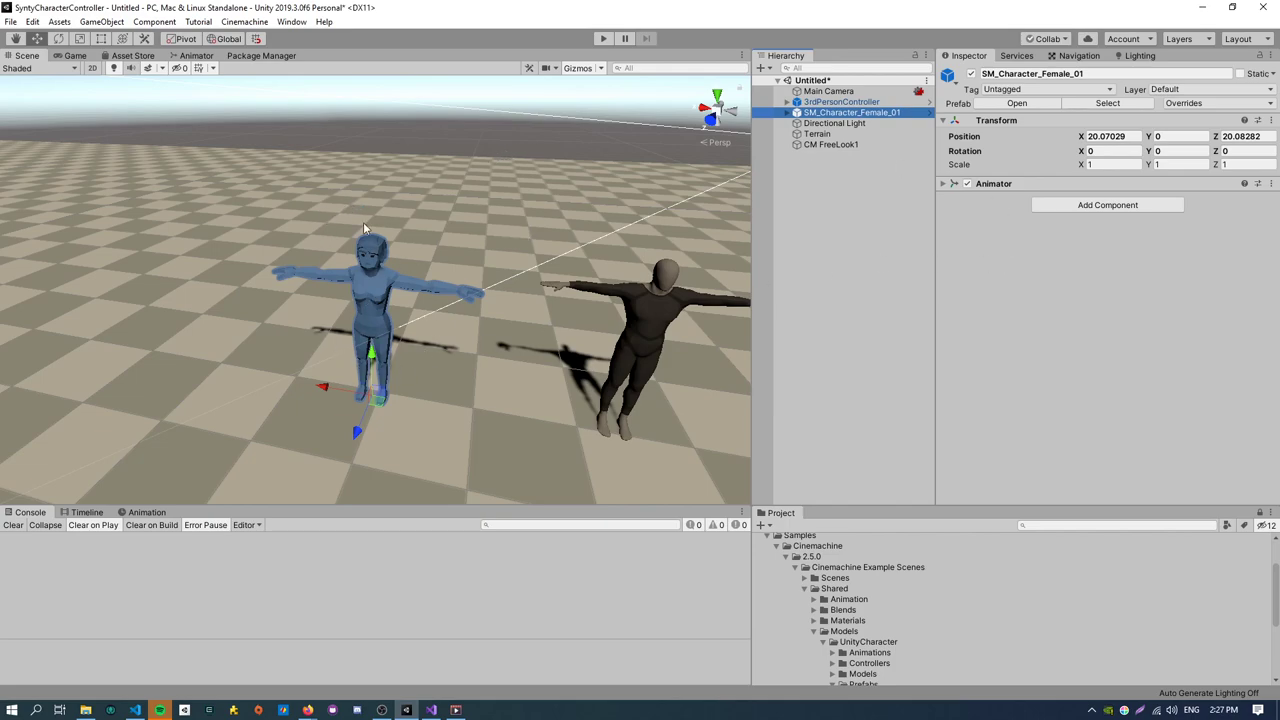
left_click(1106, 204)
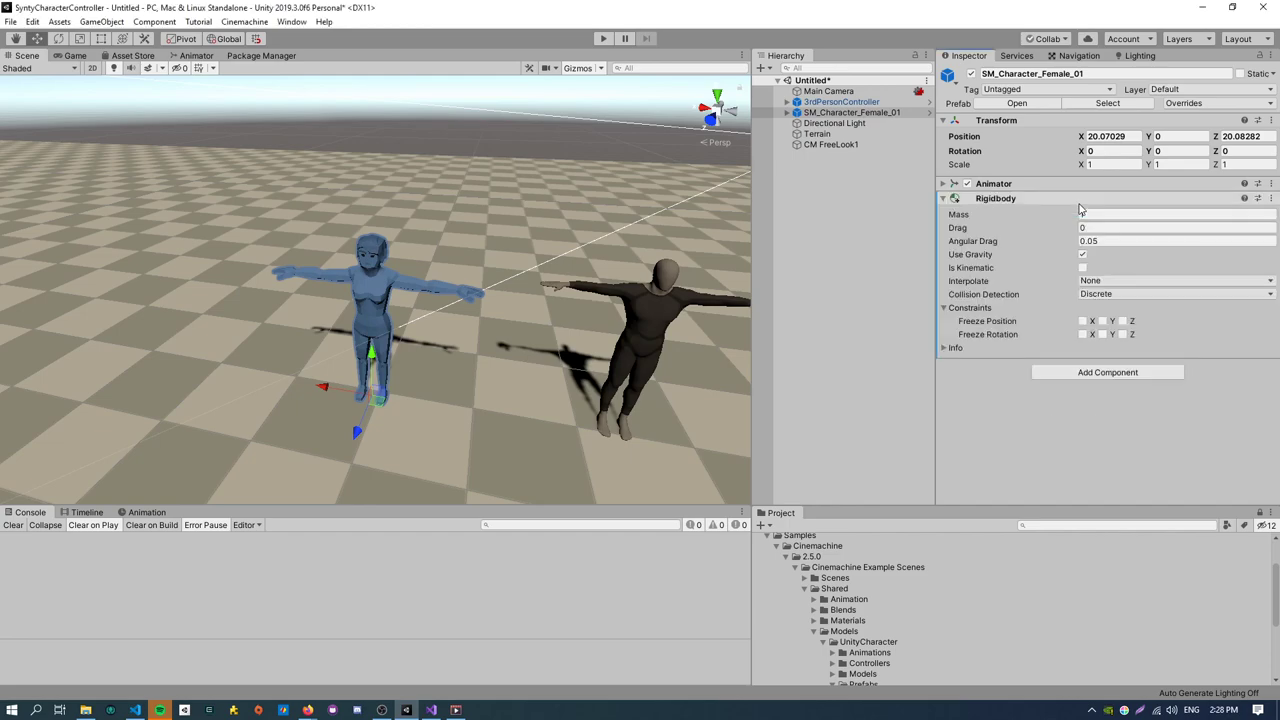
Add a Capsule Collider to the female and copy the 3rdPersonController's Capsule Collider component.
left_click(1108, 372)
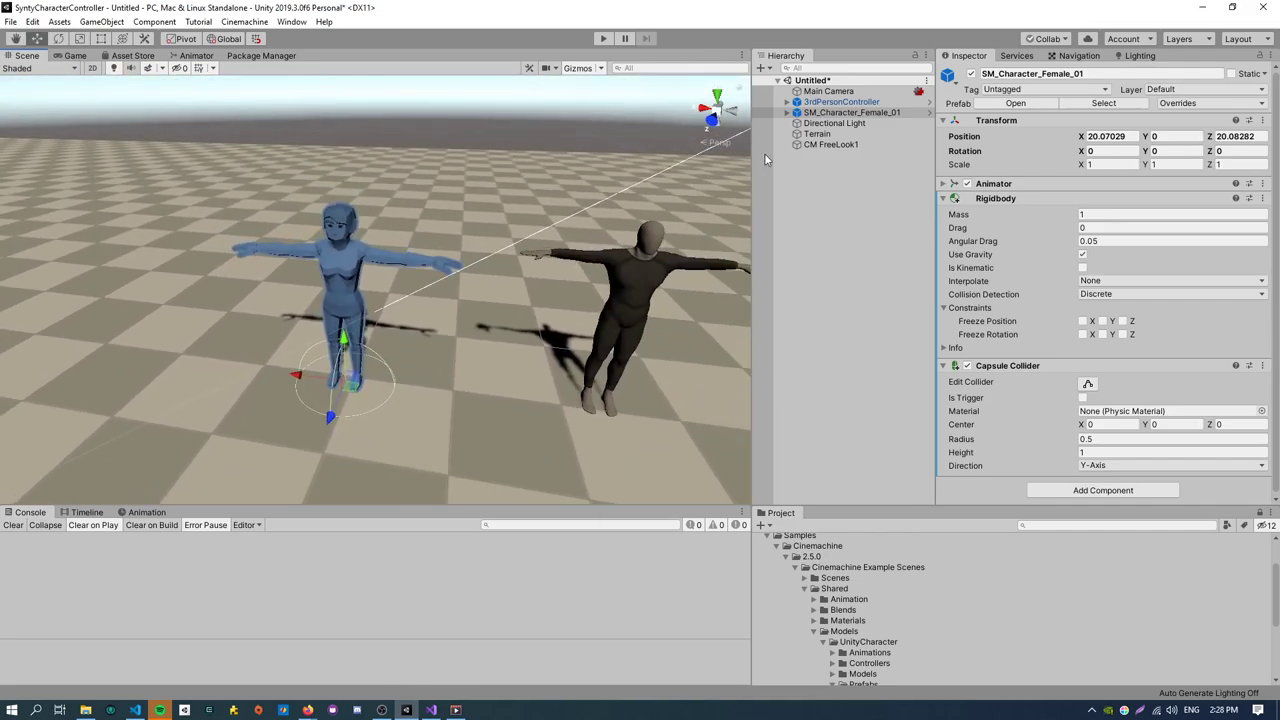
left_click(842, 100)
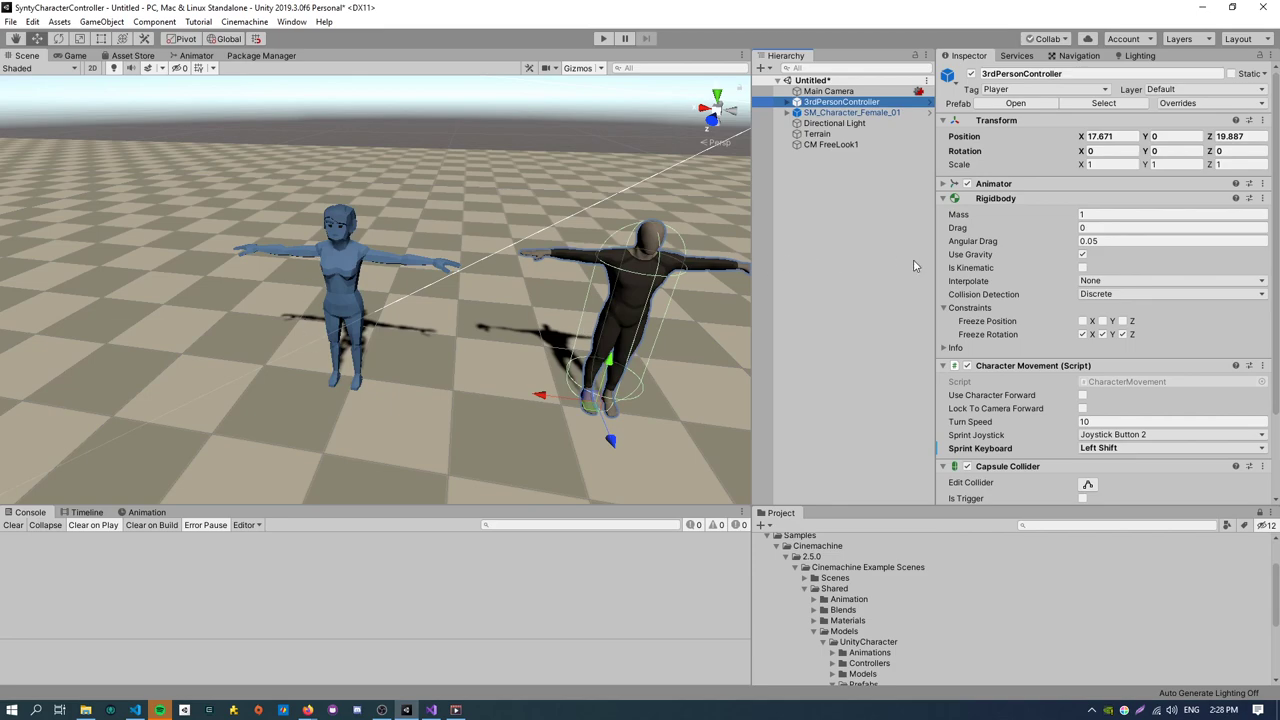
scroll("down", 3)
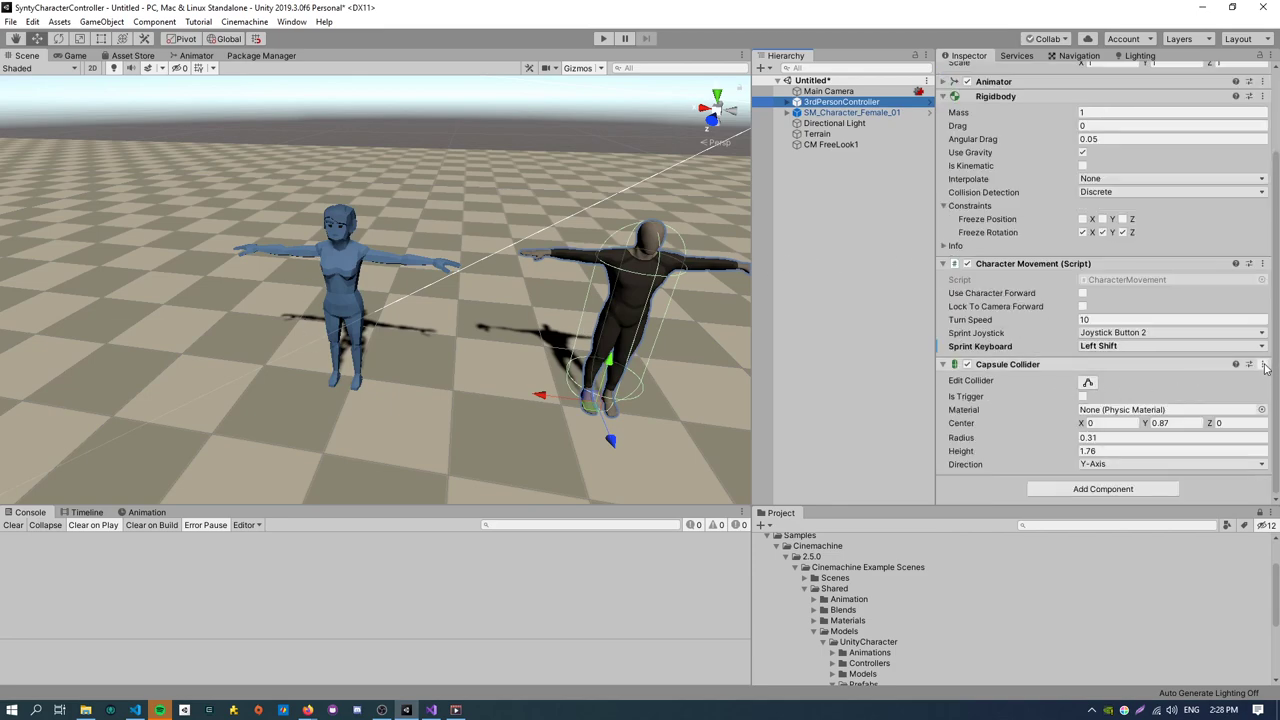
left_click(1248, 364)
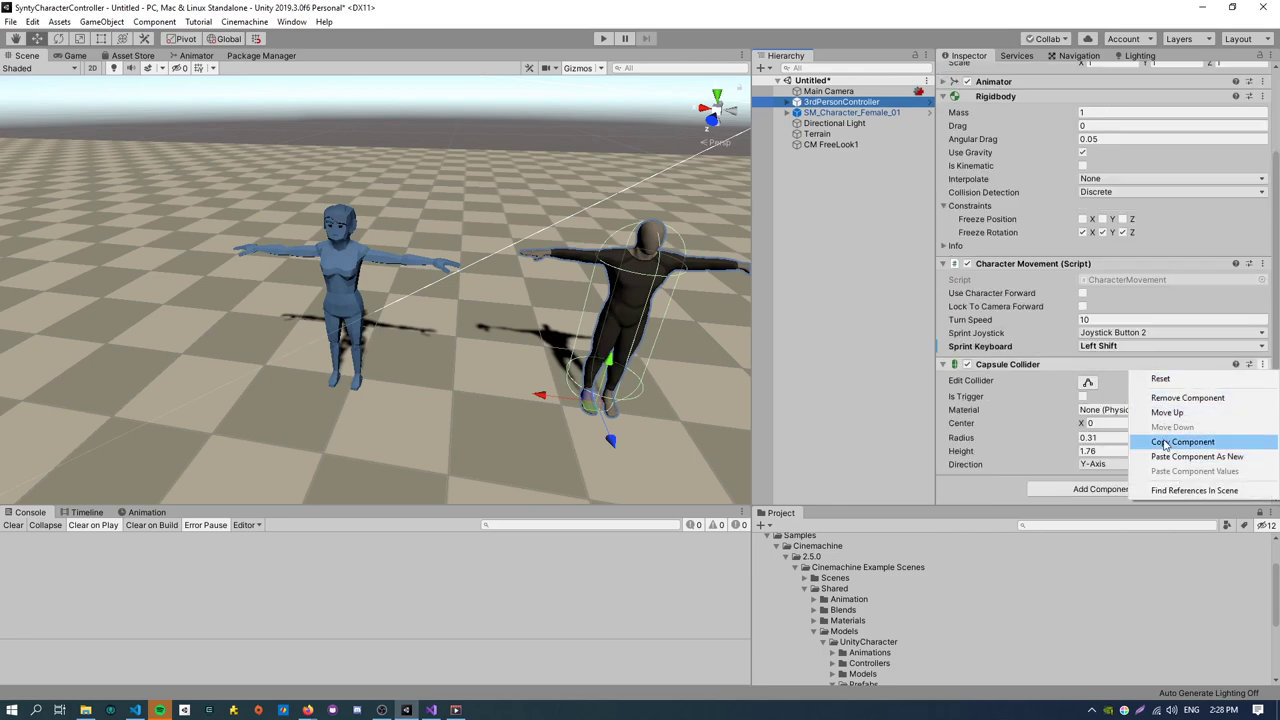
left_click(1184, 442)
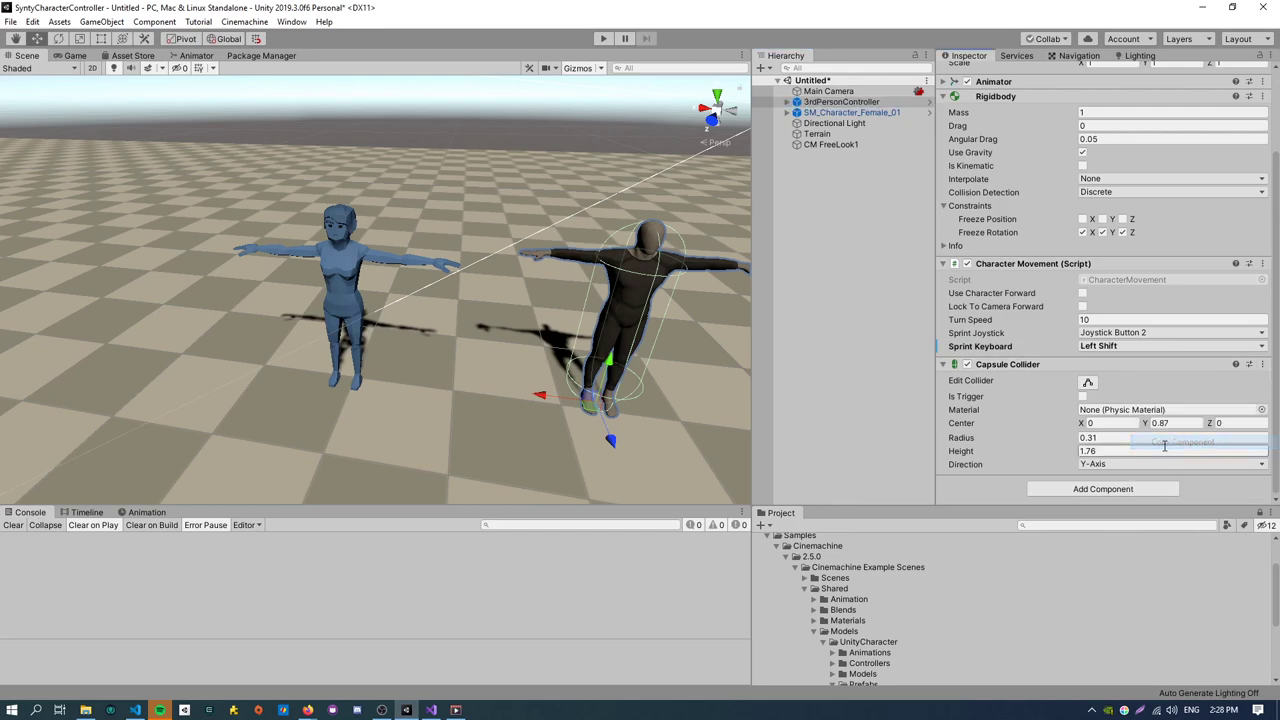
Paste the copied collider values onto the female character's Capsule Collider.
left_click(852, 112)
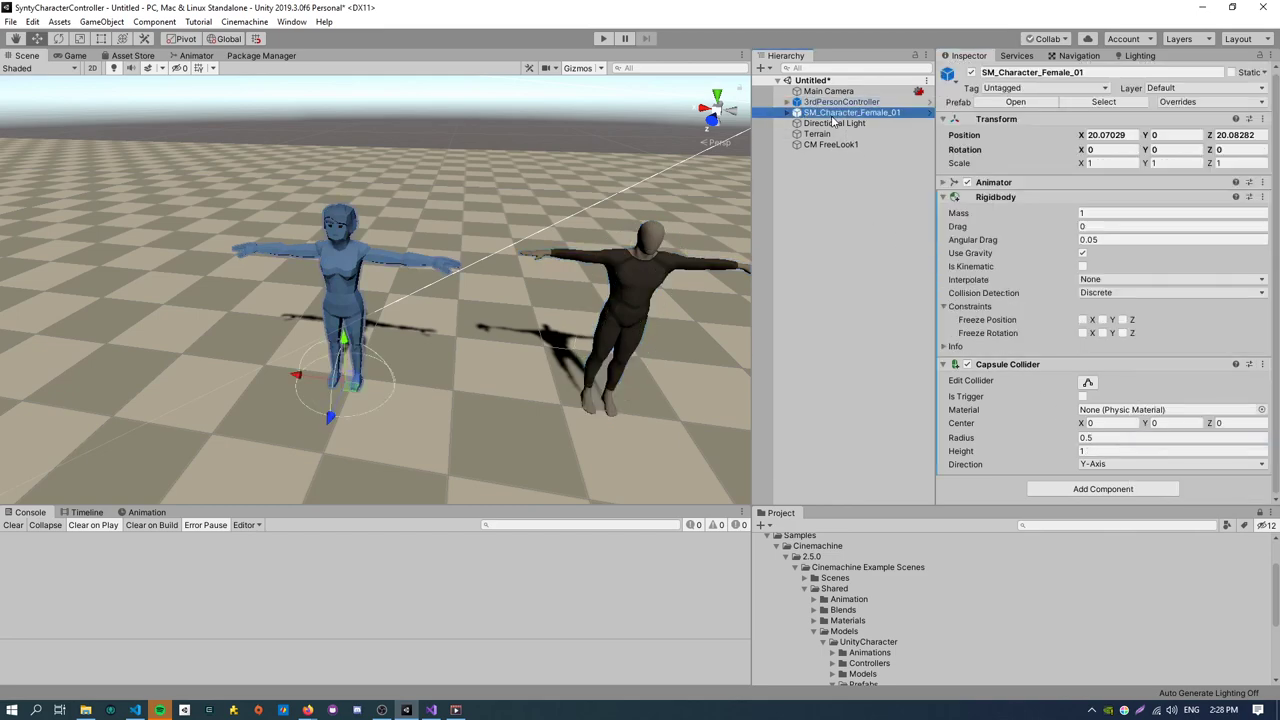
left_click(1236, 364)
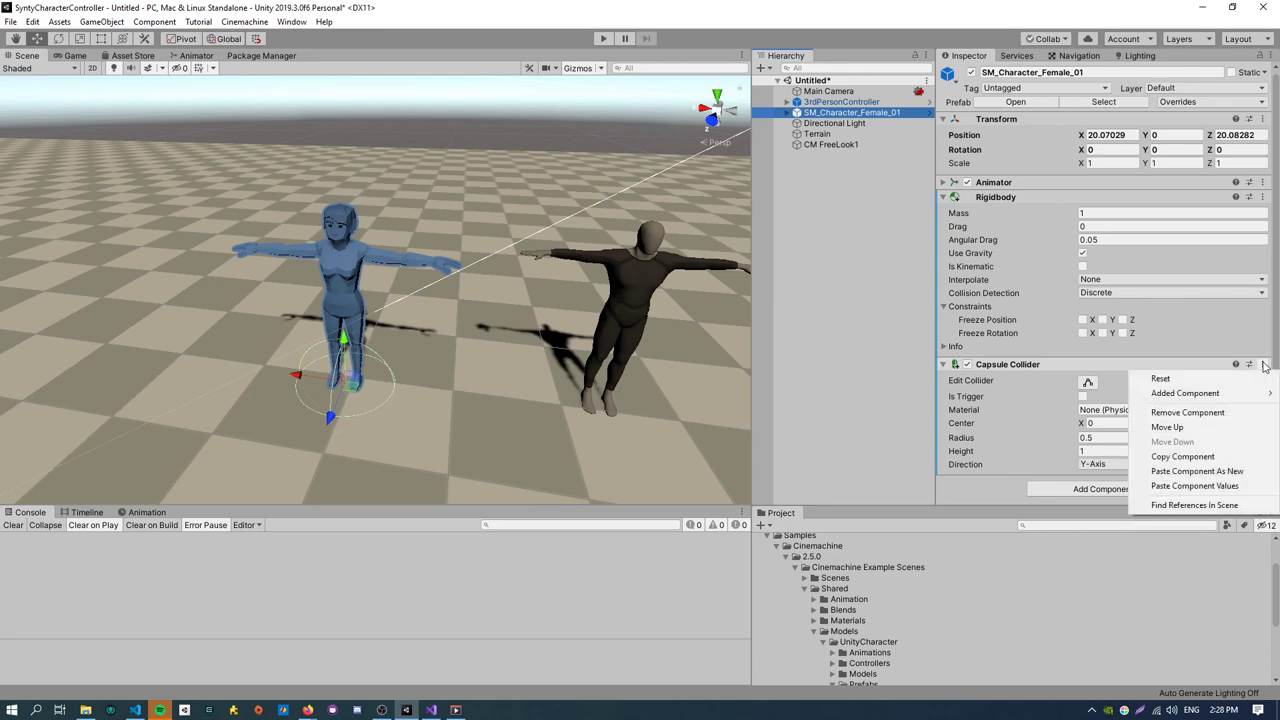
mouse_move(1194, 490)
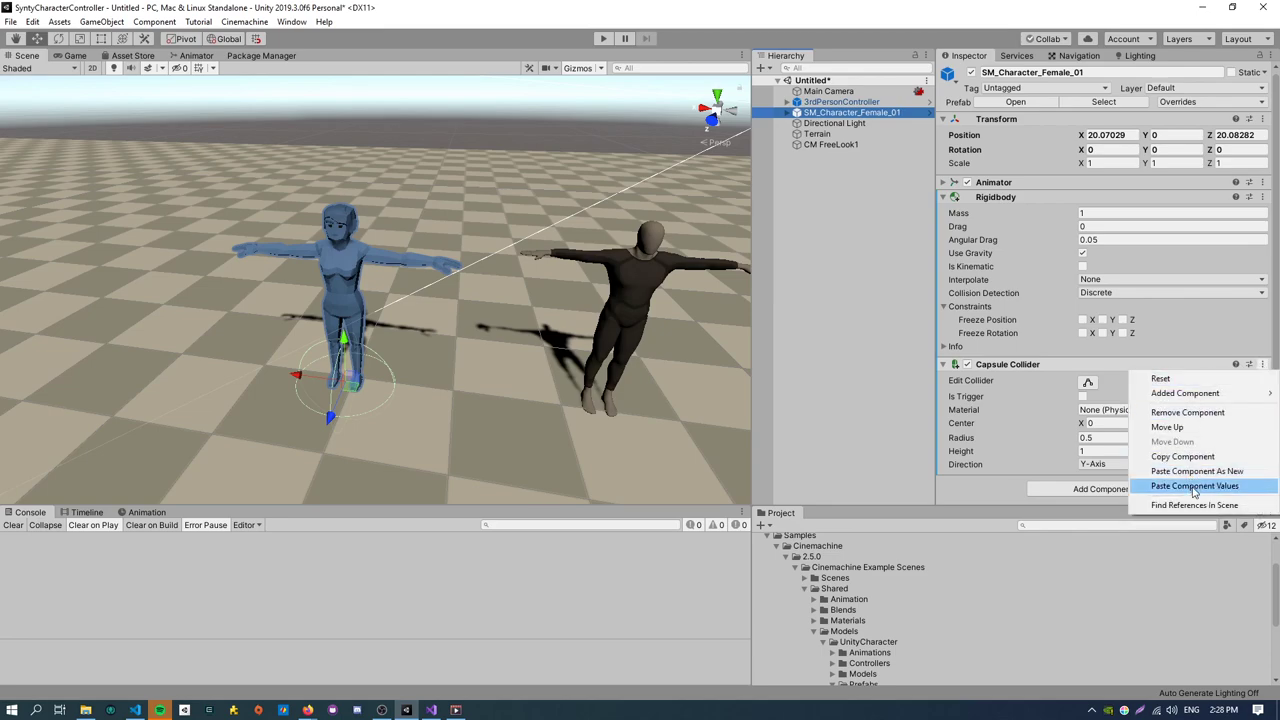
left_click(1194, 486)
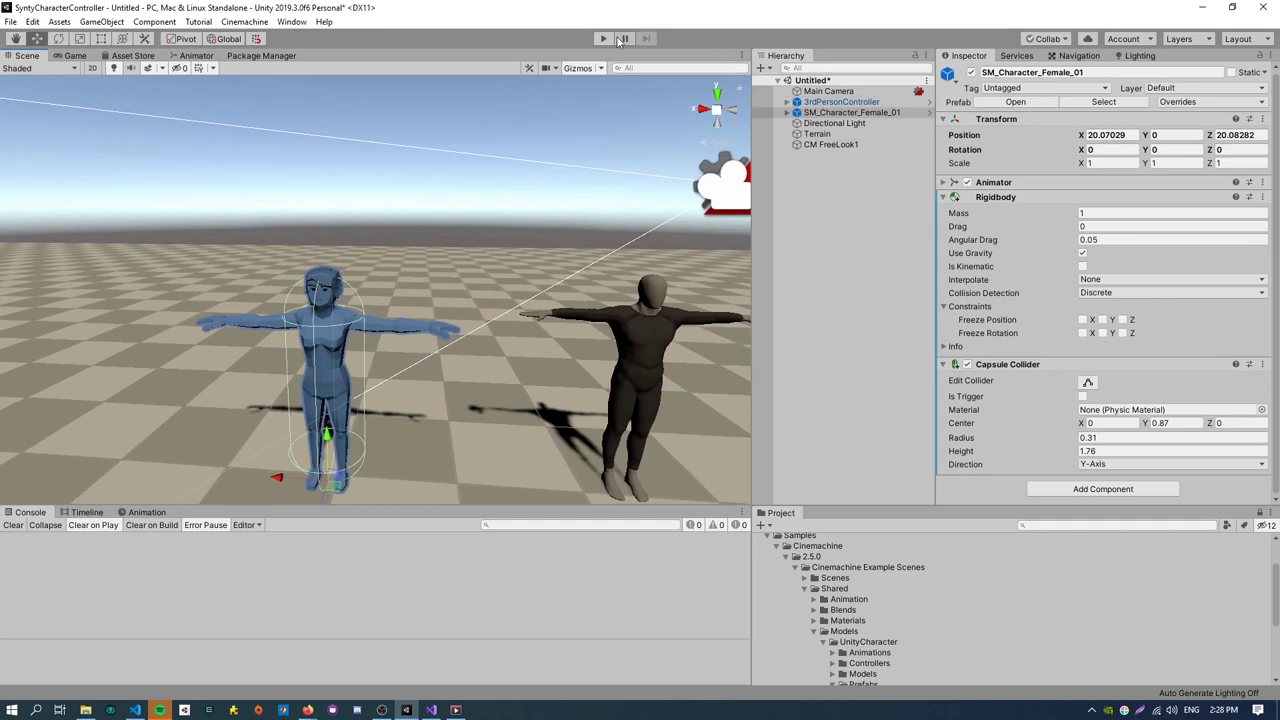
left_click(602, 38)
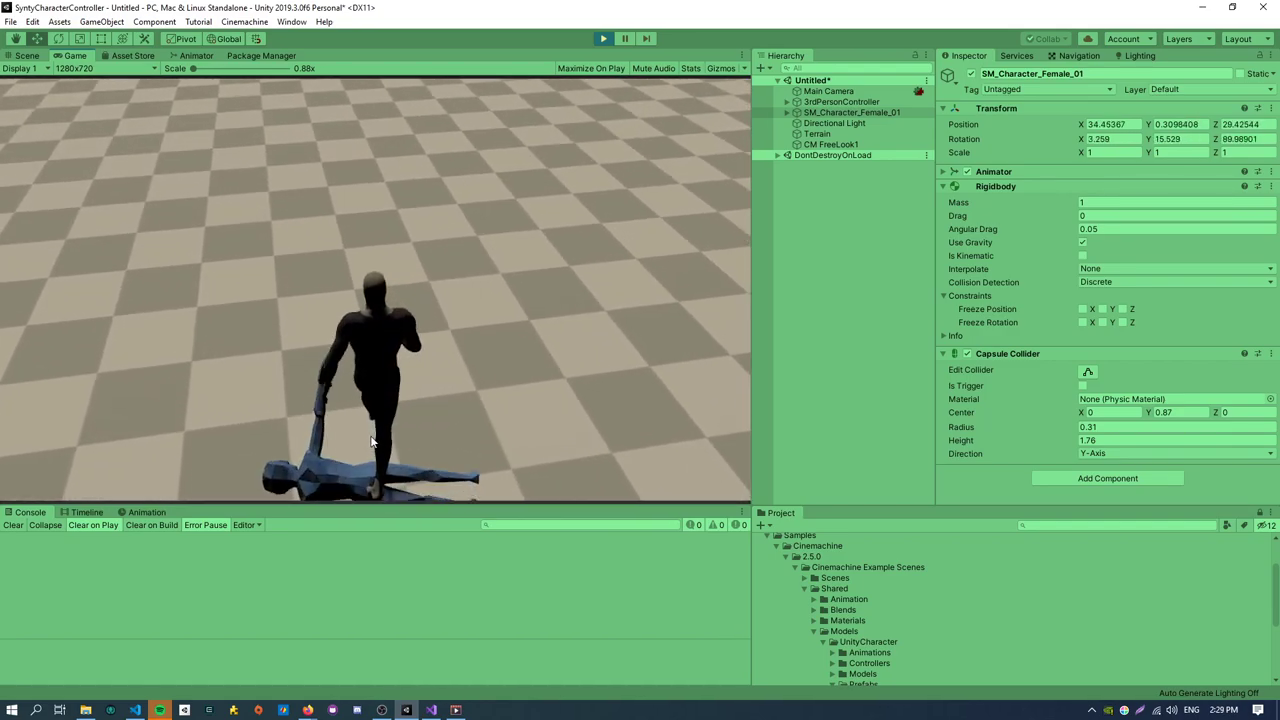
left_click(602, 38)
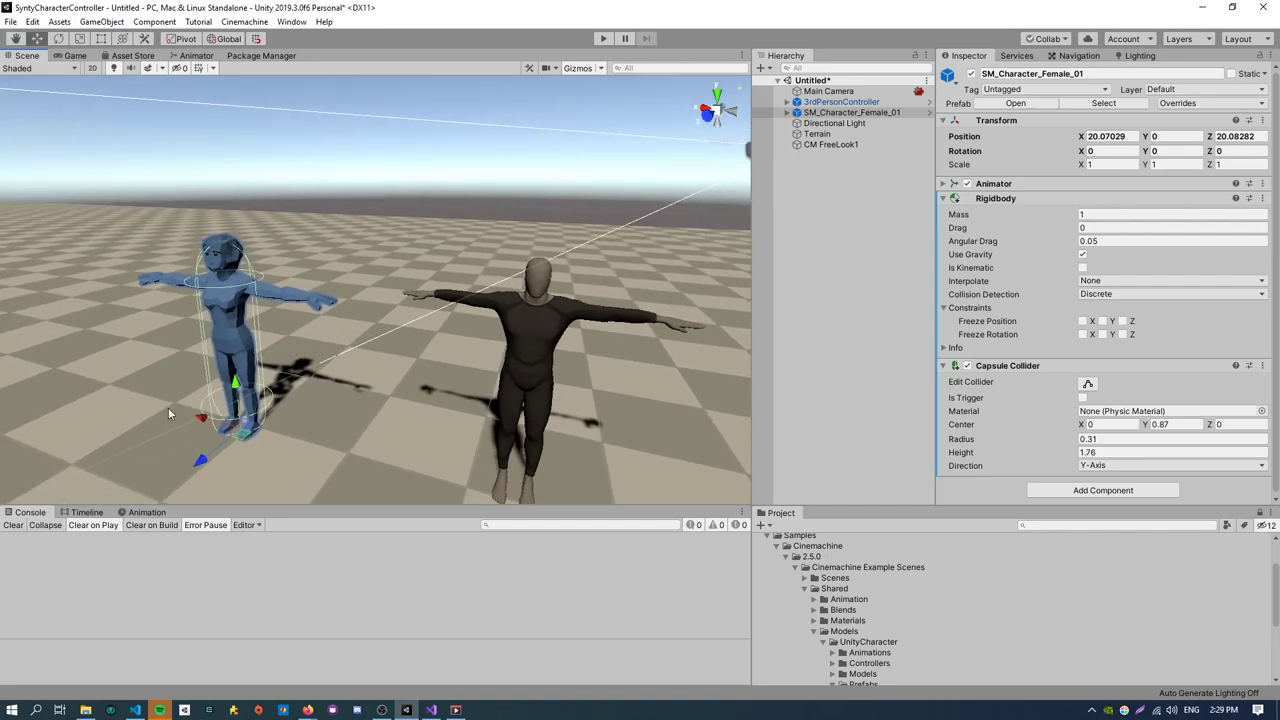
mouse_move(296, 364)
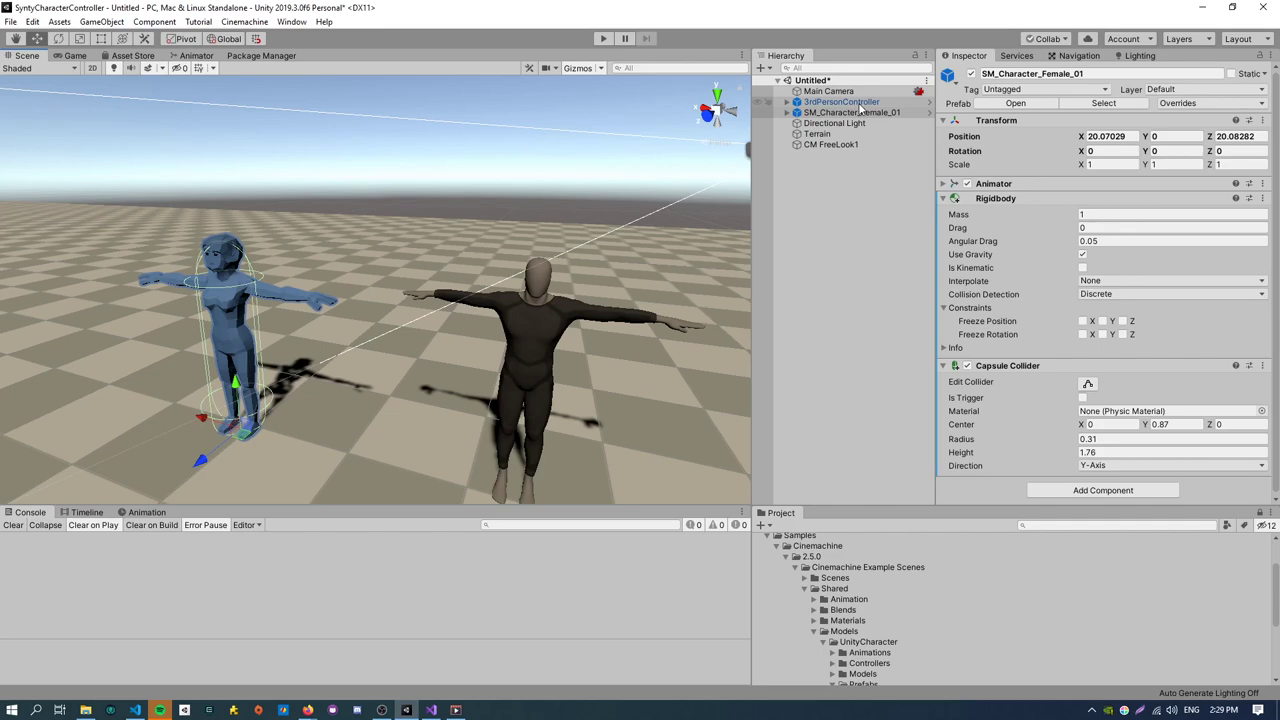
Paste the 3rdPersonController's Character Movement script onto SM_Character_Female_01 as a new component.
left_click(840, 100)
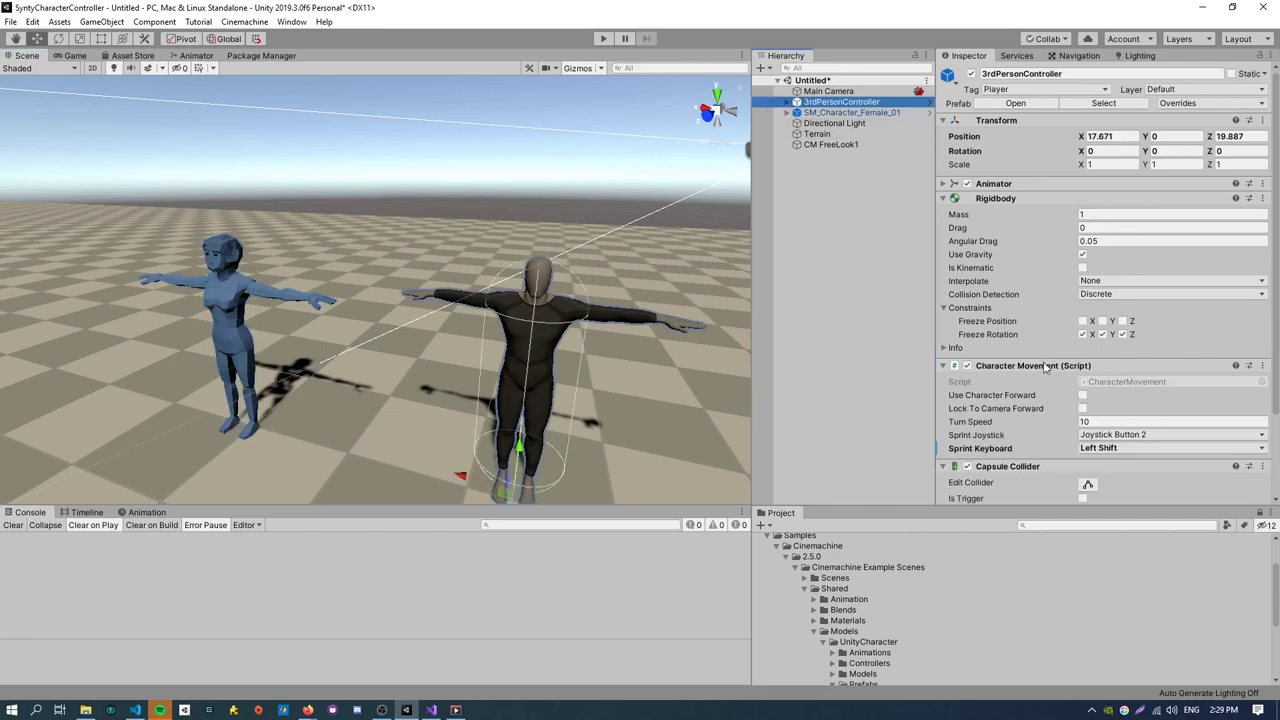
scroll("down", 3)
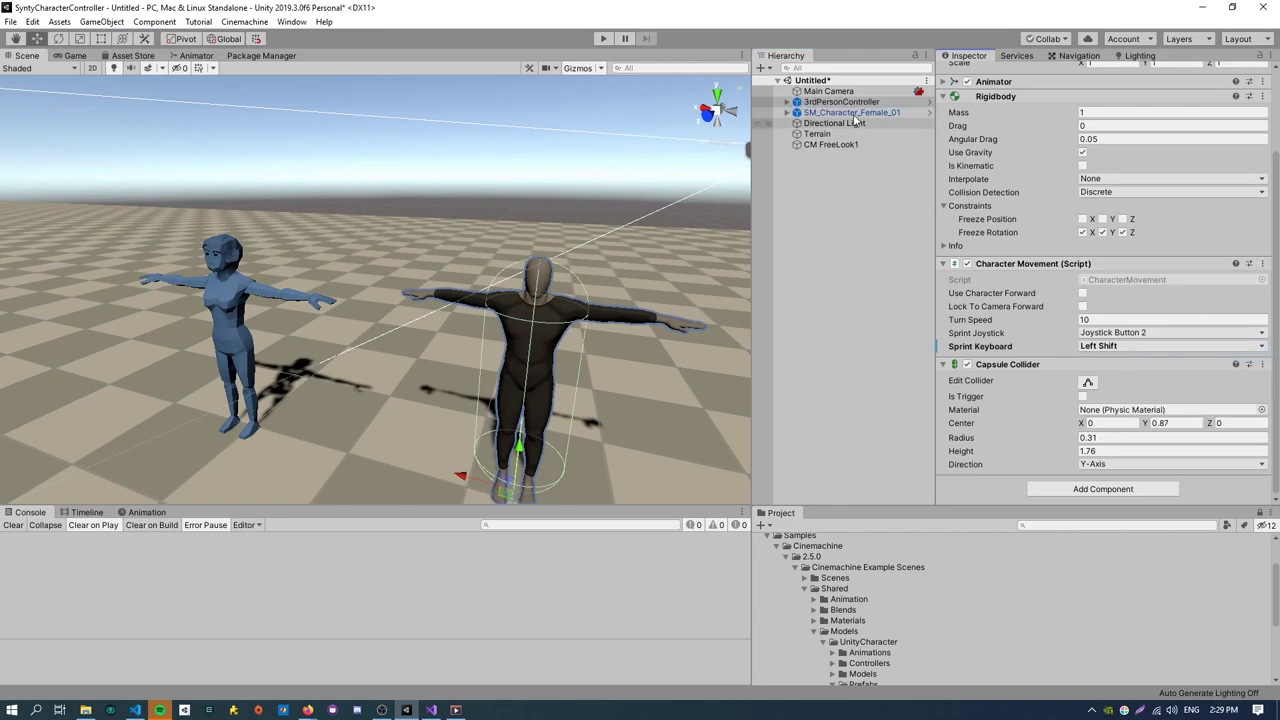
left_click(852, 112)
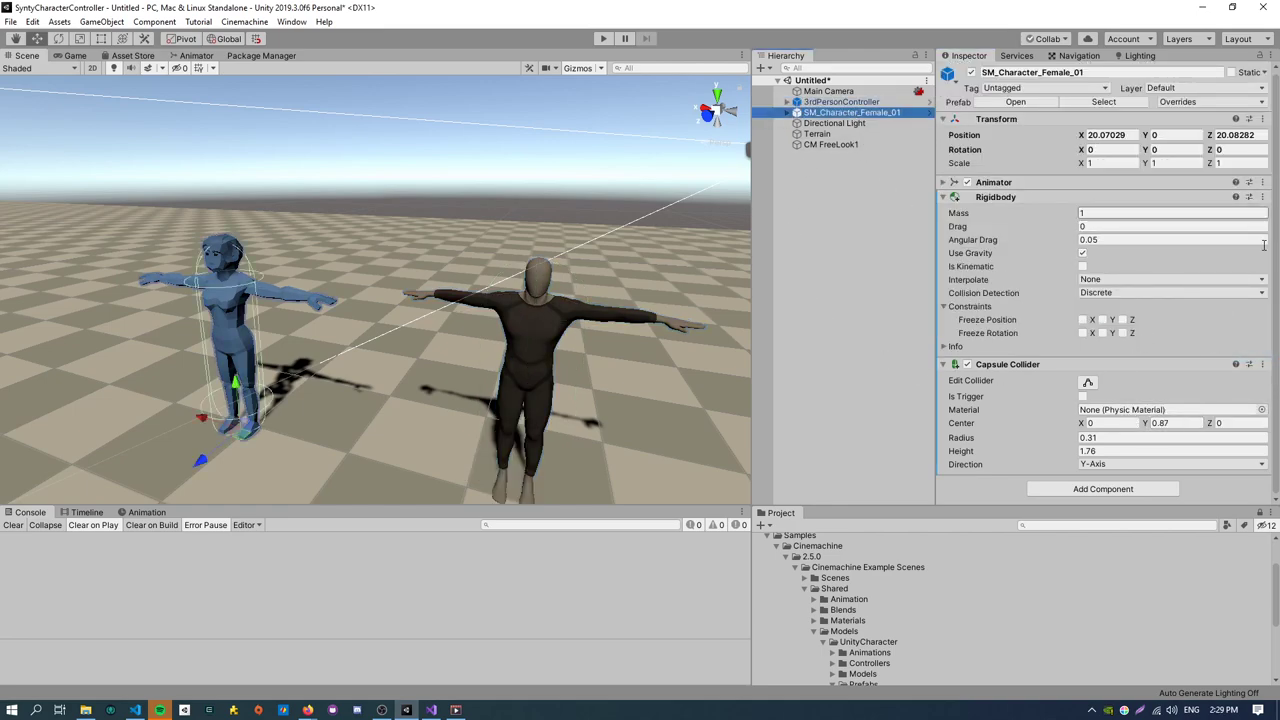
left_click(1262, 364)
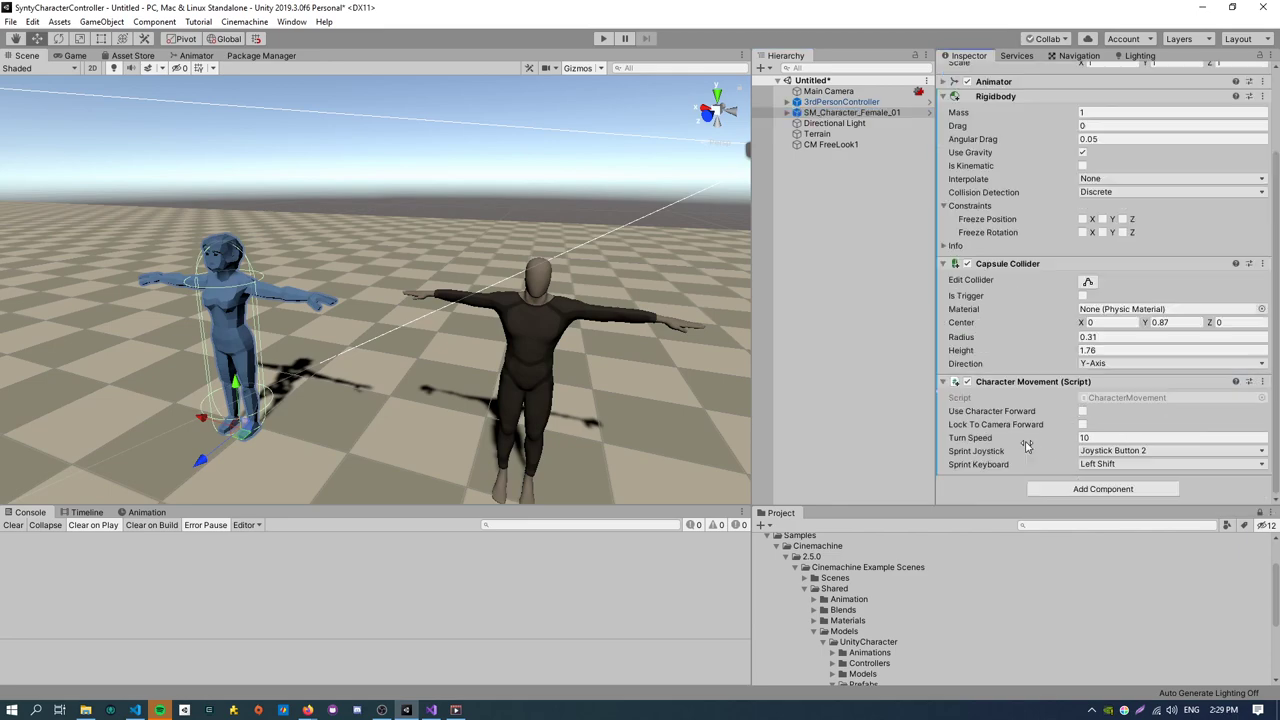
mouse_move(230, 356)
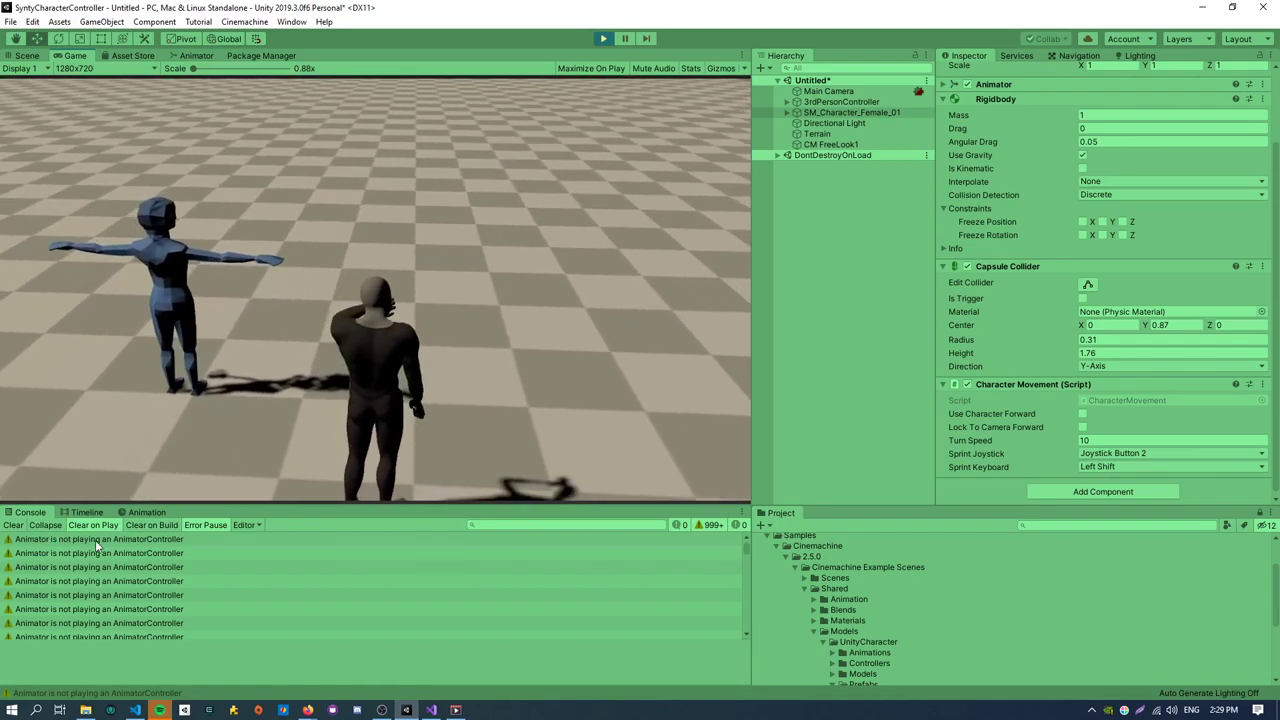
Stop the Play test and compare the controller's and female's components in the Inspector.
left_click(604, 38)
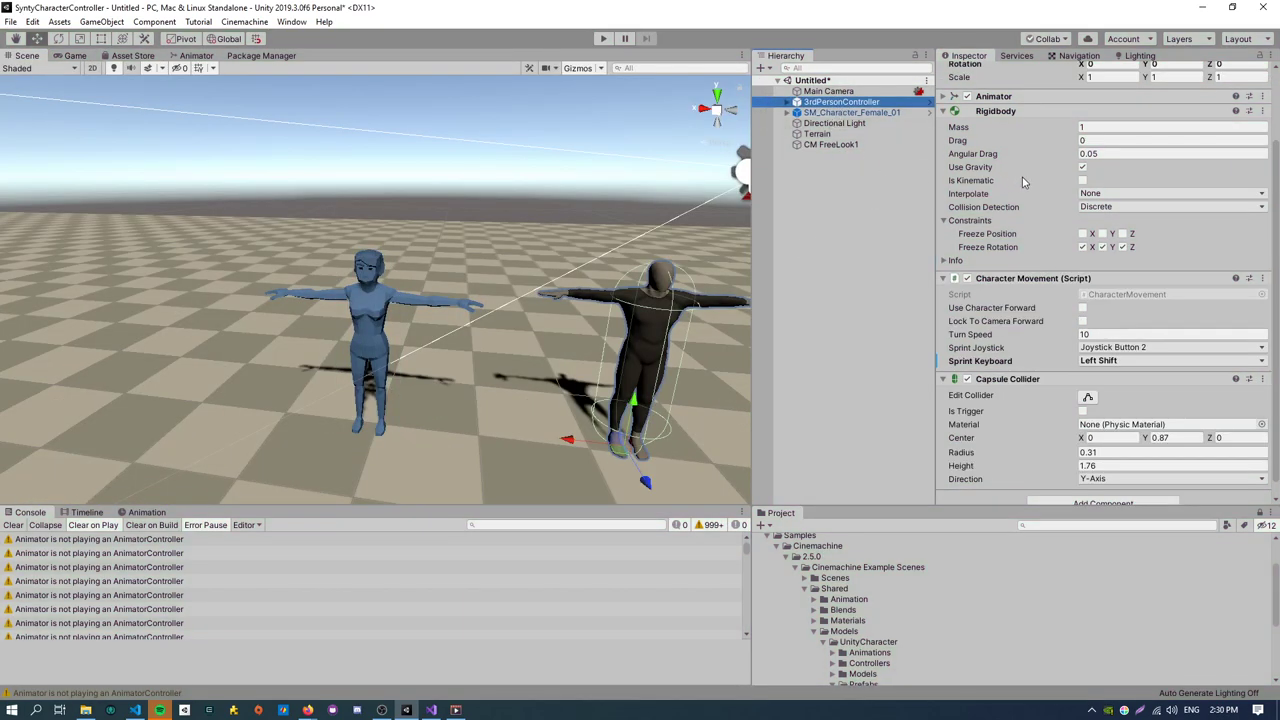
left_click(842, 100)
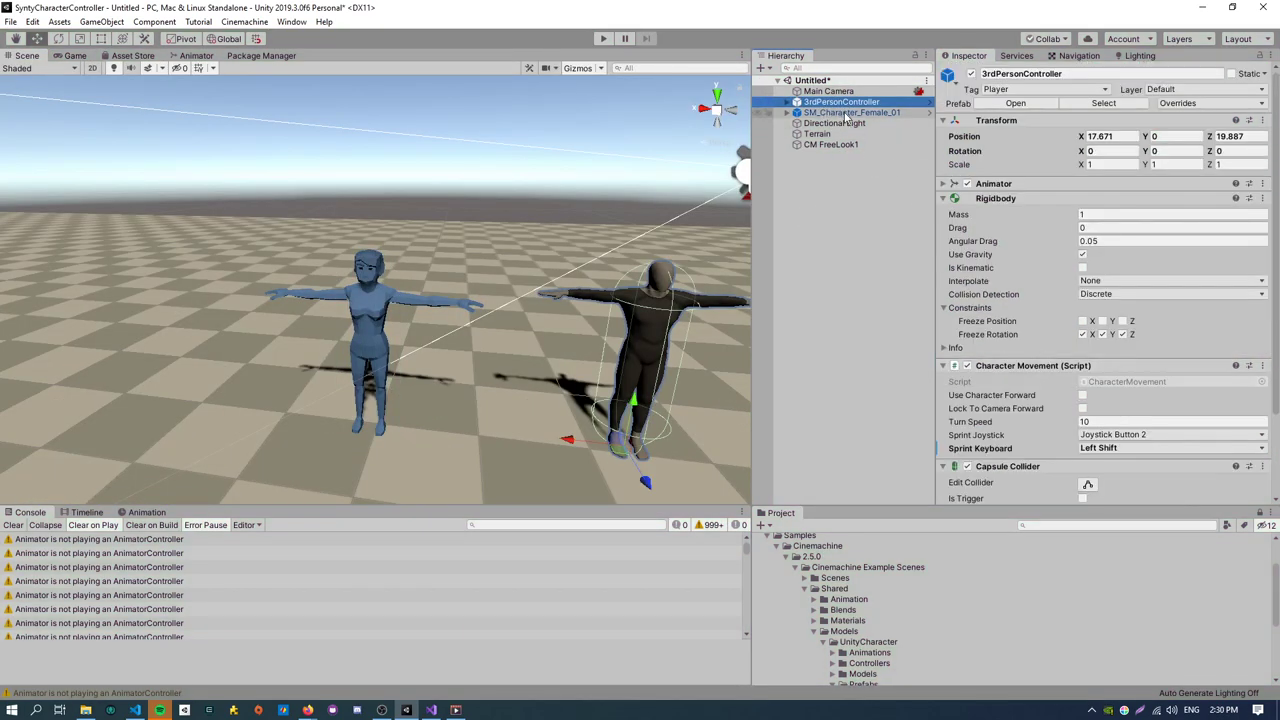
left_click(852, 112)
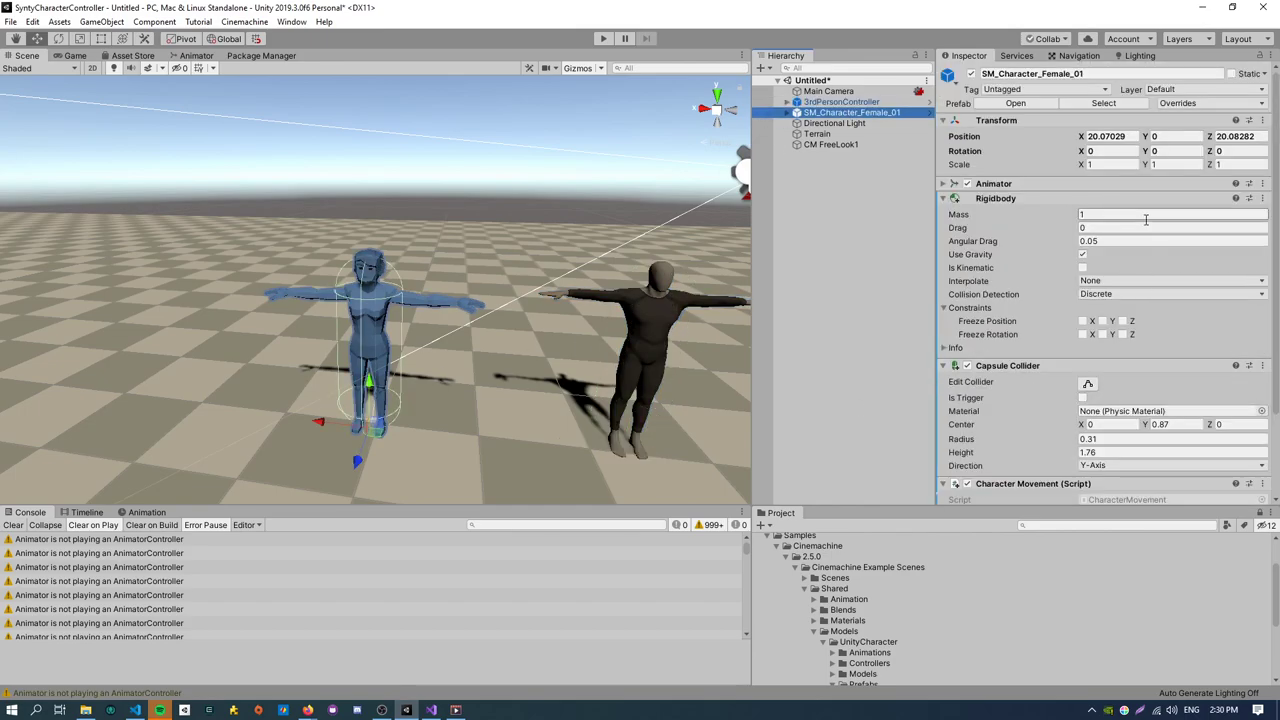
scroll("down", 3)
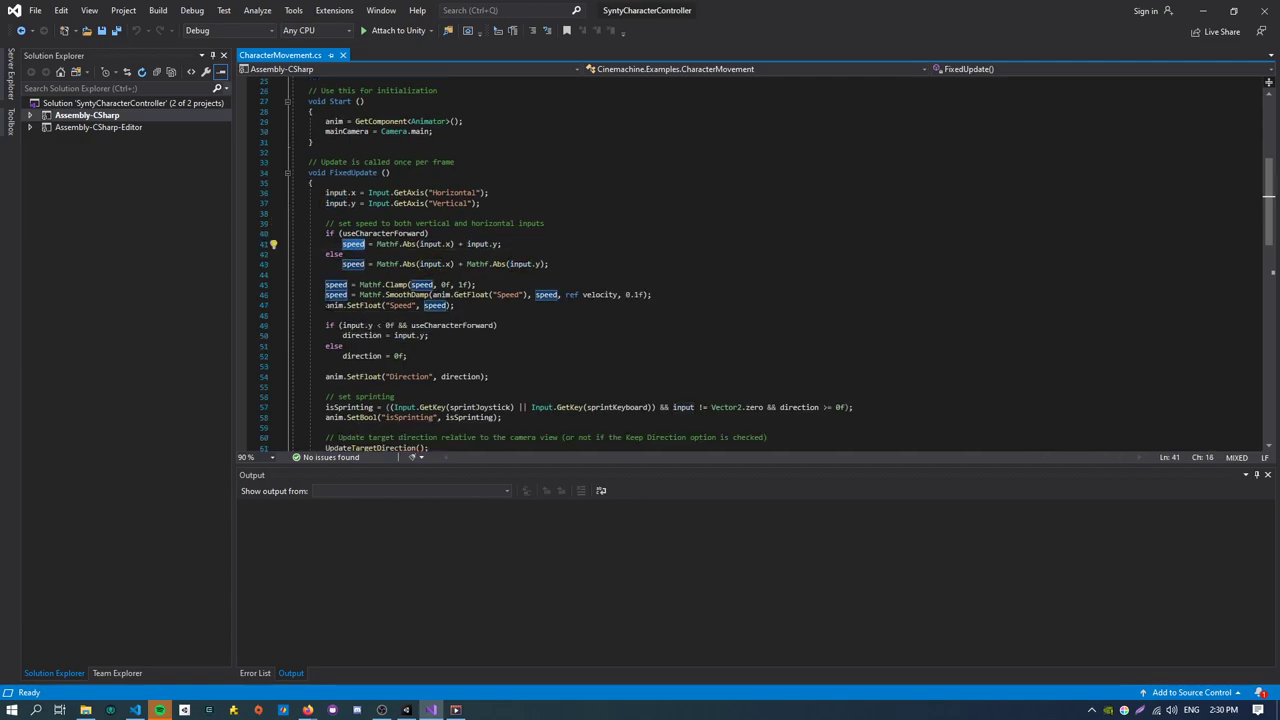
Scroll through CharacterMovement.cs to review the Animator references in Start and FixedUpdate.
scroll("up", 3)
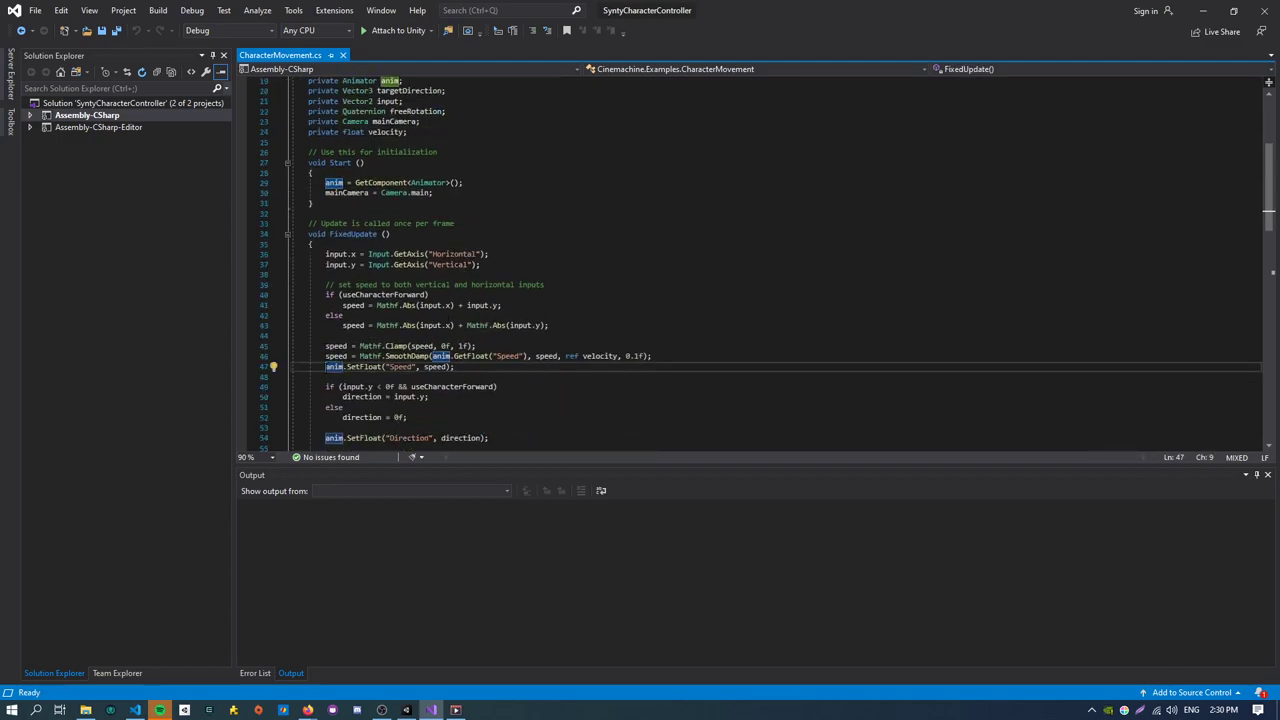
scroll("down", 3)
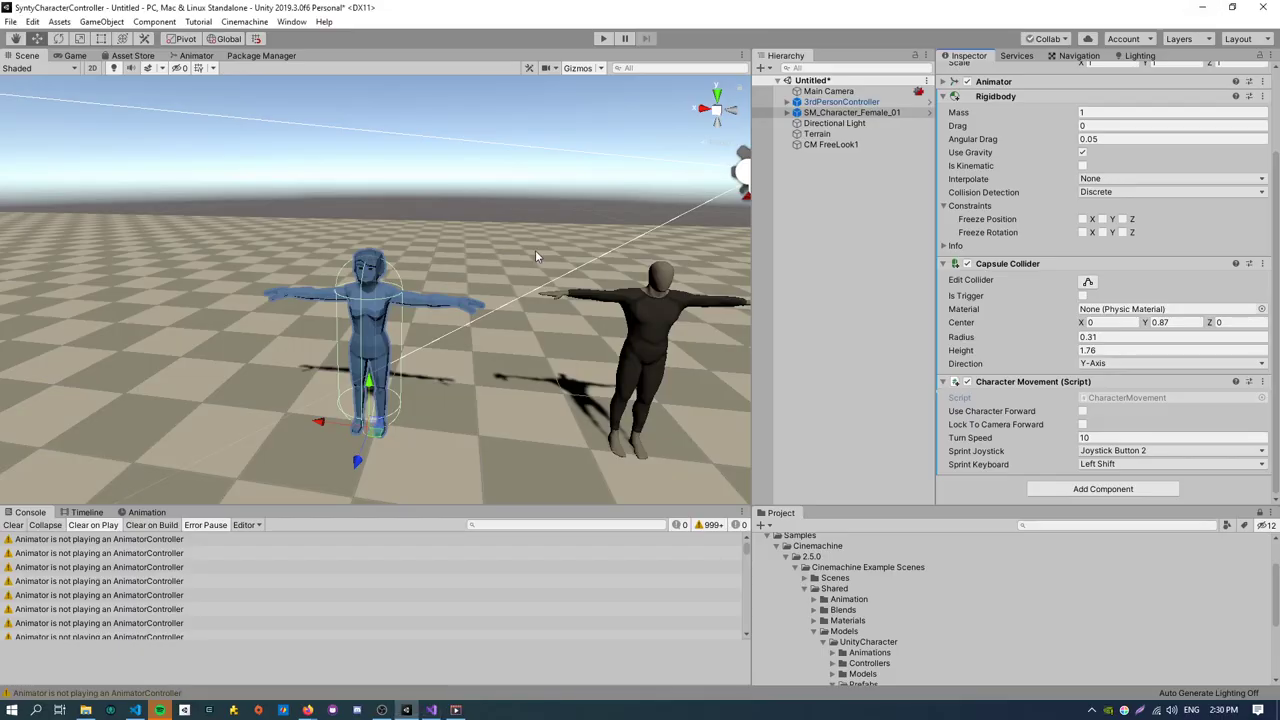
mouse_move(852, 150)
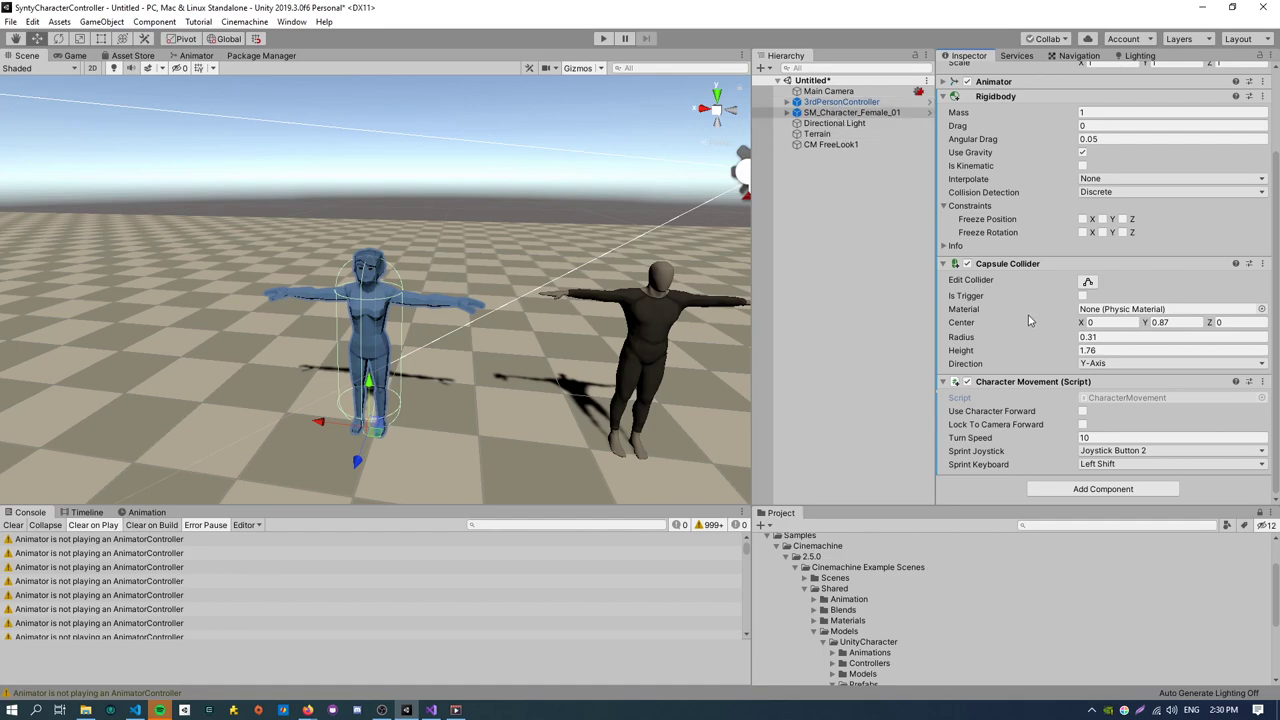
Compare the female's Animator with the 3rdPersonController's so both use the CharacterController.
left_click(852, 112)
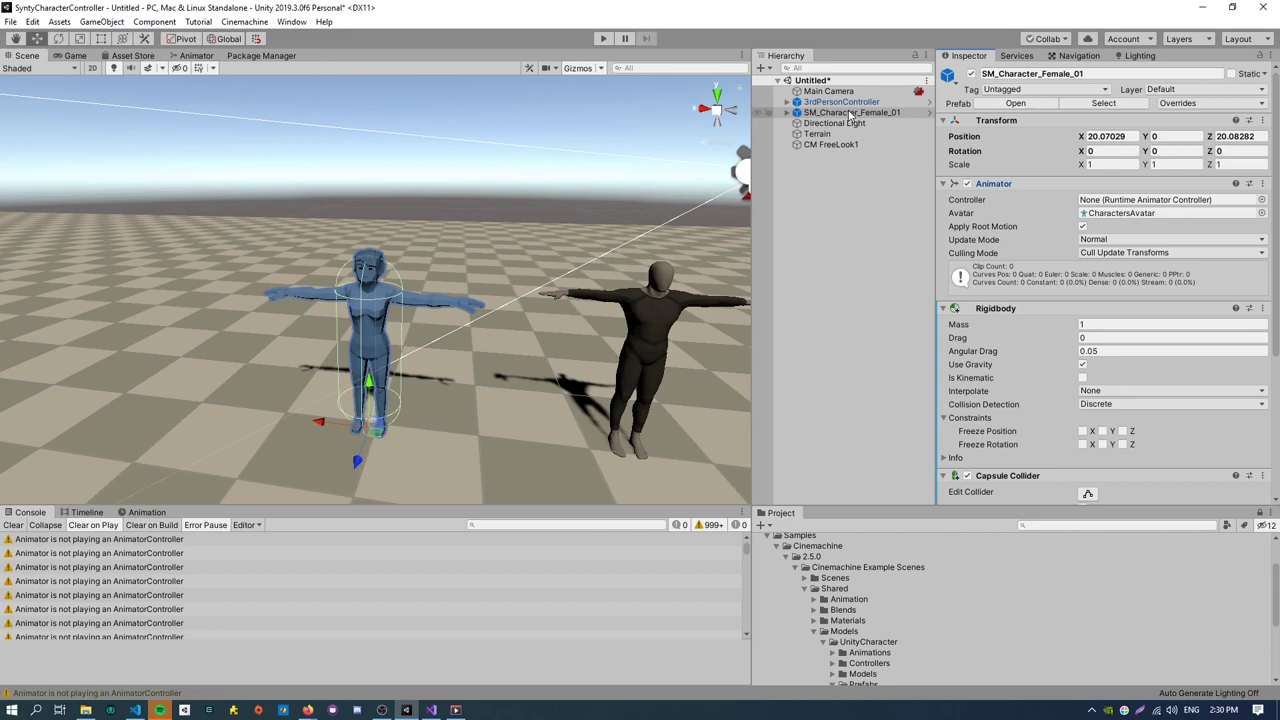
left_click(840, 100)
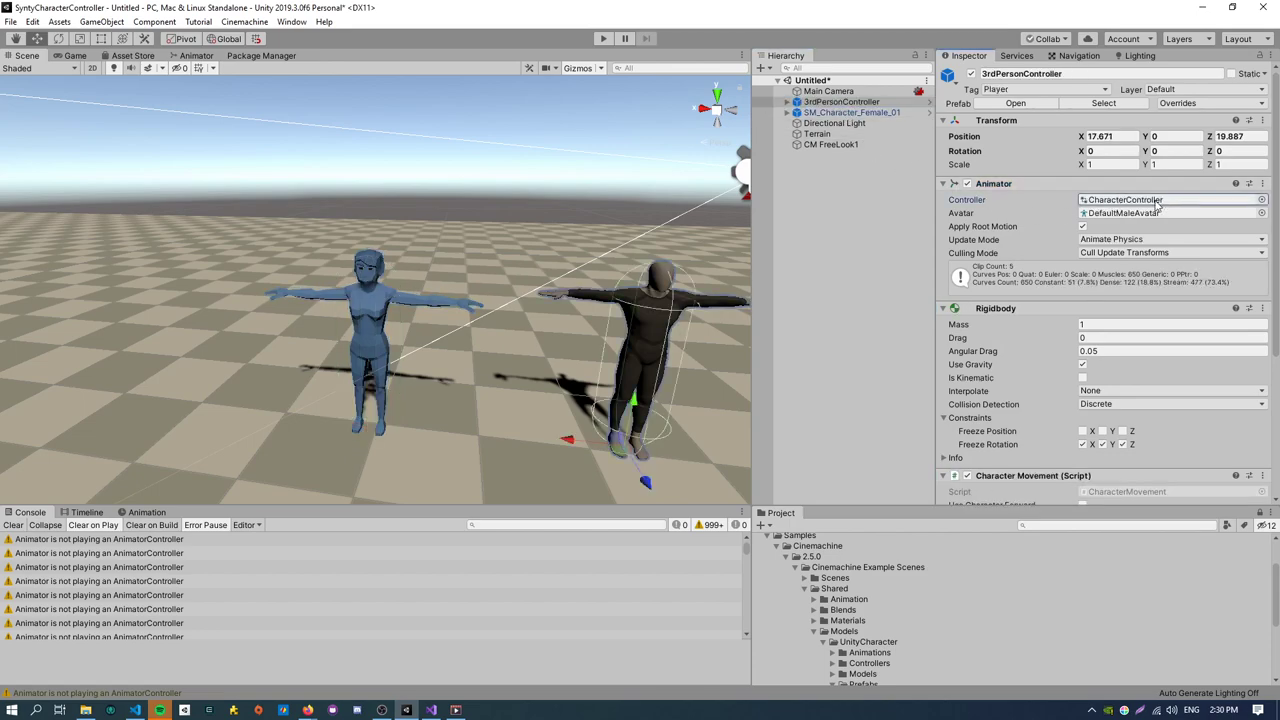
left_click(852, 112)
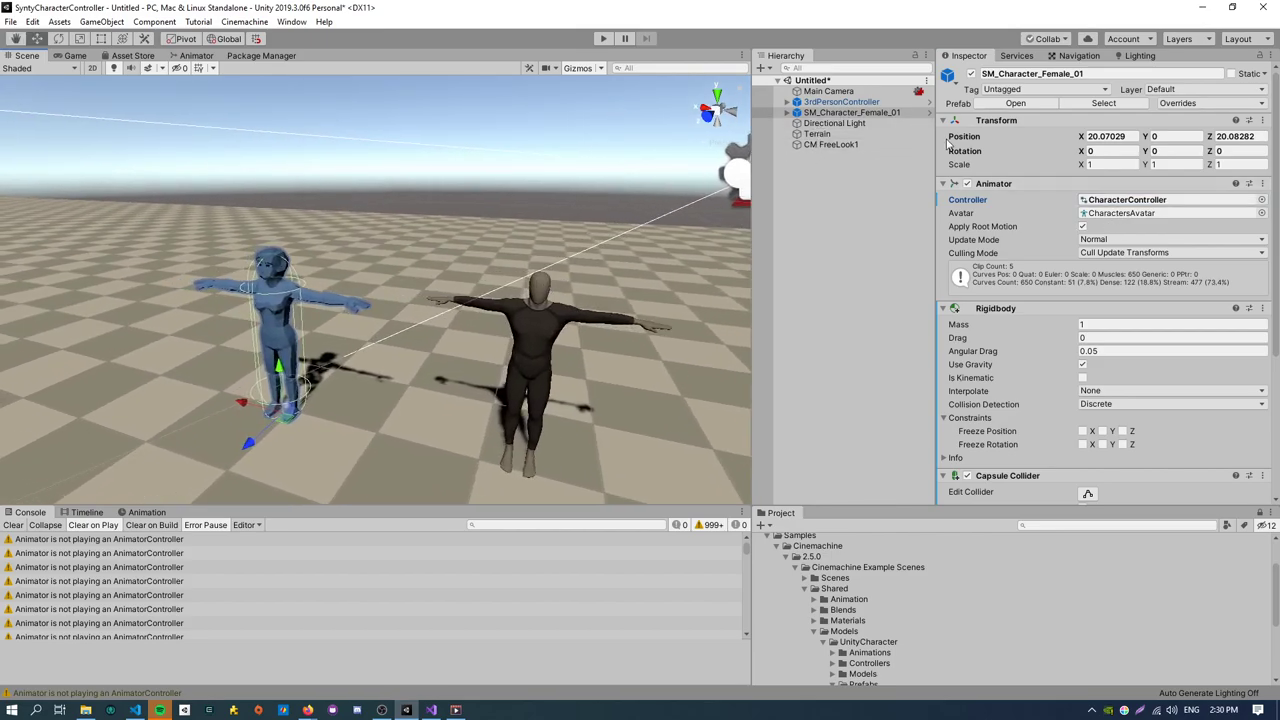
left_click(842, 100)
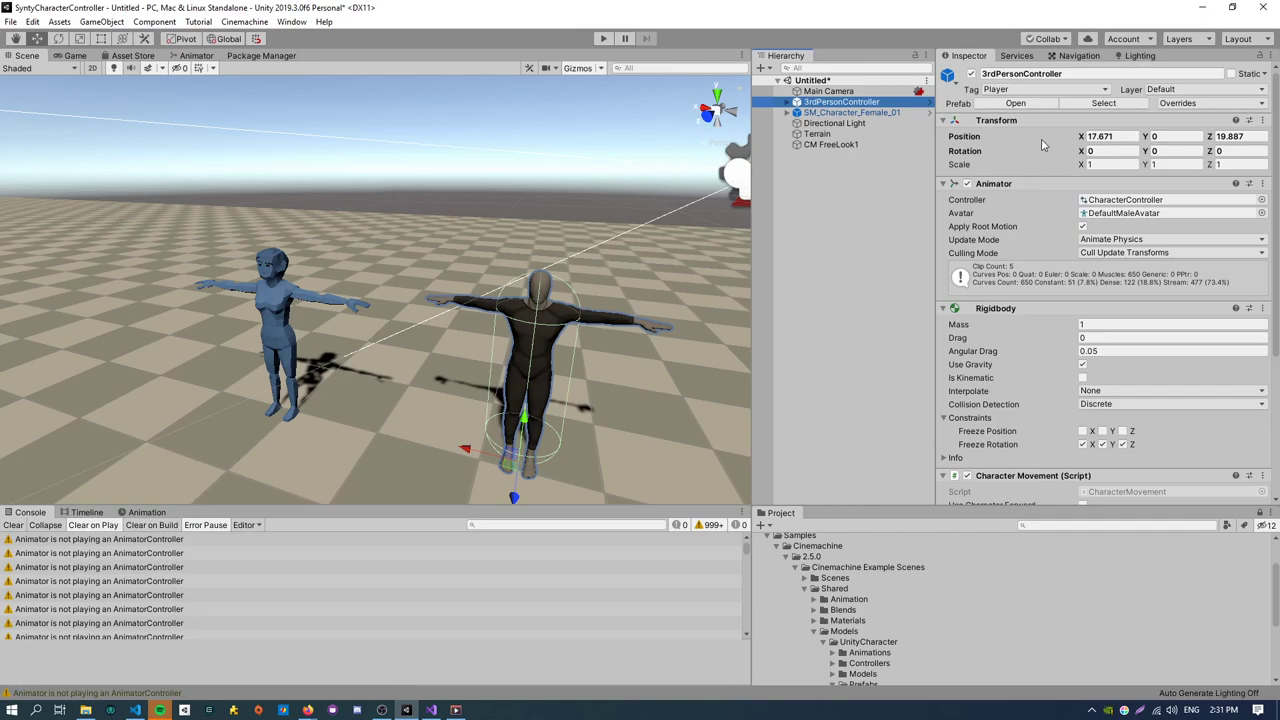
mouse_move(1046, 122)
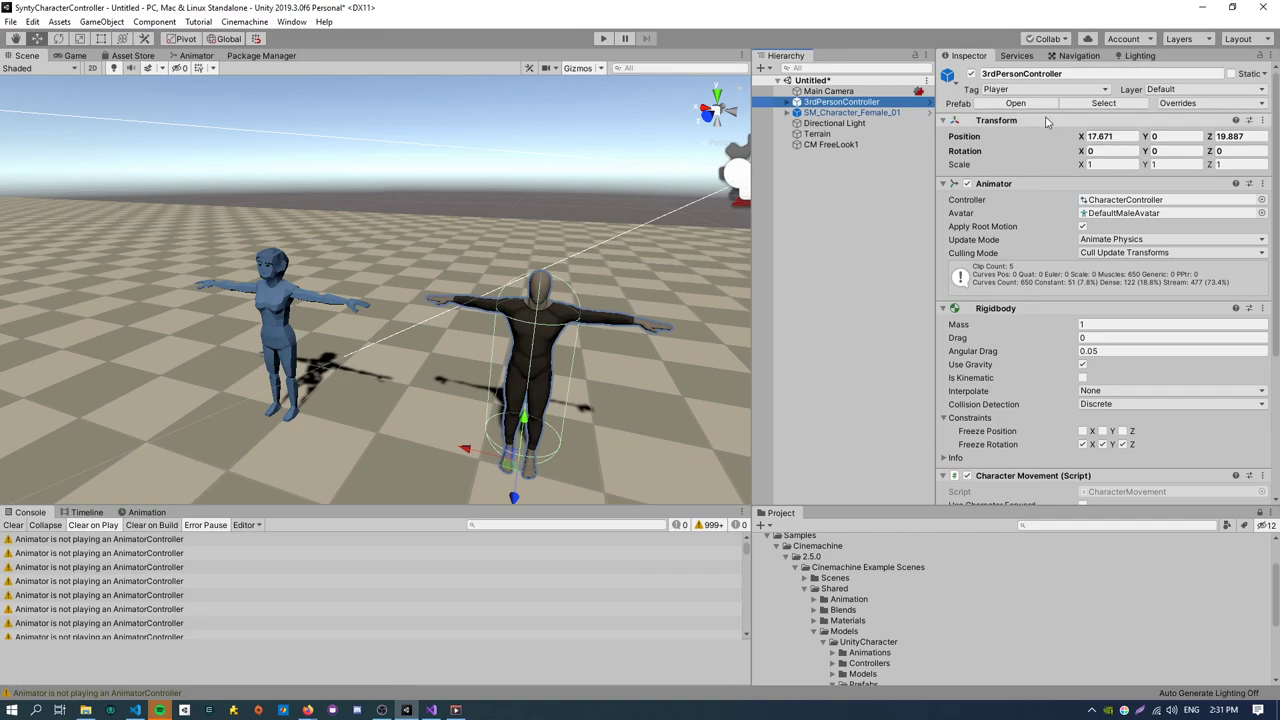
mouse_move(1012, 226)
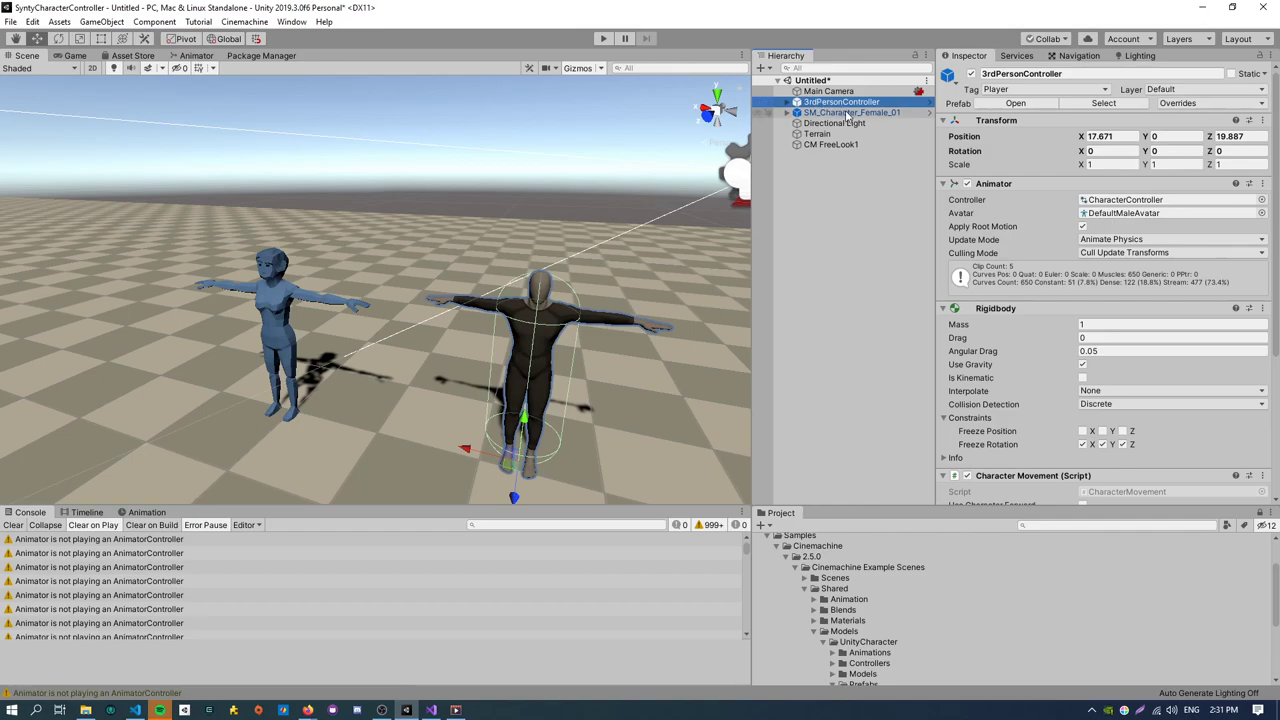
mouse_move(270, 316)
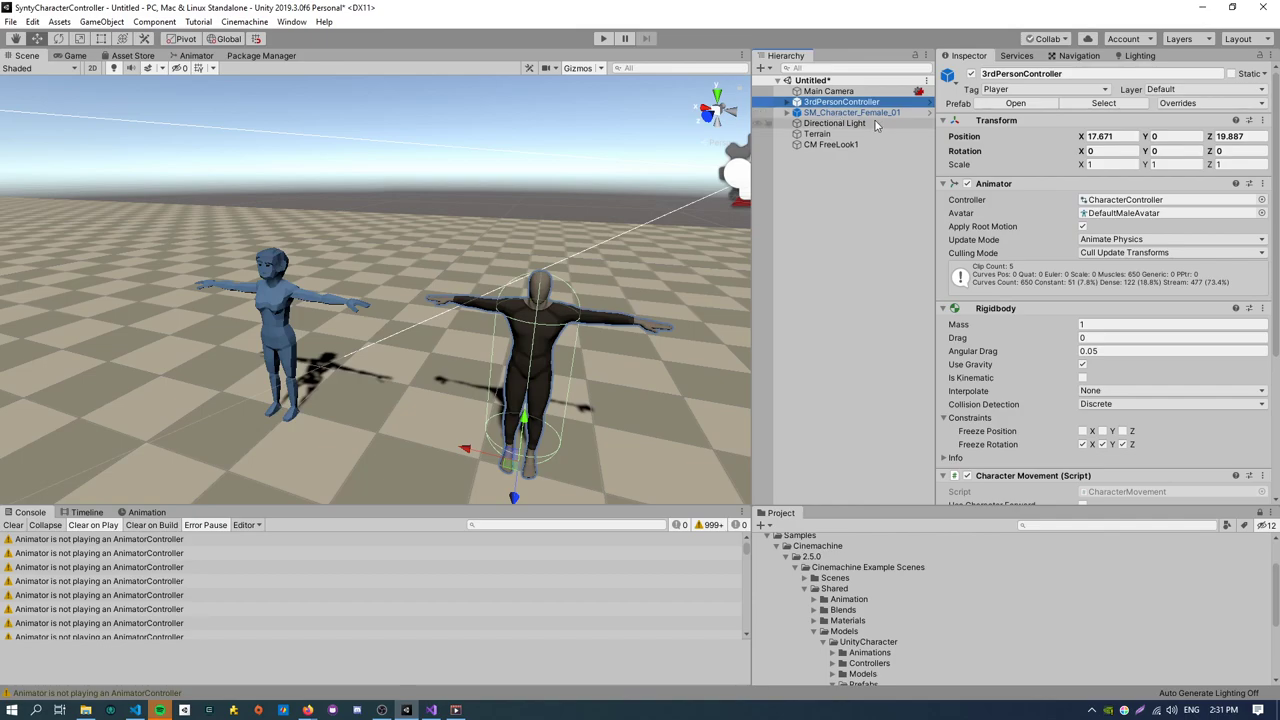
Set the female's Animator Update Mode to Animate Physics.
left_click(850, 112)
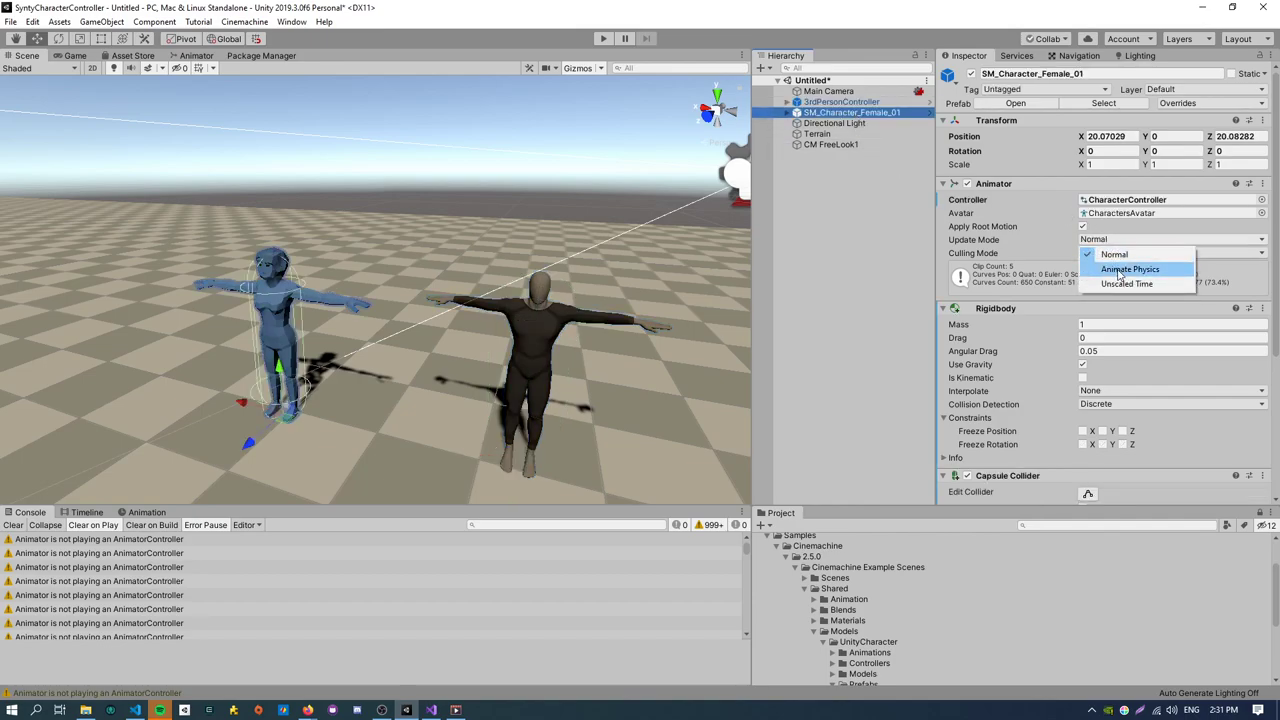
left_click(1130, 268)
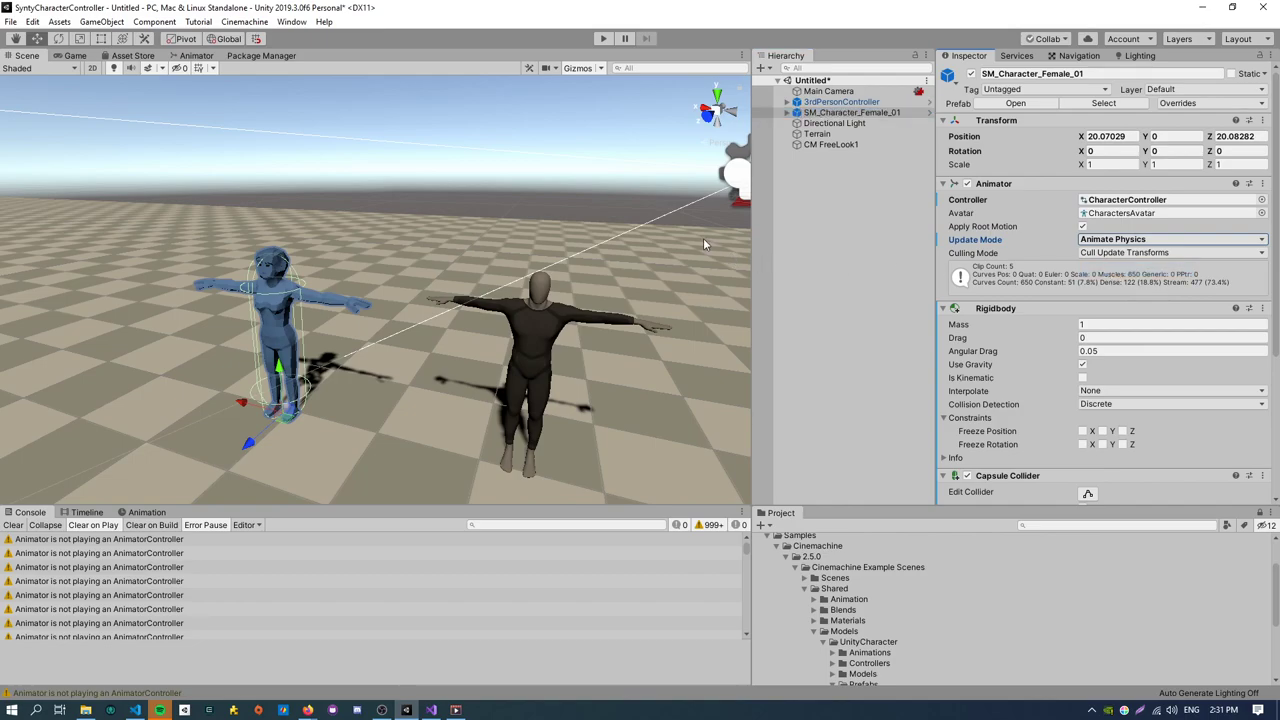
mouse_move(464, 20)
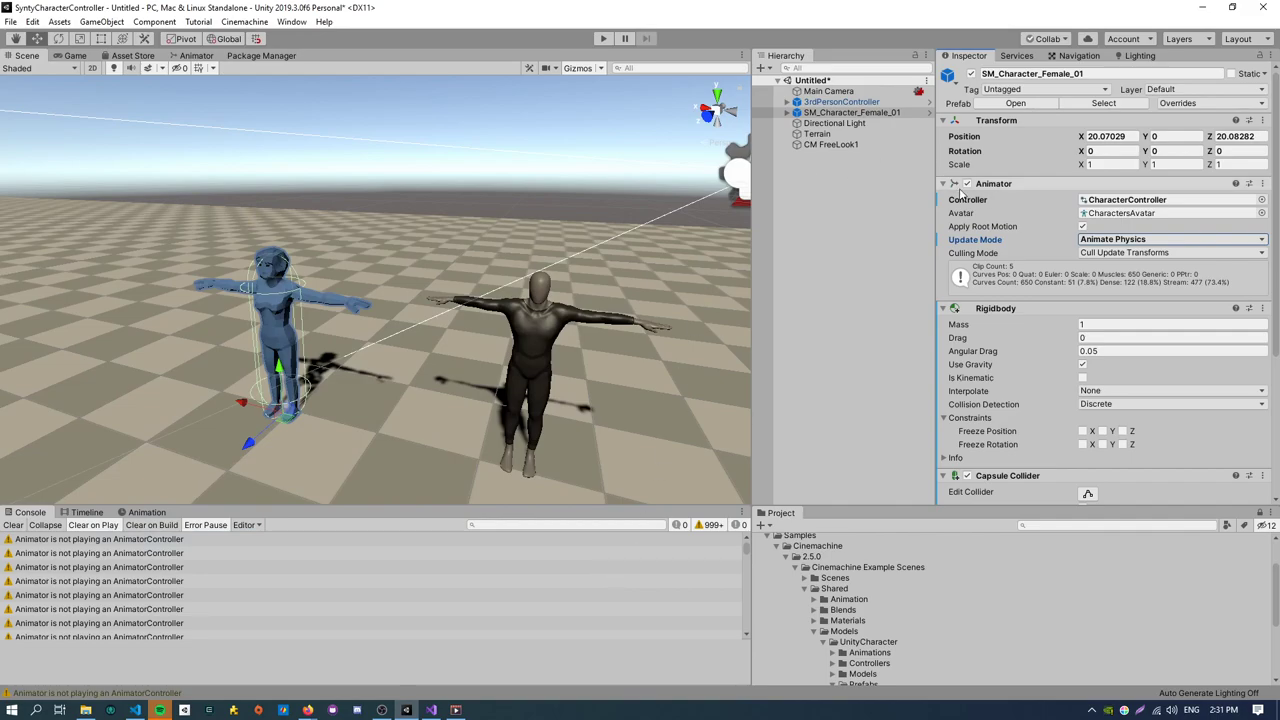
left_click(604, 38)
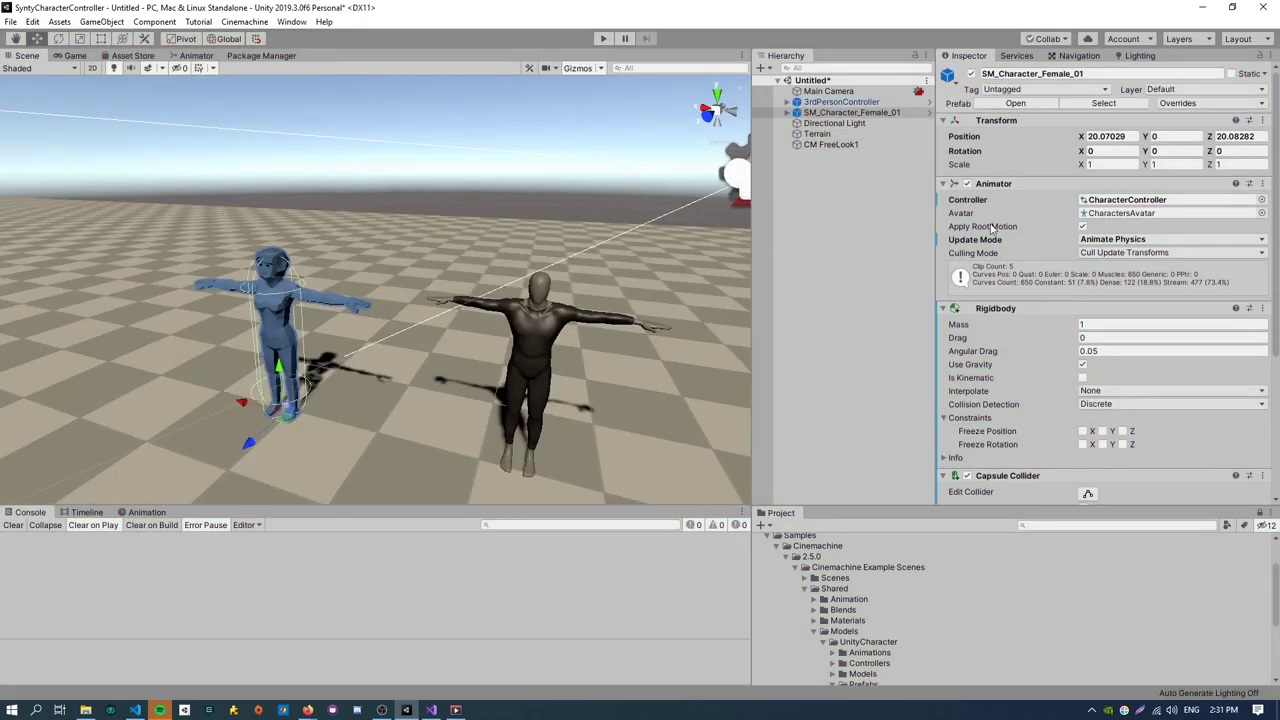
Enable Apply Root Motion on the female's Animator and compare against the 3rdPersonController.
left_click(842, 100)
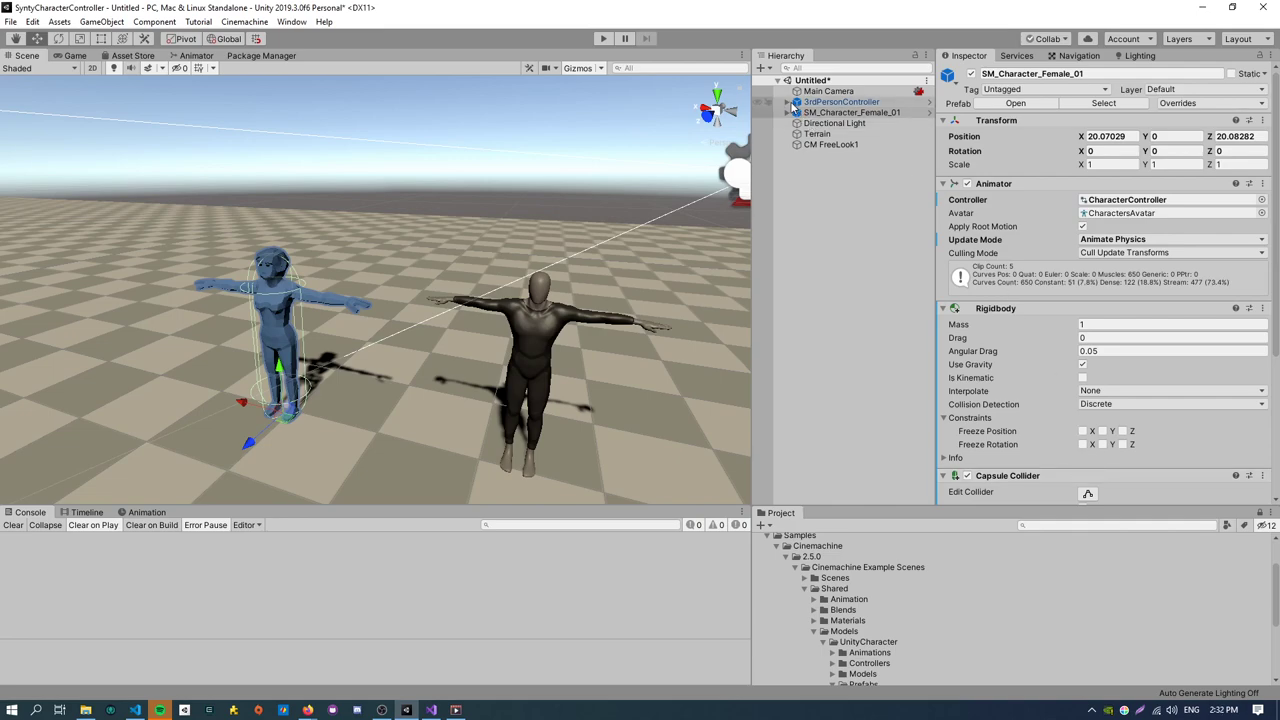
left_click(840, 100)
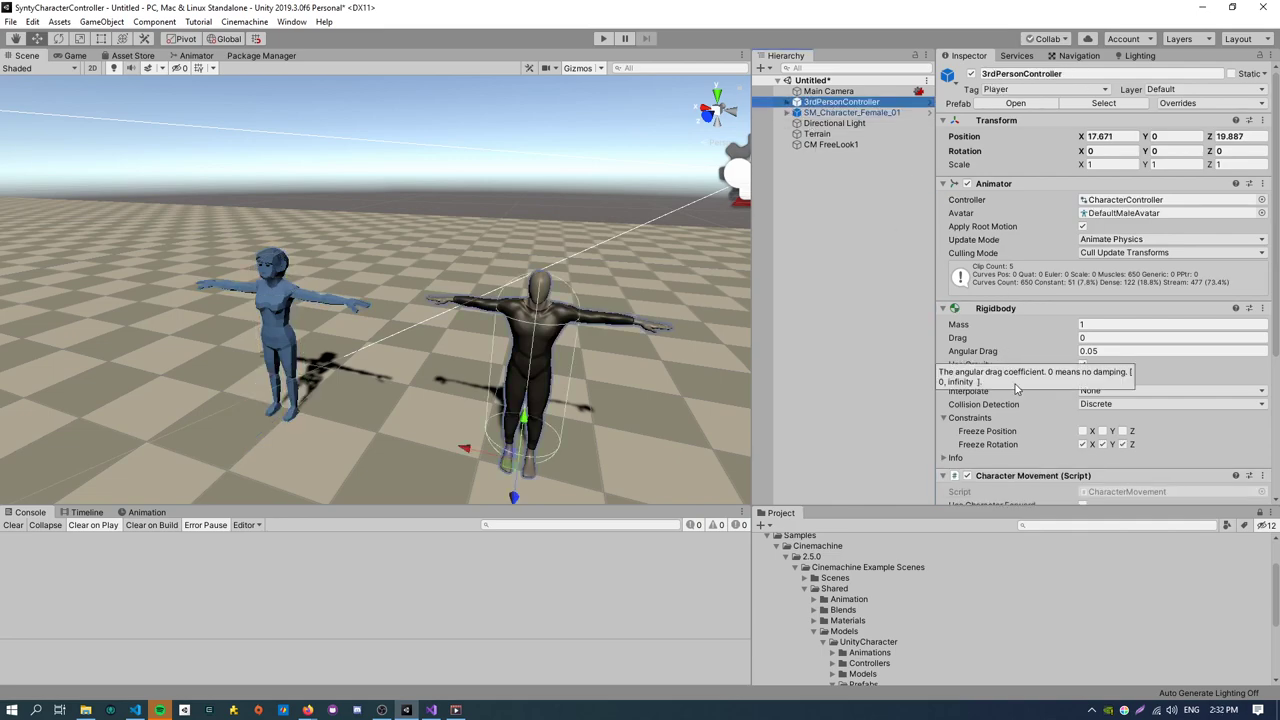
mouse_move(968, 444)
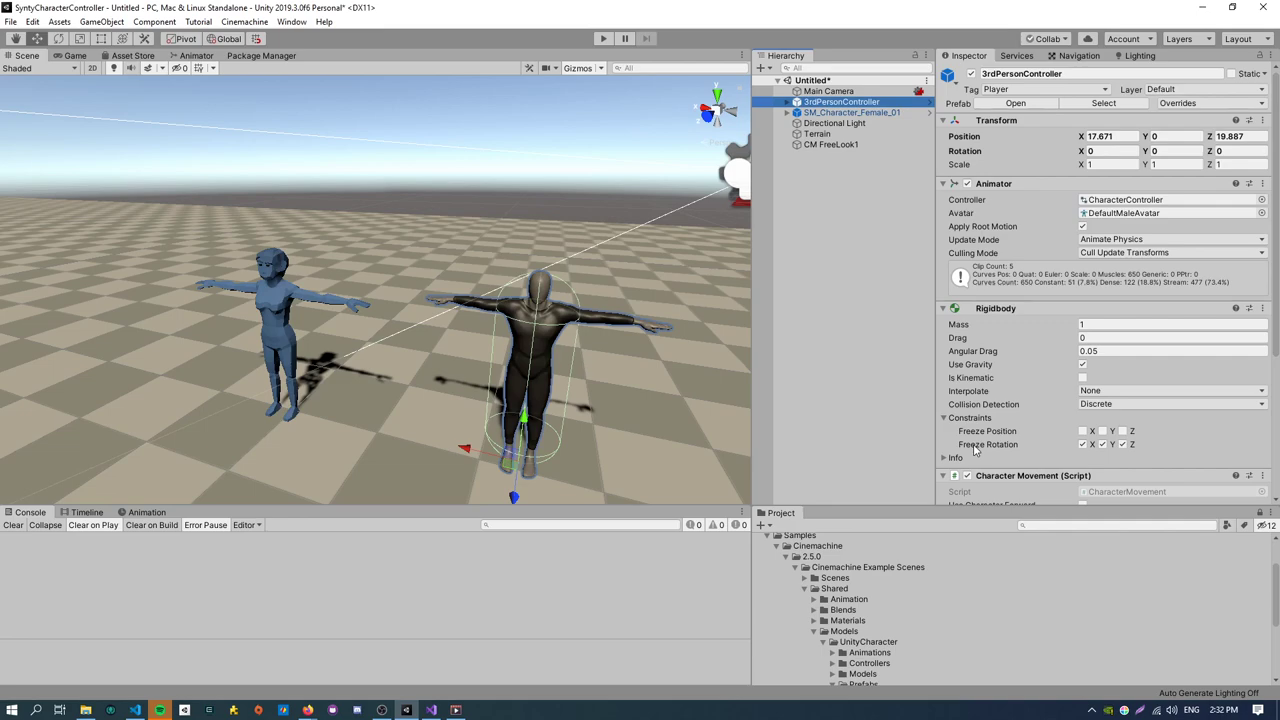
left_click(852, 112)
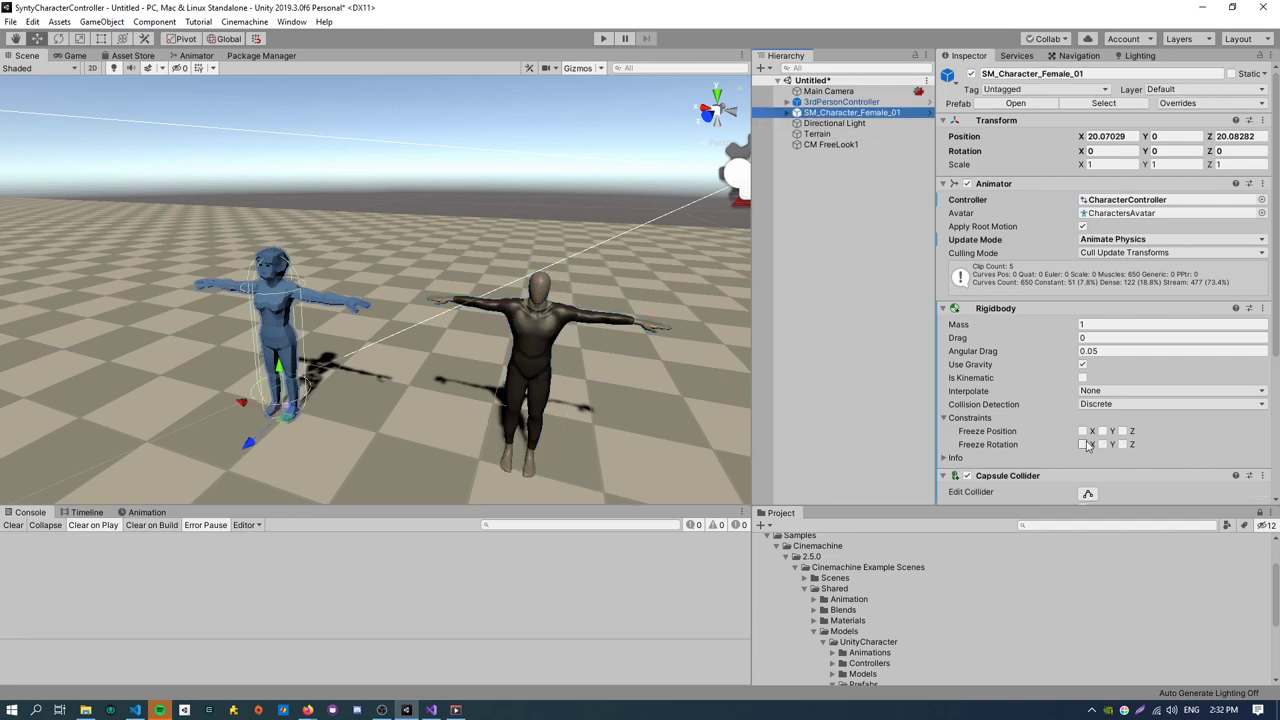
scroll("down", 3)
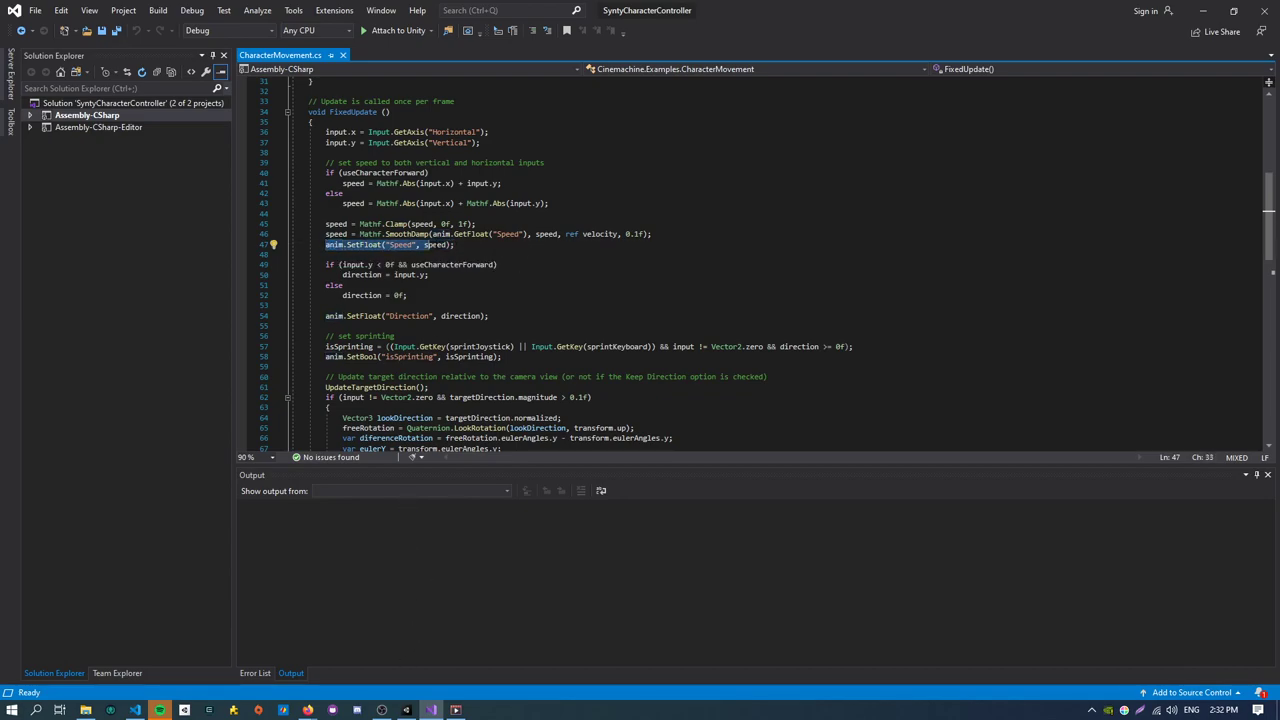
scroll("down", 3)
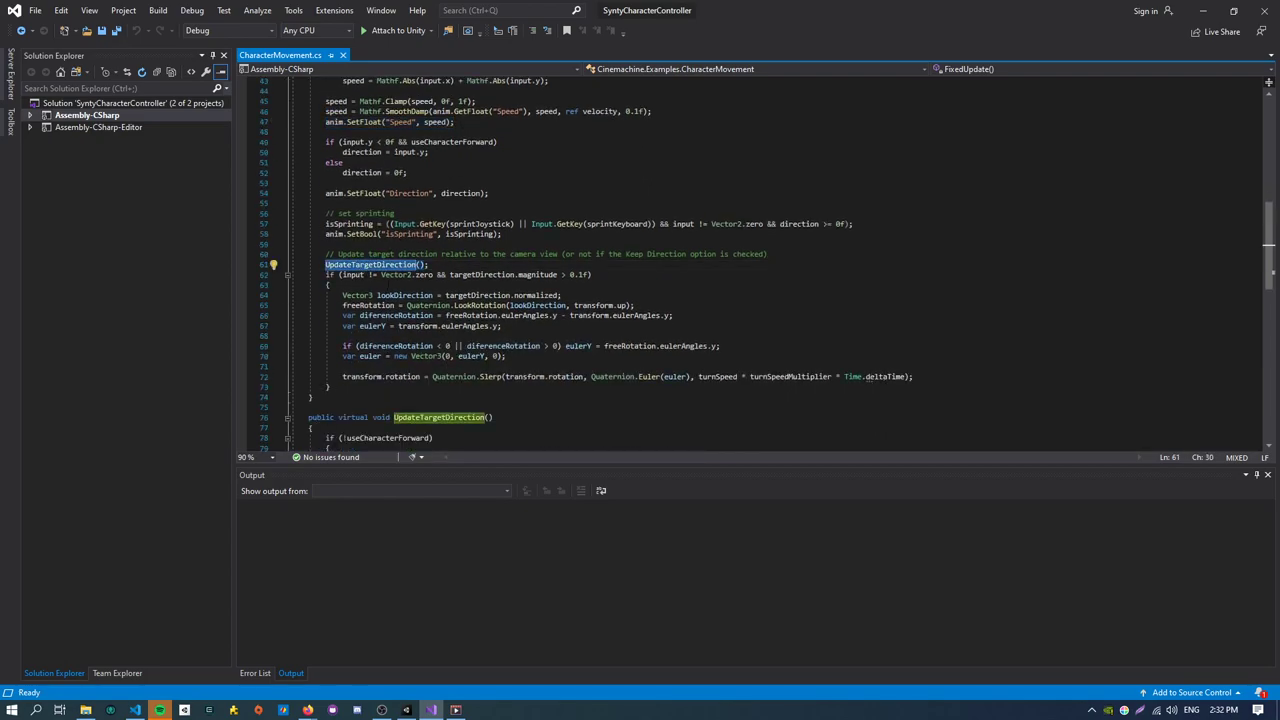
scroll("down", 3)
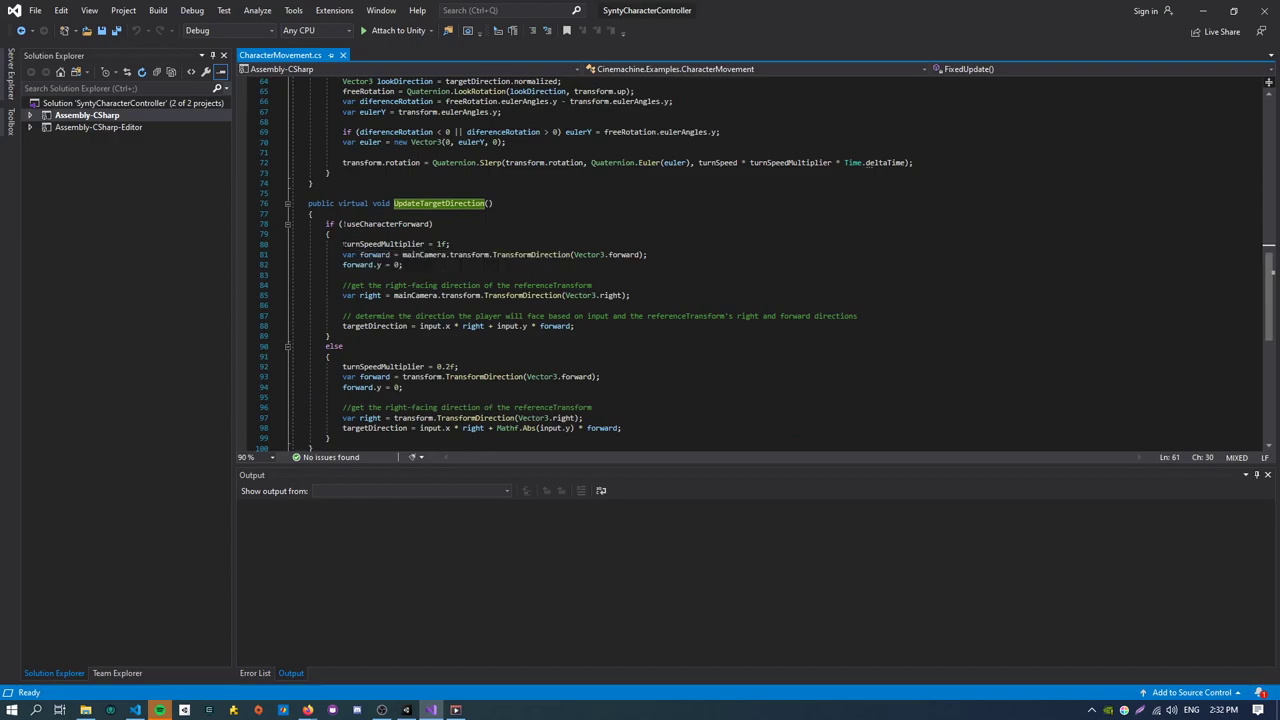
left_click_drag(342, 244, 576, 326)
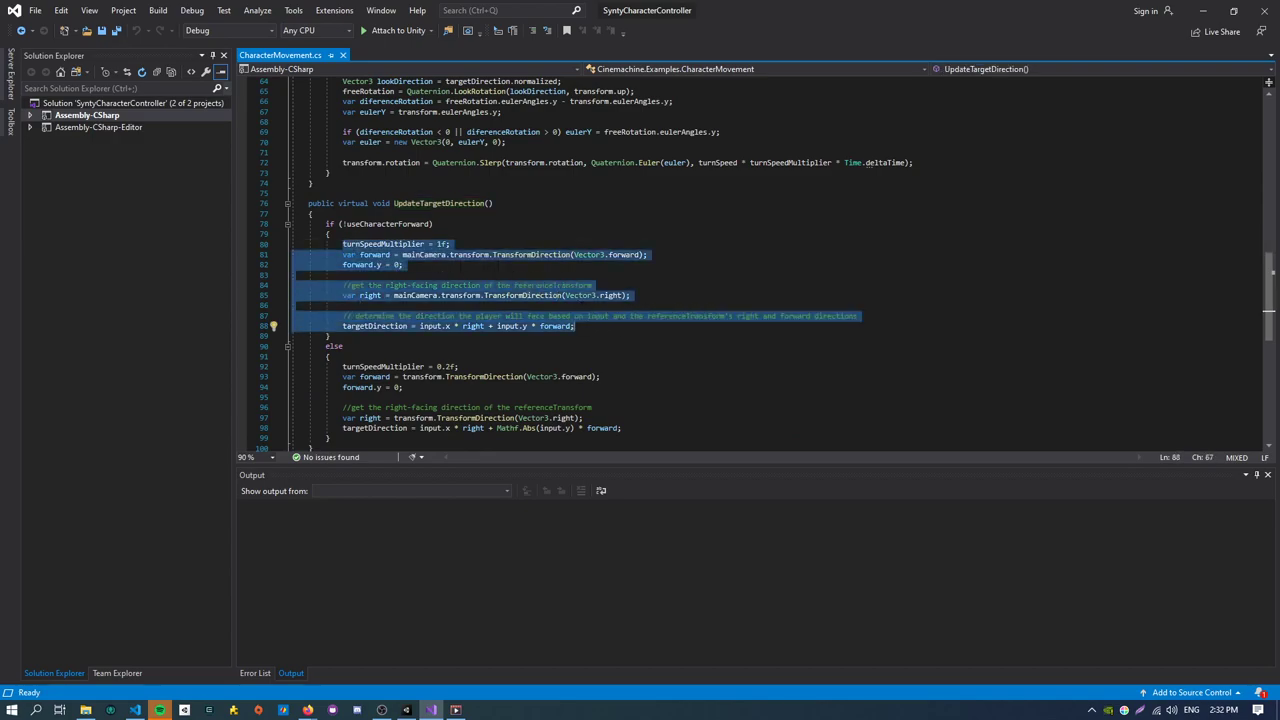
scroll("down", 3)
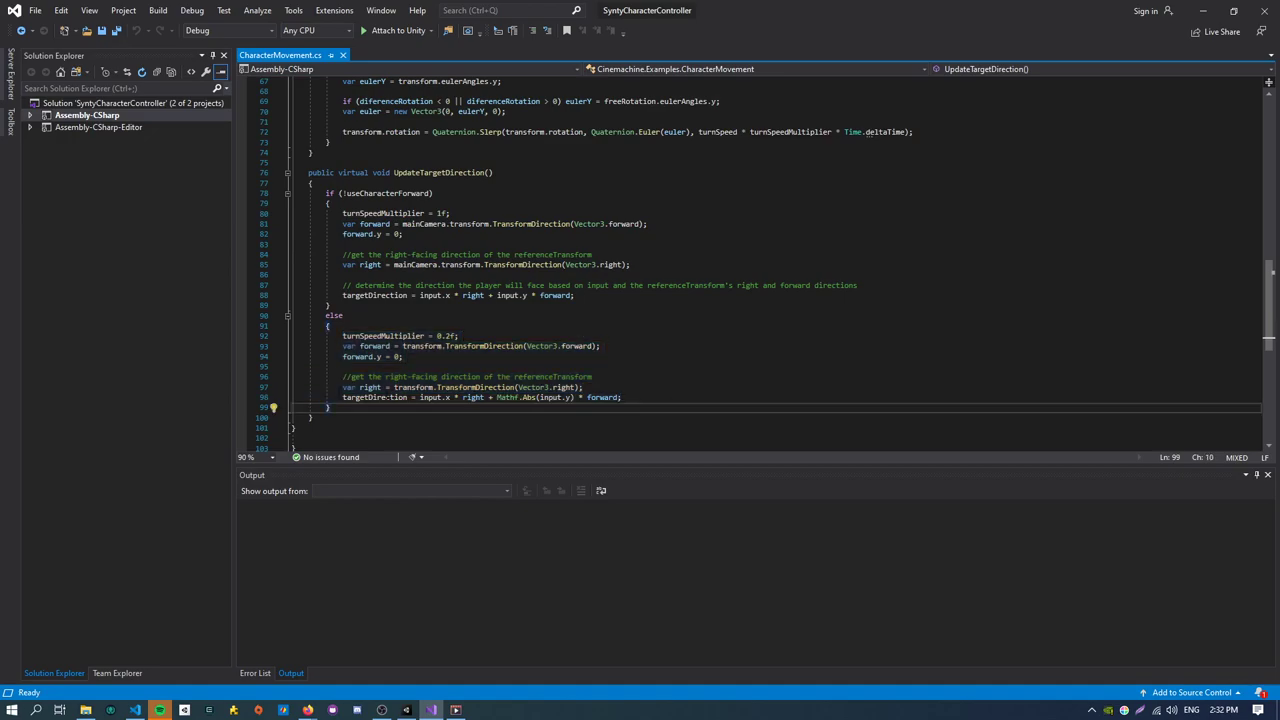
scroll("up", 3)
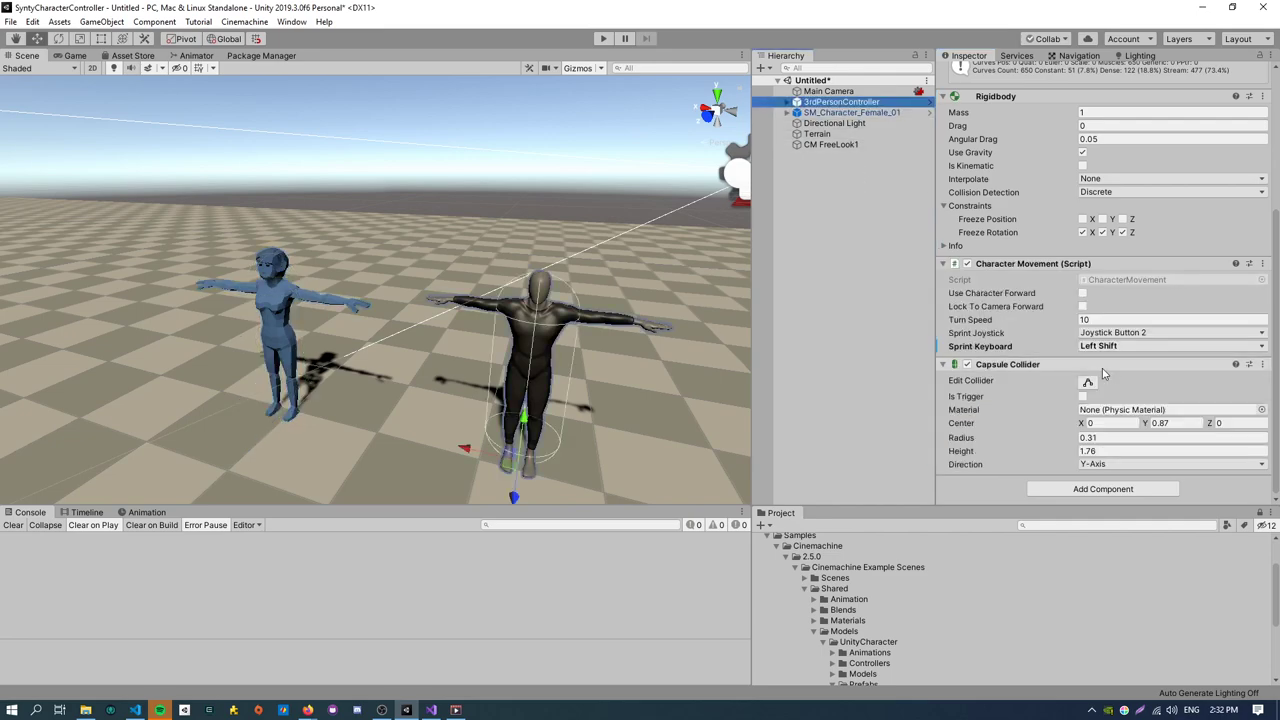
Run a Play test moving both characters in the Game view, then stop it.
scroll("up", 3)
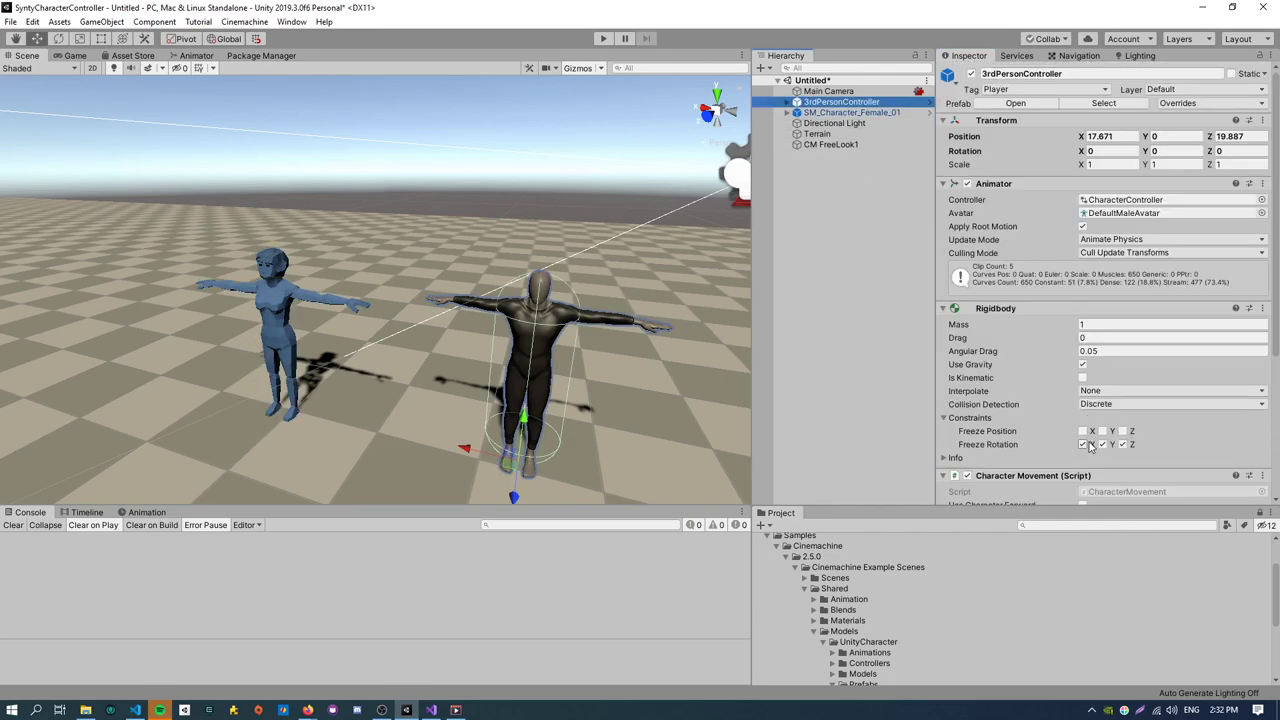
left_click(1100, 444)
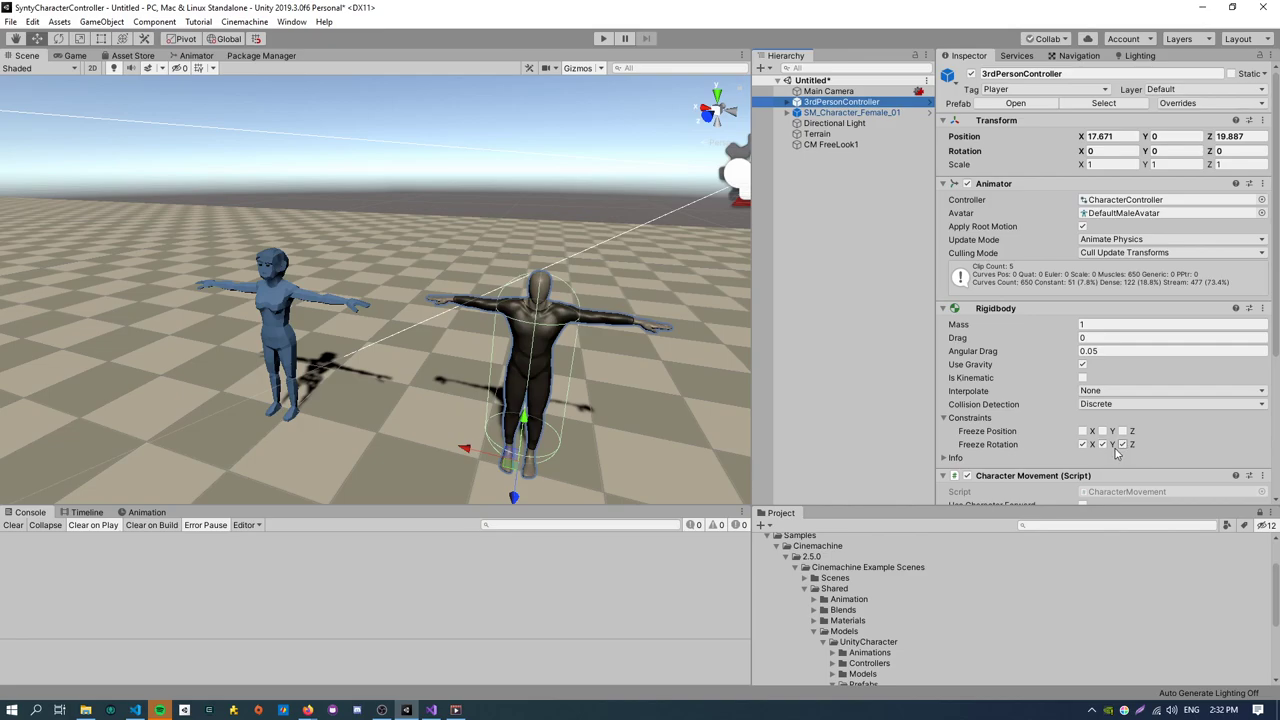
left_click(1122, 444)
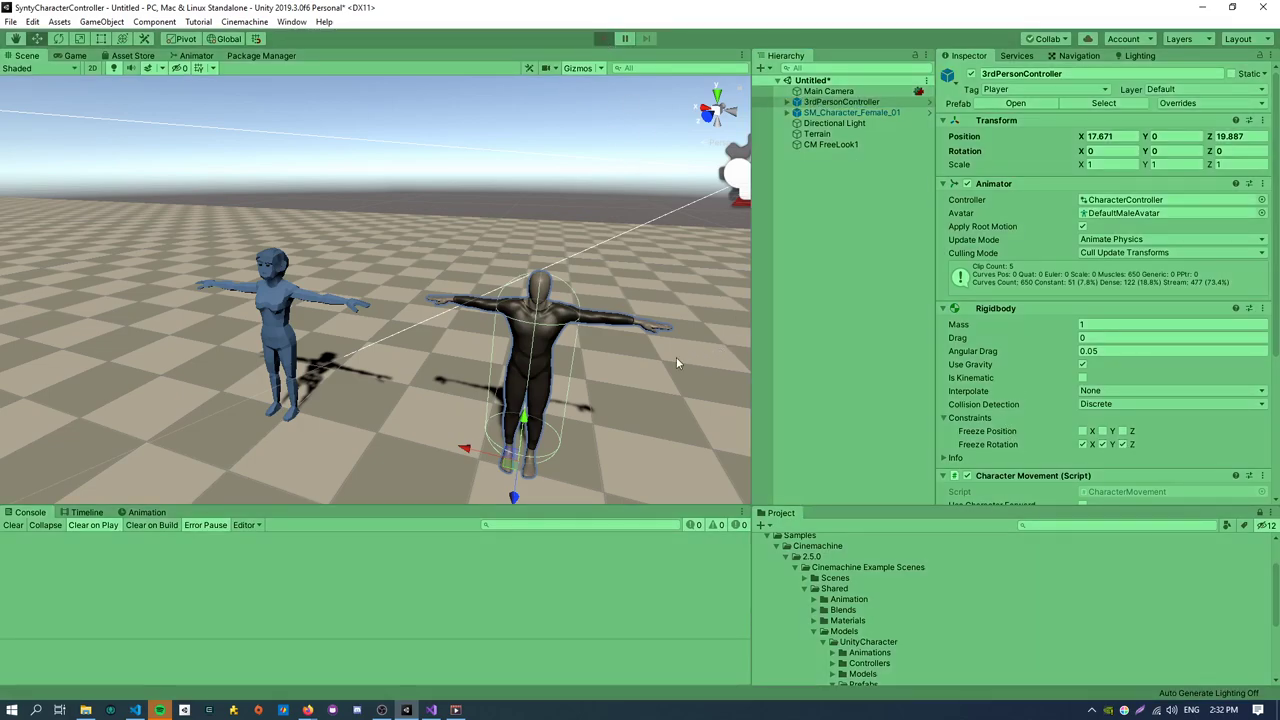
left_click(602, 38)
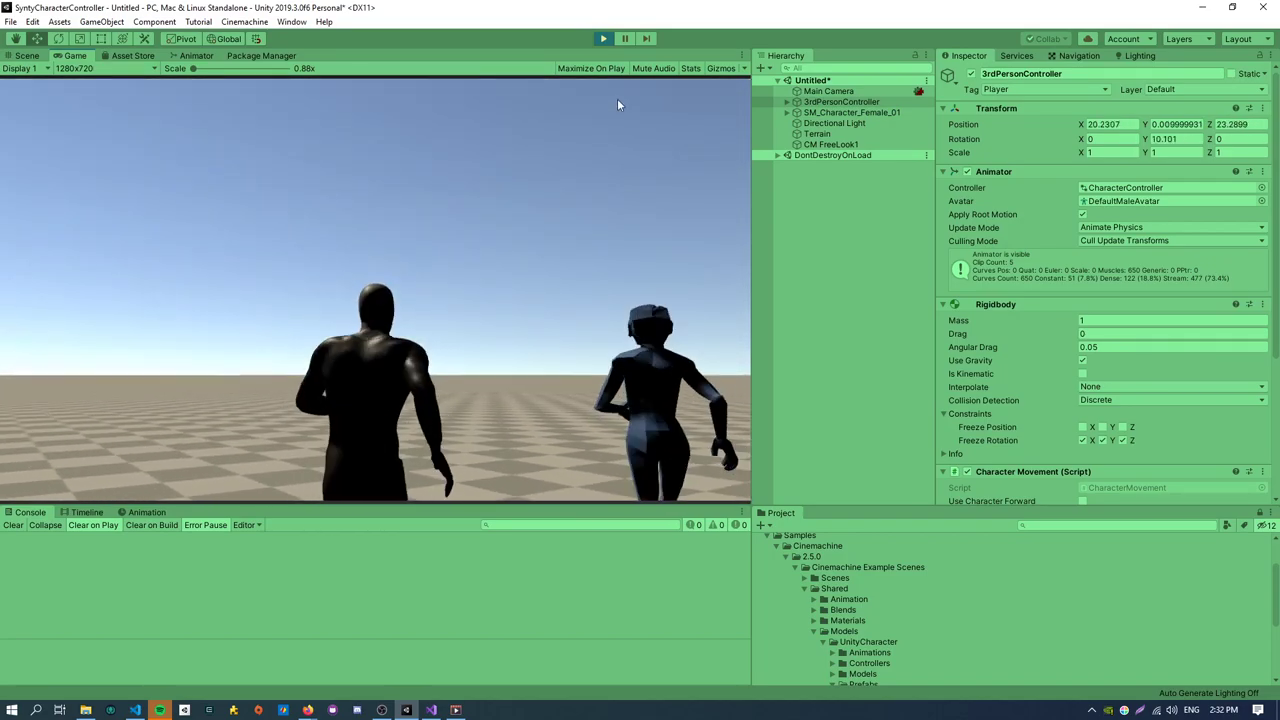
left_click(604, 38)
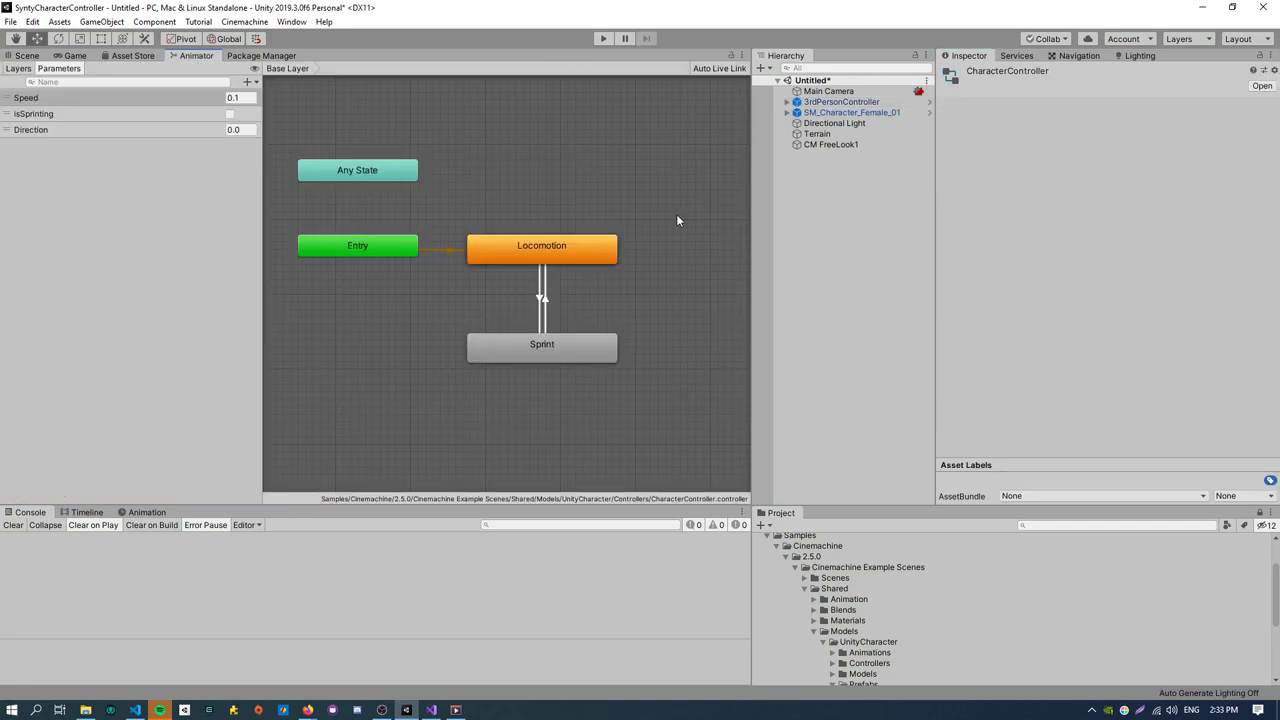
mouse_move(540, 258)
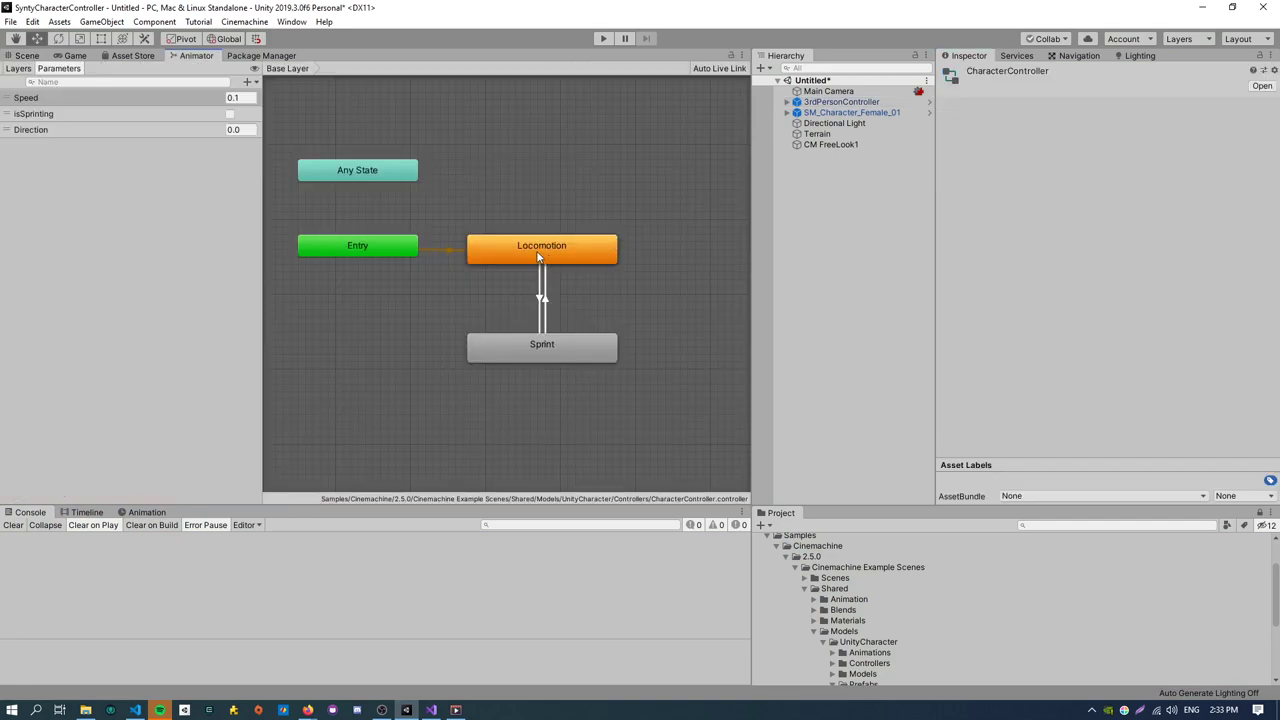
Inspect the Locomotion and Sprint states in the base layer state graph.
left_click(540, 246)
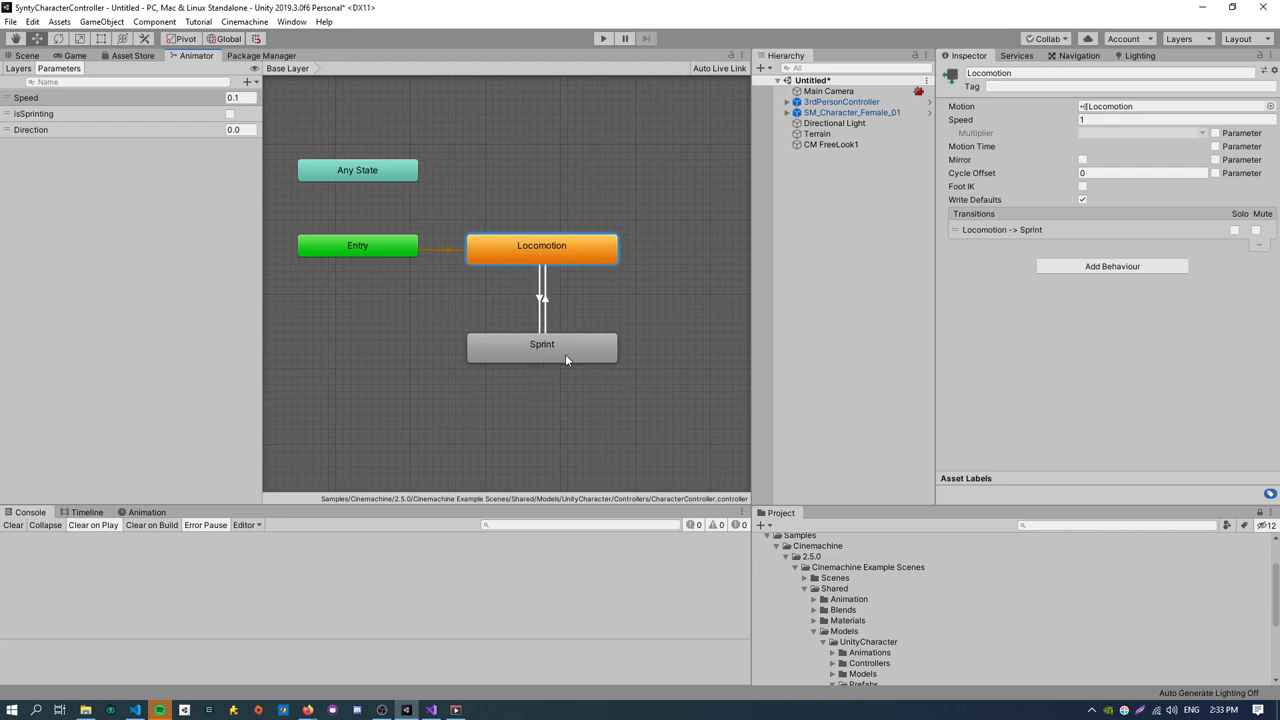
double_click(540, 244)
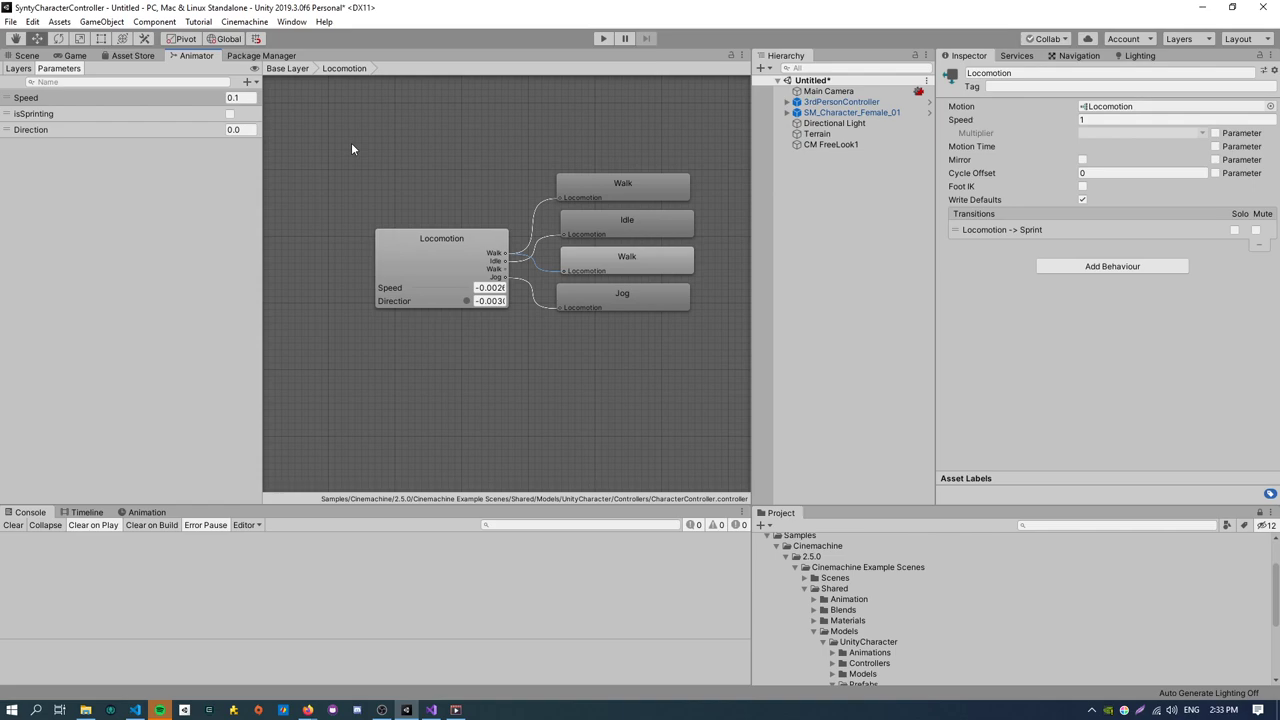
left_click(288, 68)
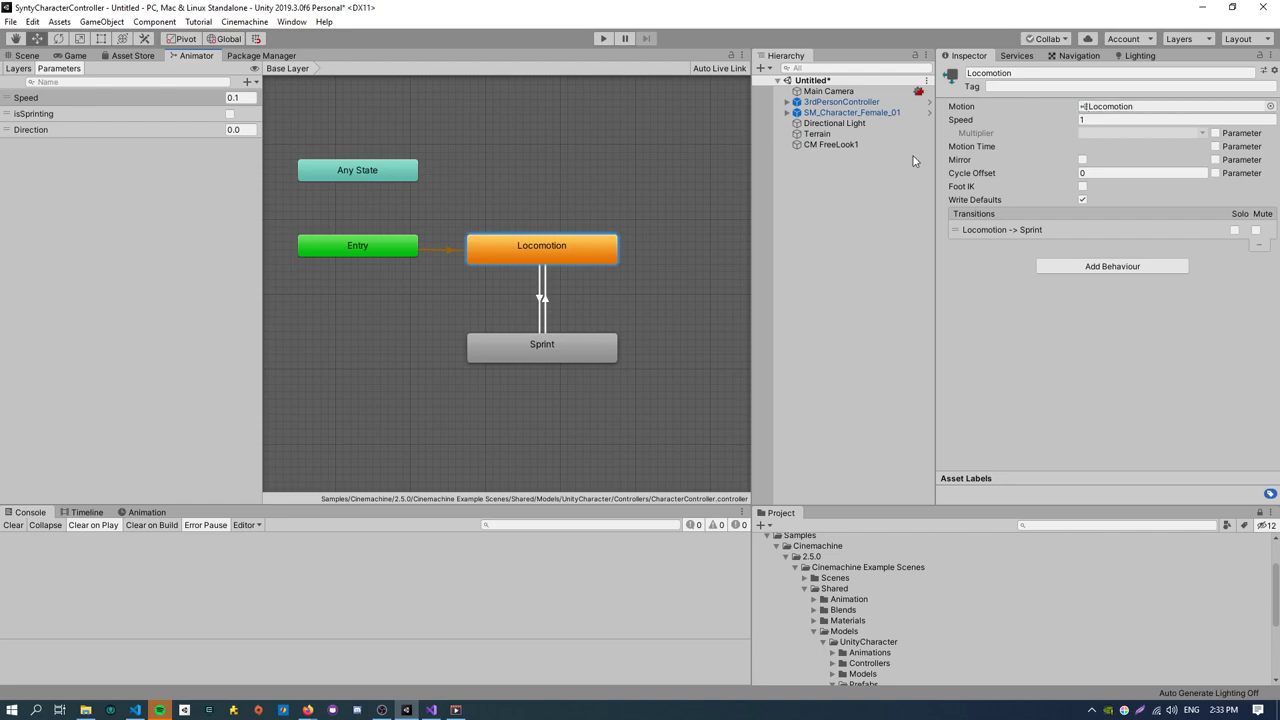
left_click(540, 344)
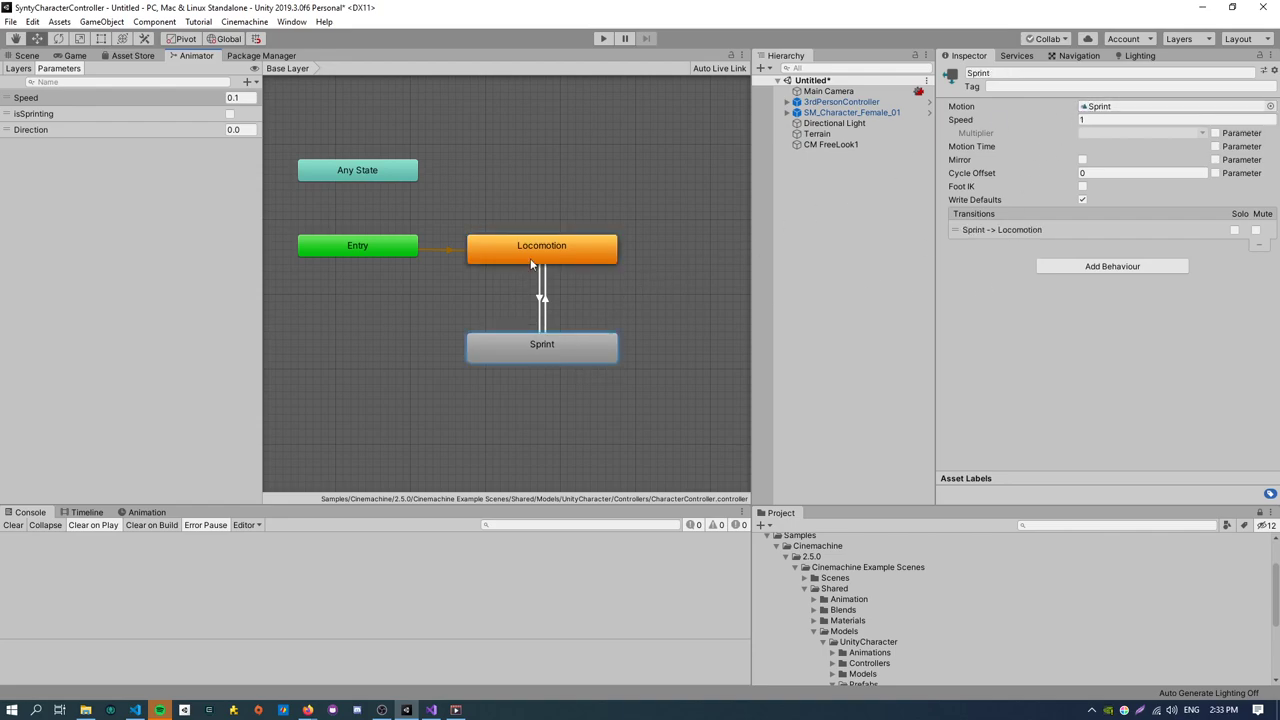
left_click(540, 246)
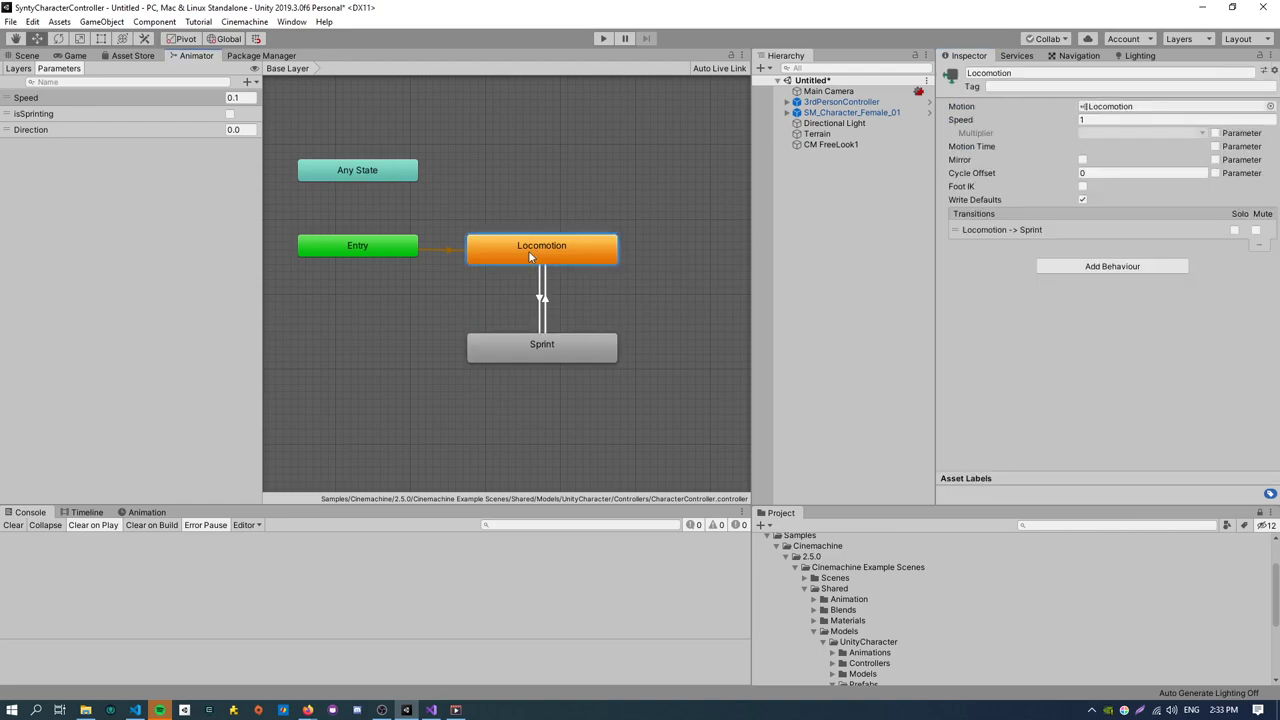
Preview the Locomotion blend tree, dragging the blend point to walking, then reselect the female character.
double_click(540, 248)
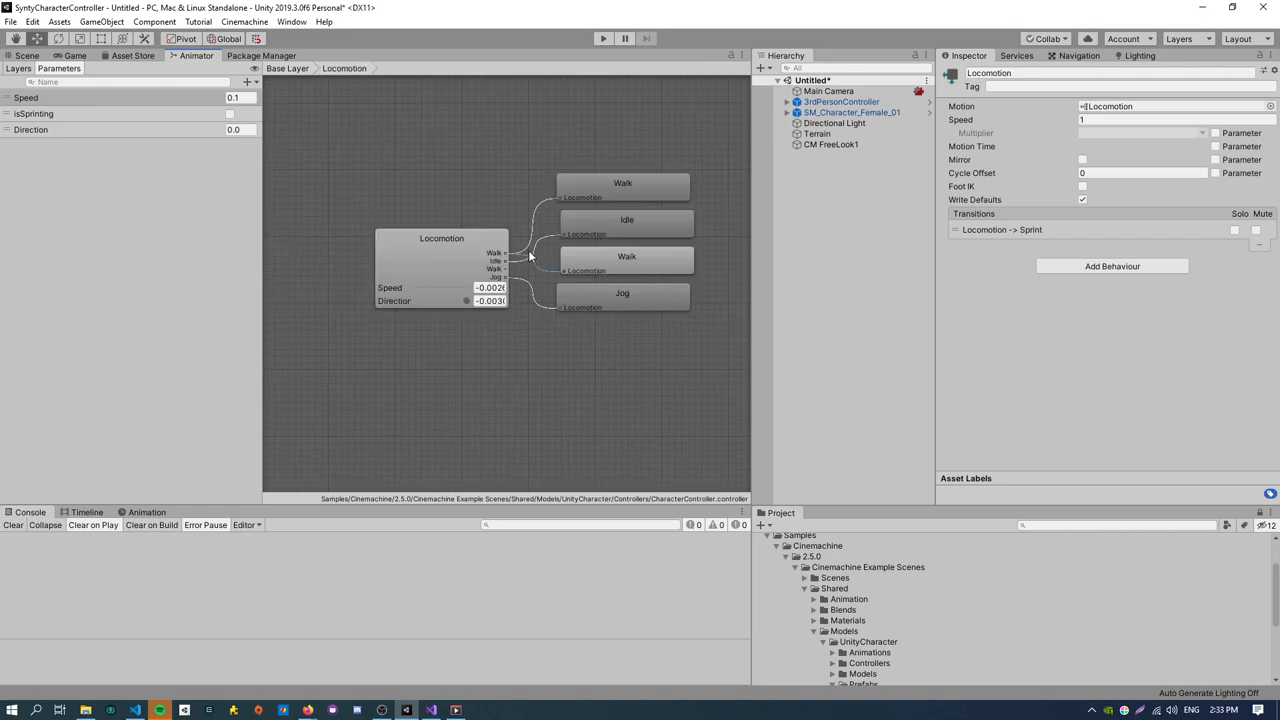
mouse_move(762, 240)
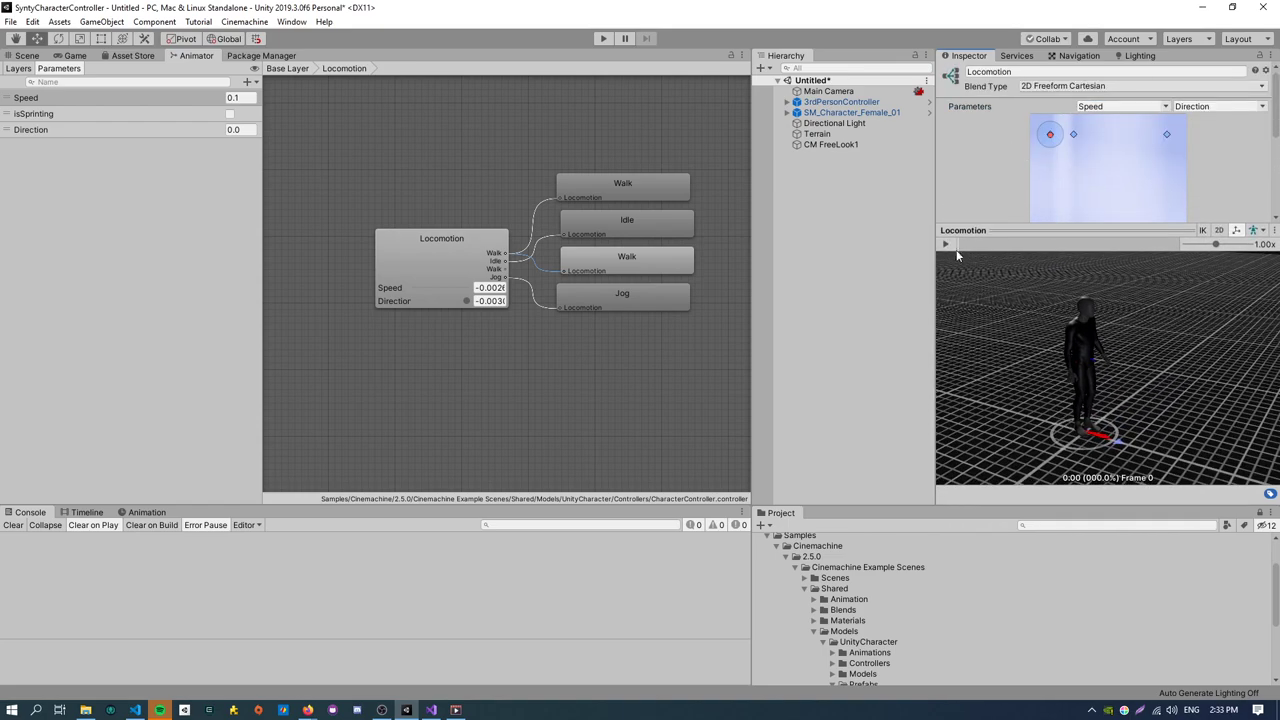
left_click(944, 244)
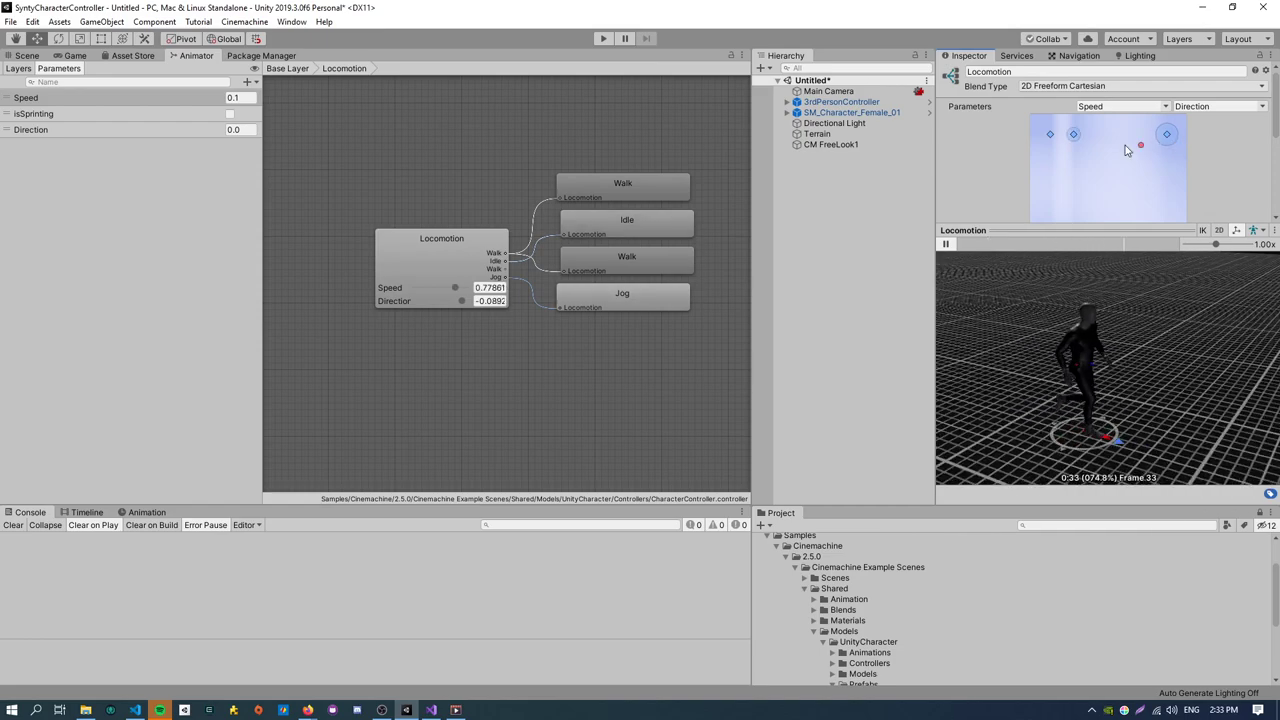
left_click_drag(1166, 132, 1050, 136)
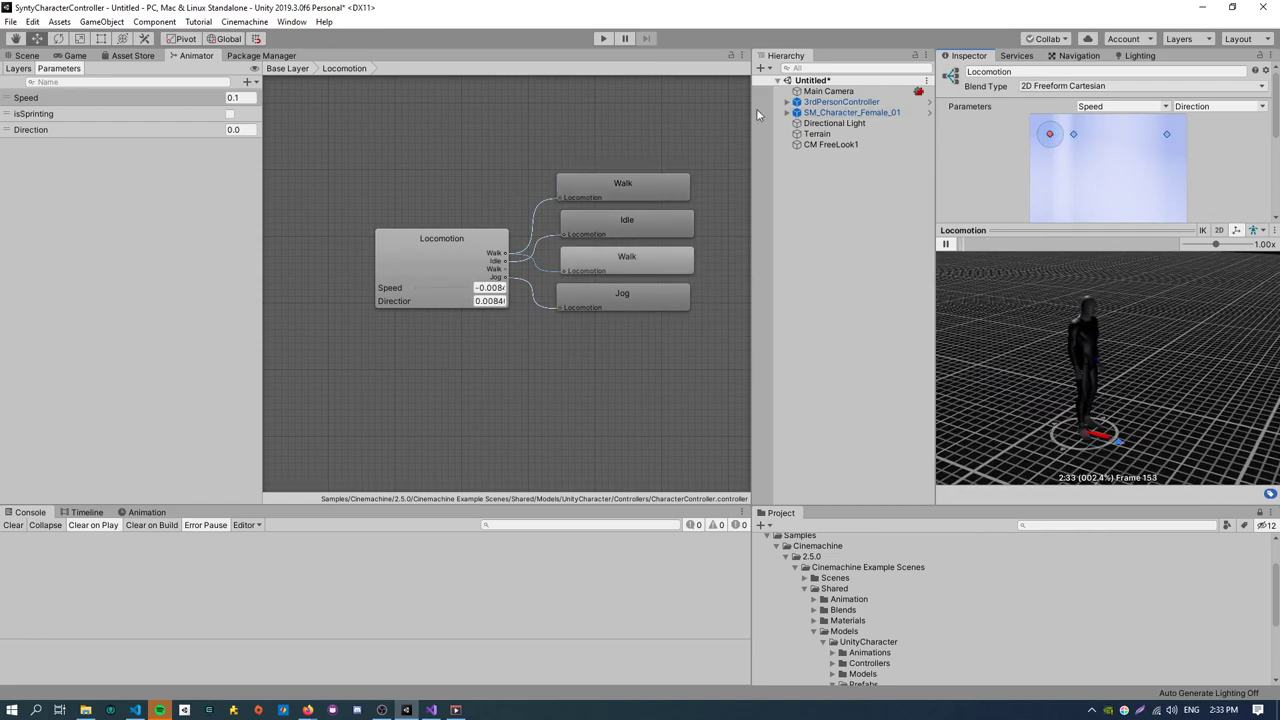
left_click(852, 112)
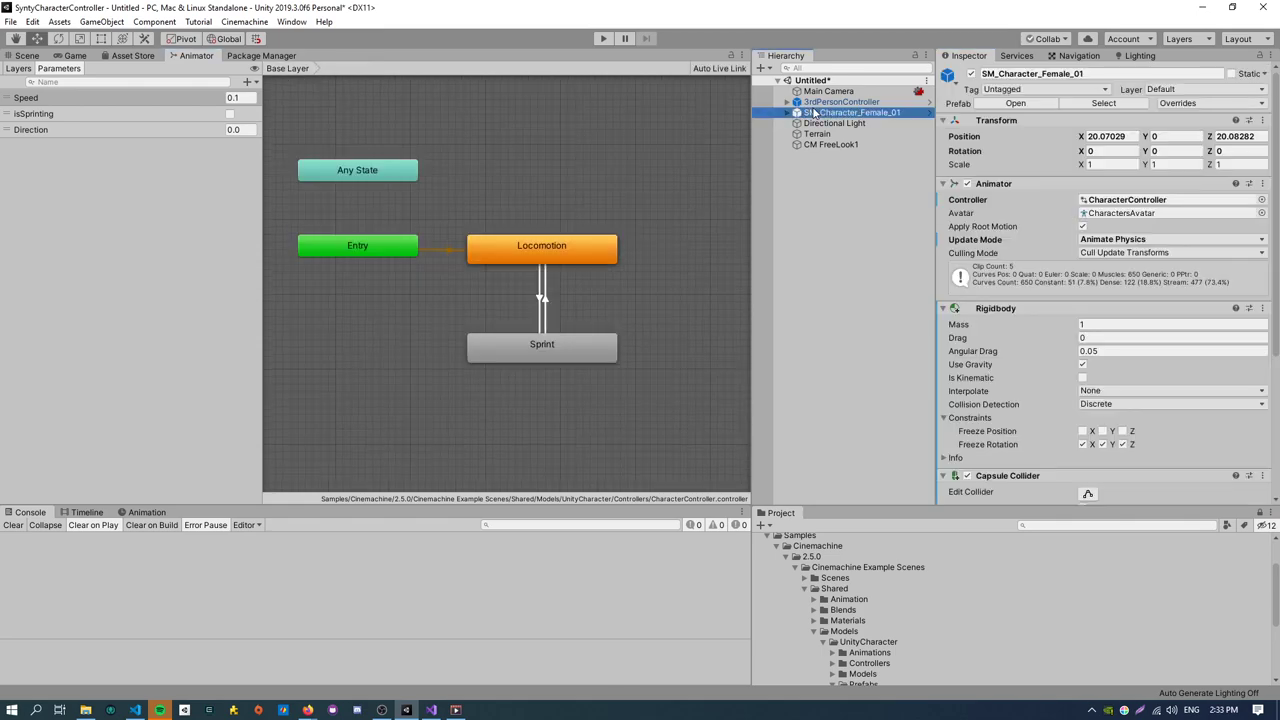
Run a Play test watching both characters, then stop Play mode.
scroll("down", 3)
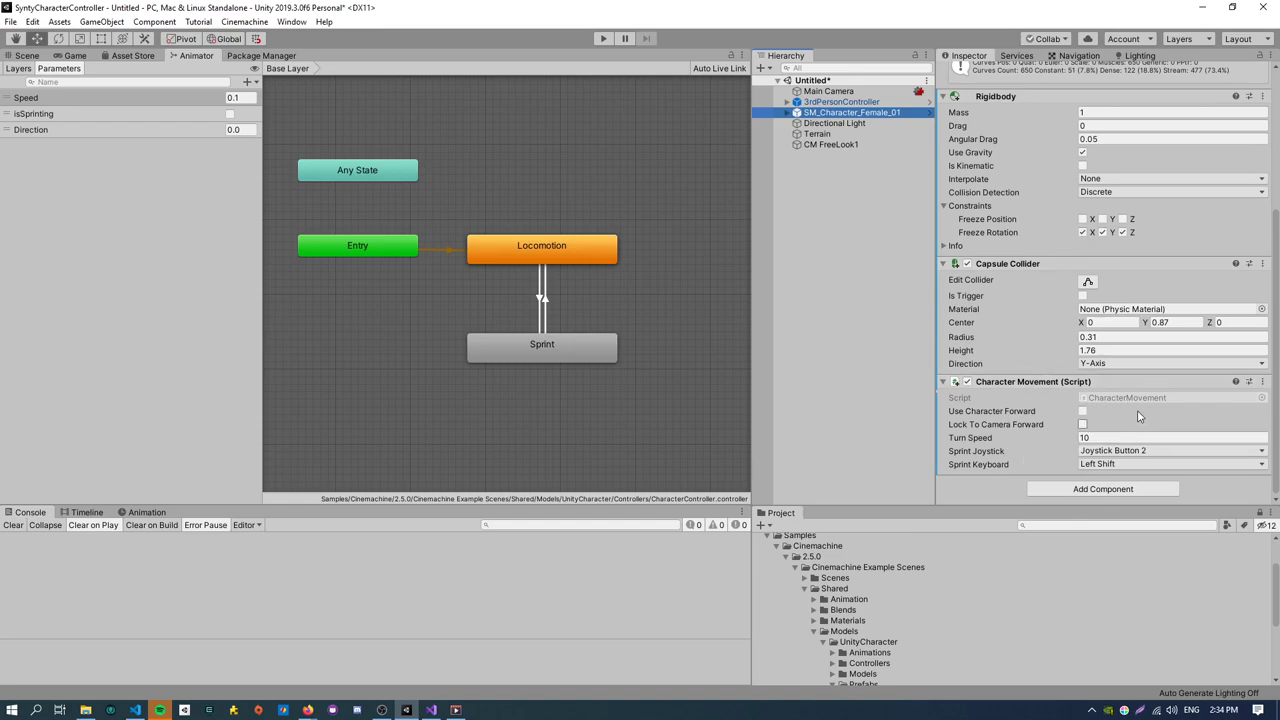
mouse_move(1120, 402)
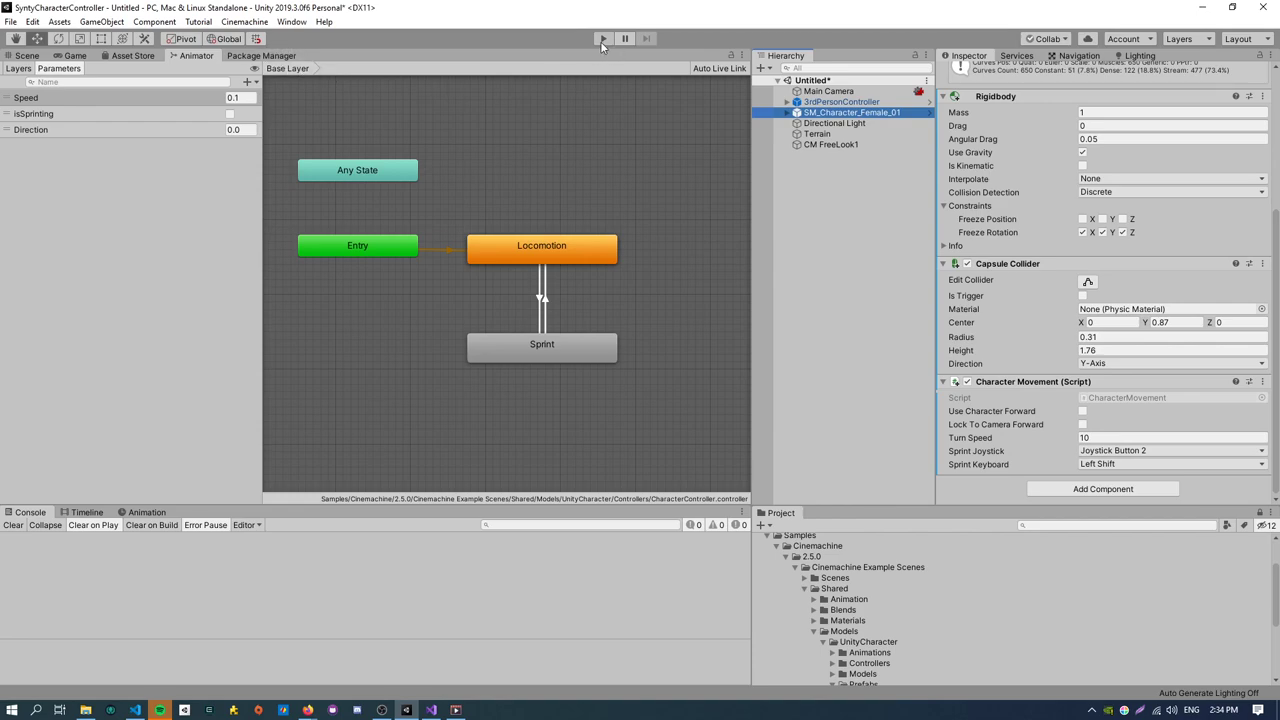
left_click(604, 38)
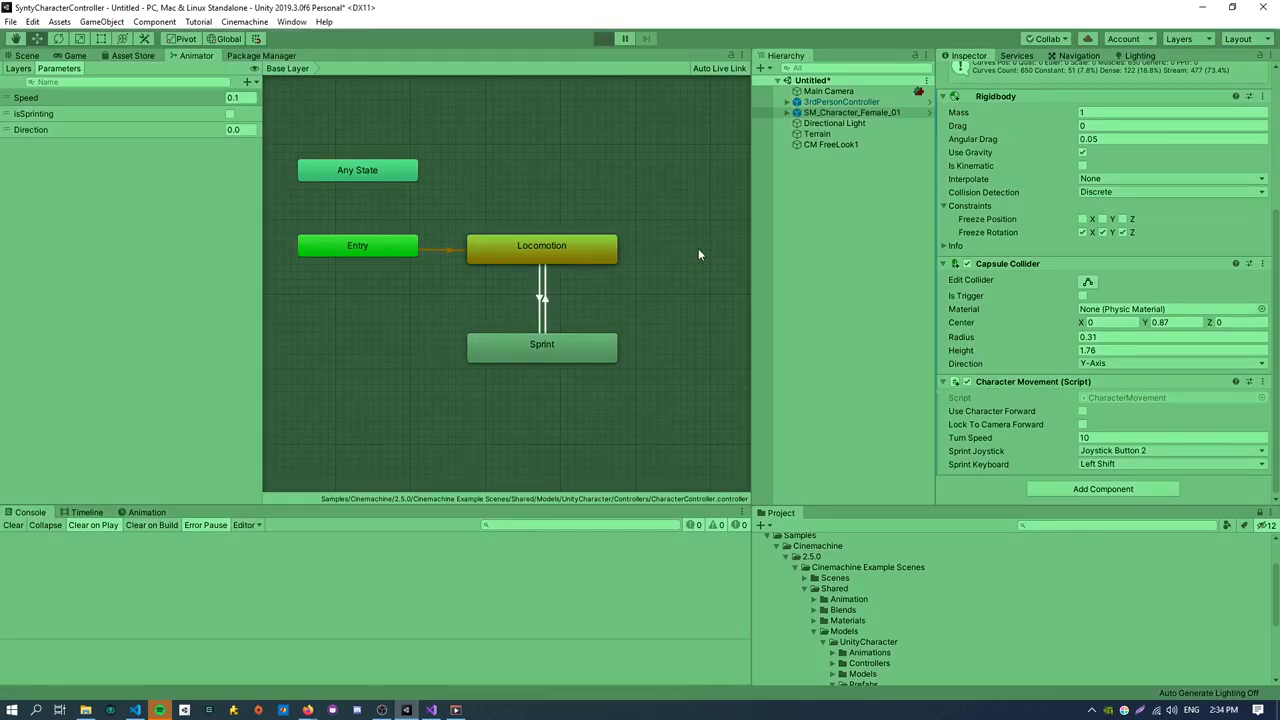
left_click(604, 38)
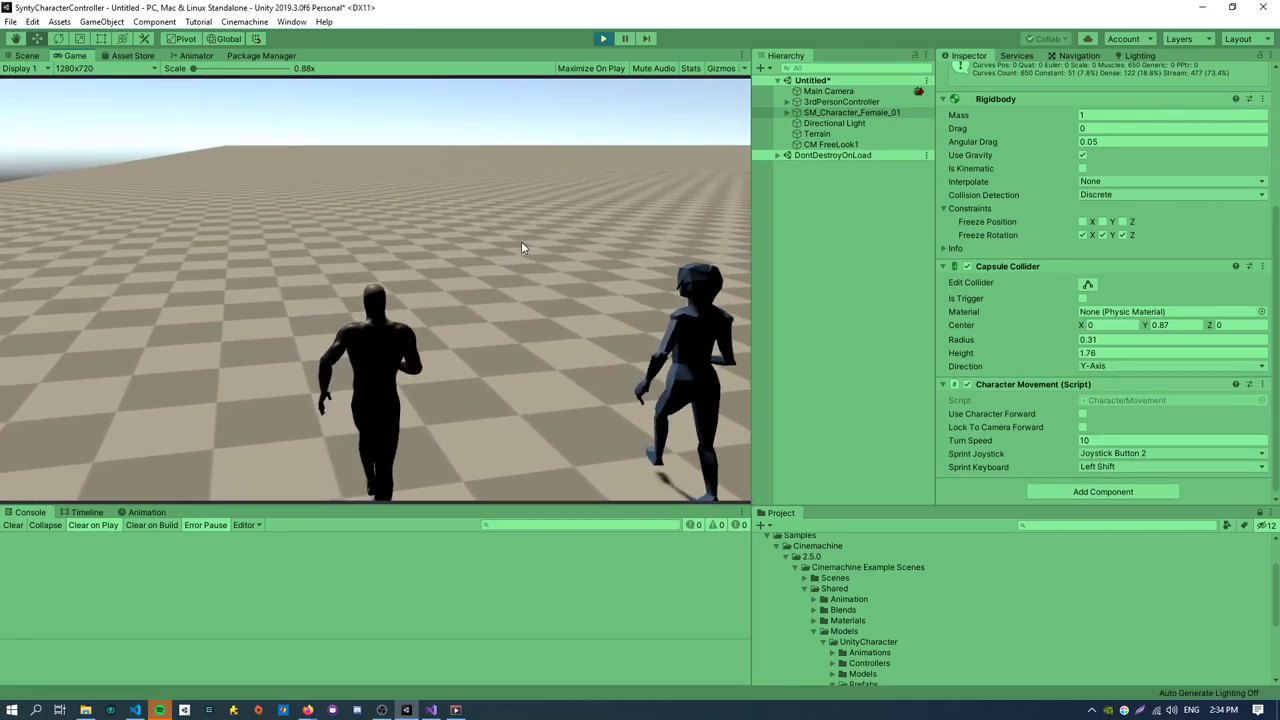
left_click(604, 38)
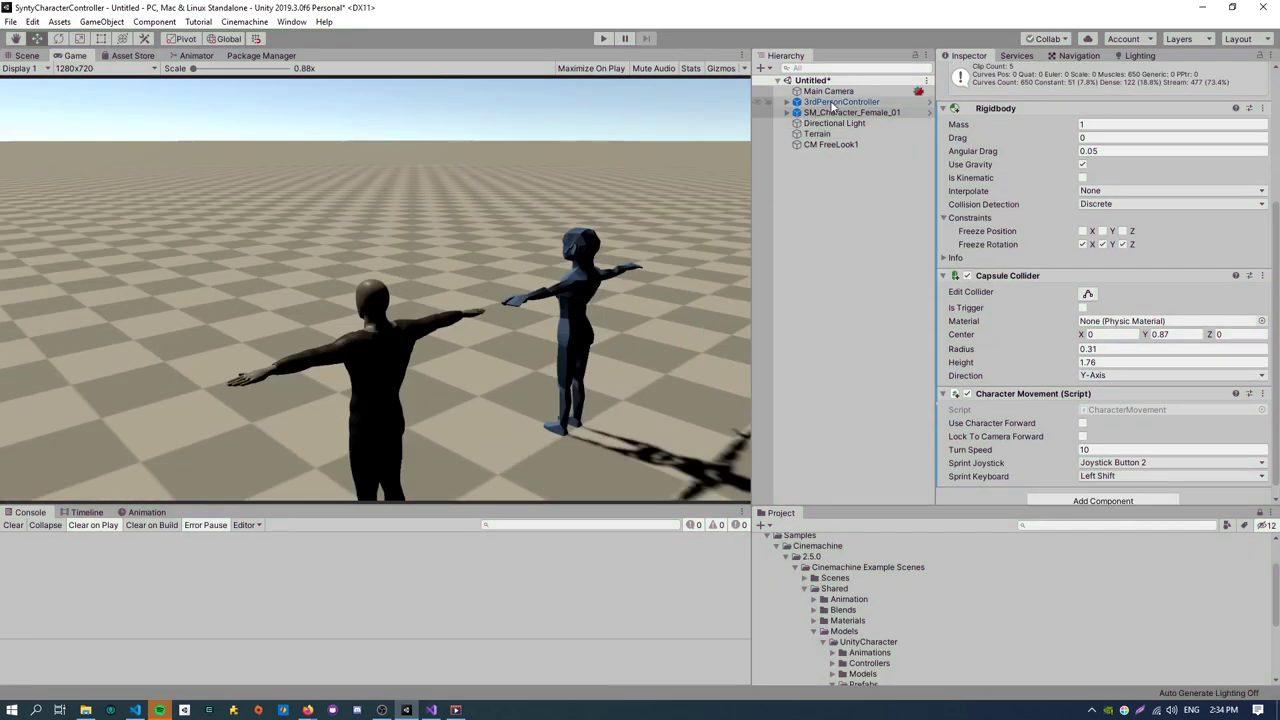
Select CM FreeLook1 and expand the player controller and SM_Character_Female_01 in the Hierarchy.
left_click(832, 144)
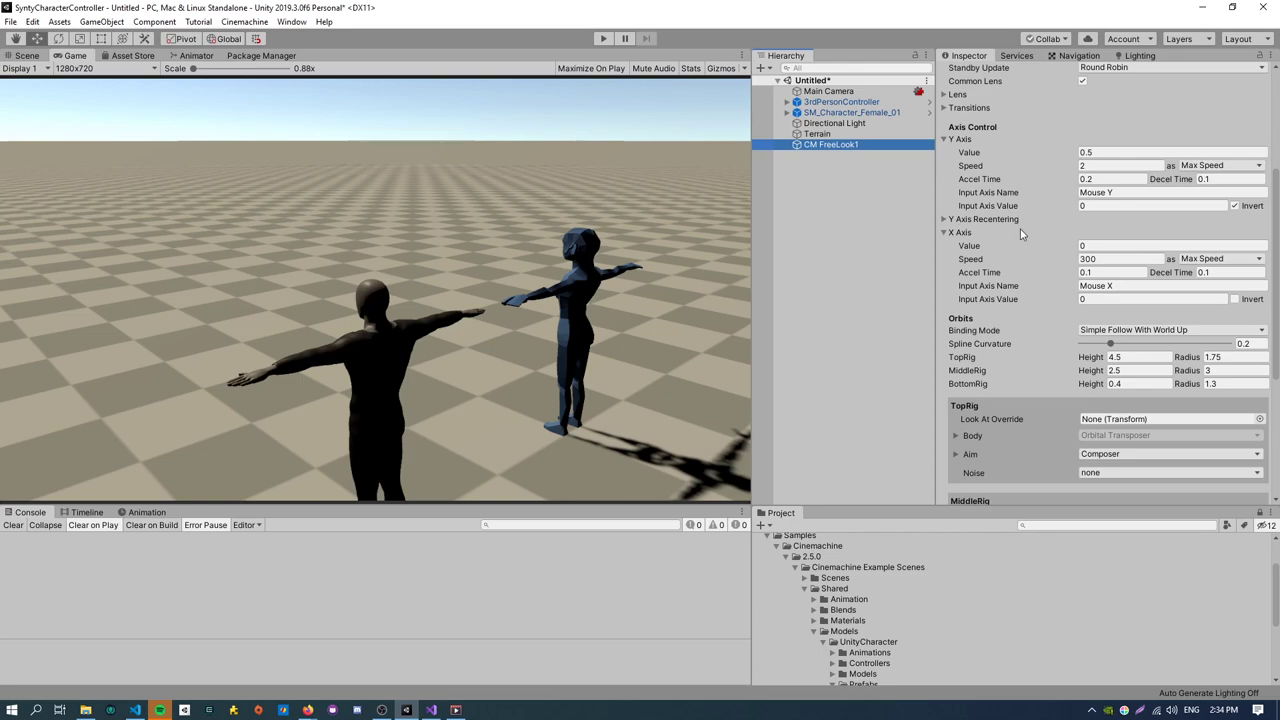
scroll("up", 3)
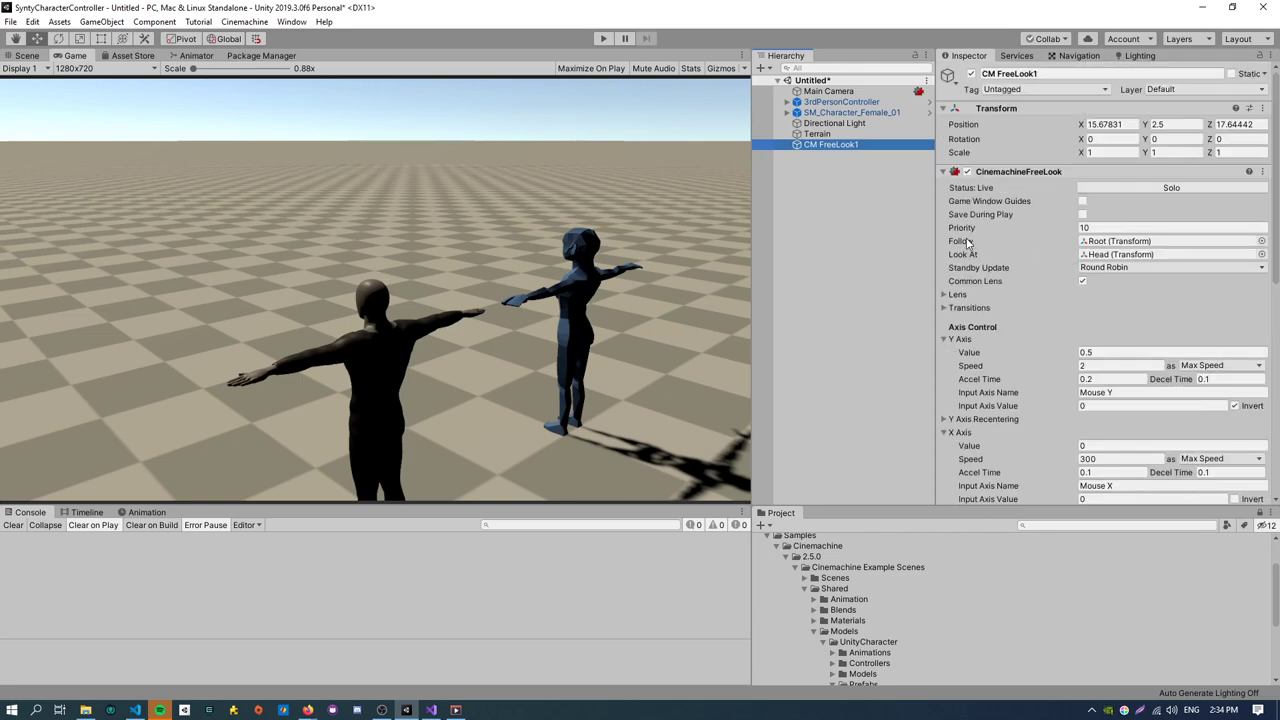
left_click(786, 100)
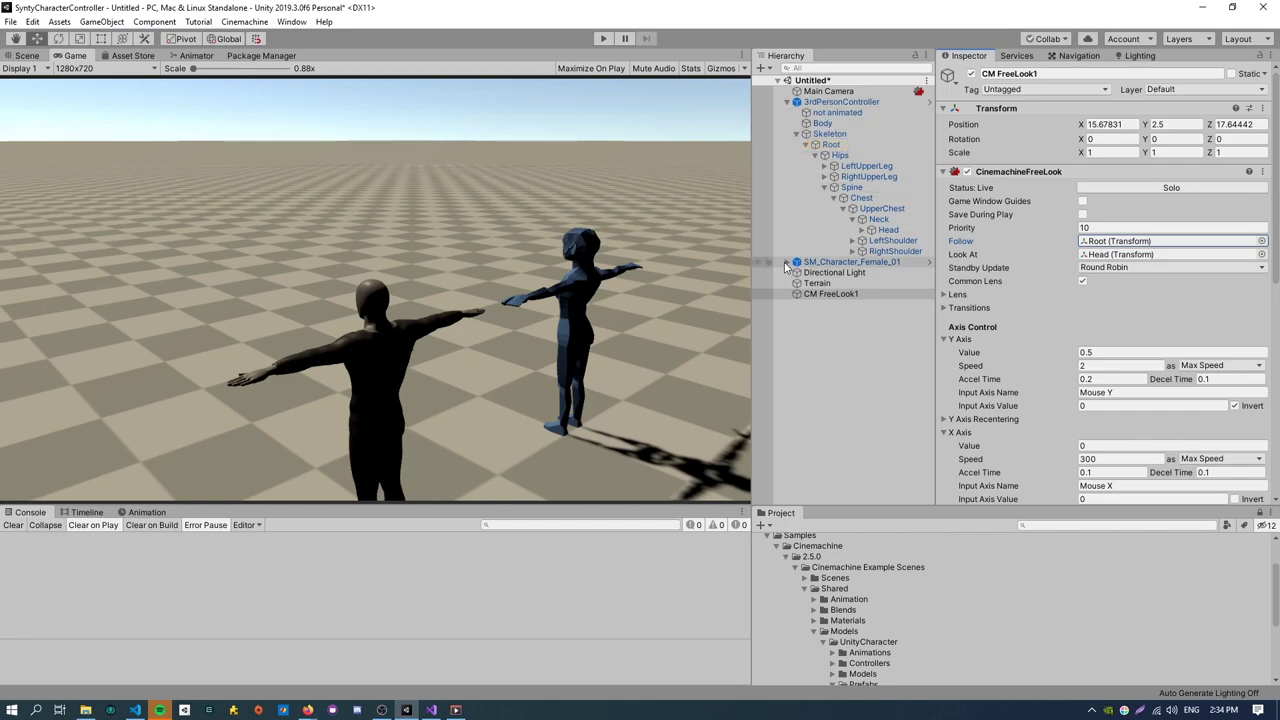
left_click(788, 260)
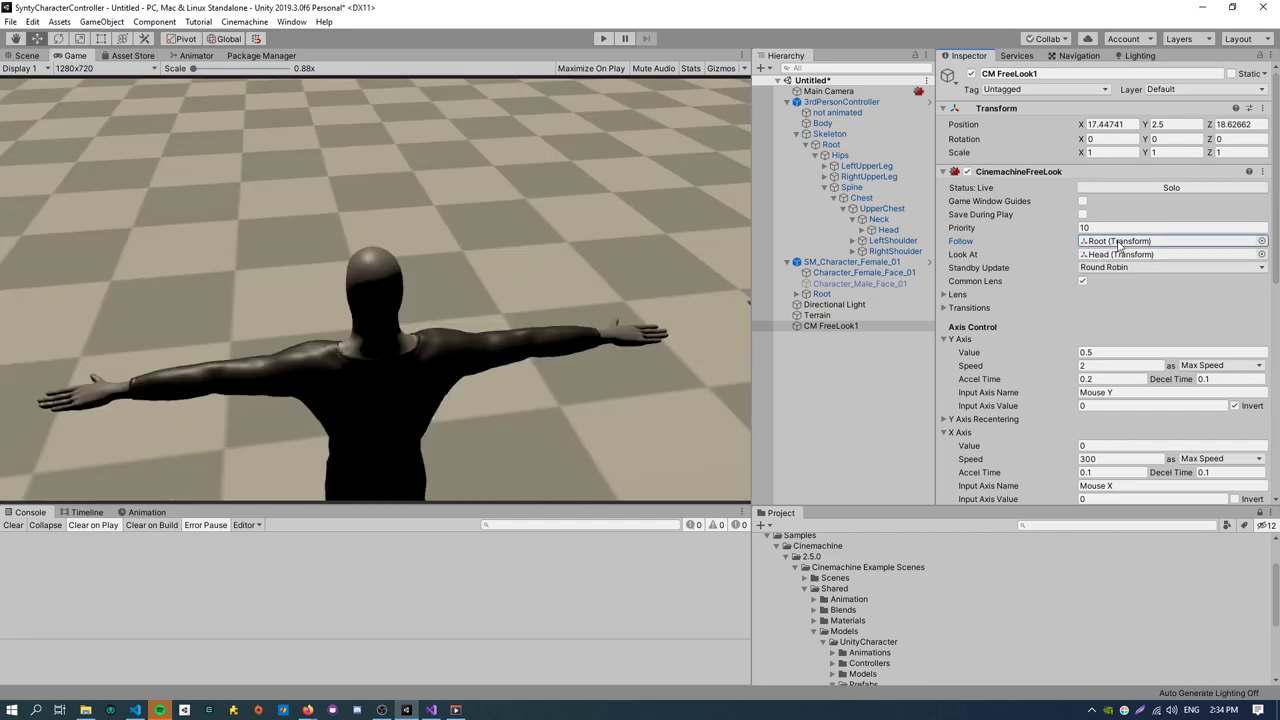
mouse_move(1044, 280)
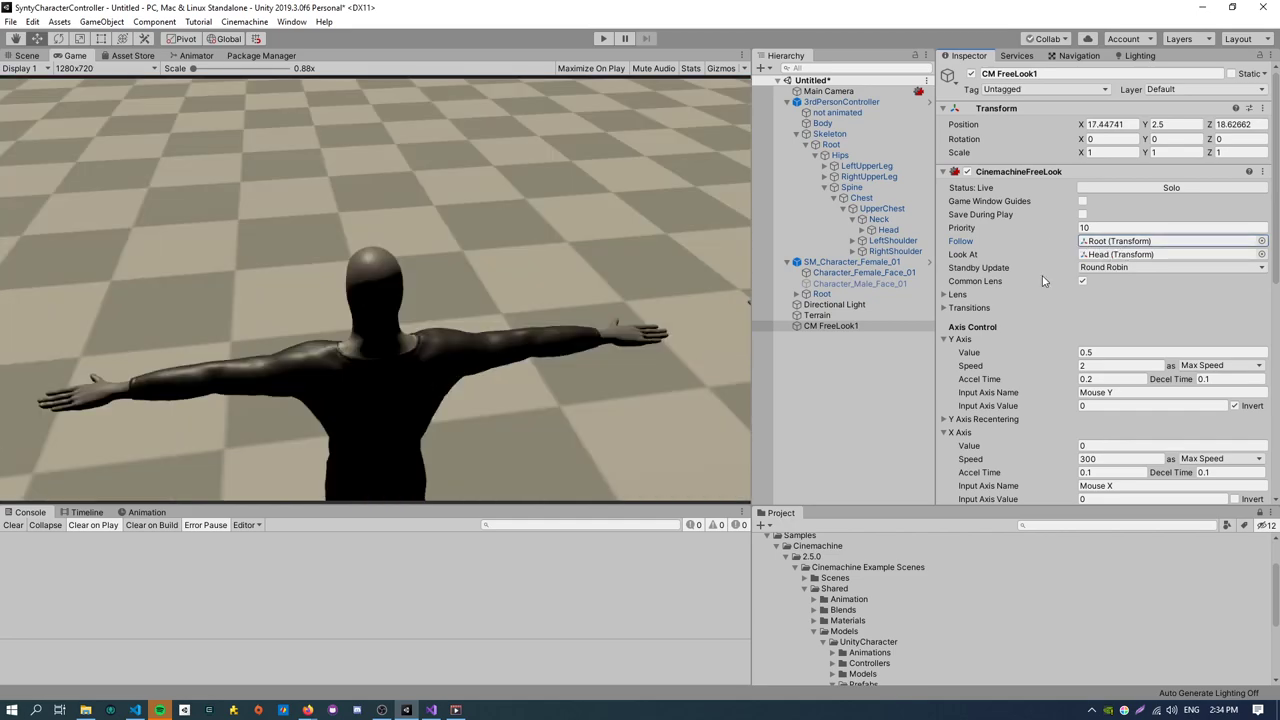
left_click(888, 228)
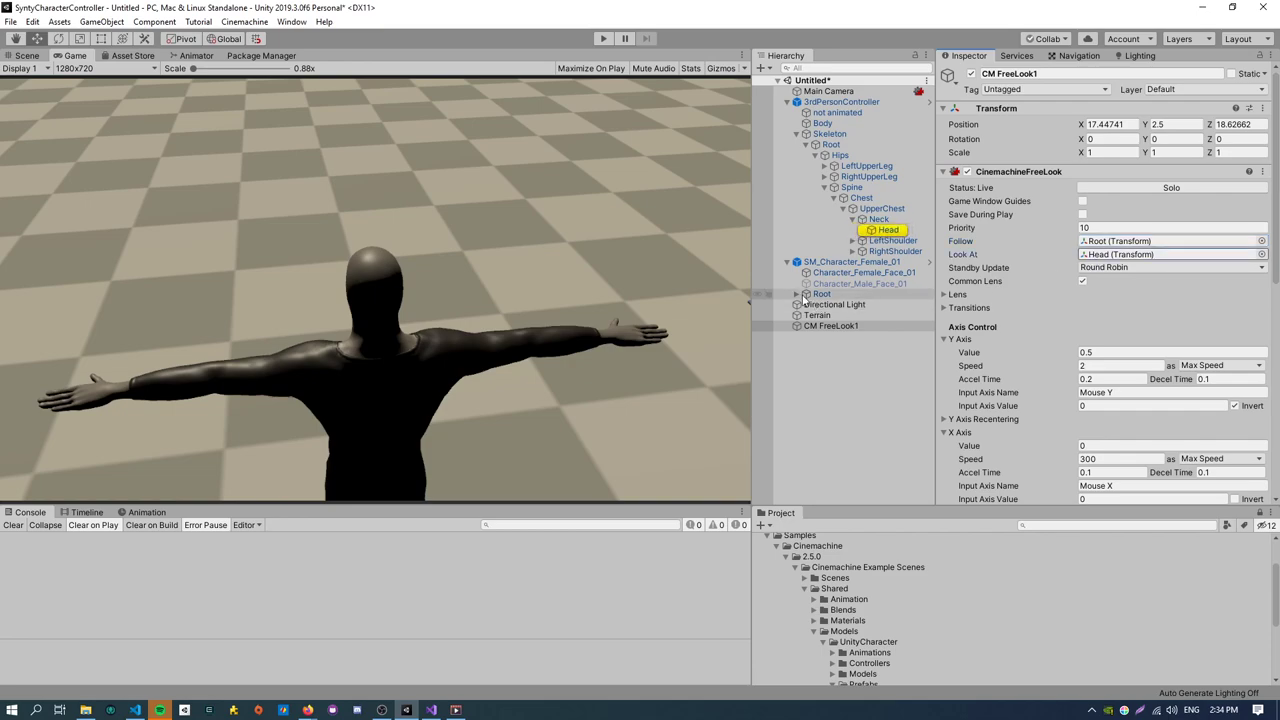
Expand the female character's skeleton down through the spine and neck to the Head bone.
left_click(796, 292)
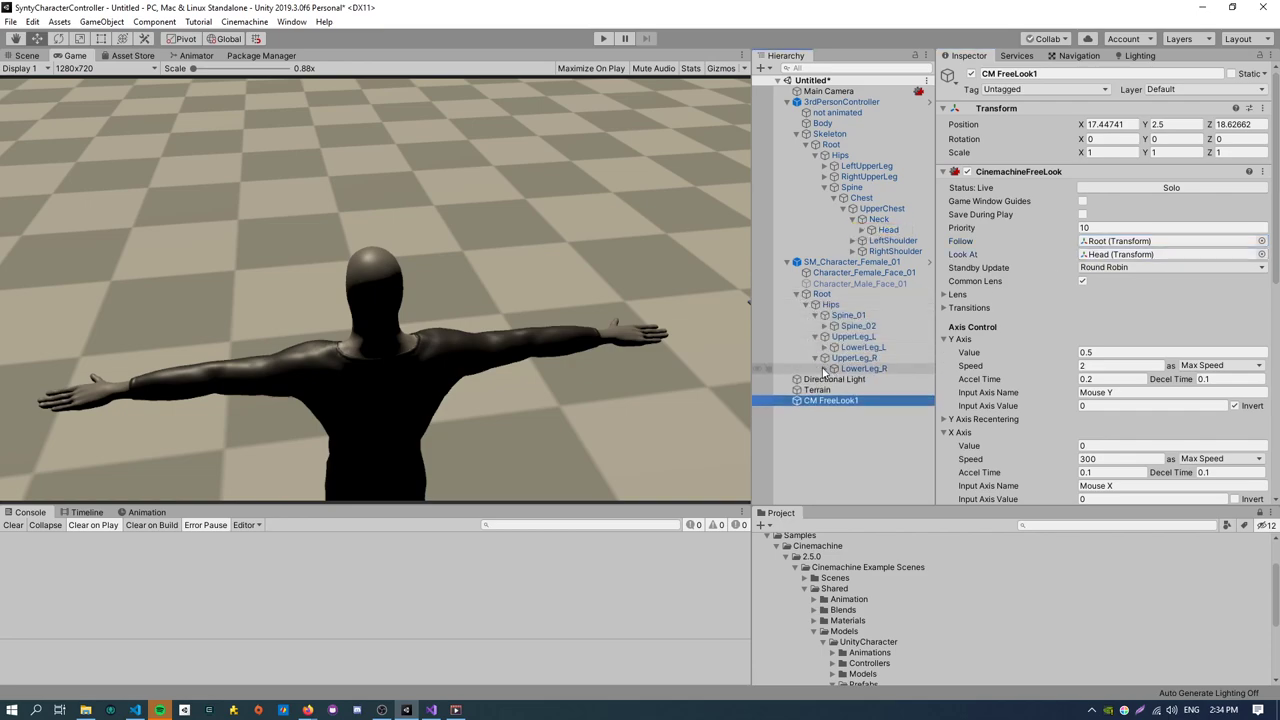
left_click(816, 314)
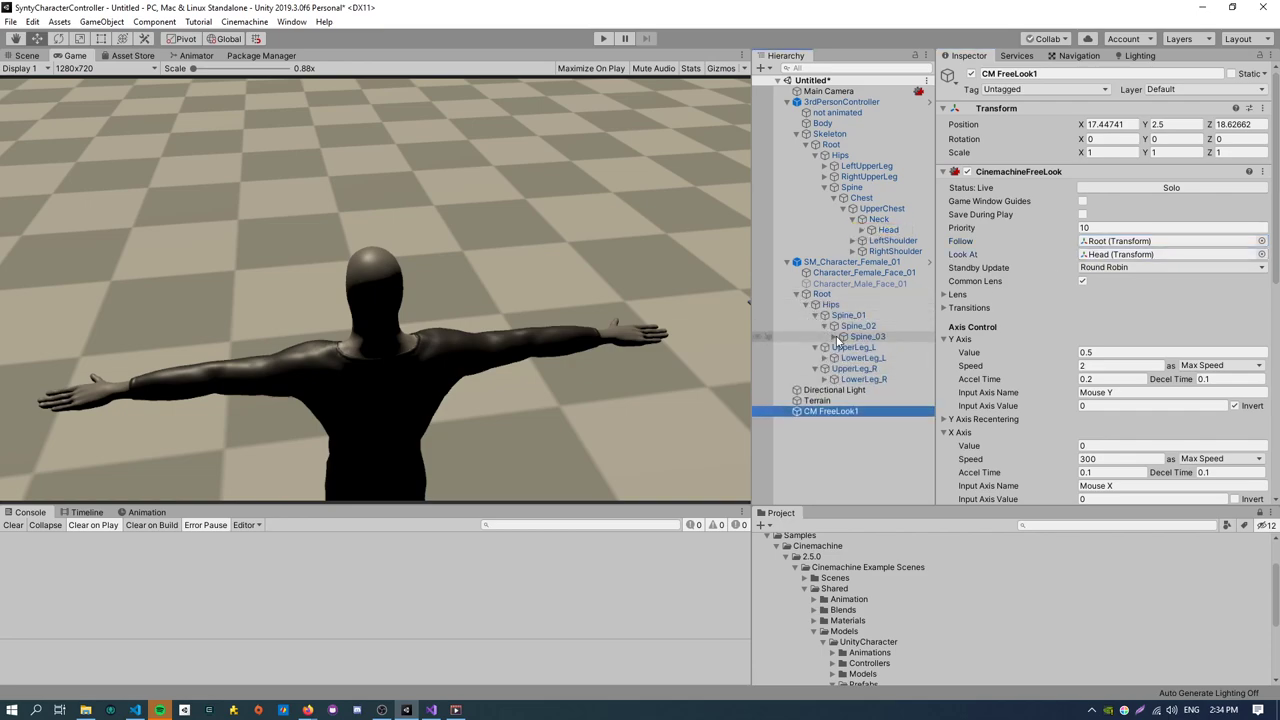
left_click(824, 336)
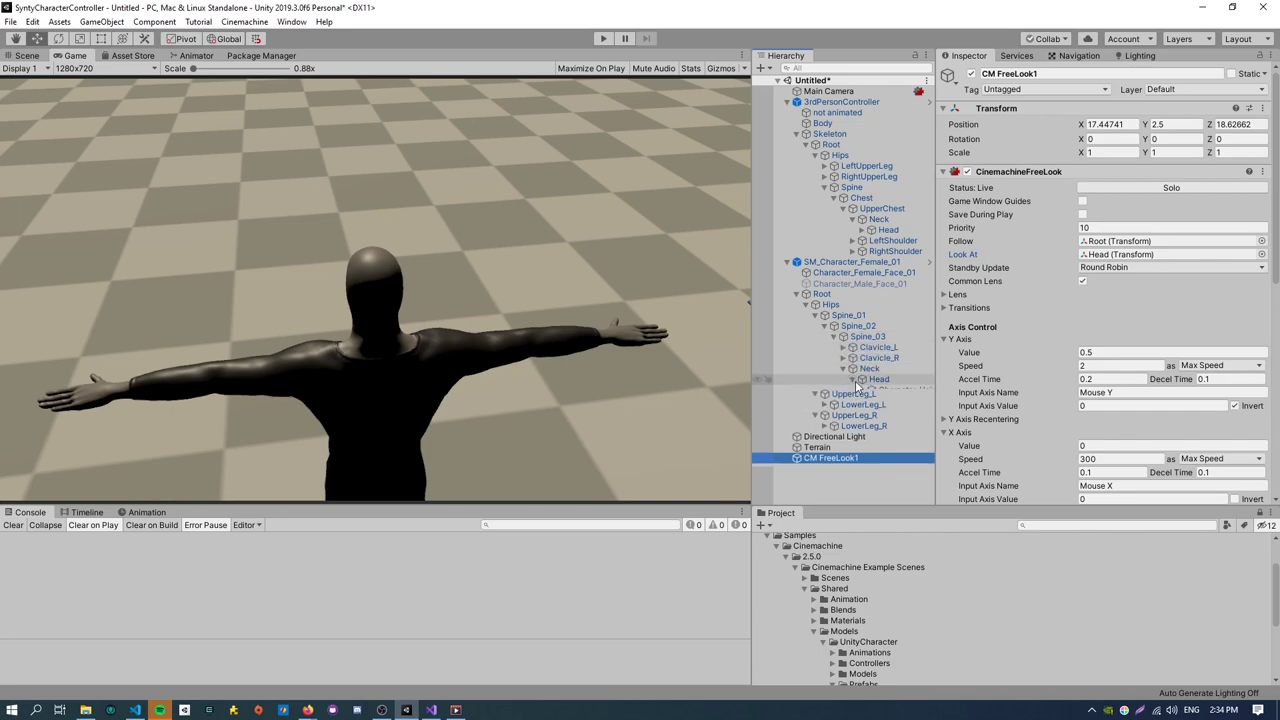
left_click(852, 378)
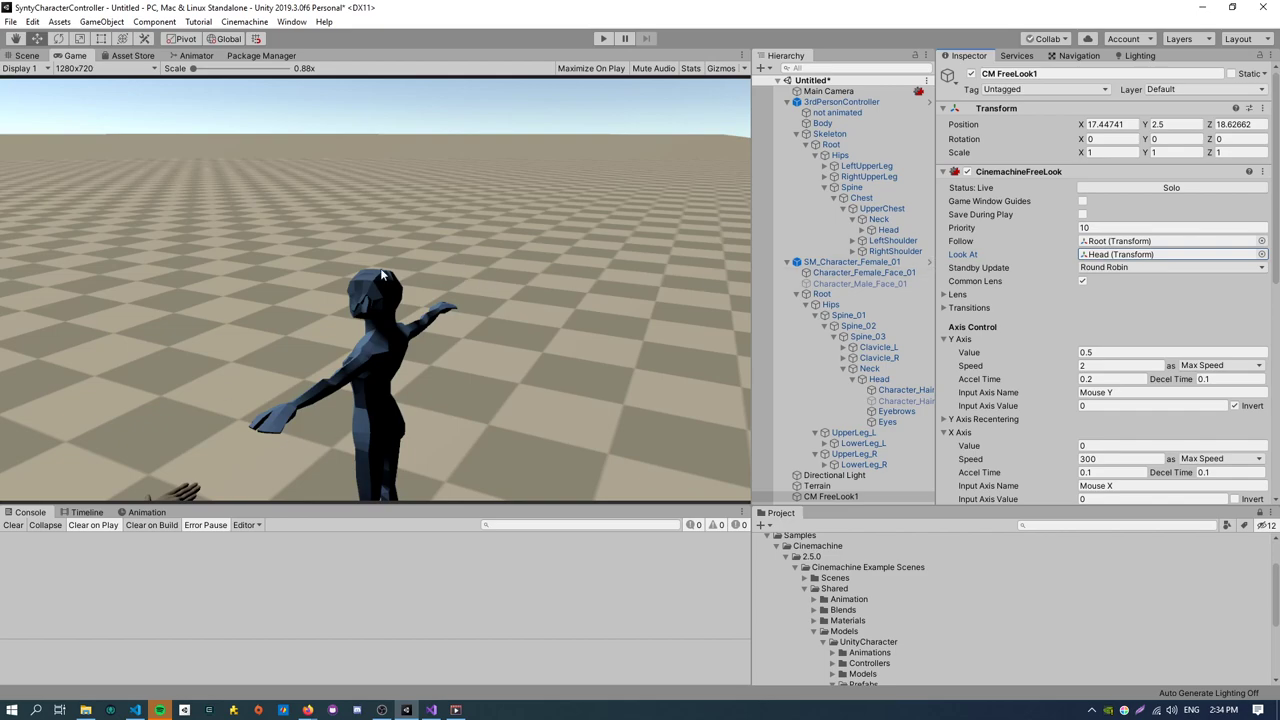
mouse_move(556, 408)
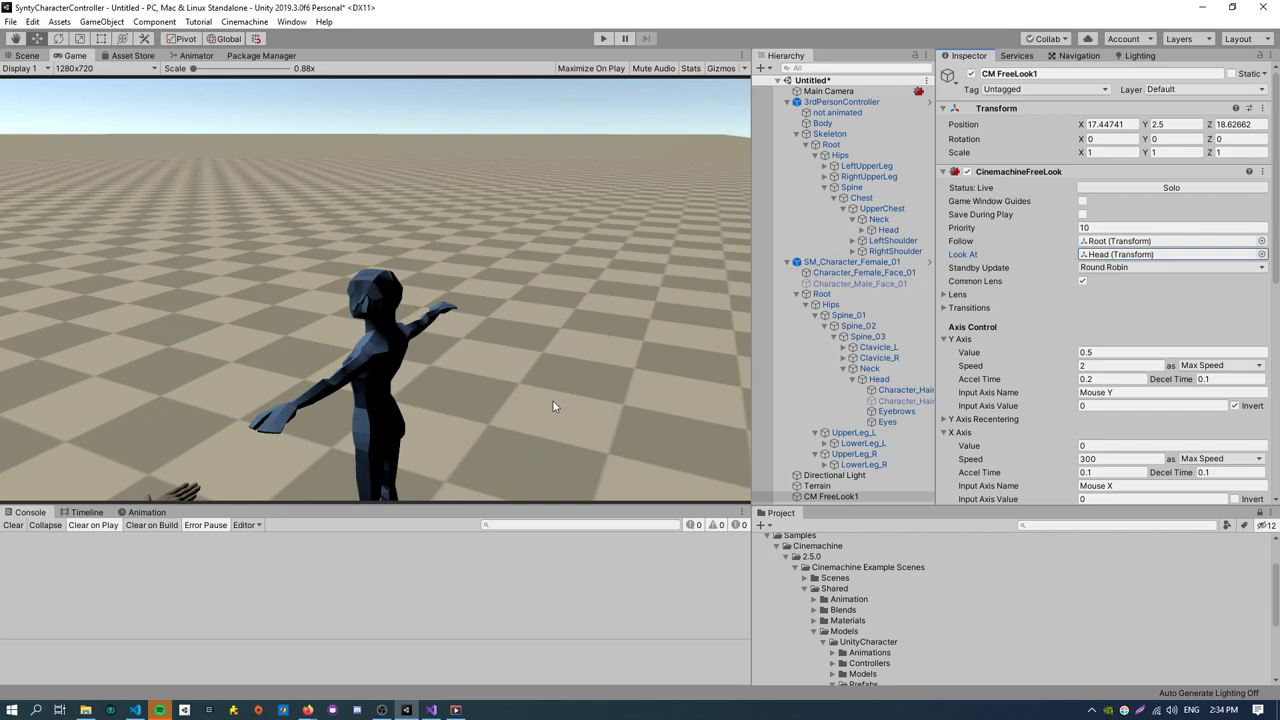
Test the camera in Play mode, then select the female character to review her components.
left_click(788, 100)
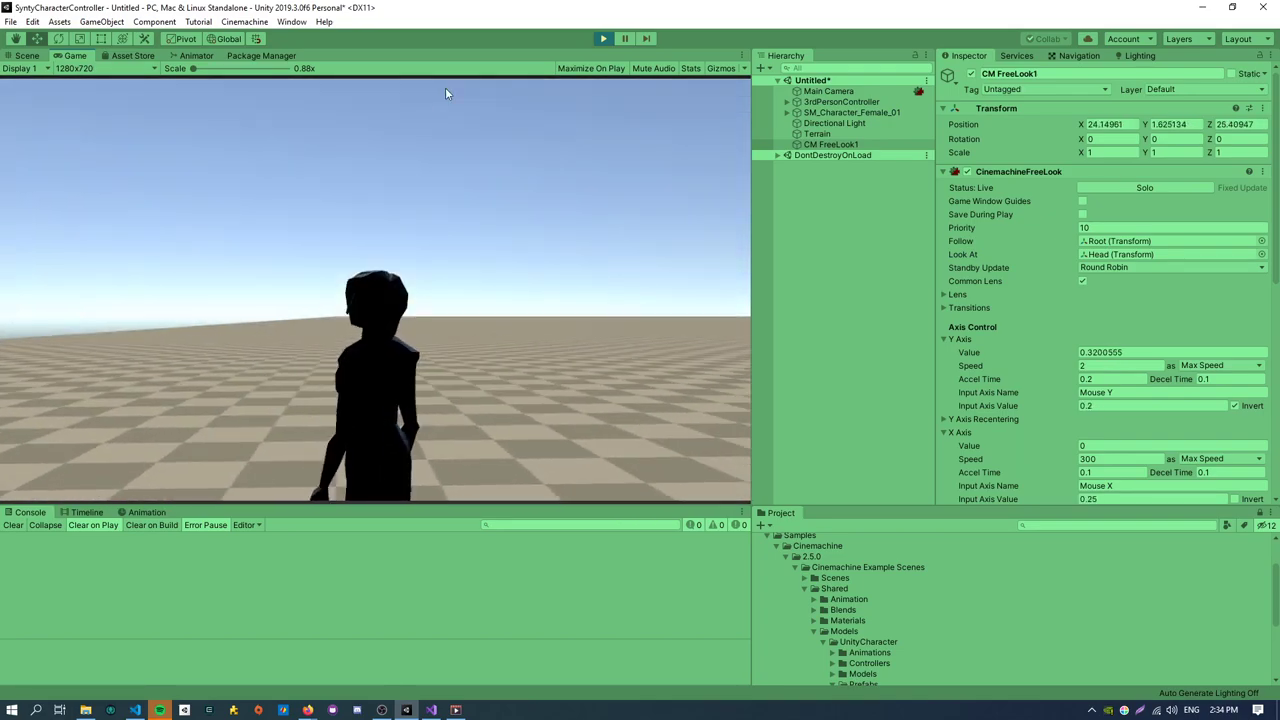
left_click(604, 38)
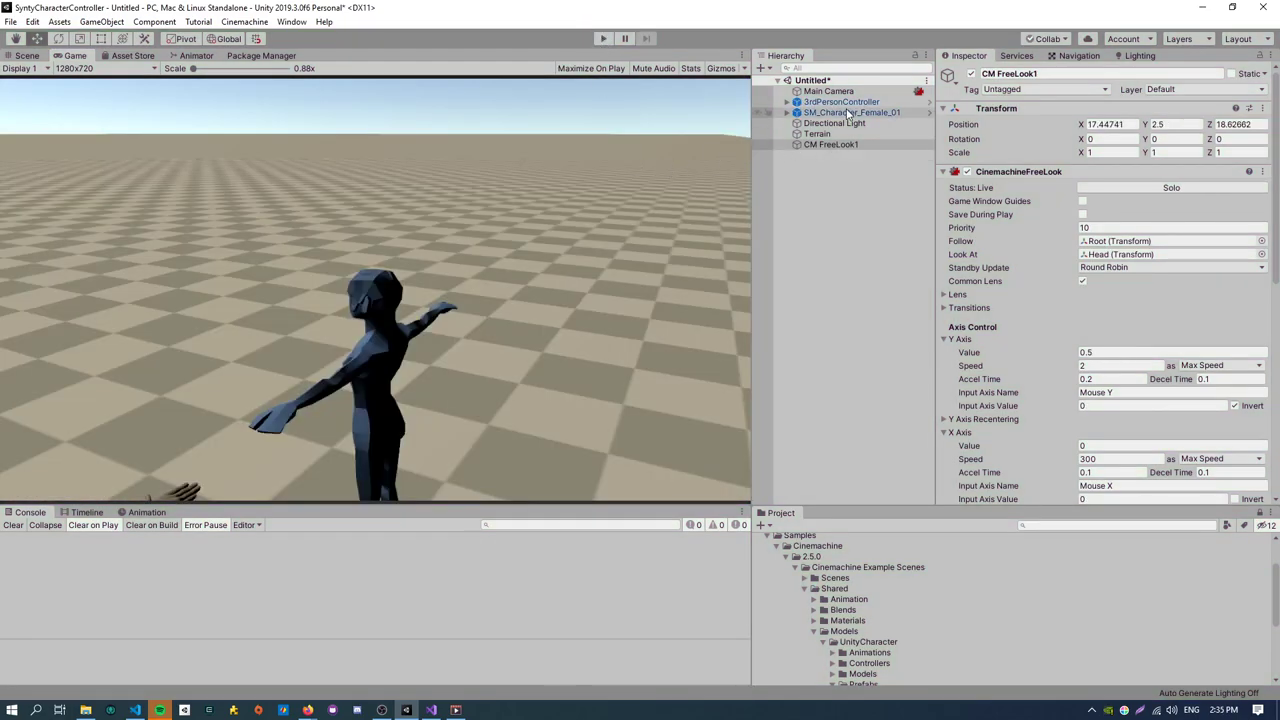
left_click(842, 100)
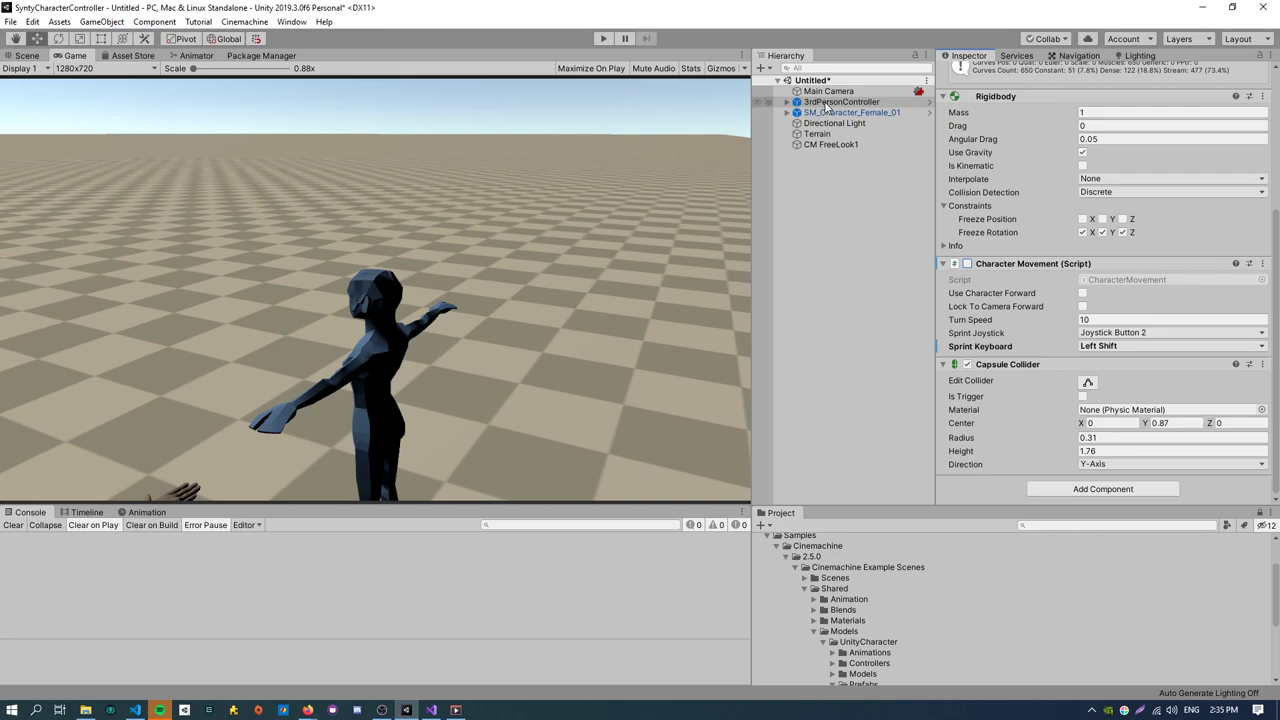
Run Play mode and walk the female character around the ground with the camera following, then stop.
left_click(604, 38)
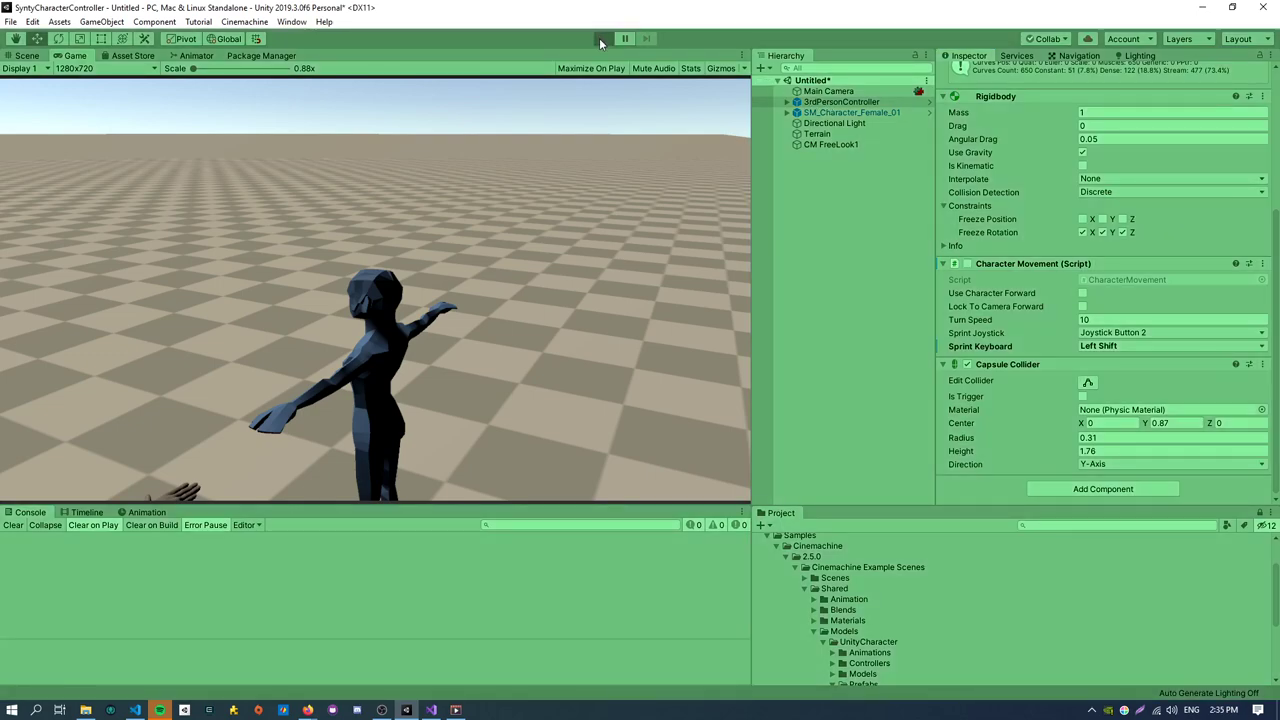
left_click(604, 38)
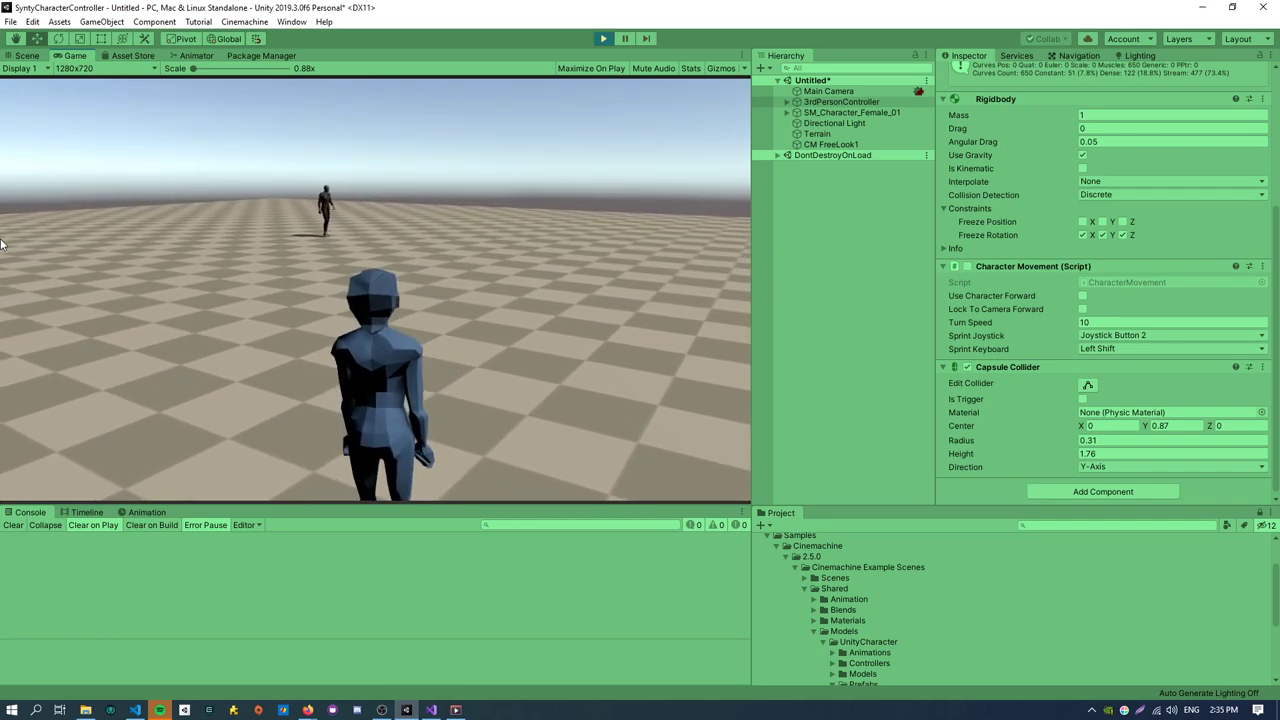
left_click(604, 38)
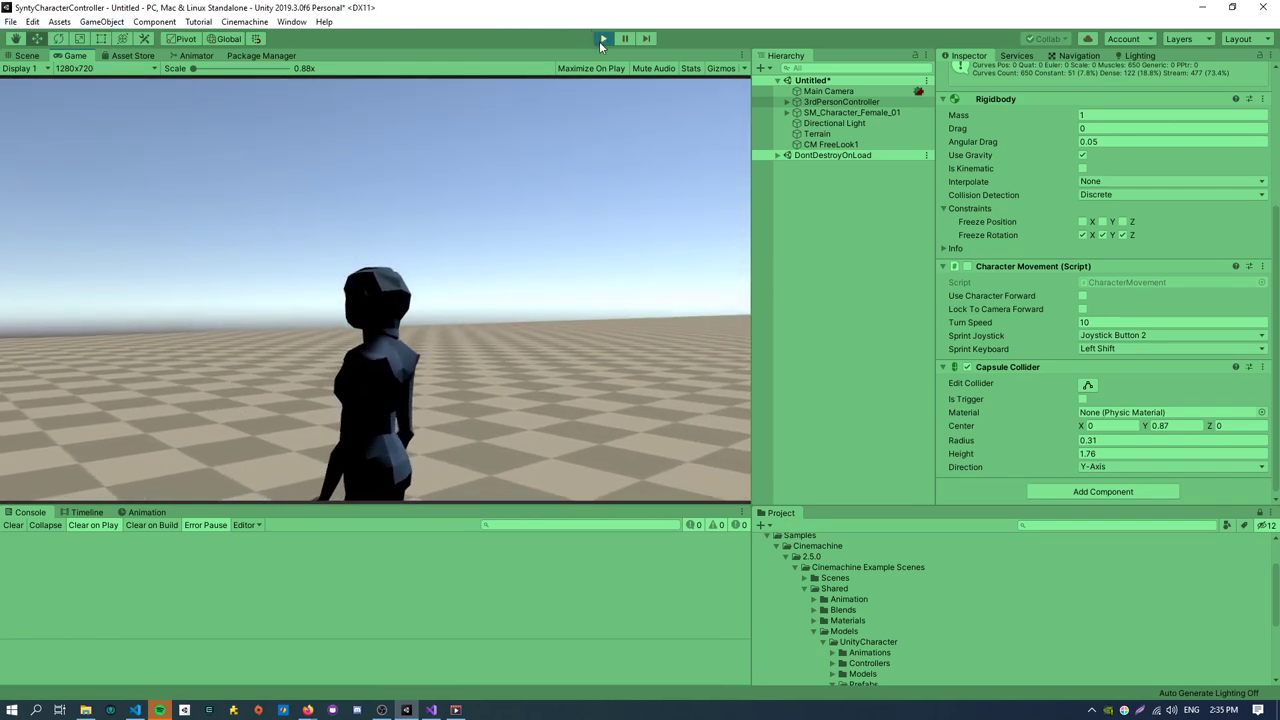